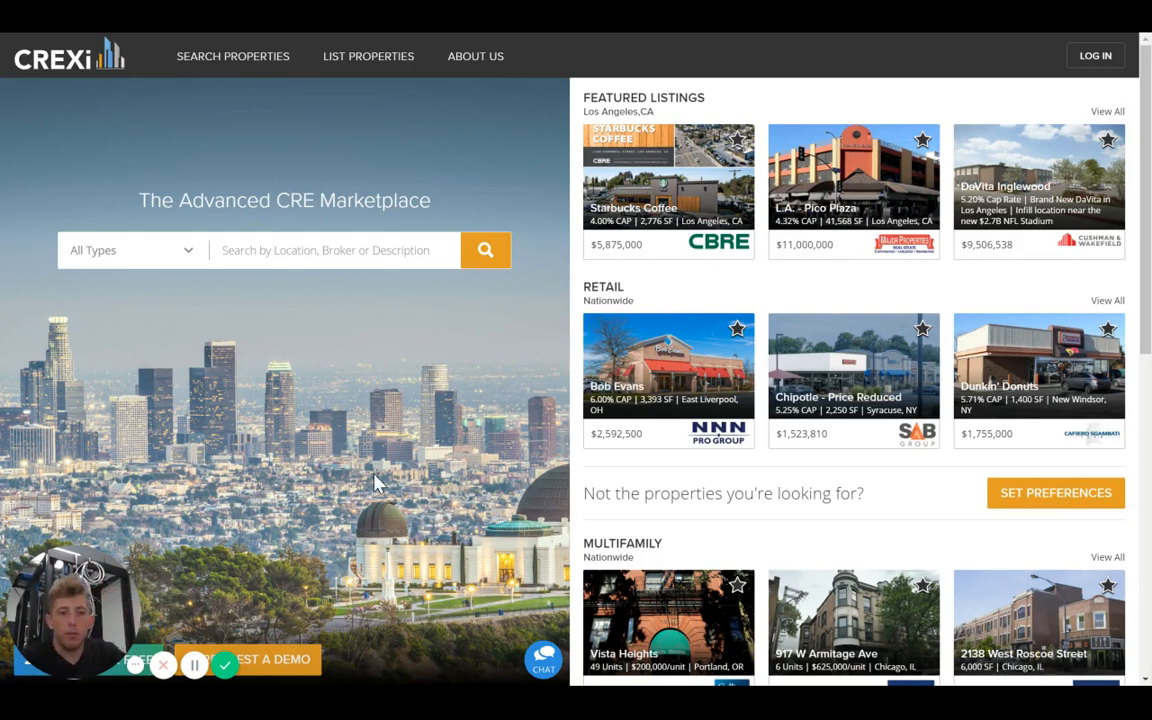
pyautogui.moveTo(420, 289)
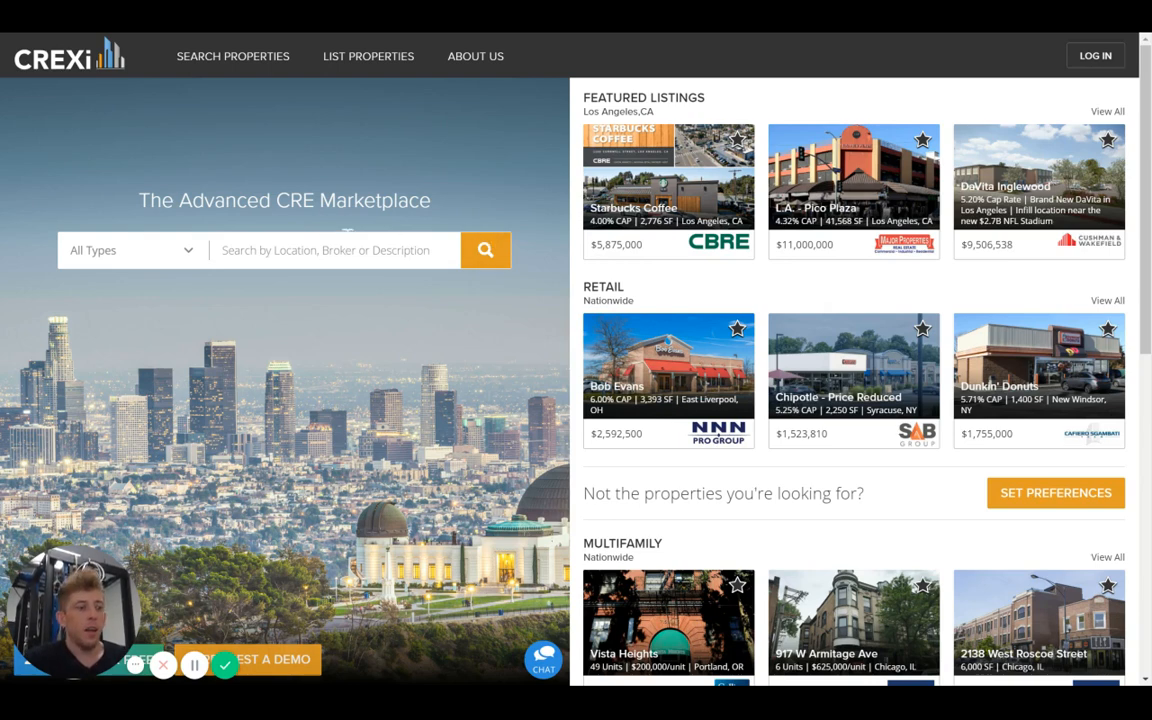
pyautogui.moveTo(350, 256)
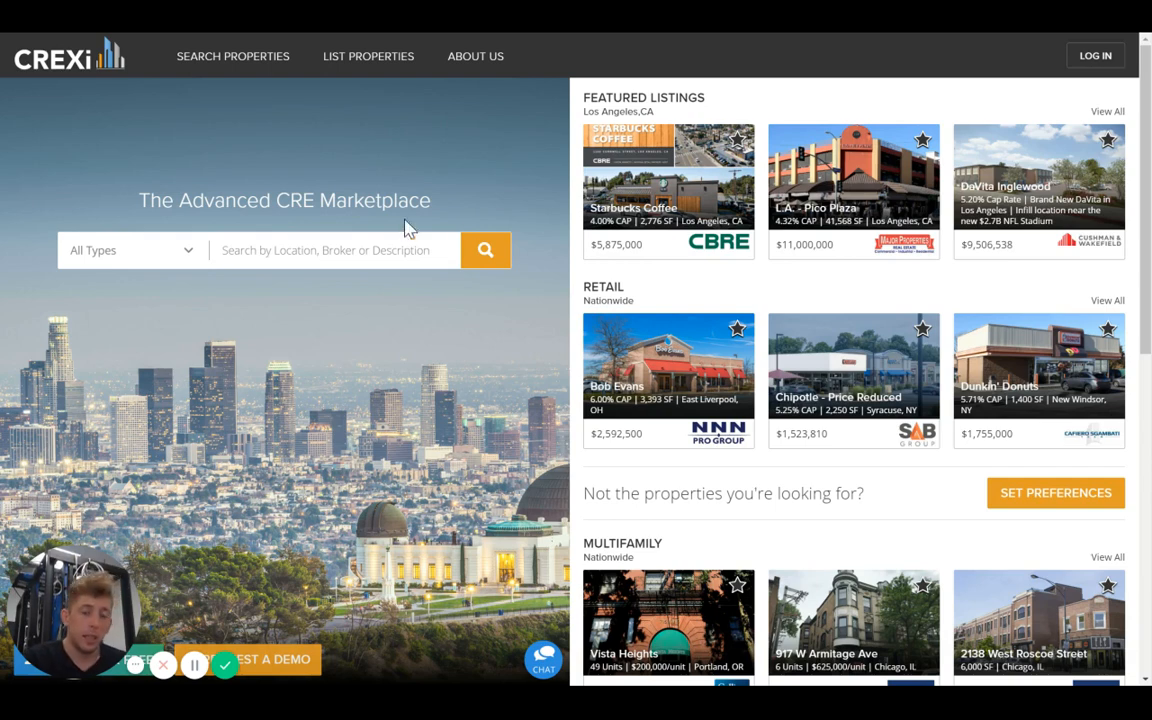
pyautogui.moveTo(738, 298)
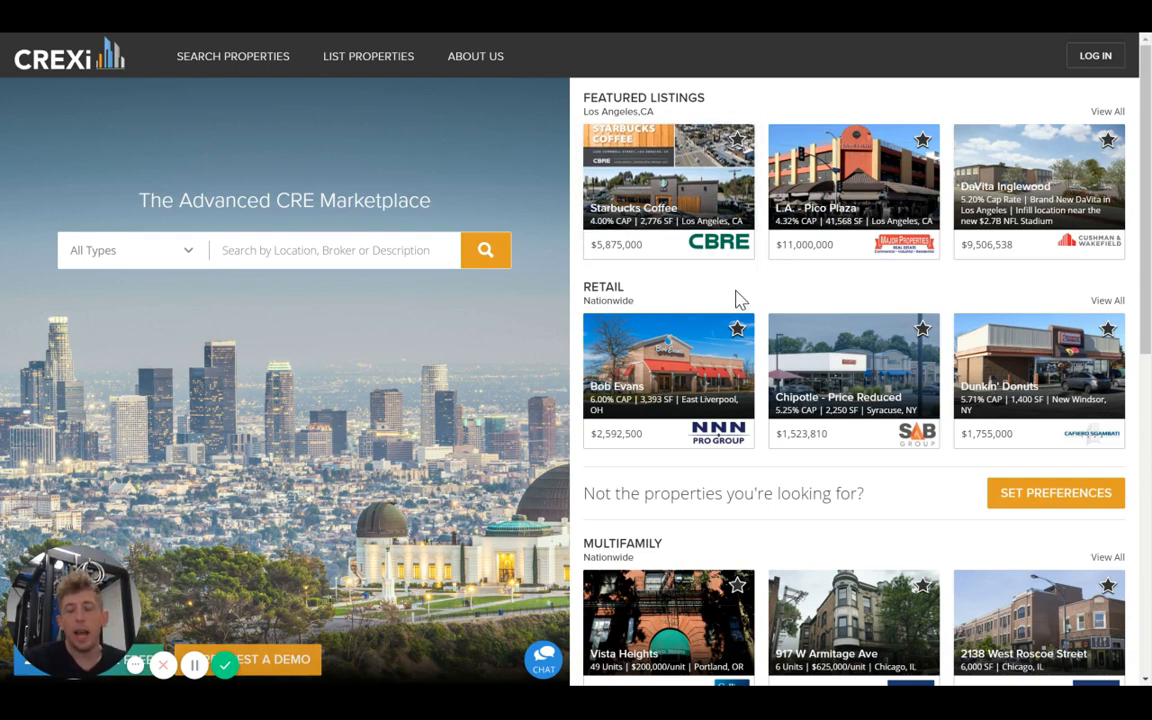
# Open the property search results grid showing 56,331 listings sorted by trending
pyautogui.scroll(-3)
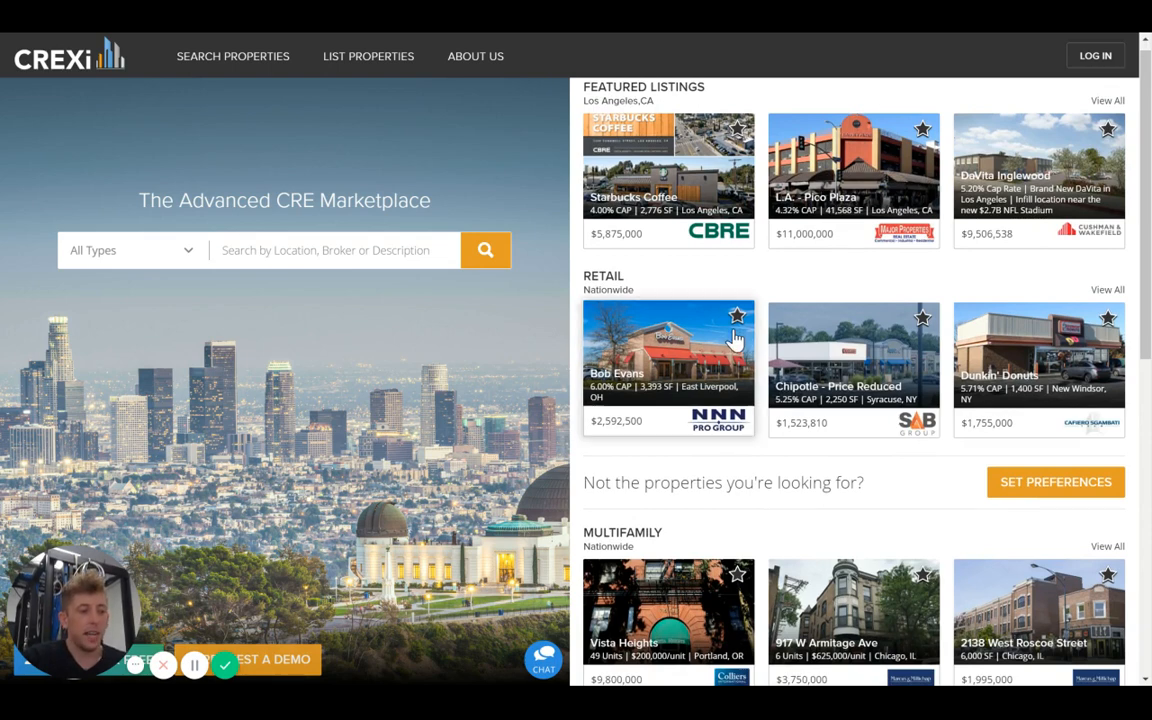
pyautogui.moveTo(714, 247)
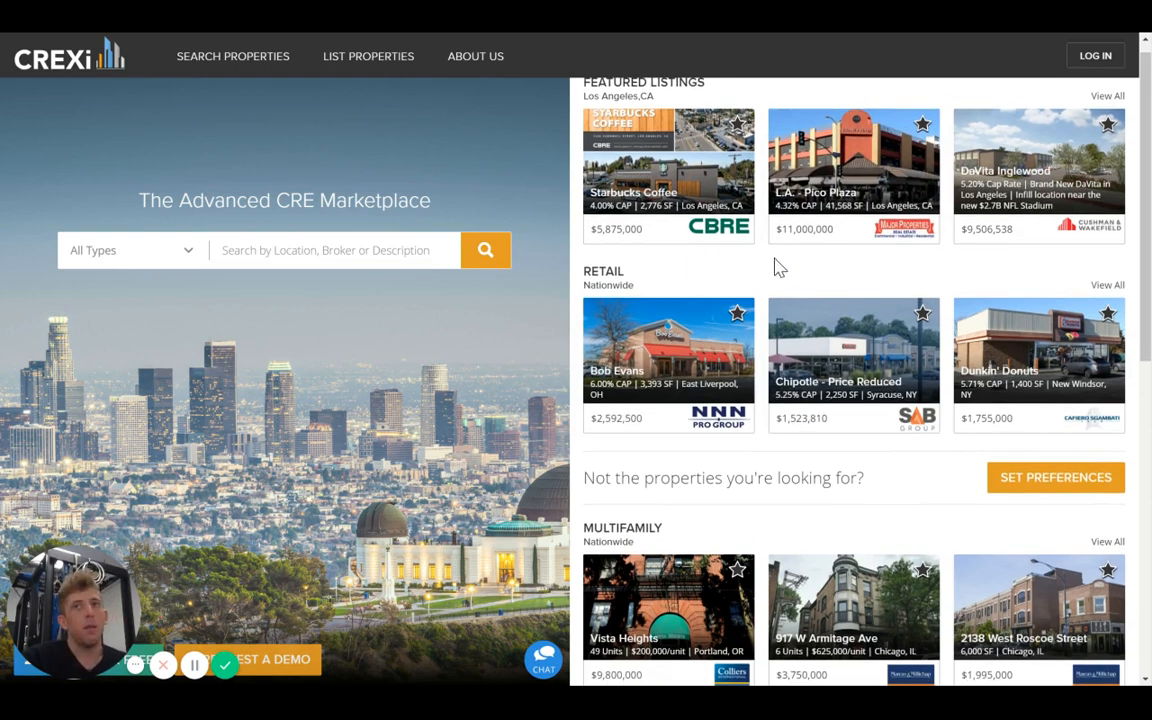
pyautogui.moveTo(768, 268)
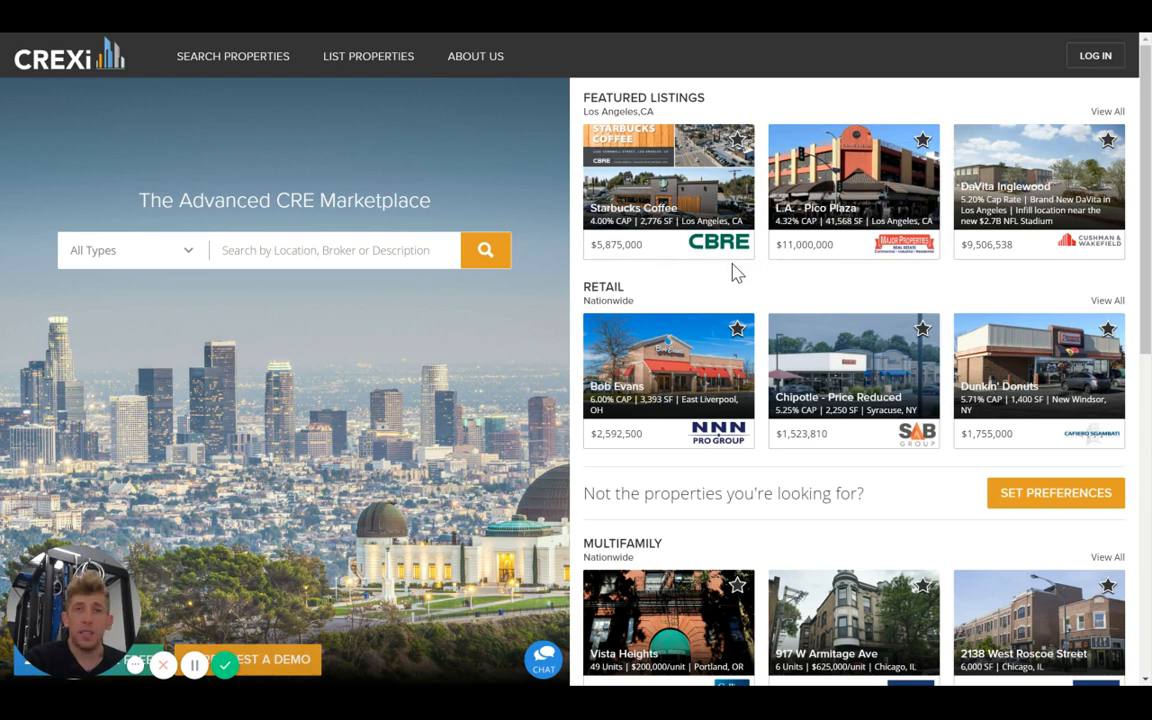
pyautogui.moveTo(770, 240)
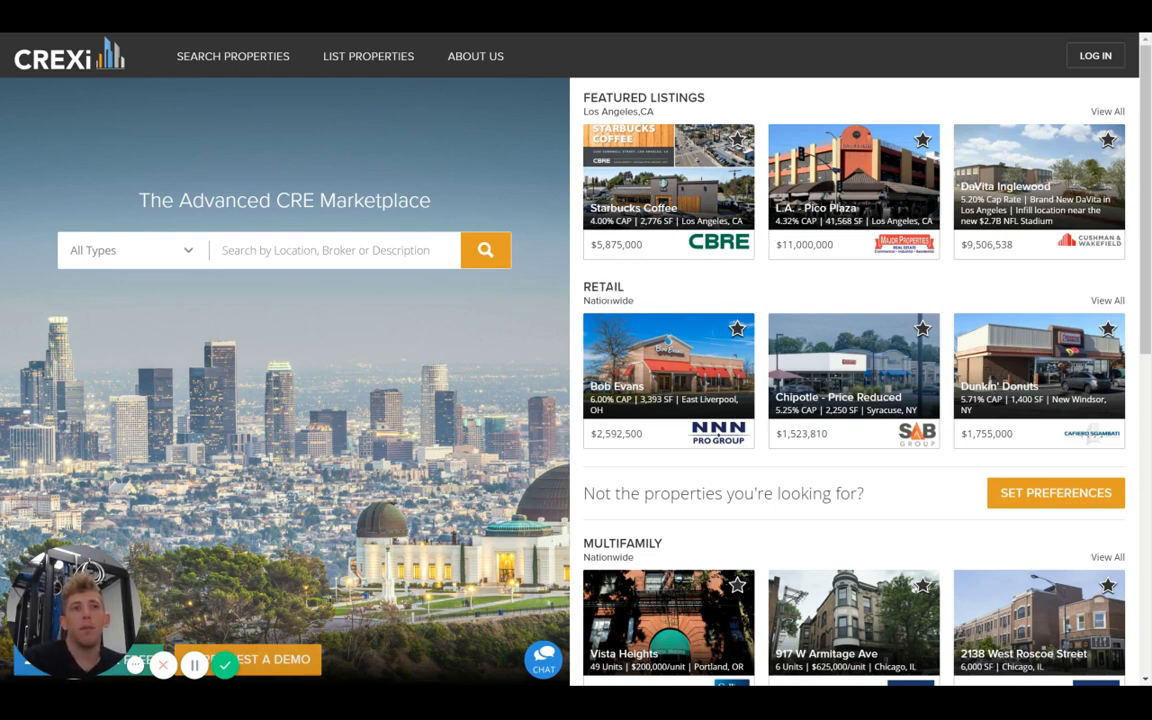
pyautogui.moveTo(649, 284)
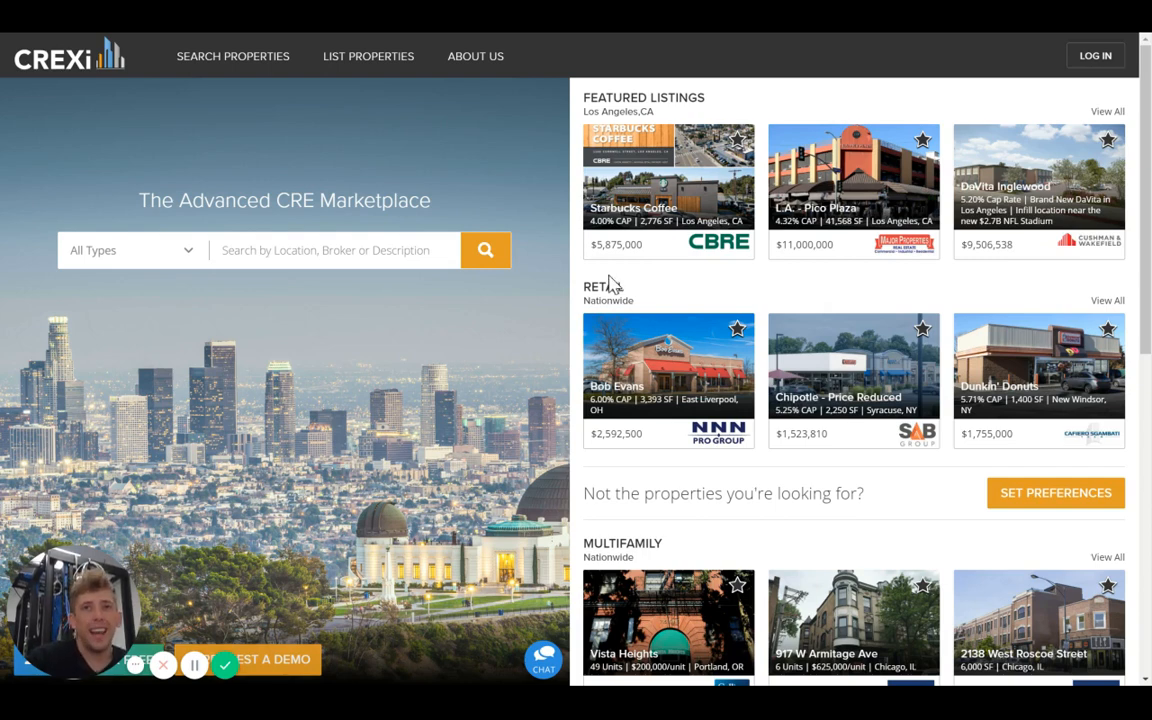
pyautogui.moveTo(644, 302)
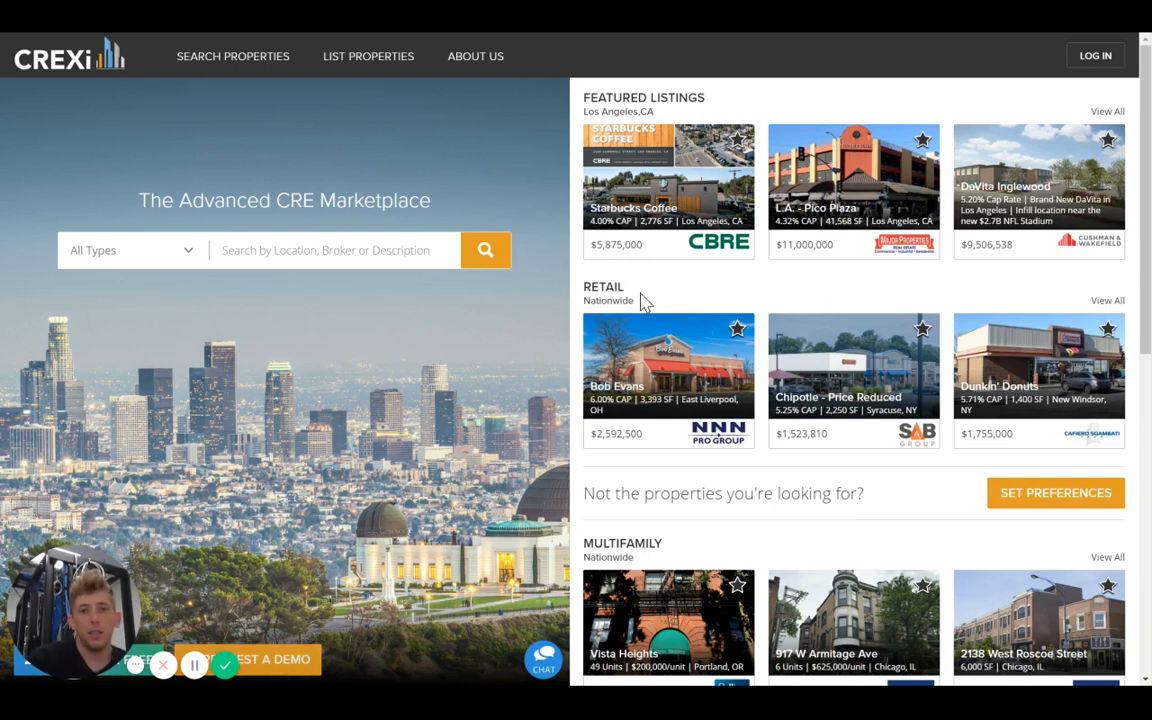
pyautogui.moveTo(569, 357)
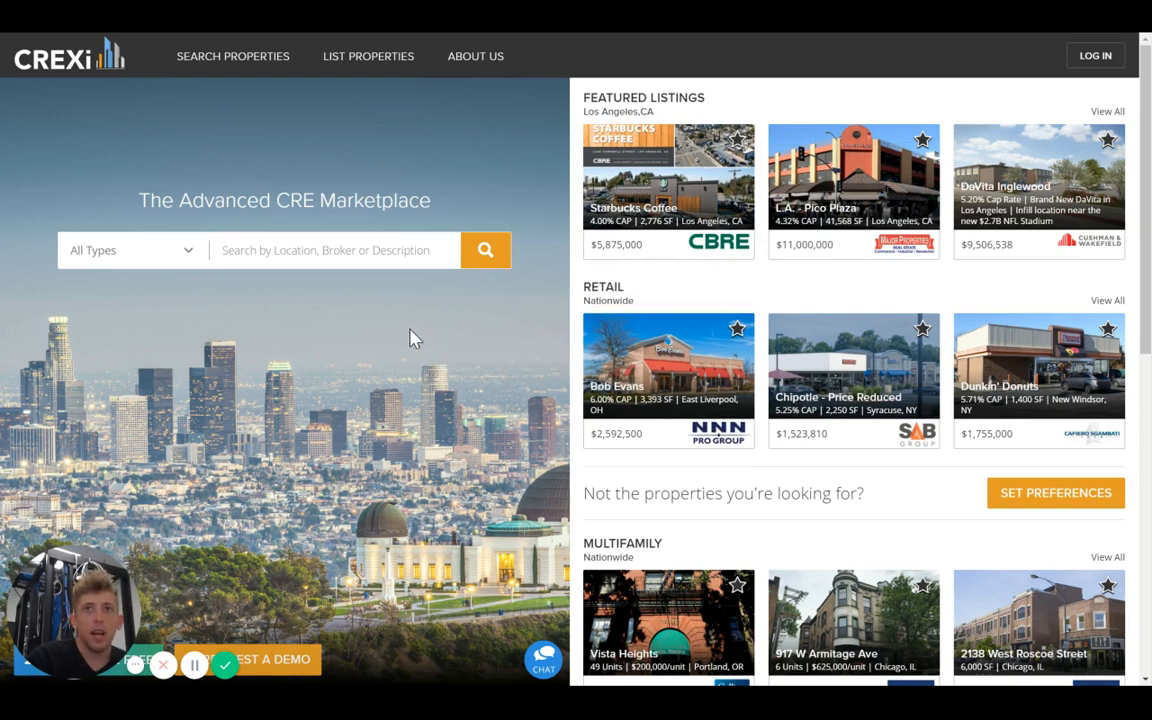
pyautogui.moveTo(300, 52)
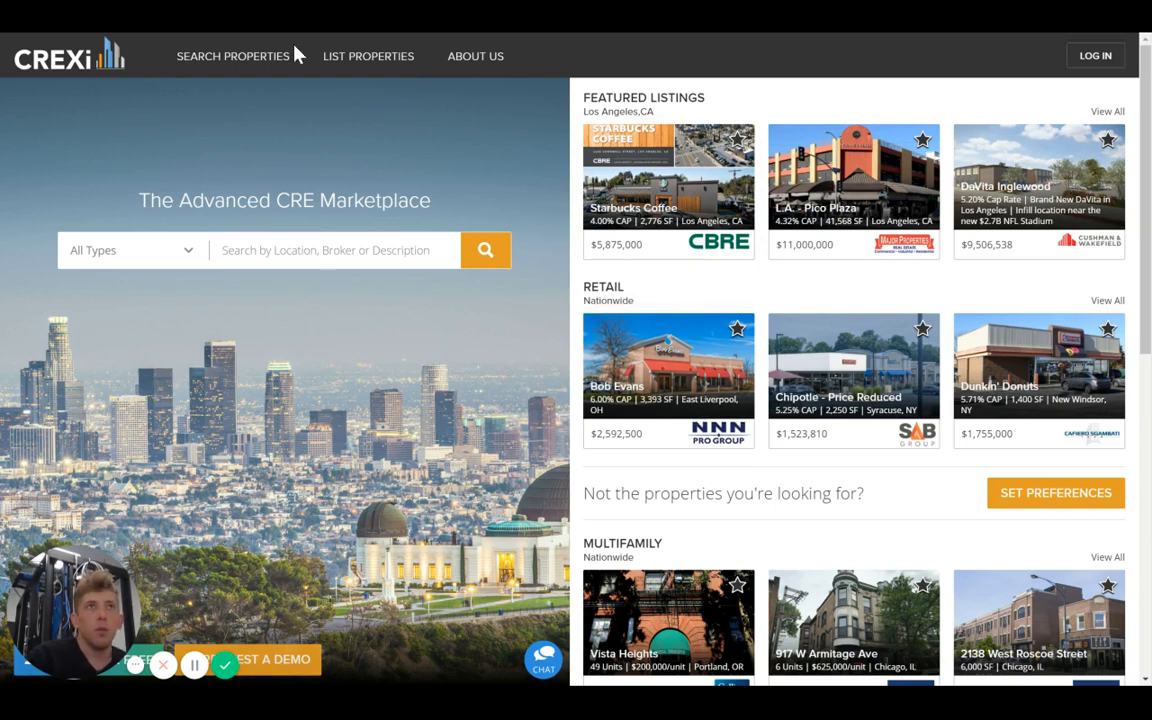
pyautogui.moveTo(300, 43)
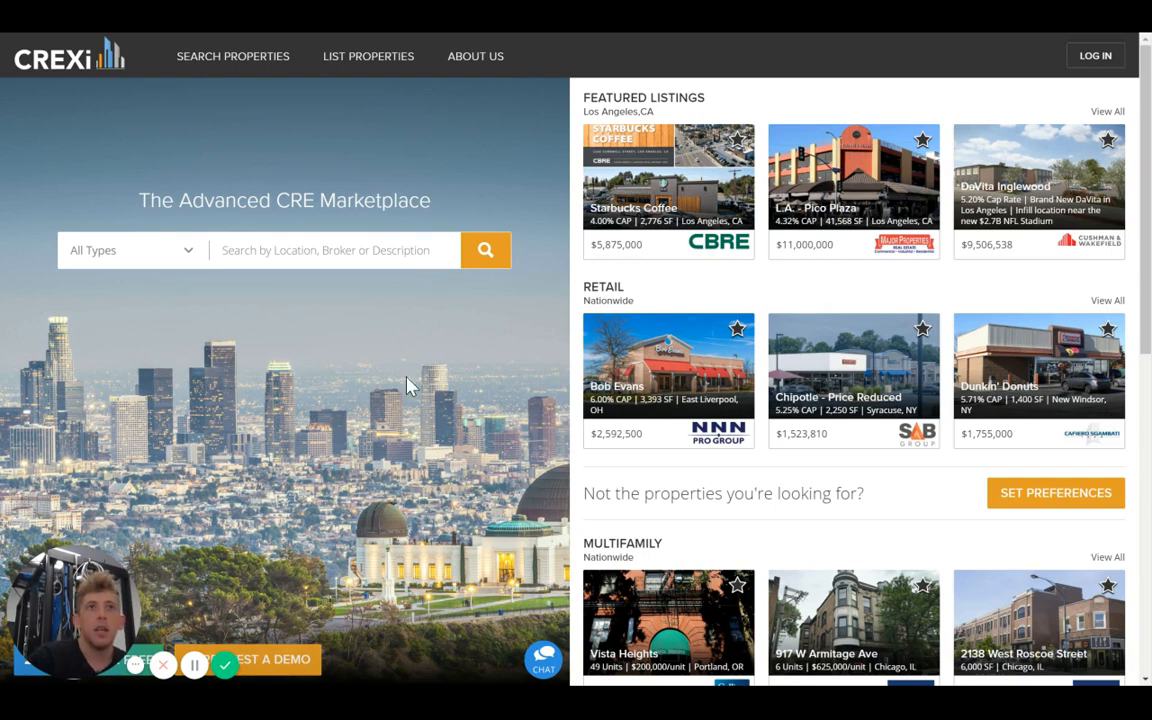
pyautogui.moveTo(98, 428)
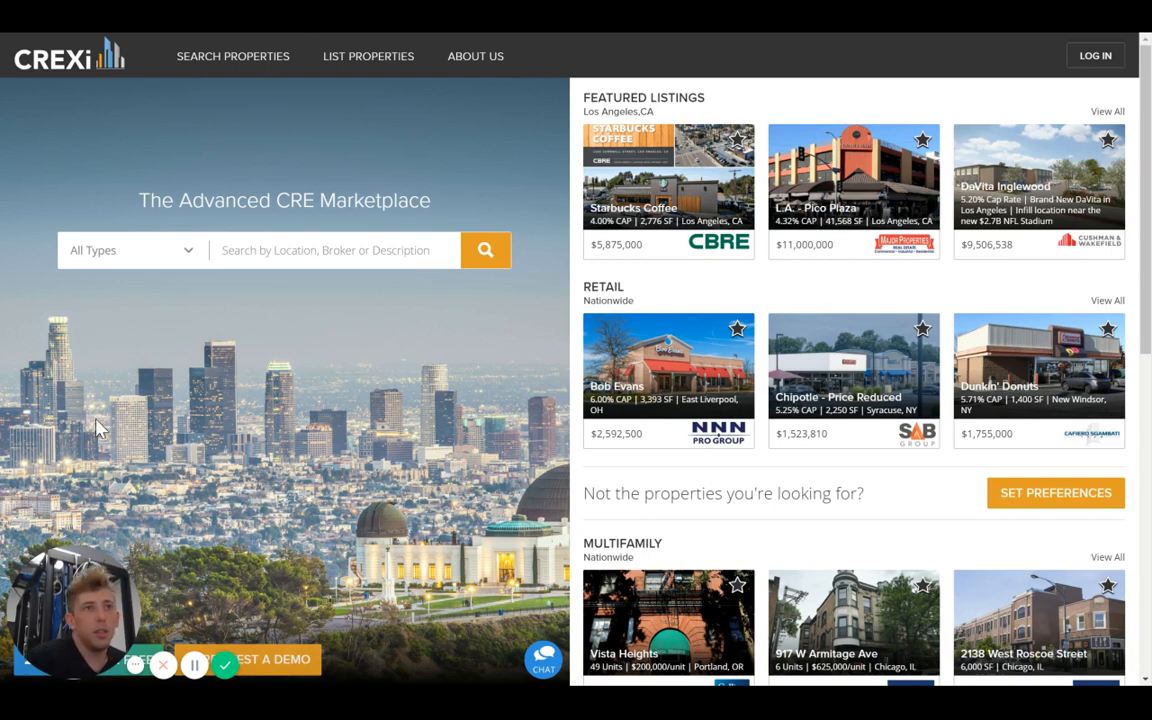
pyautogui.moveTo(338, 418)
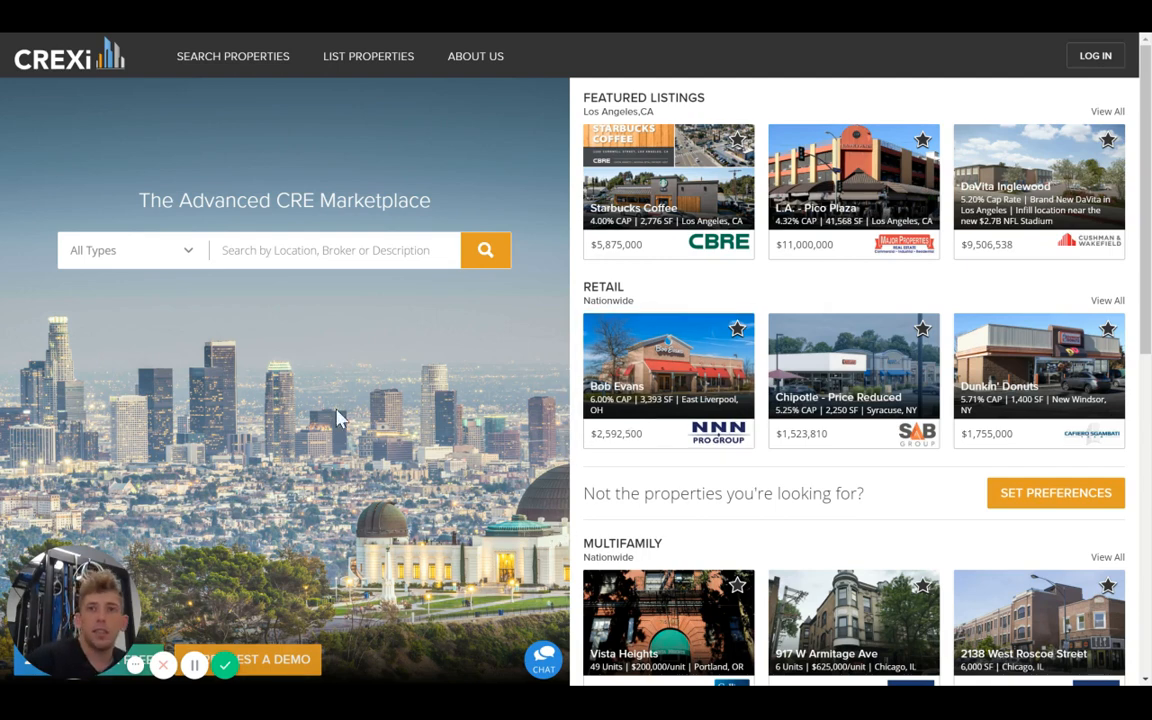
pyautogui.moveTo(637, 288)
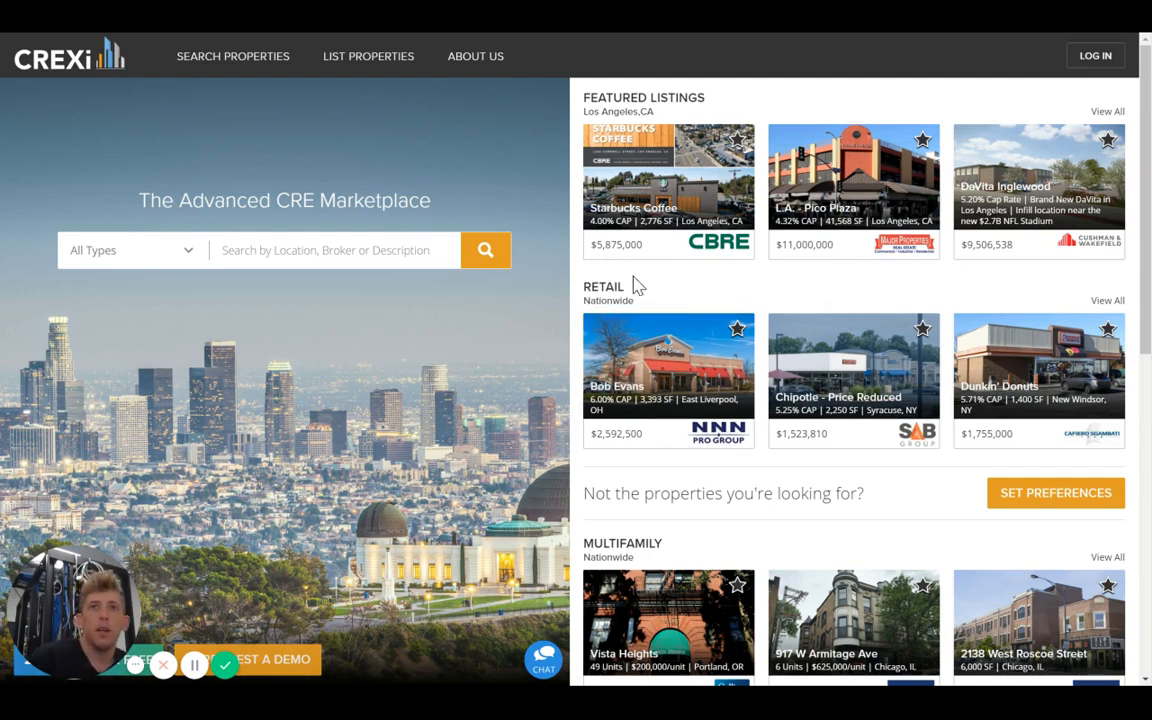
pyautogui.moveTo(737, 268)
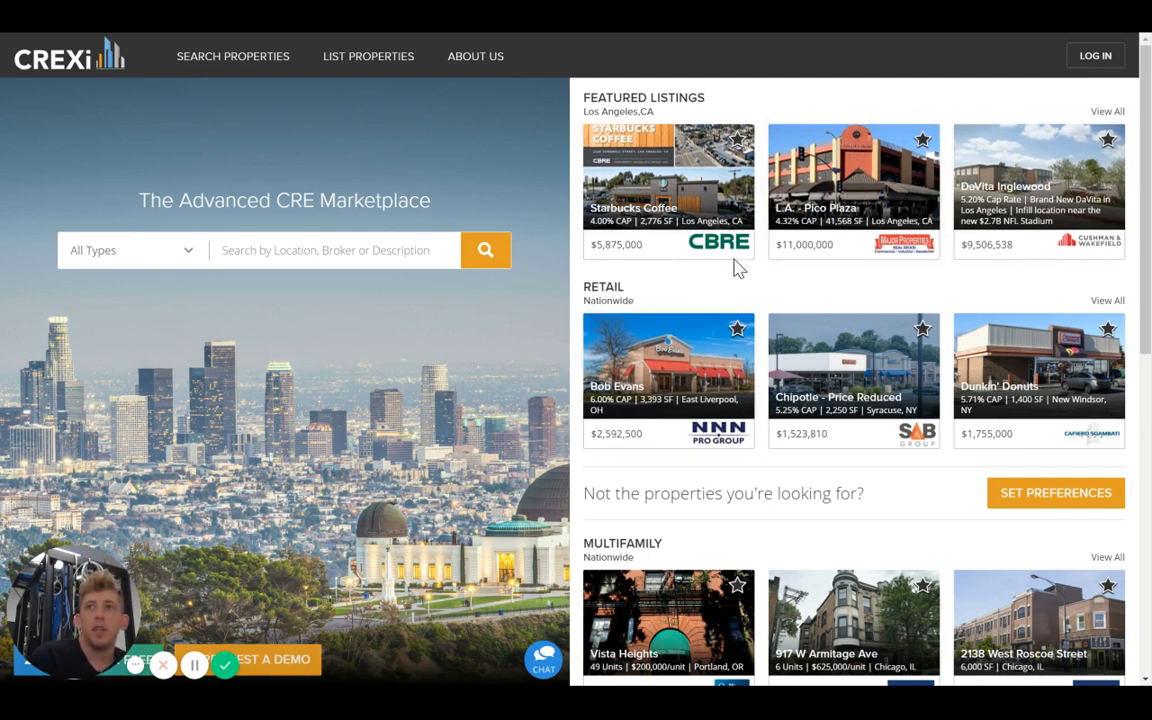
pyautogui.moveTo(783, 590)
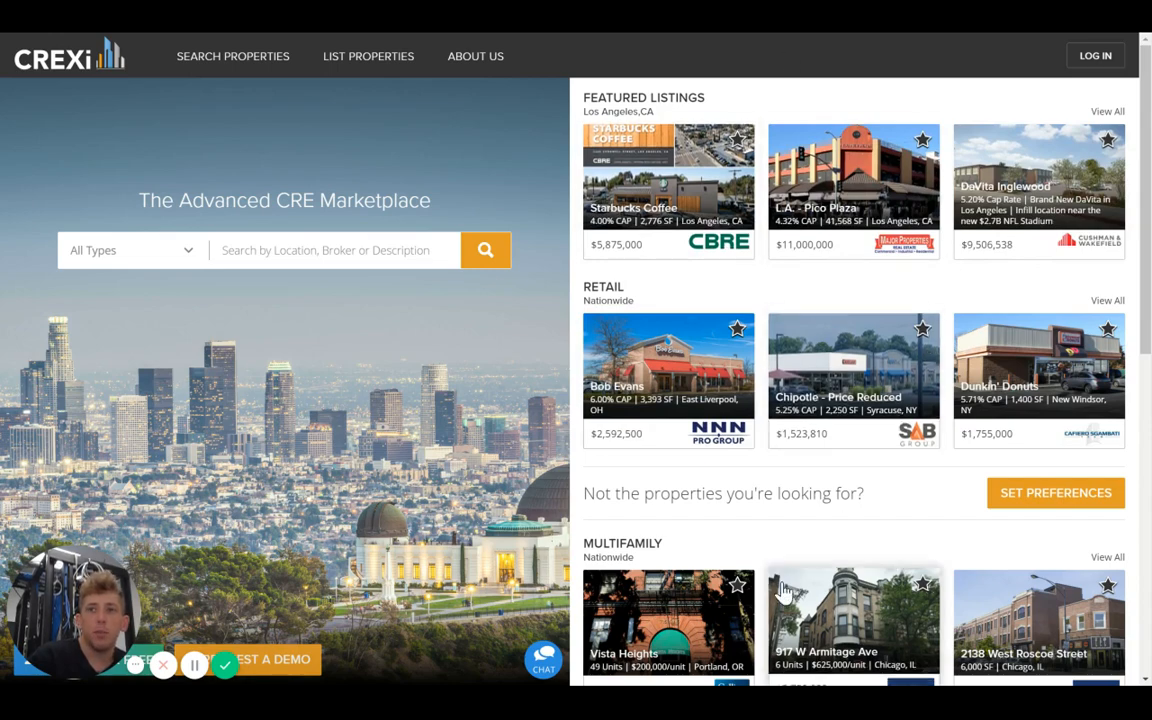
pyautogui.scroll(-3)
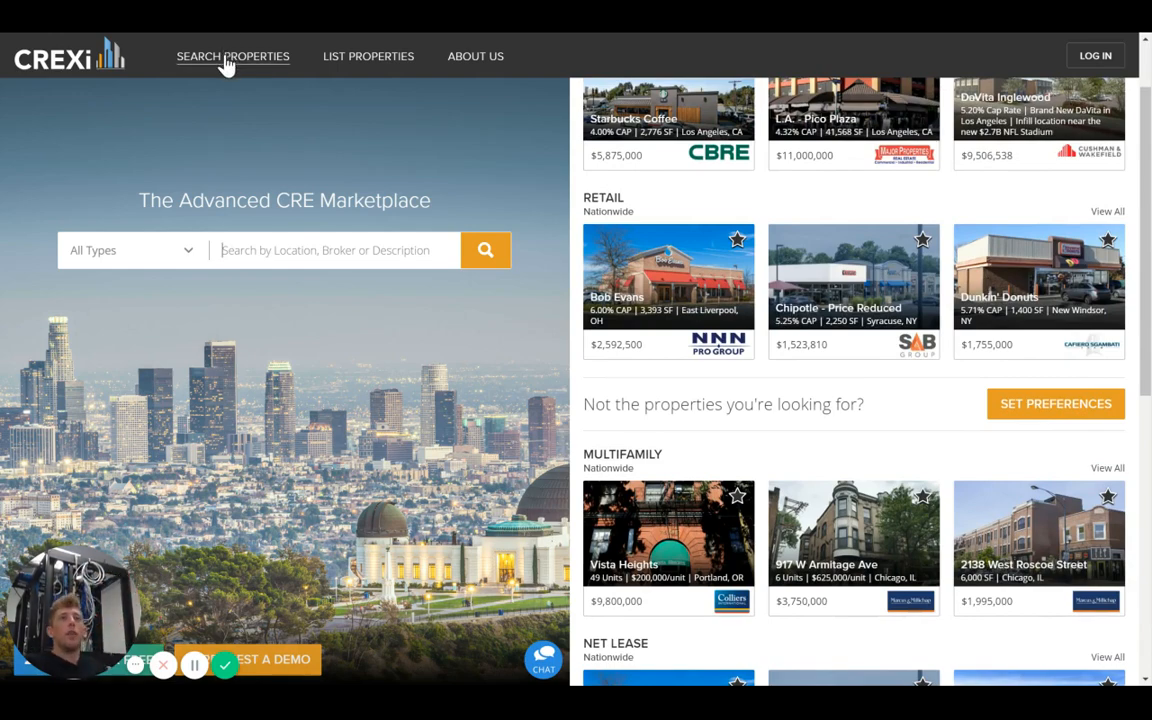
pyautogui.click(232, 56)
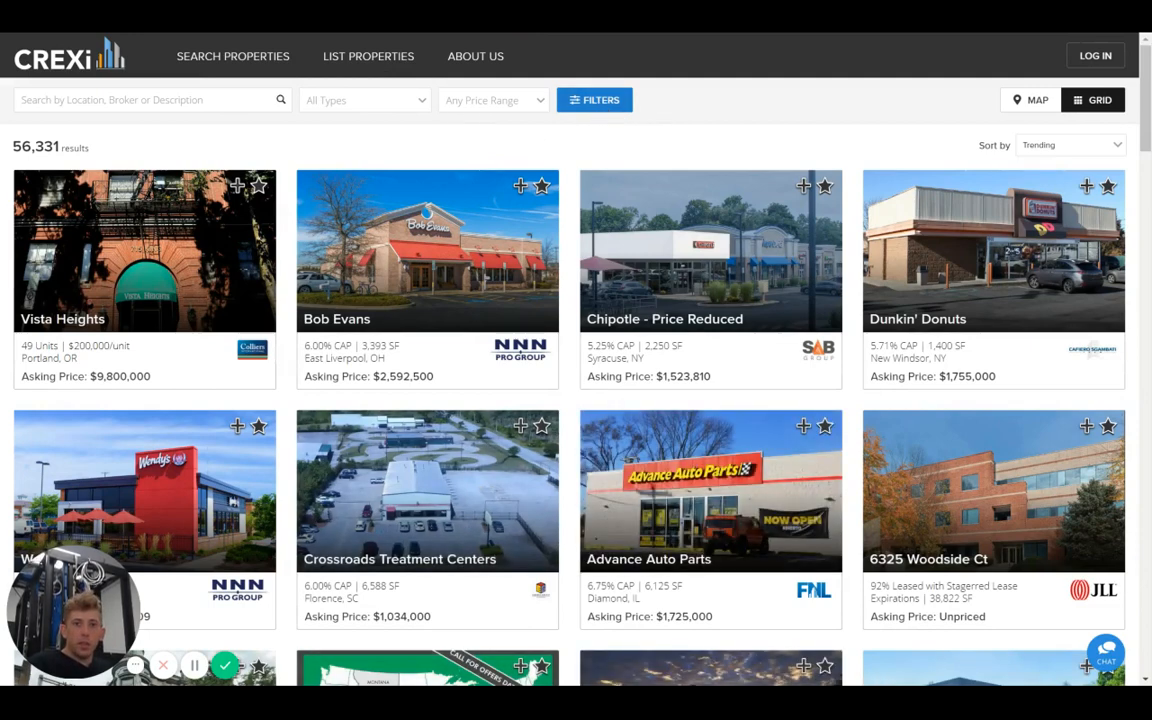
pyautogui.moveTo(928, 63)
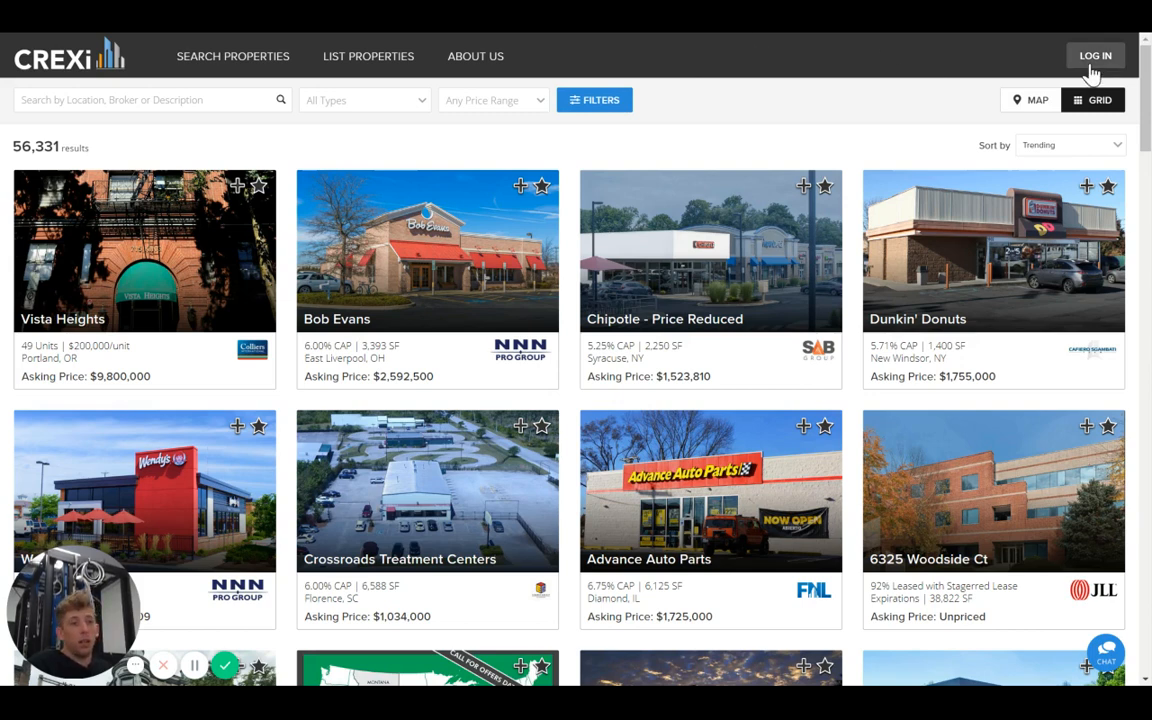
pyautogui.moveTo(1102, 57)
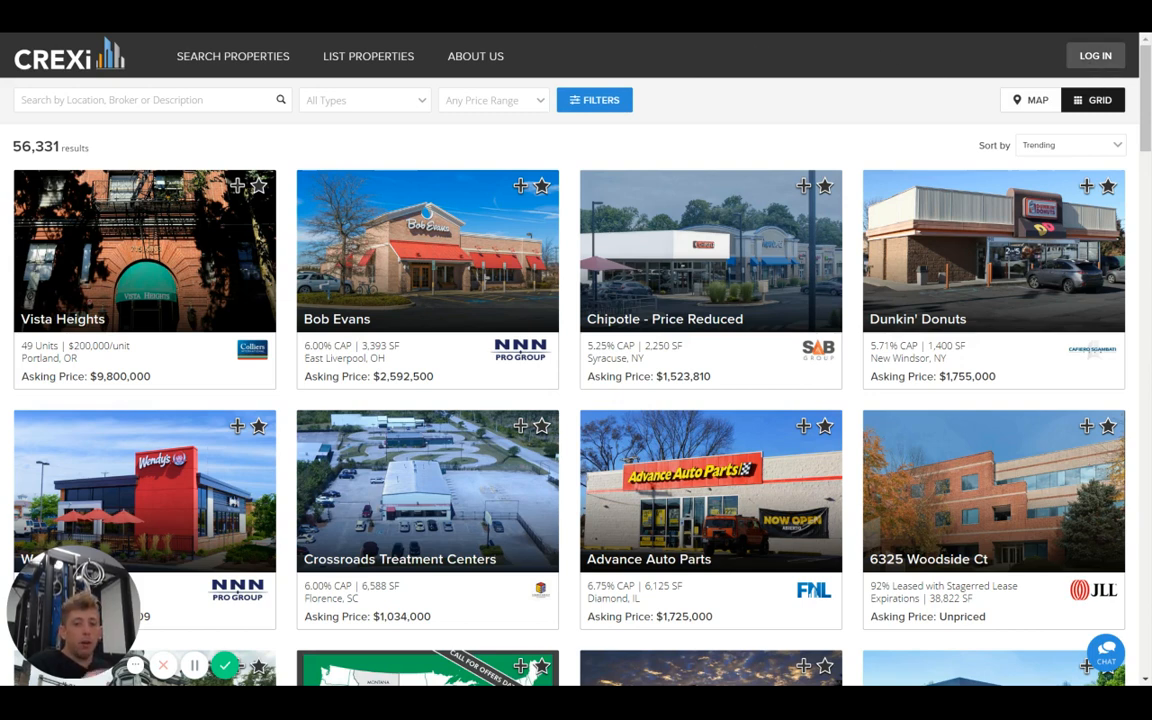
pyautogui.moveTo(490, 233)
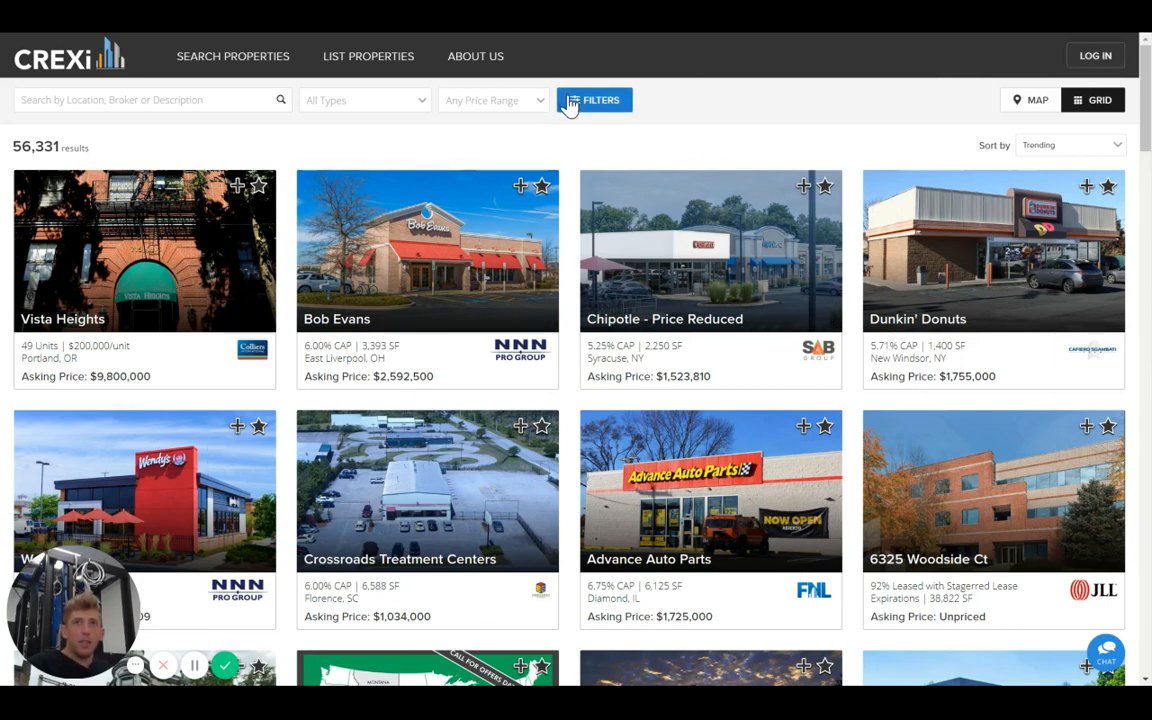
# Open the search filters panel and browse its location, type, lease and status options
pyautogui.click(594, 100)
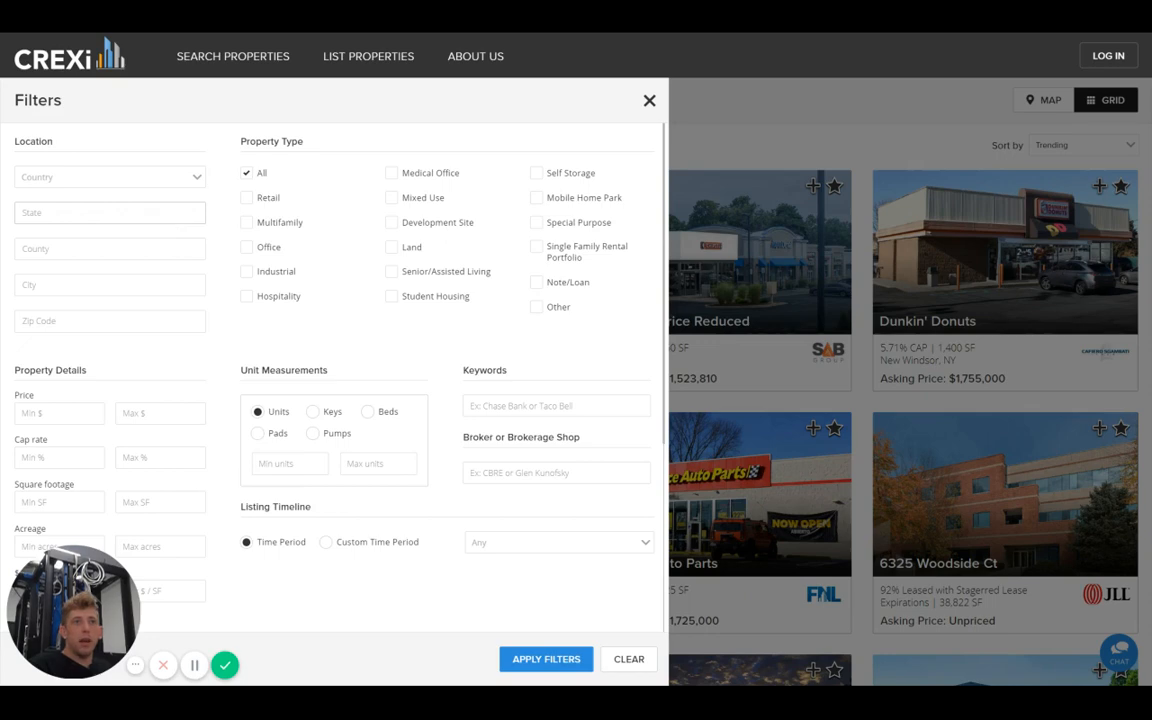
pyautogui.scroll(-3)
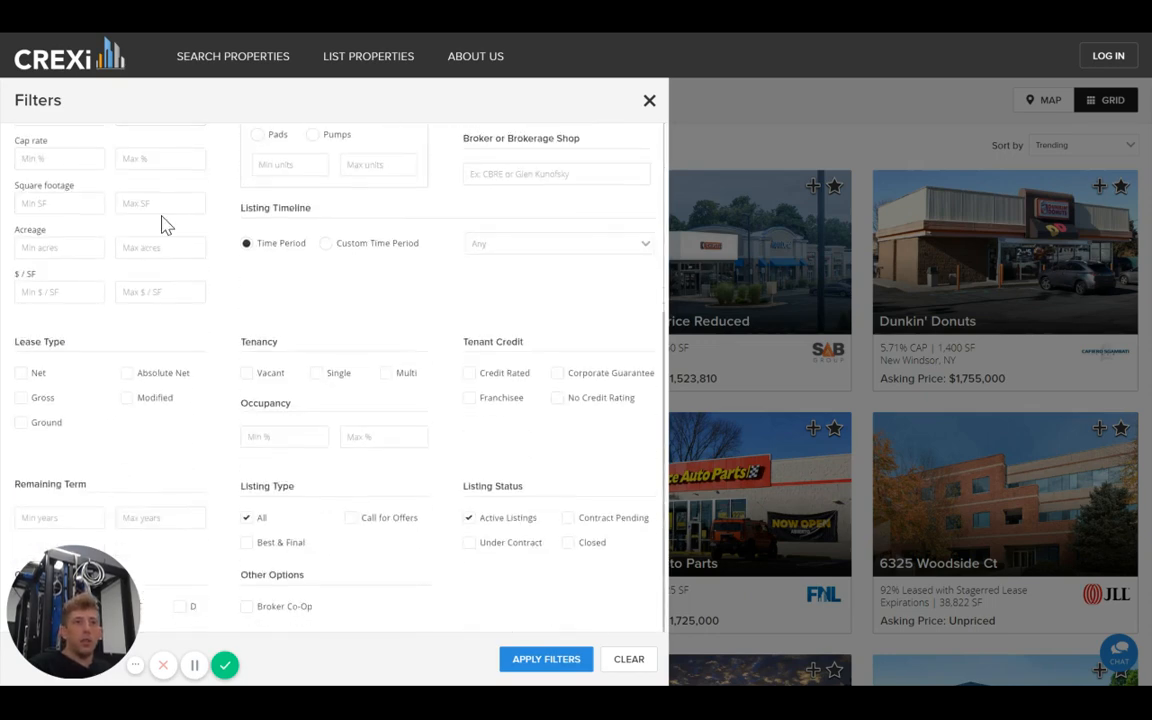
pyautogui.moveTo(8, 405)
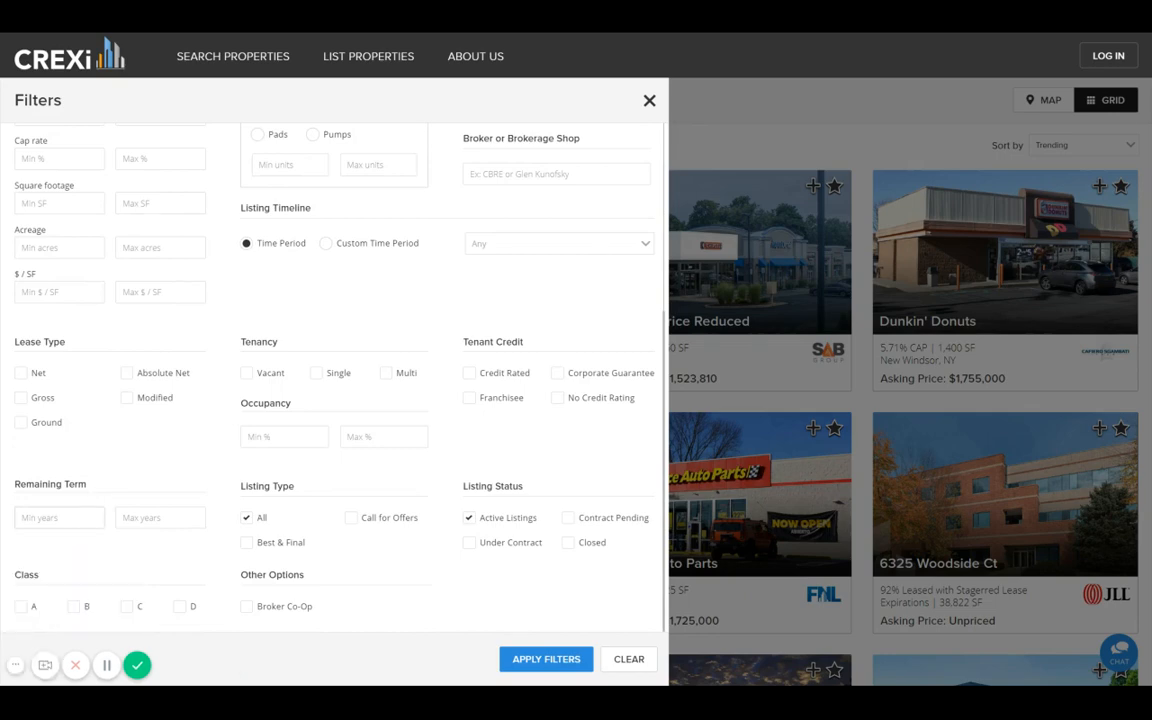
pyautogui.moveTo(68, 451)
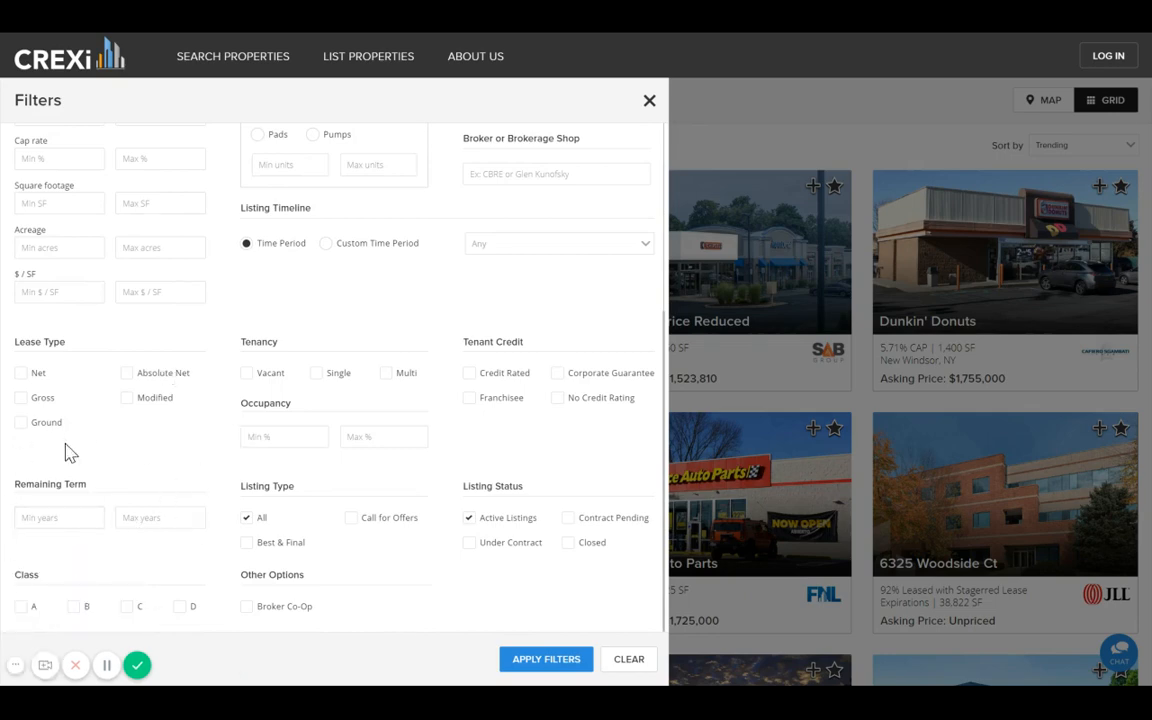
pyautogui.moveTo(138, 496)
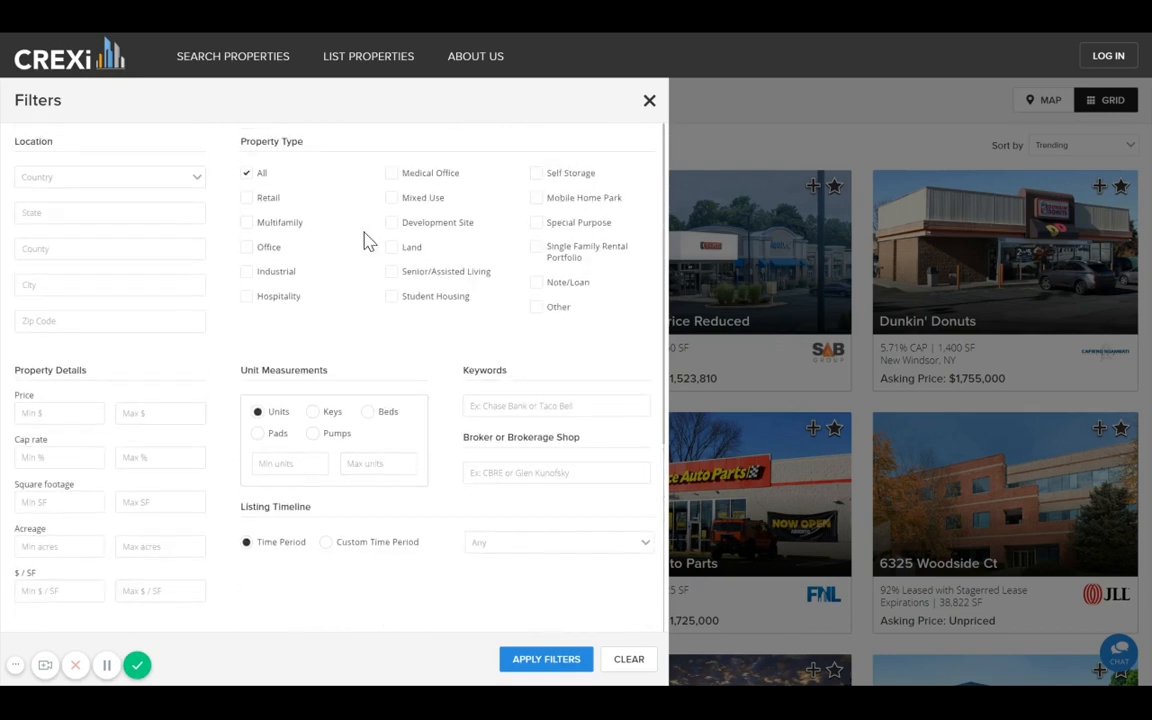
pyautogui.scroll(-3)
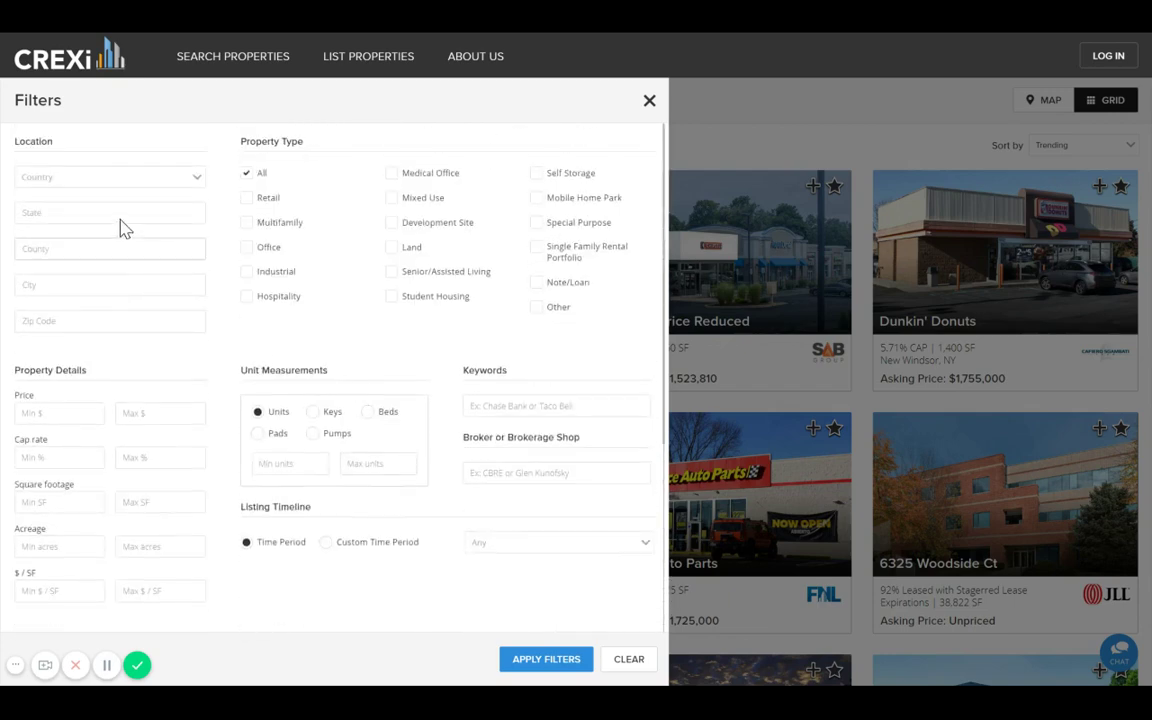
# Filter the search to California and multi-tenant properties, then apply the filters
pyautogui.click(110, 212)
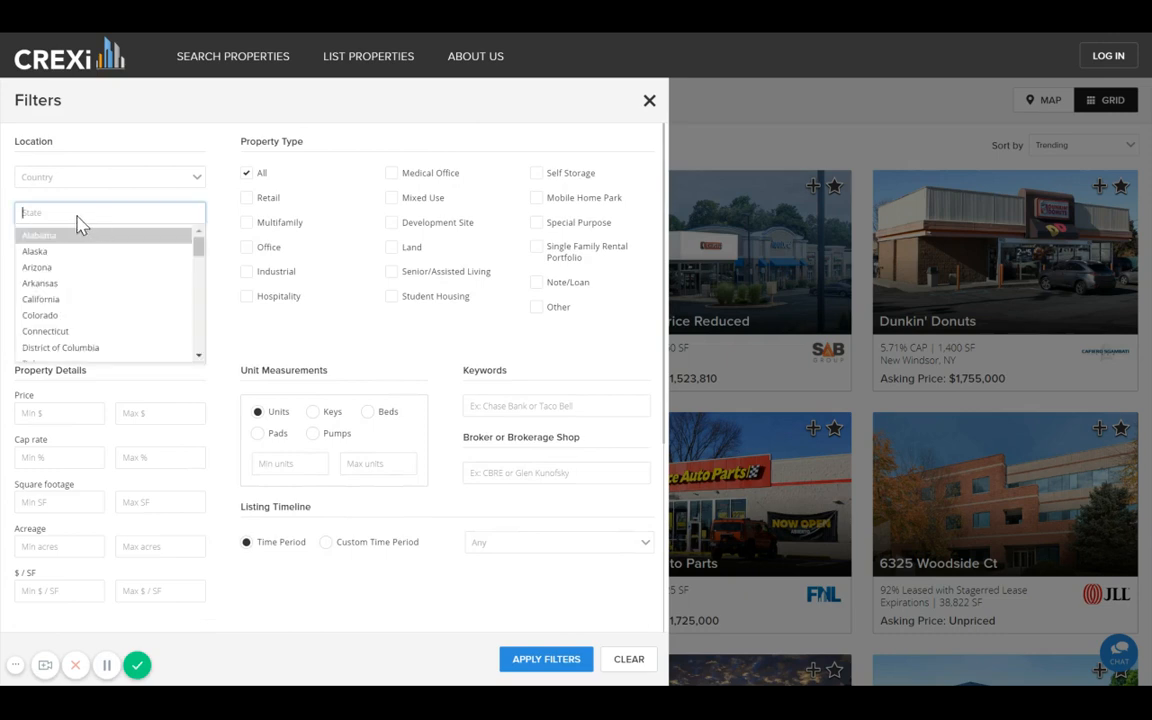
pyautogui.write('vcali')
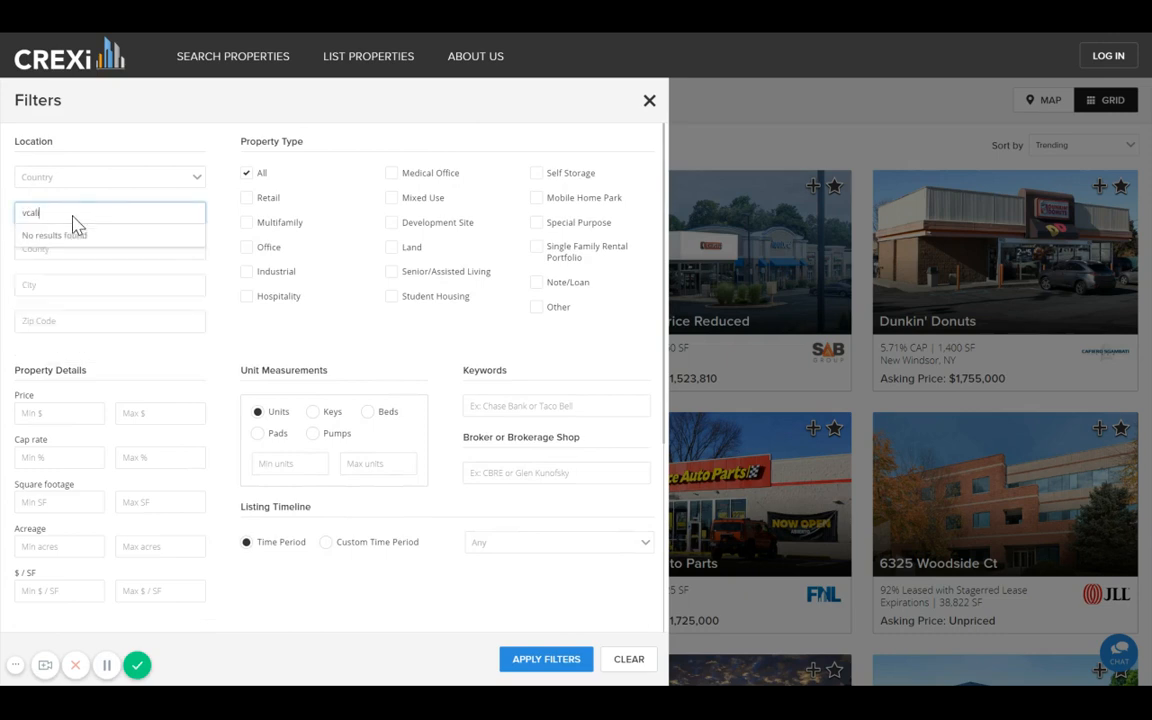
pyautogui.write('cali')
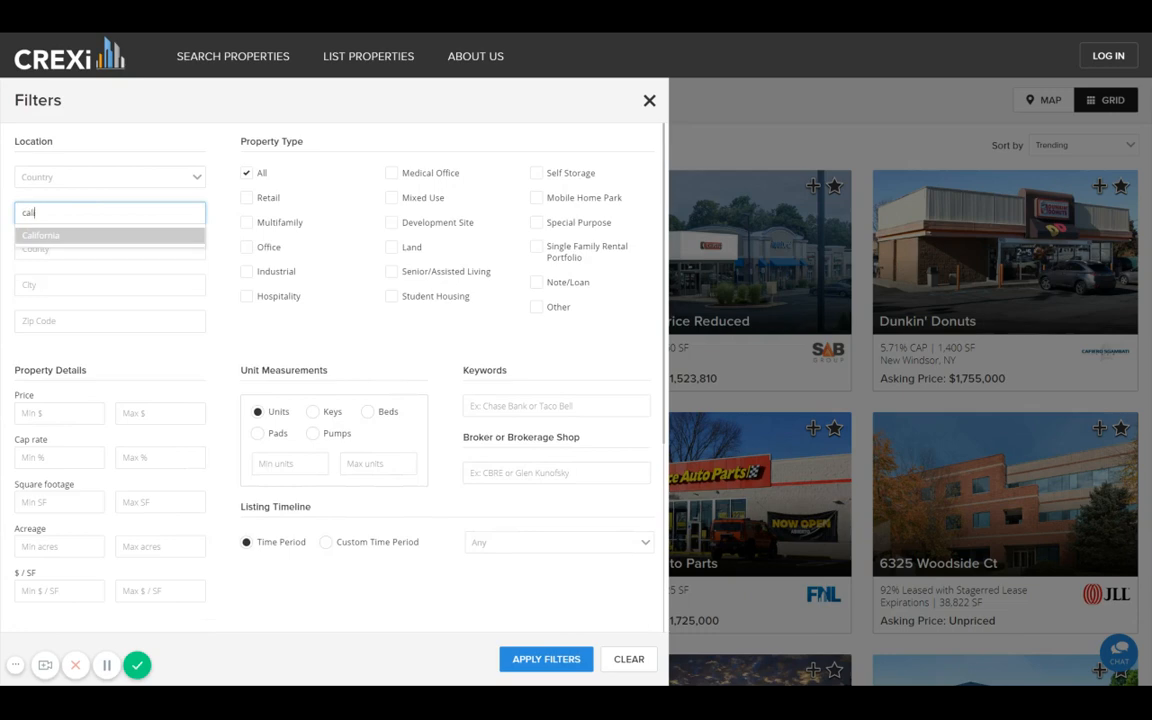
pyautogui.click(42, 235)
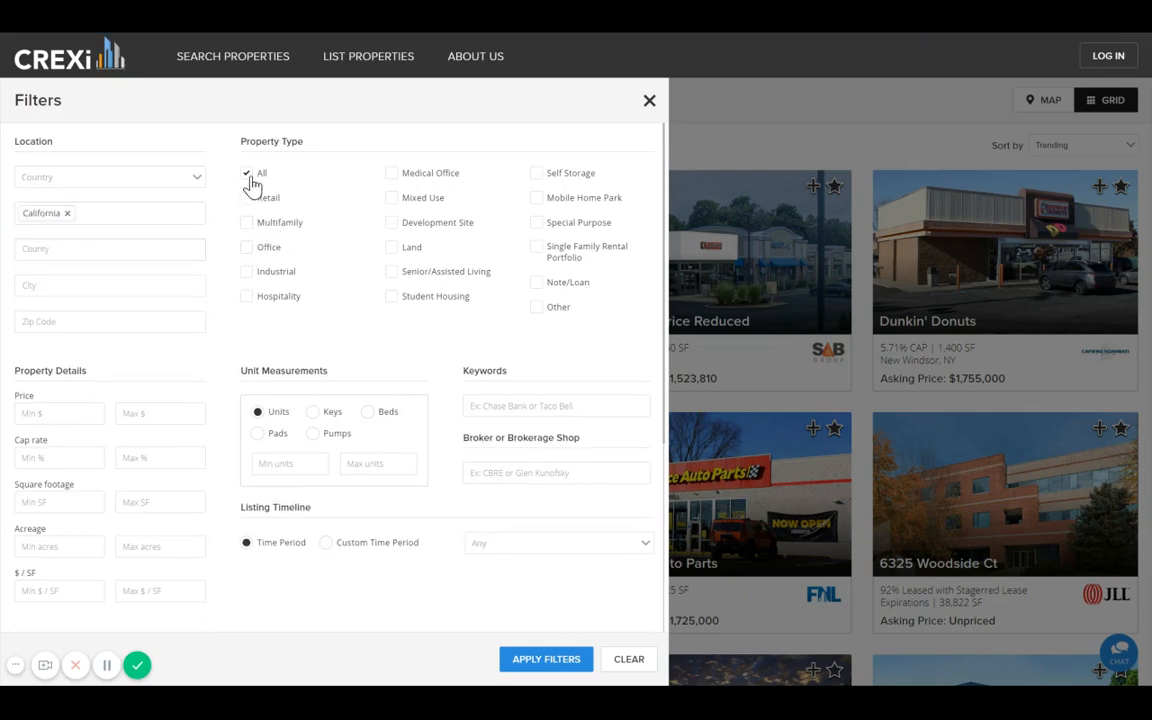
pyautogui.scroll(-3)
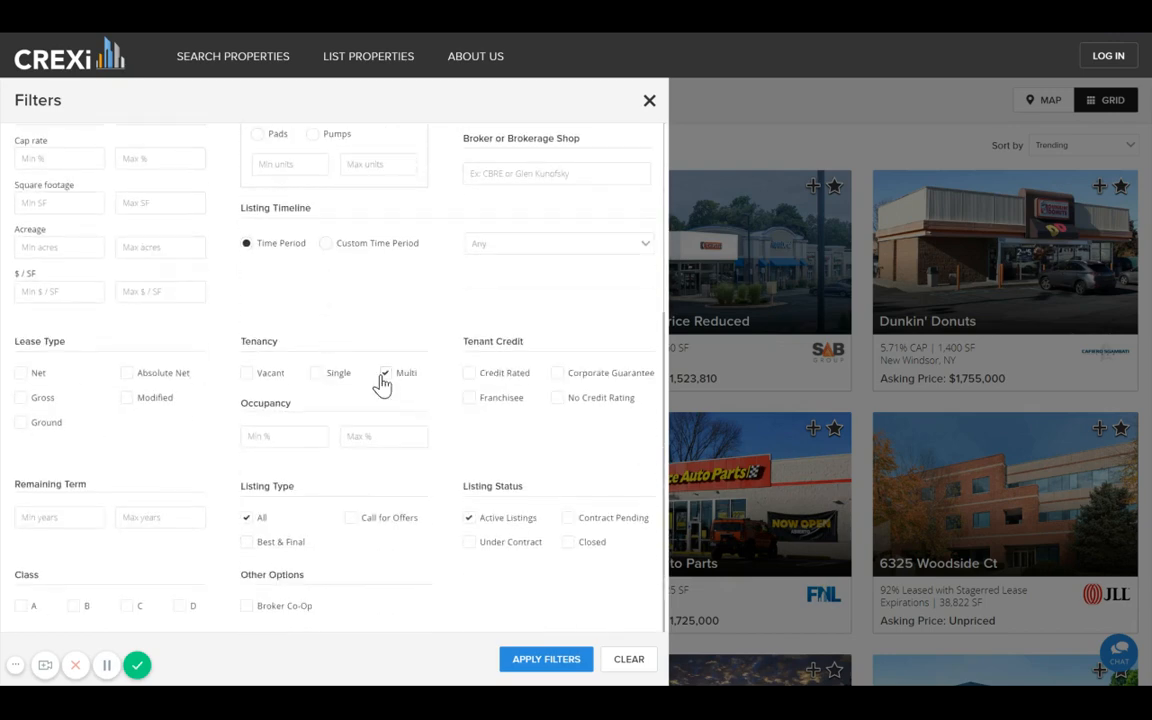
pyautogui.click(384, 373)
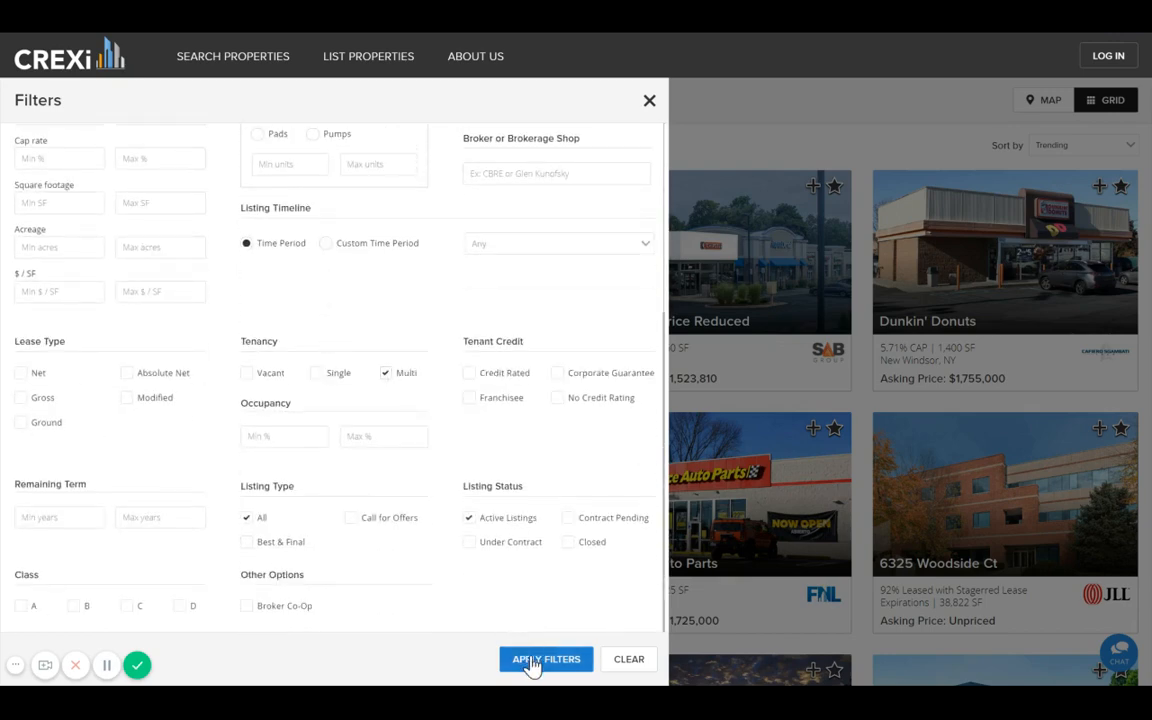
pyautogui.click(546, 659)
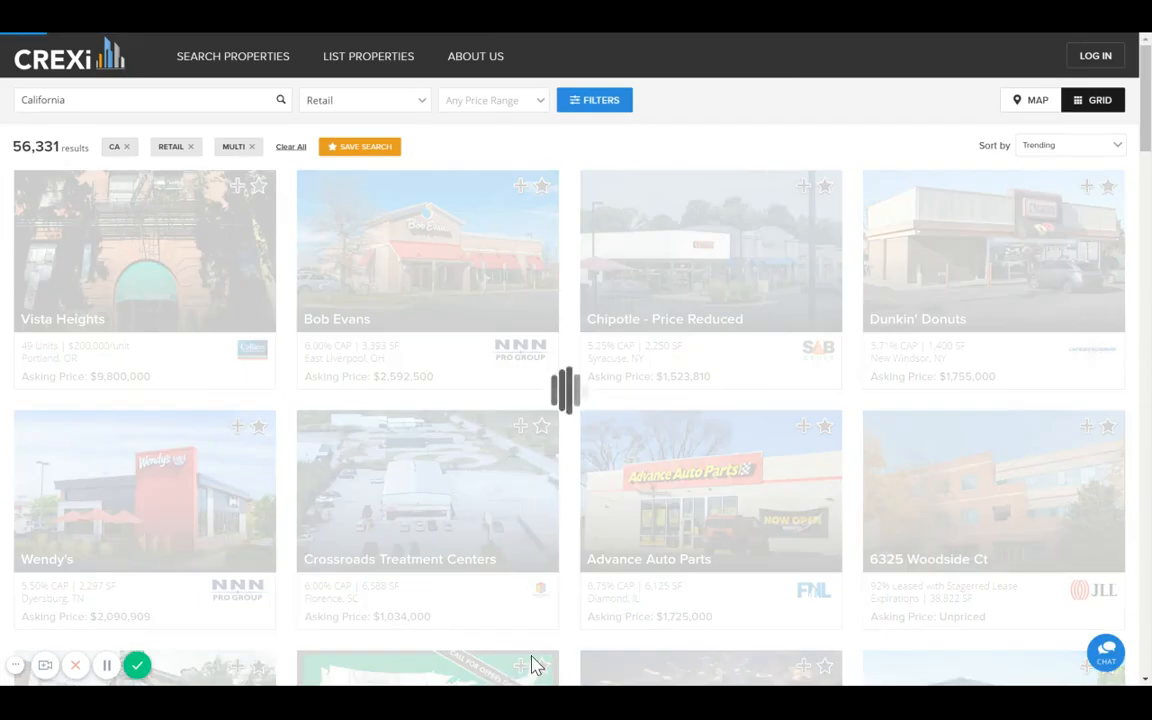
# Switch the 316 California retail results to map view with clustered listing counts
pyautogui.click(1033, 100)
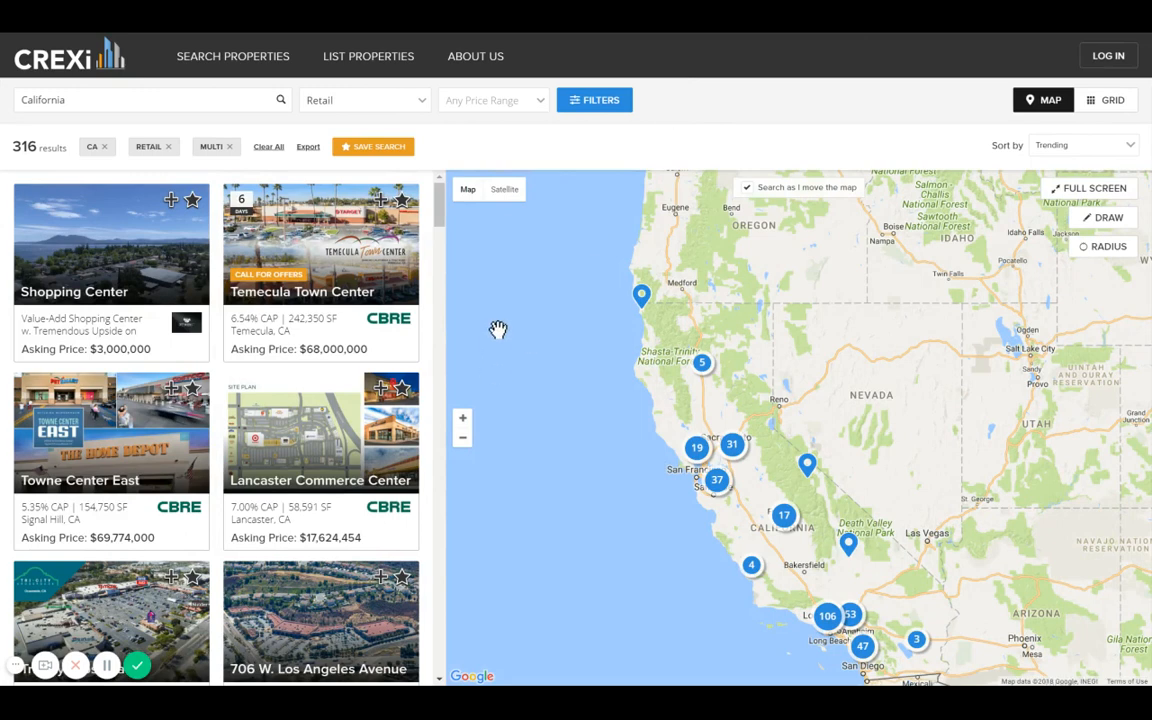
pyautogui.moveTo(534, 326)
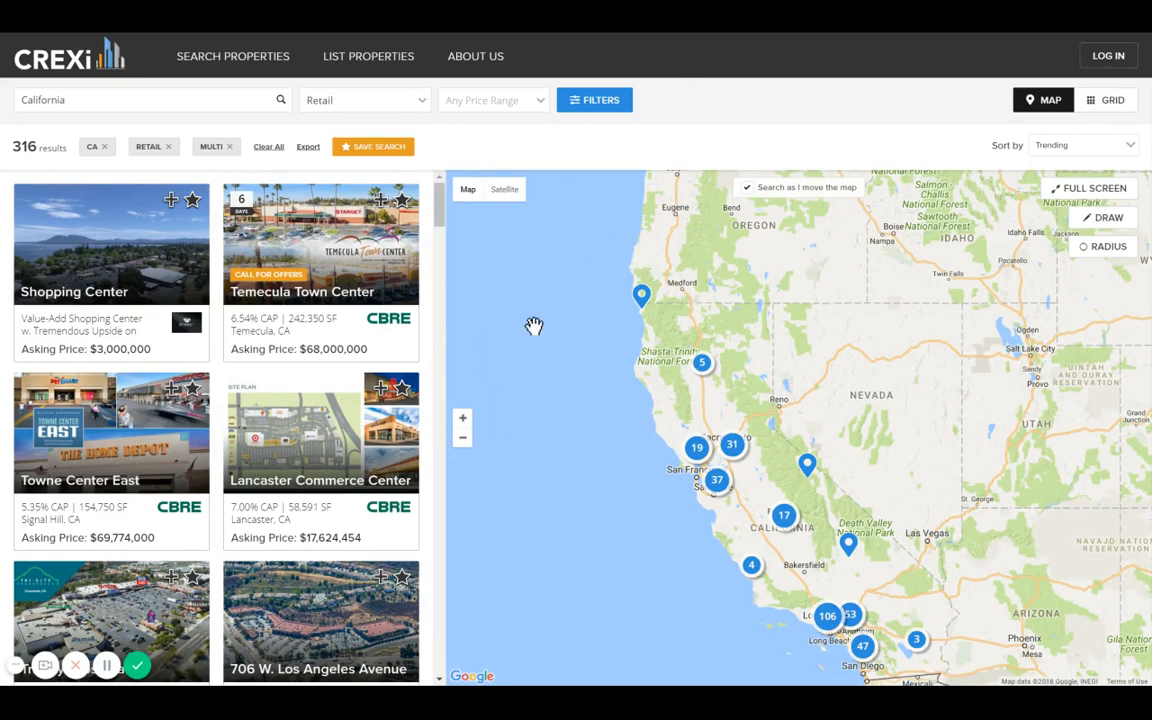
pyautogui.moveTo(555, 315)
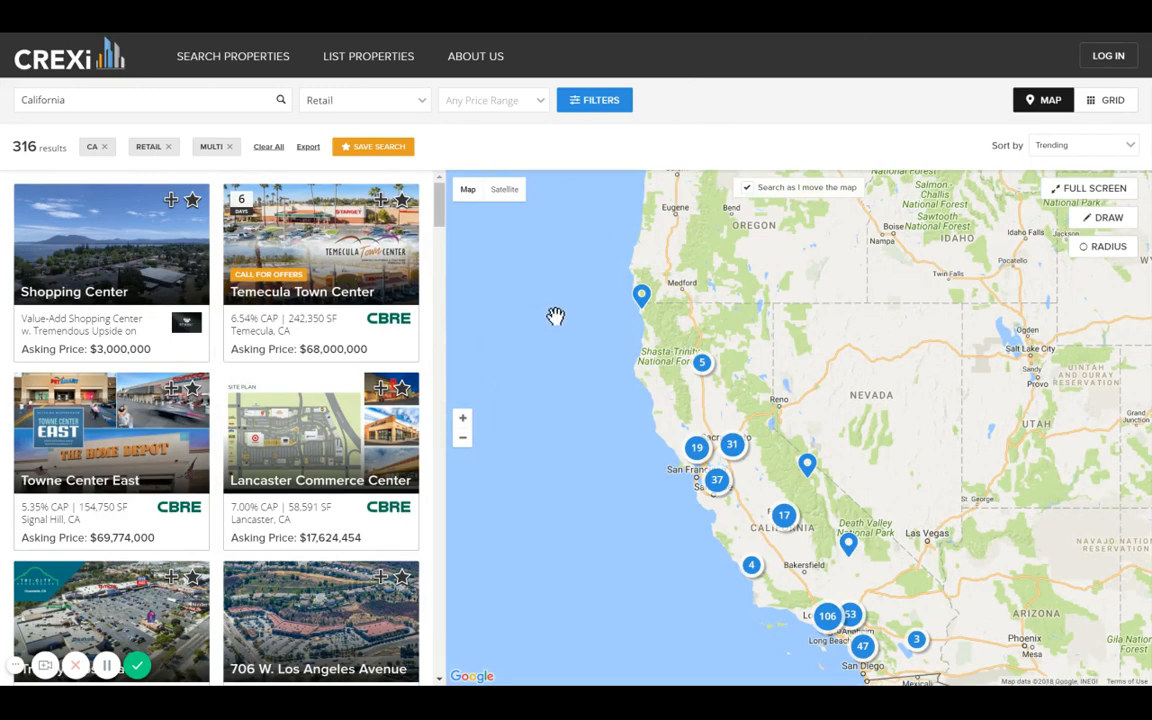
pyautogui.moveTo(697, 376)
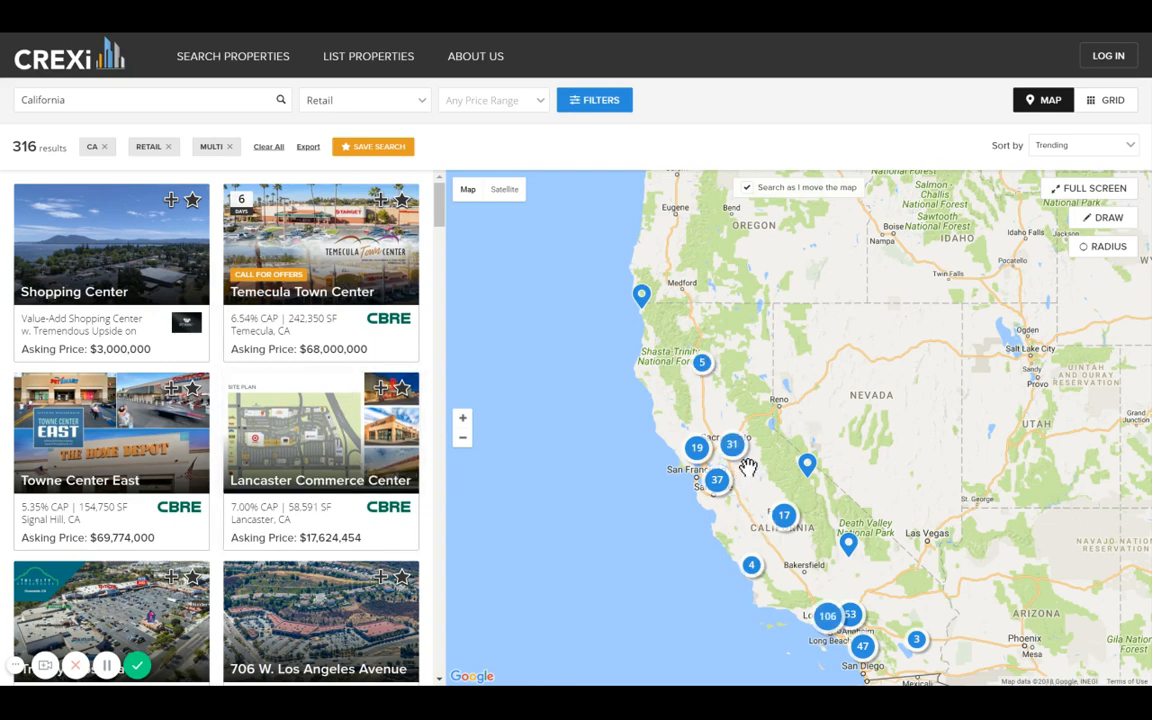
pyautogui.moveTo(1101, 218)
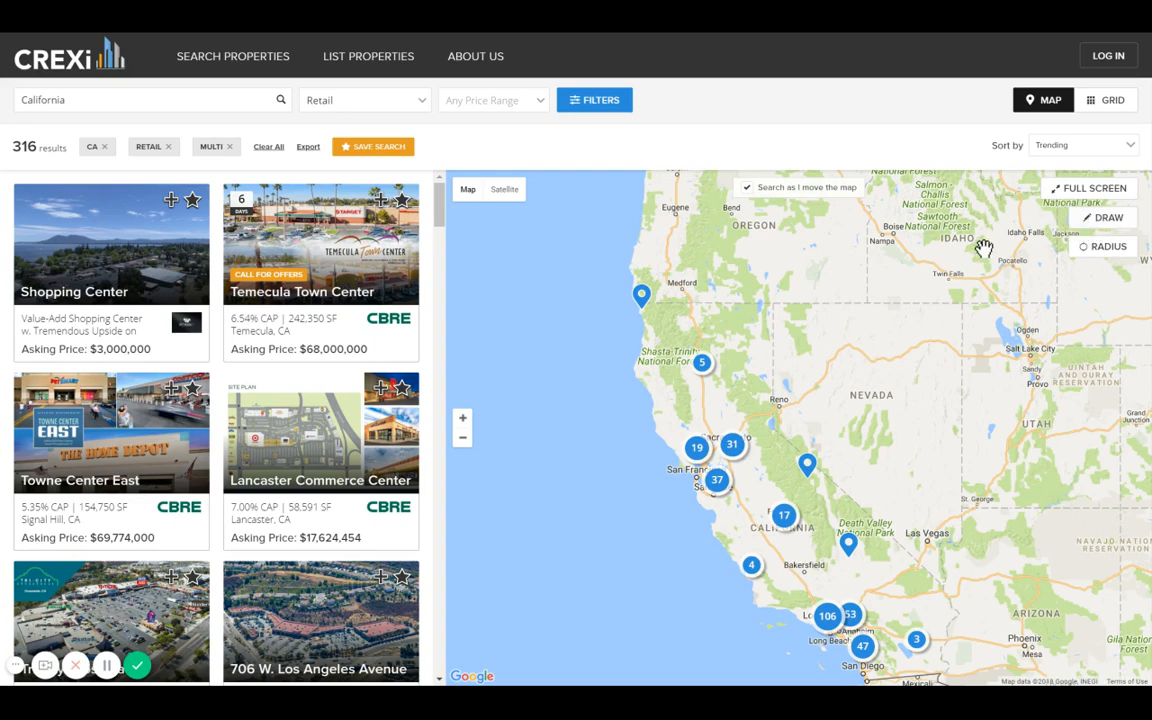
pyautogui.moveTo(1108, 258)
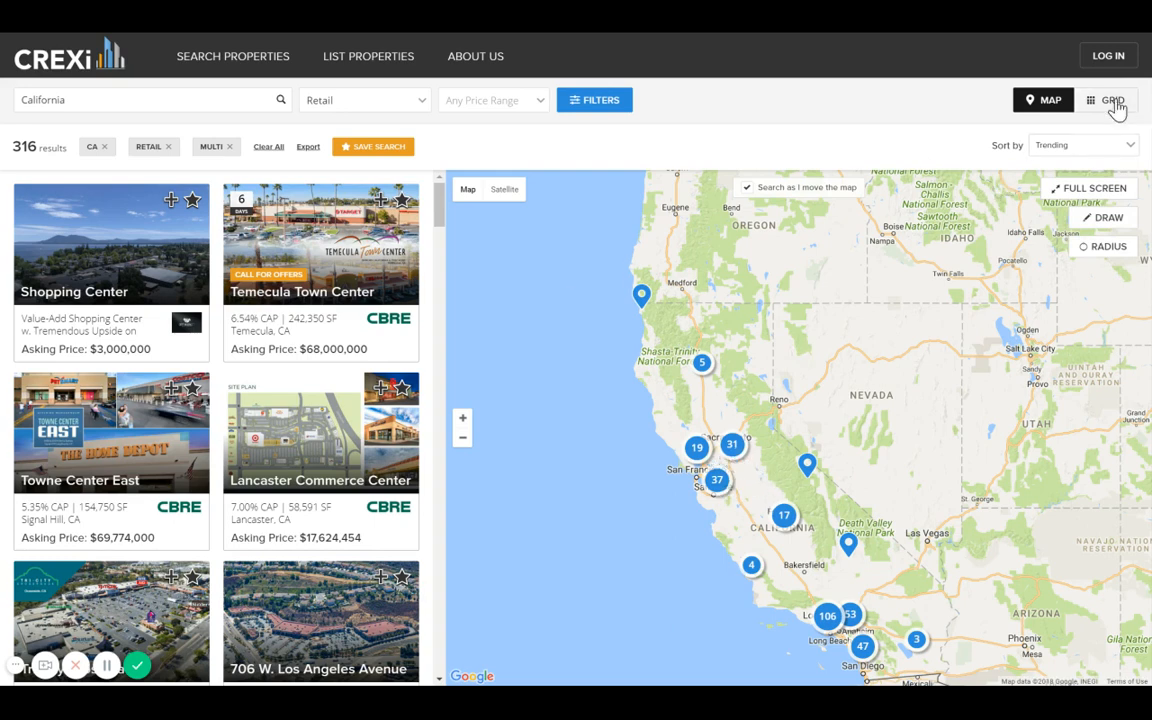
# Return the 316 filtered California retail listings to the full-width card grid
pyautogui.click(1109, 100)
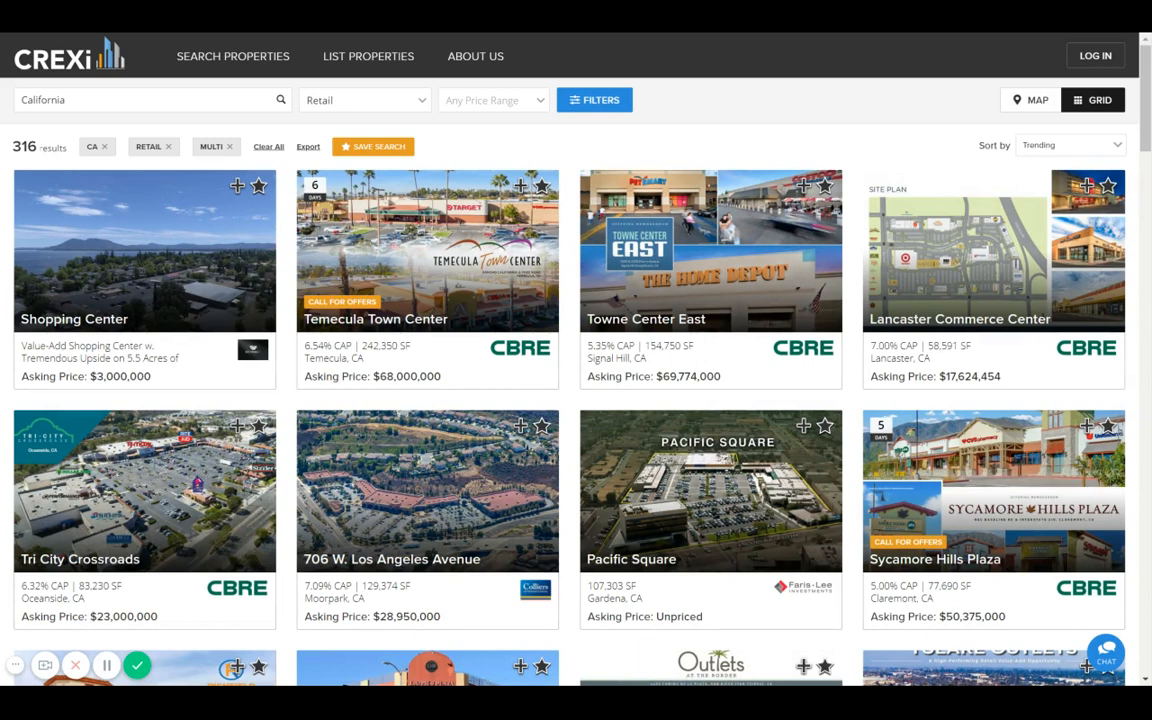
pyautogui.moveTo(198, 208)
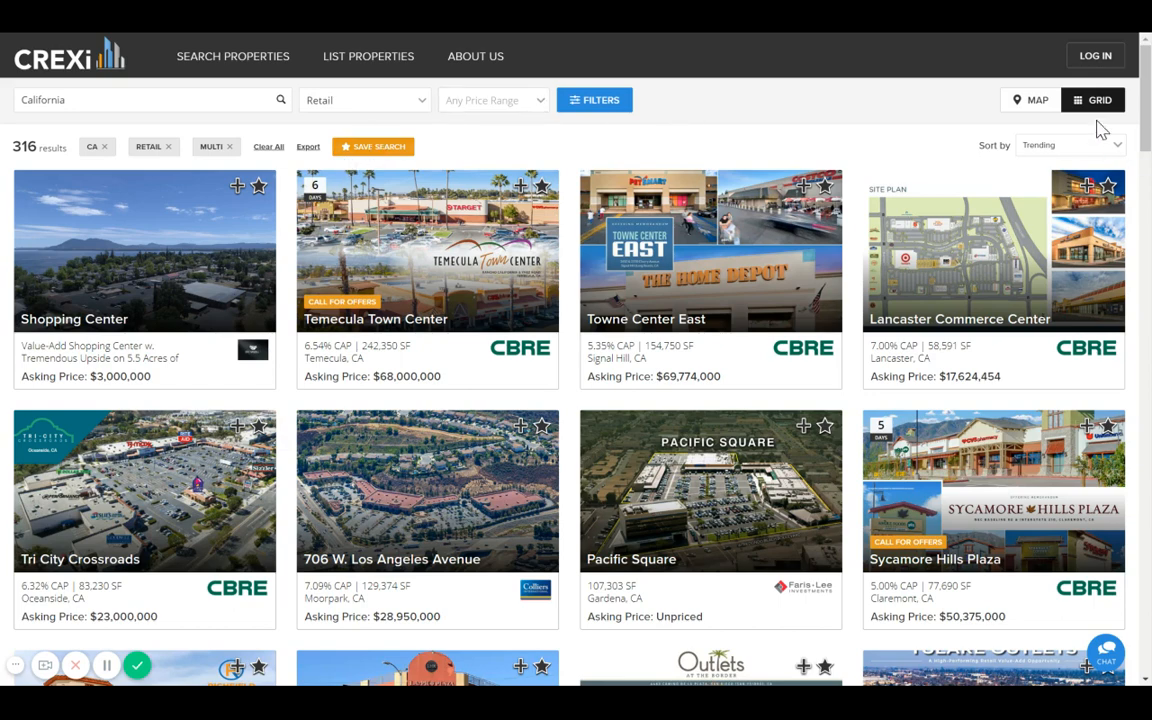
pyautogui.moveTo(482, 280)
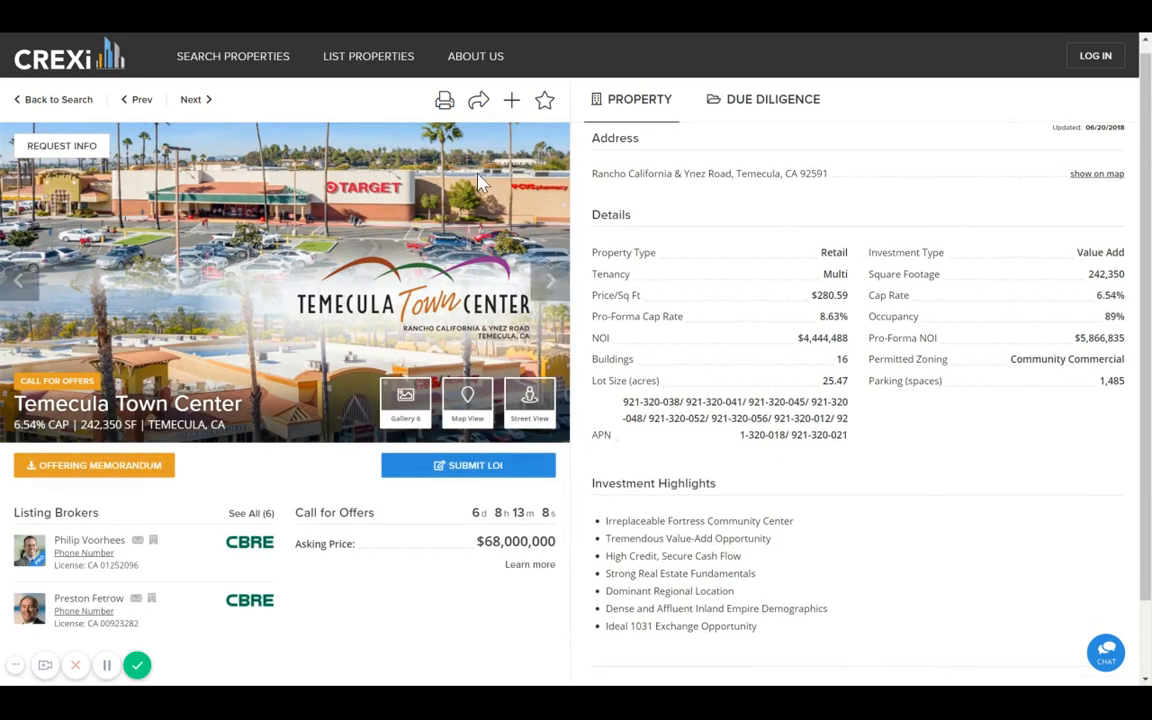
pyautogui.moveTo(343, 232)
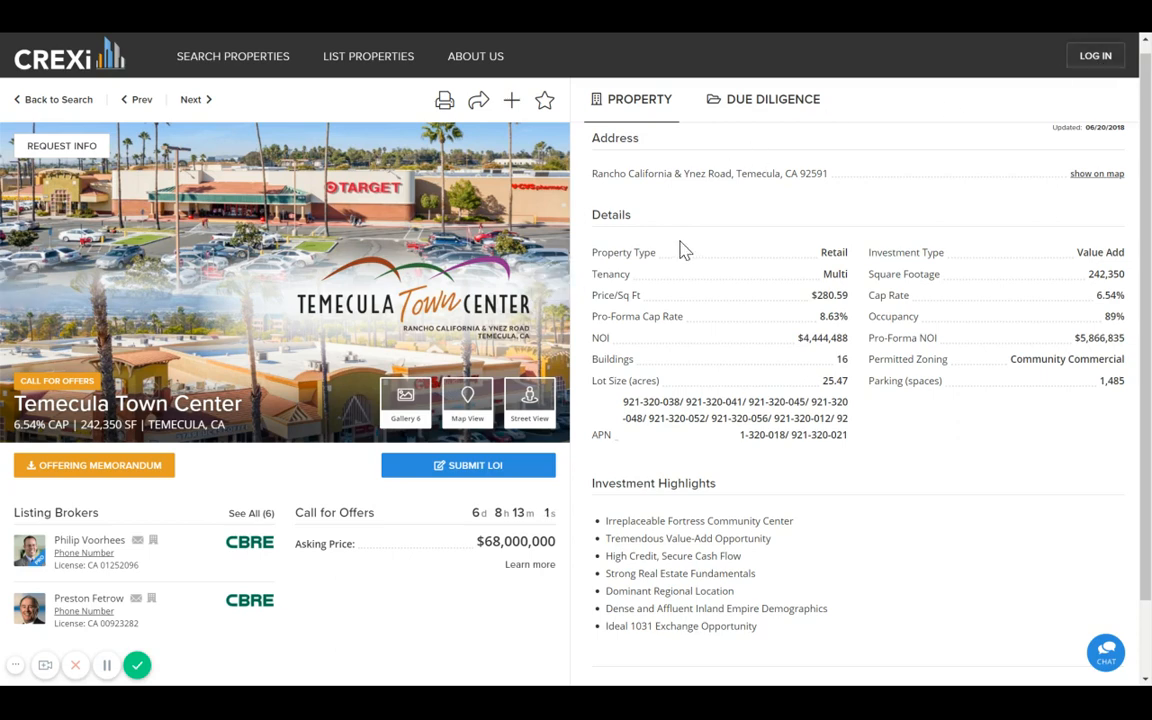
# Review the Temecula Town Center listing and advance its gallery to the next photo
pyautogui.scroll(-3)
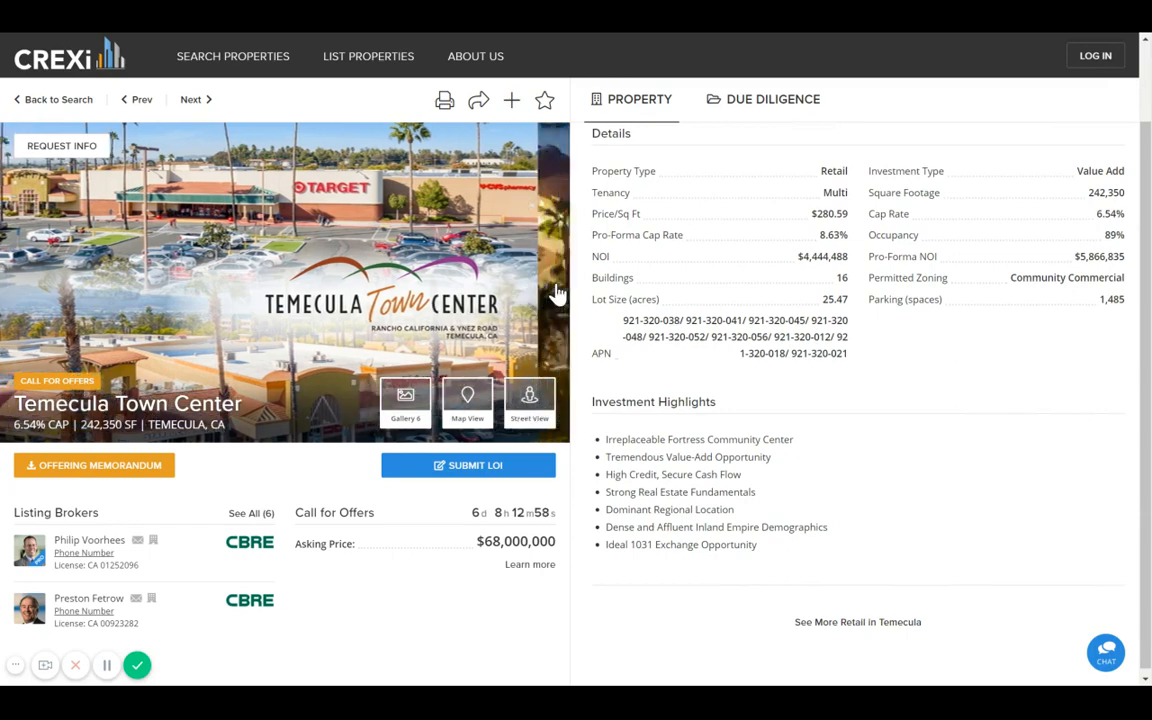
pyautogui.click(550, 290)
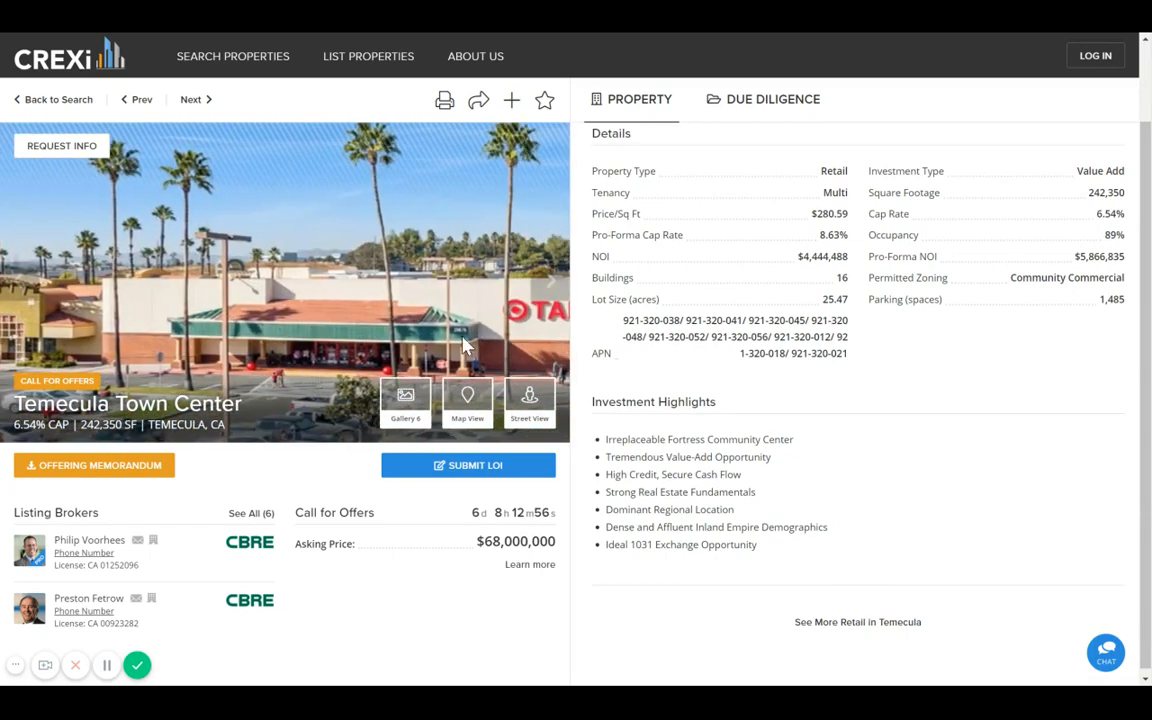
pyautogui.moveTo(392, 335)
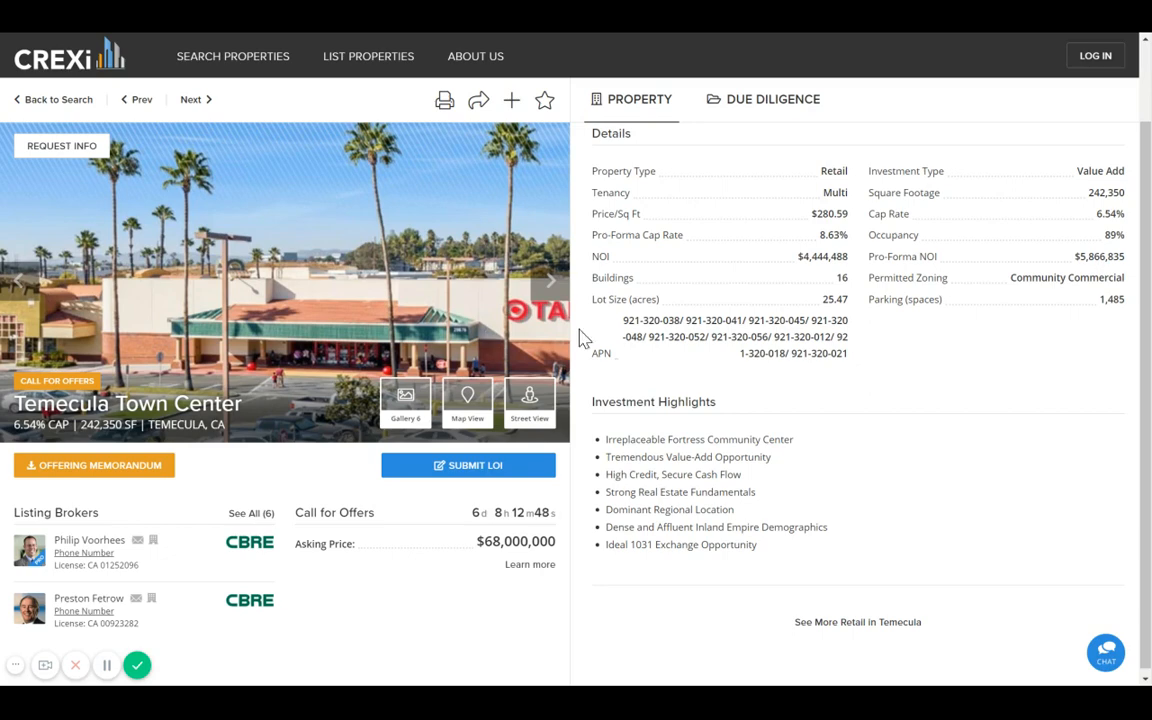
pyautogui.moveTo(376, 540)
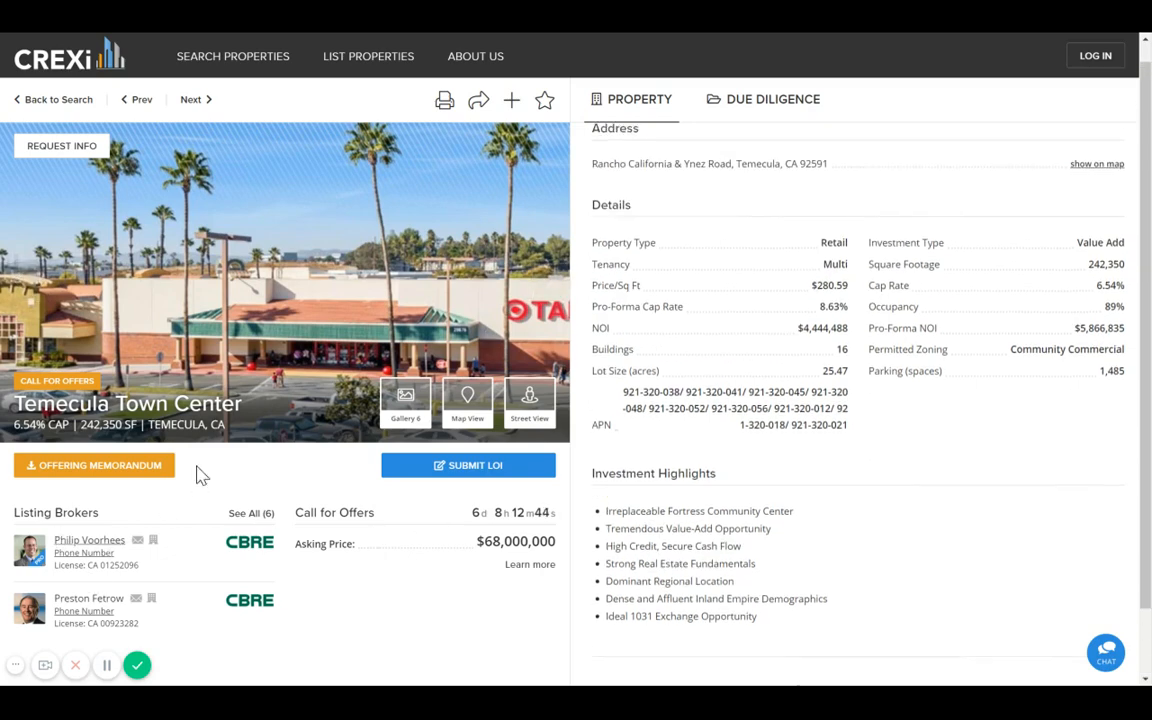
pyautogui.moveTo(224, 563)
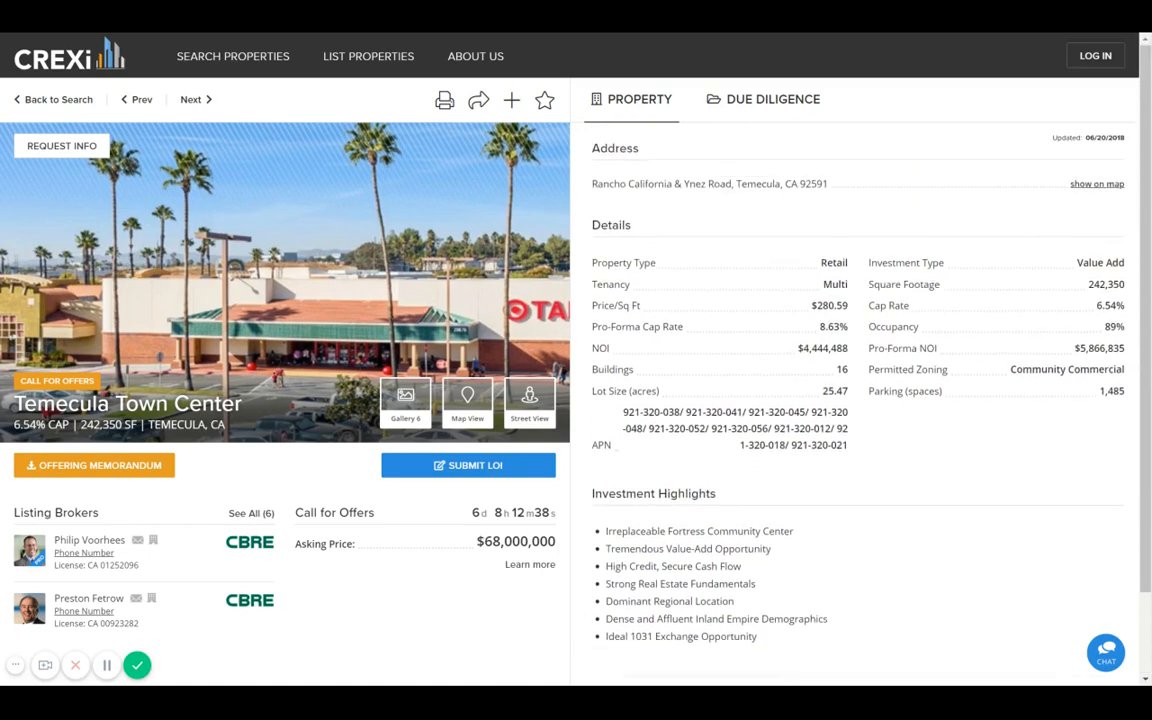
pyautogui.moveTo(845, 640)
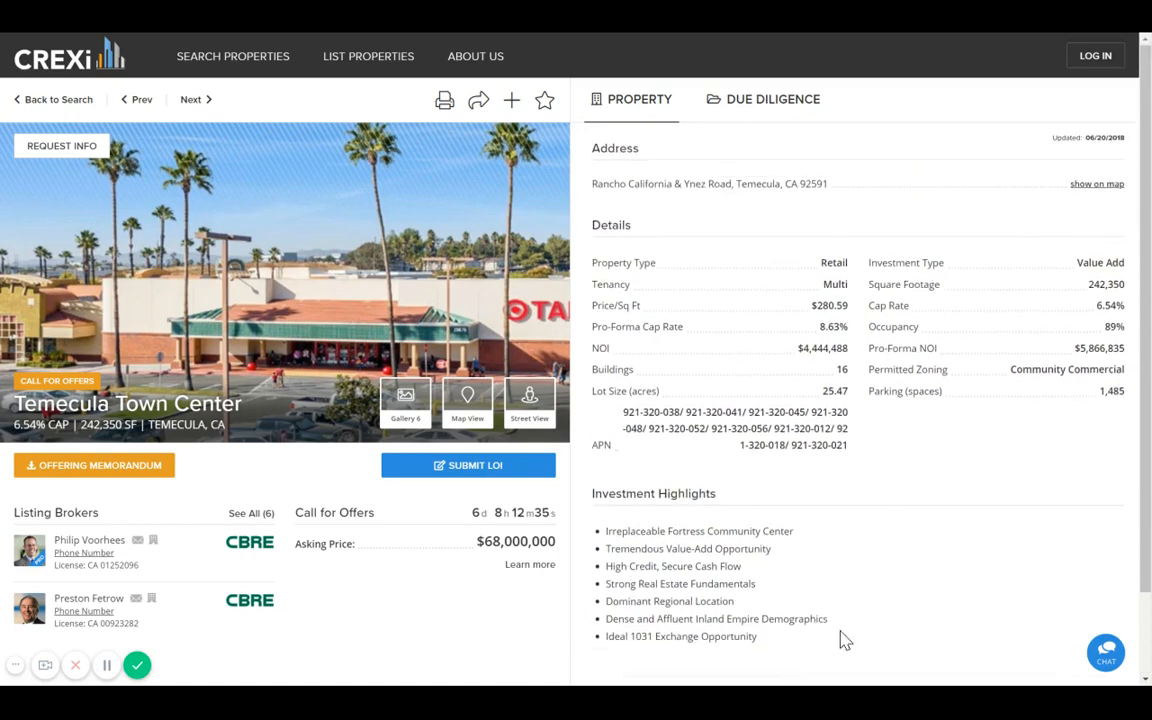
pyautogui.moveTo(797, 243)
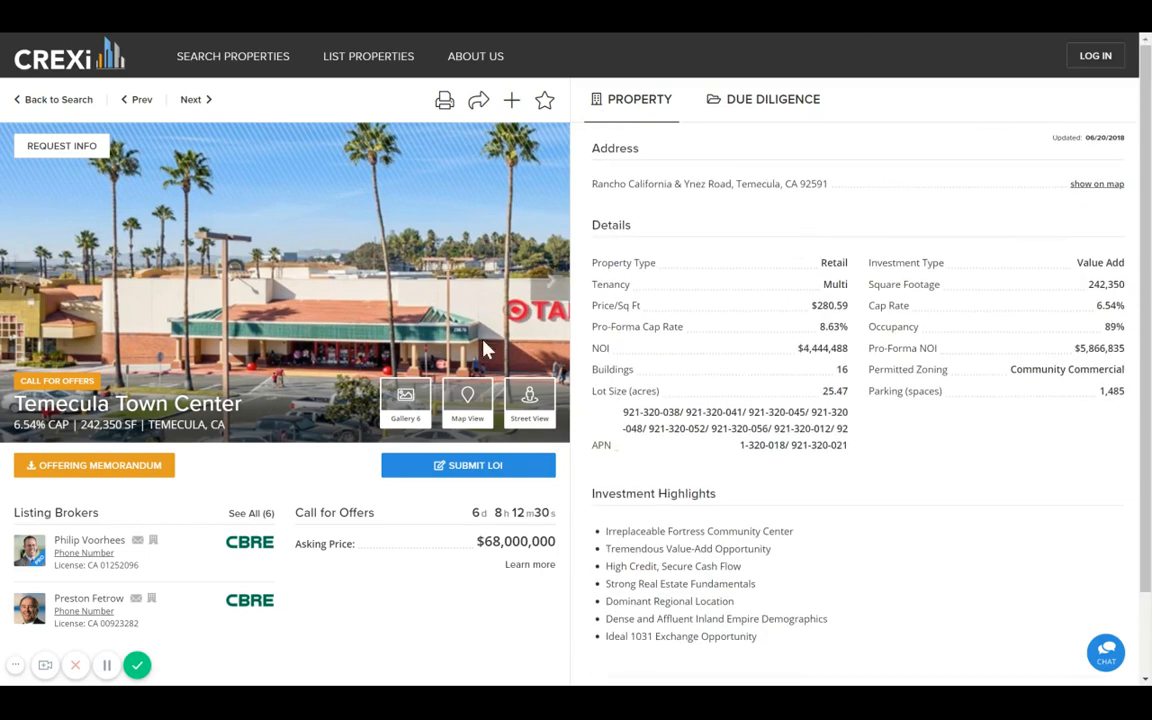
pyautogui.moveTo(832, 140)
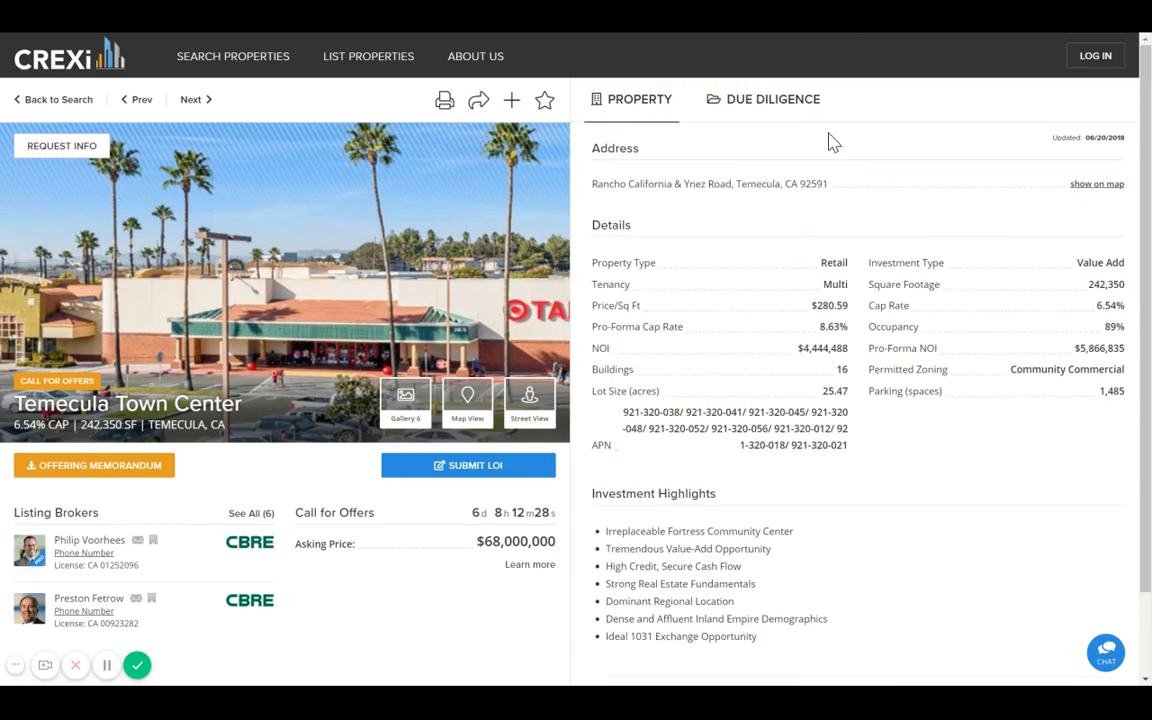
pyautogui.moveTo(750, 110)
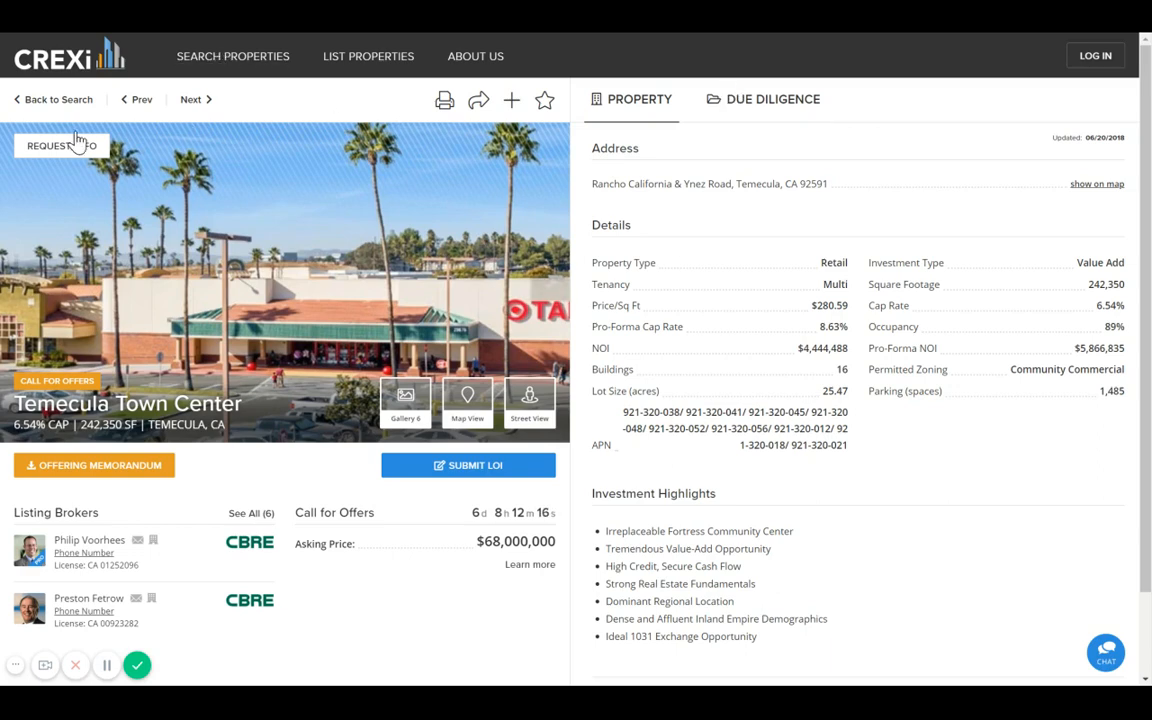
pyautogui.moveTo(270, 317)
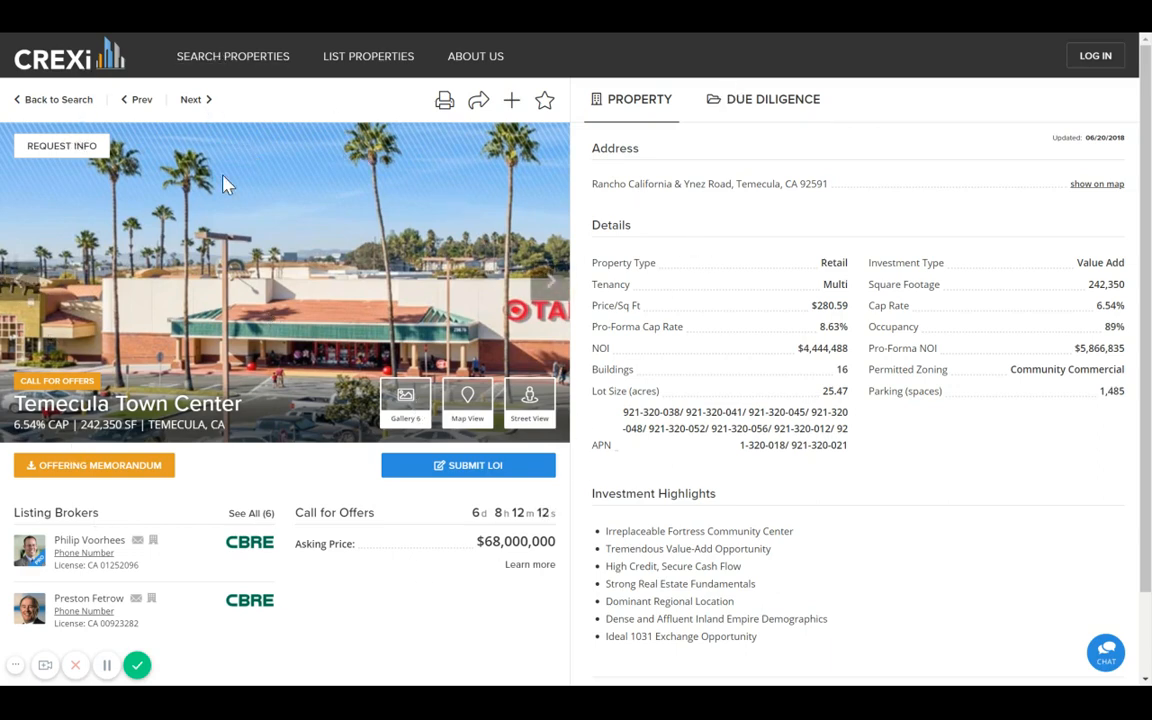
pyautogui.moveTo(207, 251)
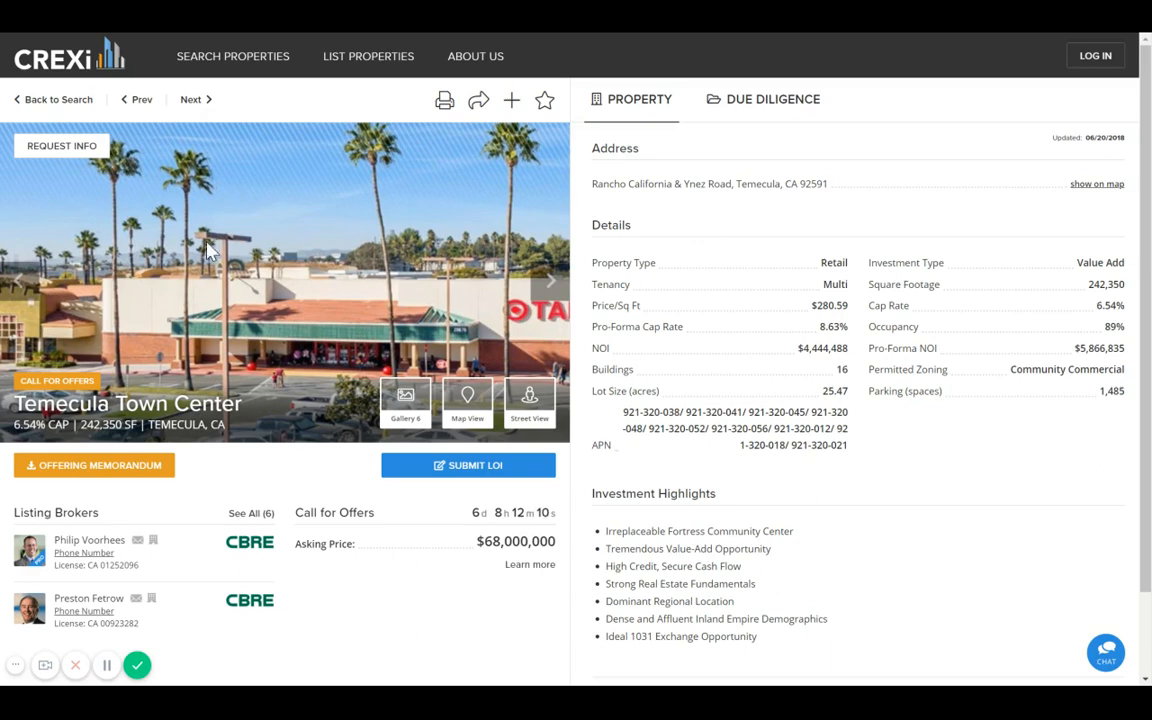
pyautogui.moveTo(190, 239)
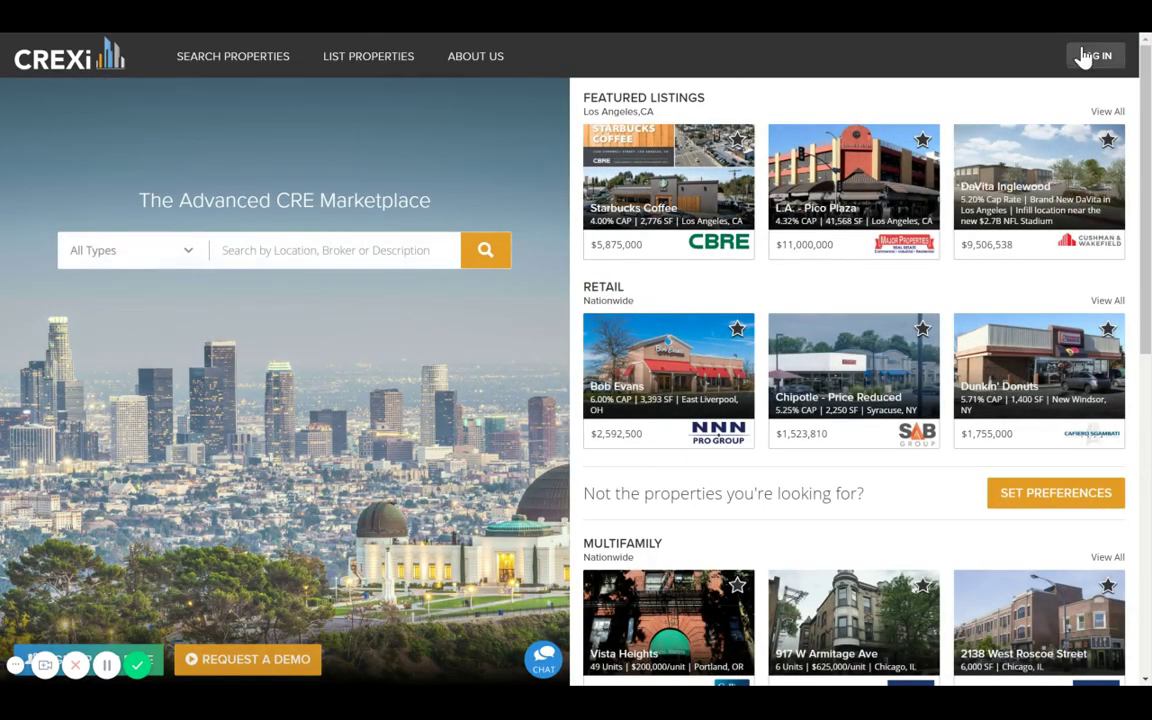
# Log in with the saved member credentials and open the My CREXi dashboard
pyautogui.click(1100, 54)
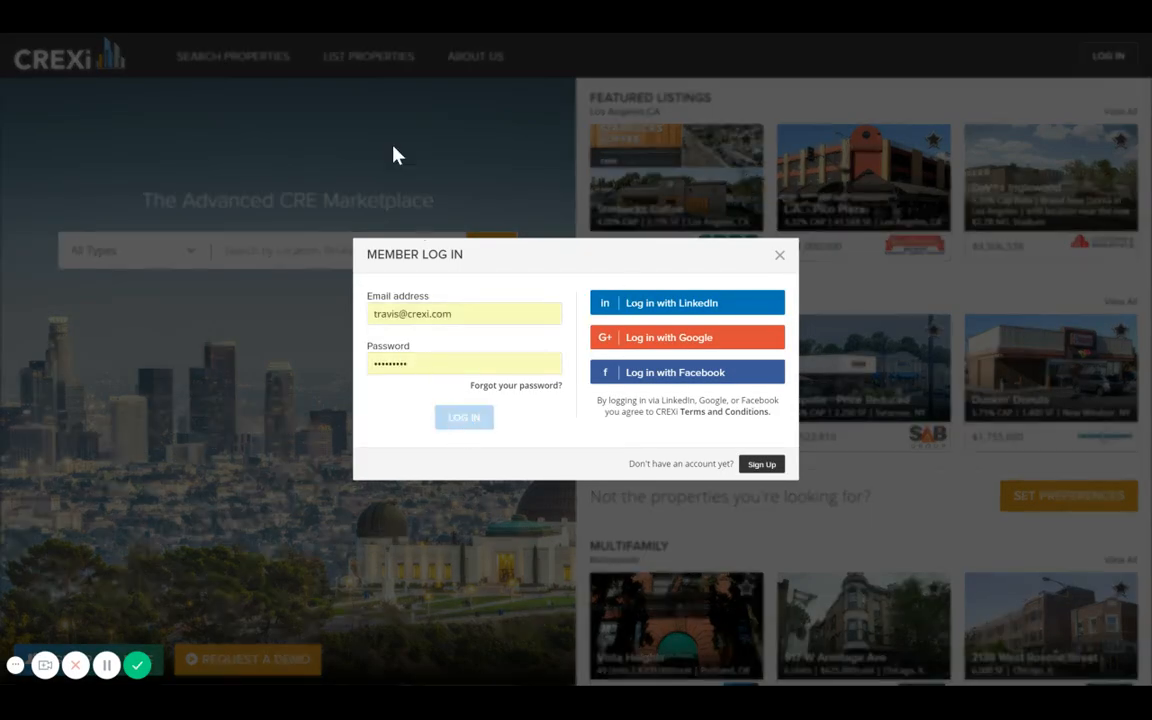
pyautogui.click(464, 417)
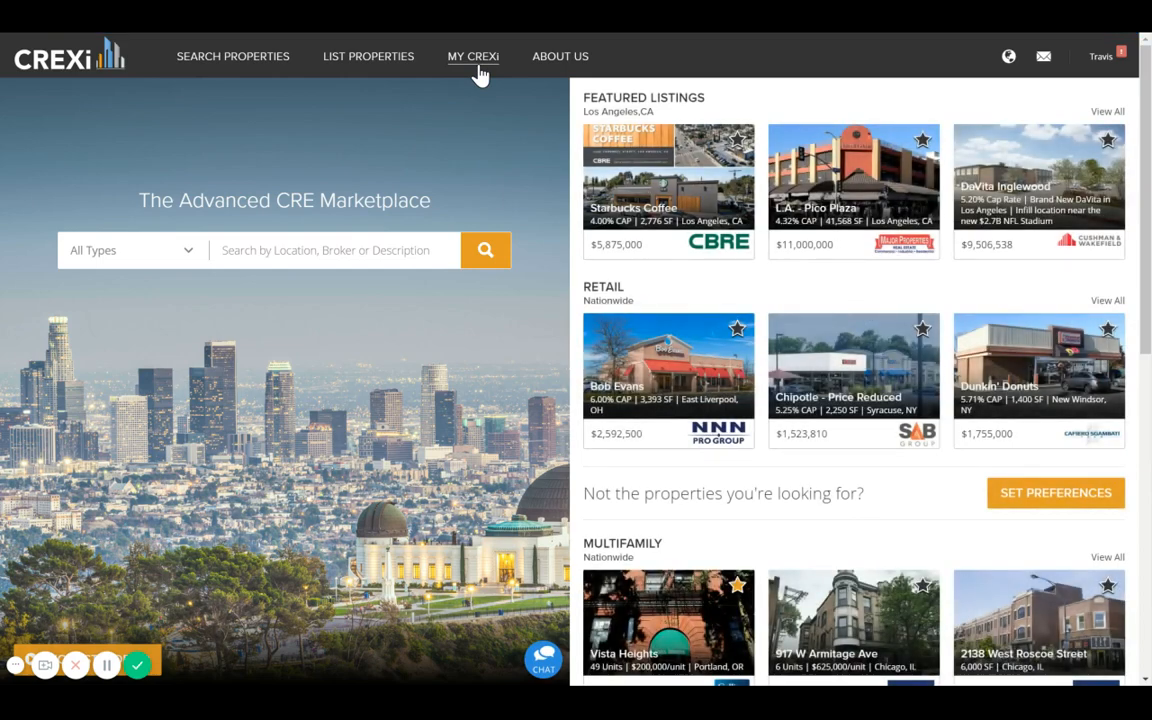
pyautogui.click(480, 56)
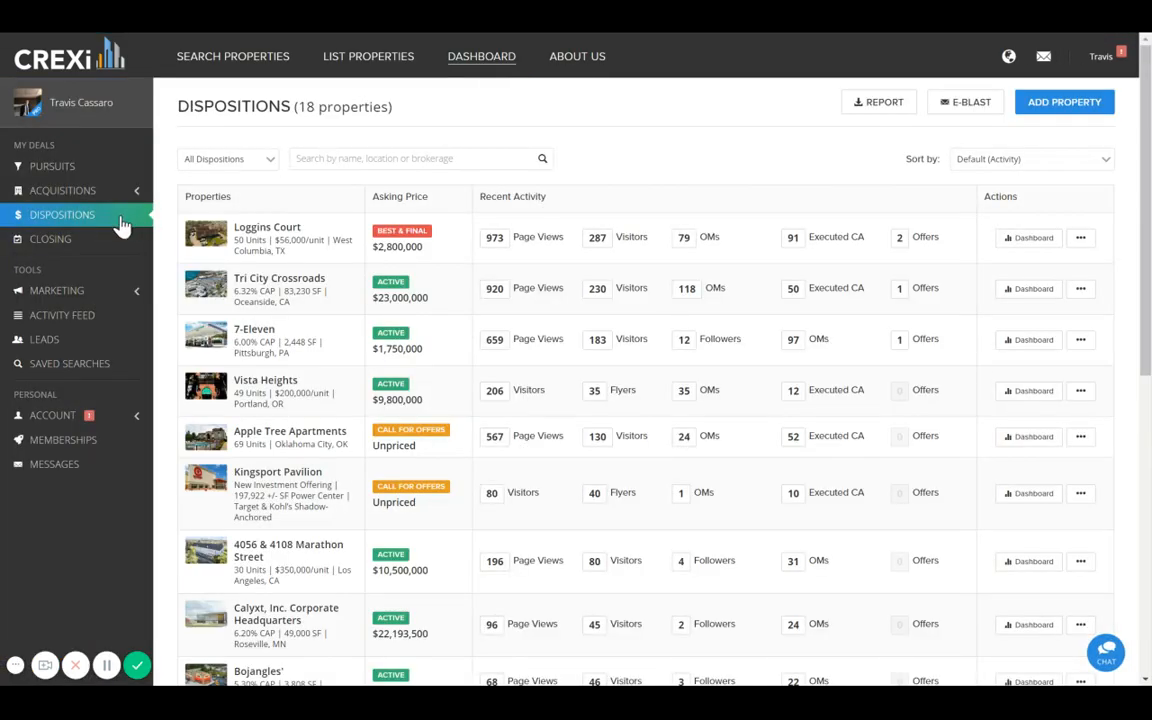
pyautogui.moveTo(63, 229)
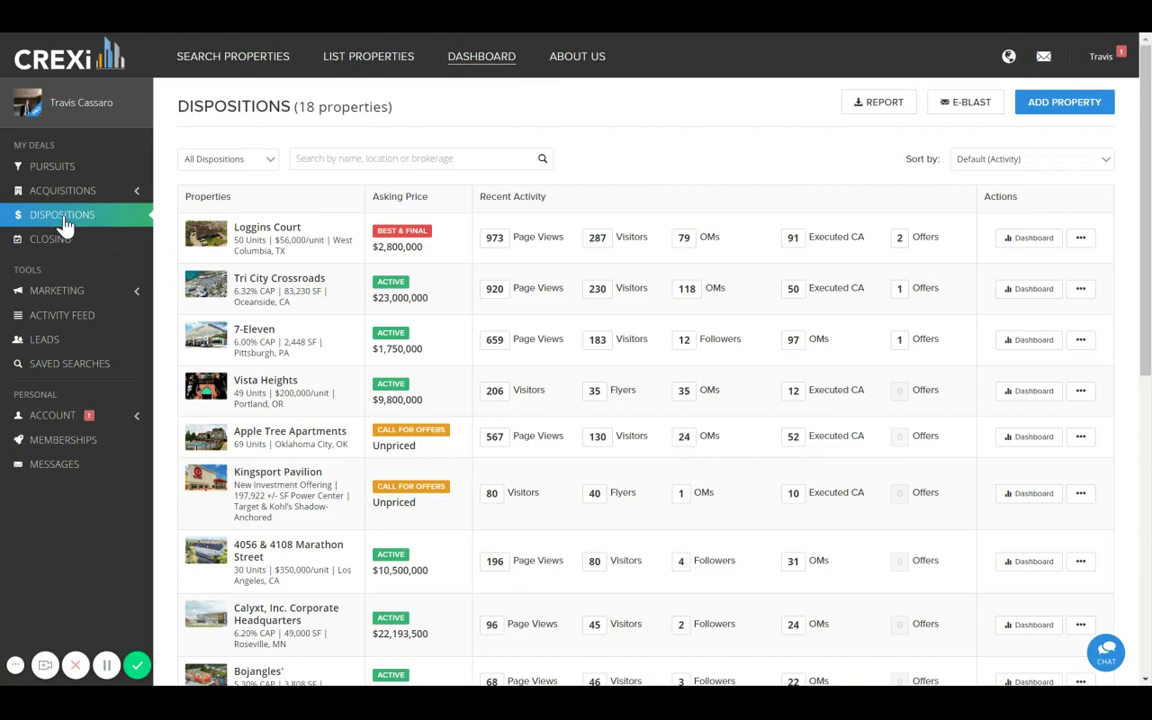
pyautogui.scroll(-3)
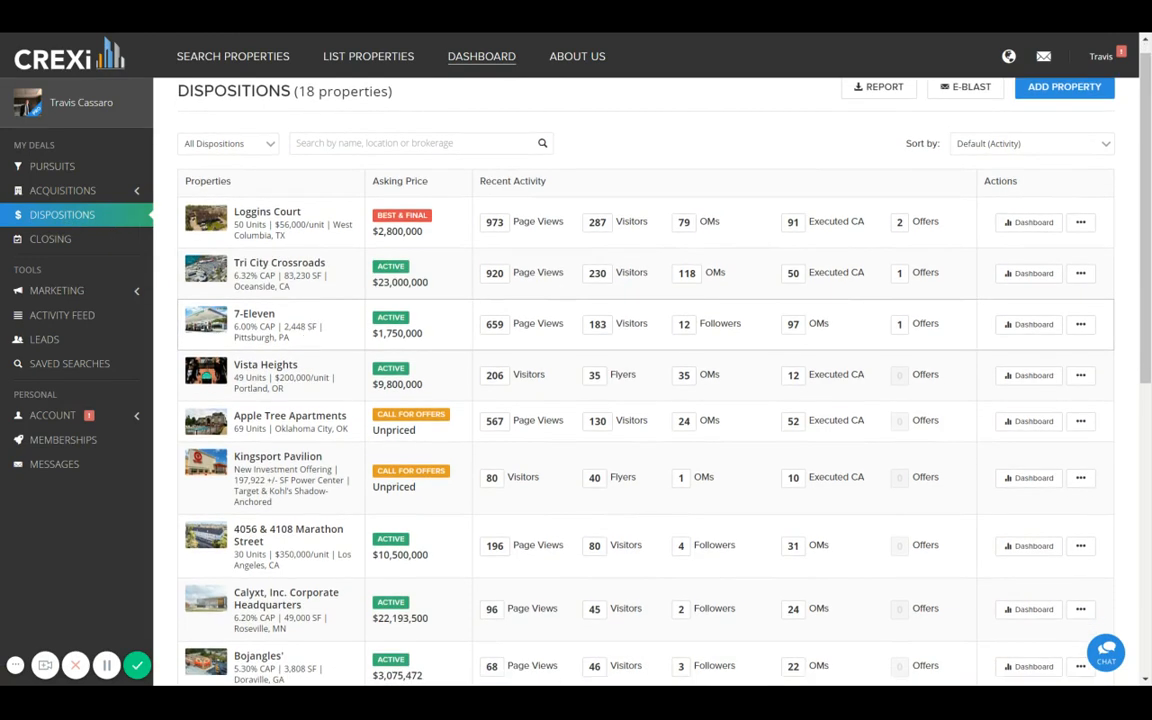
pyautogui.moveTo(318, 348)
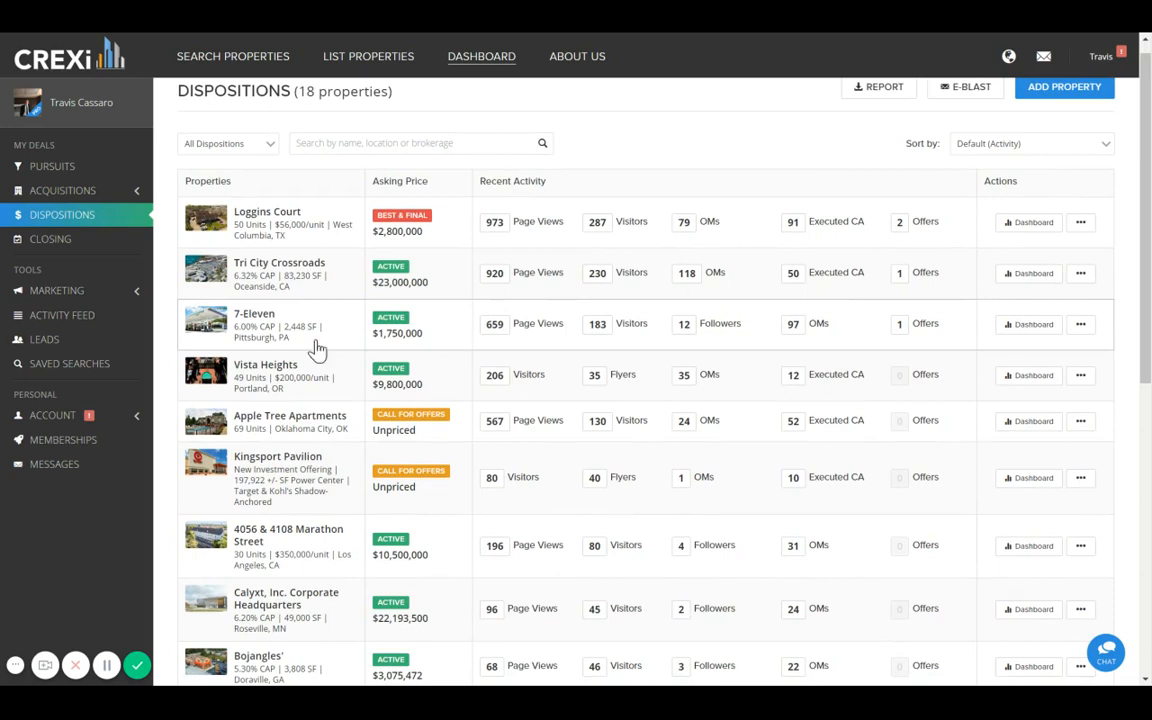
pyautogui.scroll(-3)
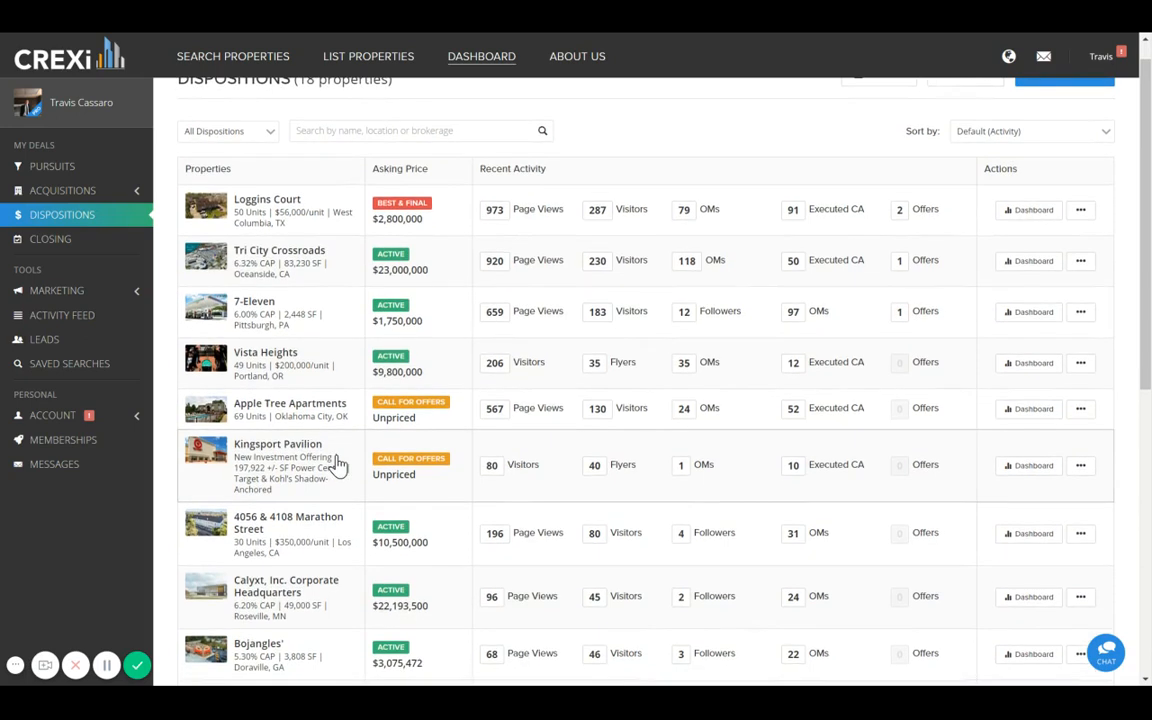
pyautogui.moveTo(525, 407)
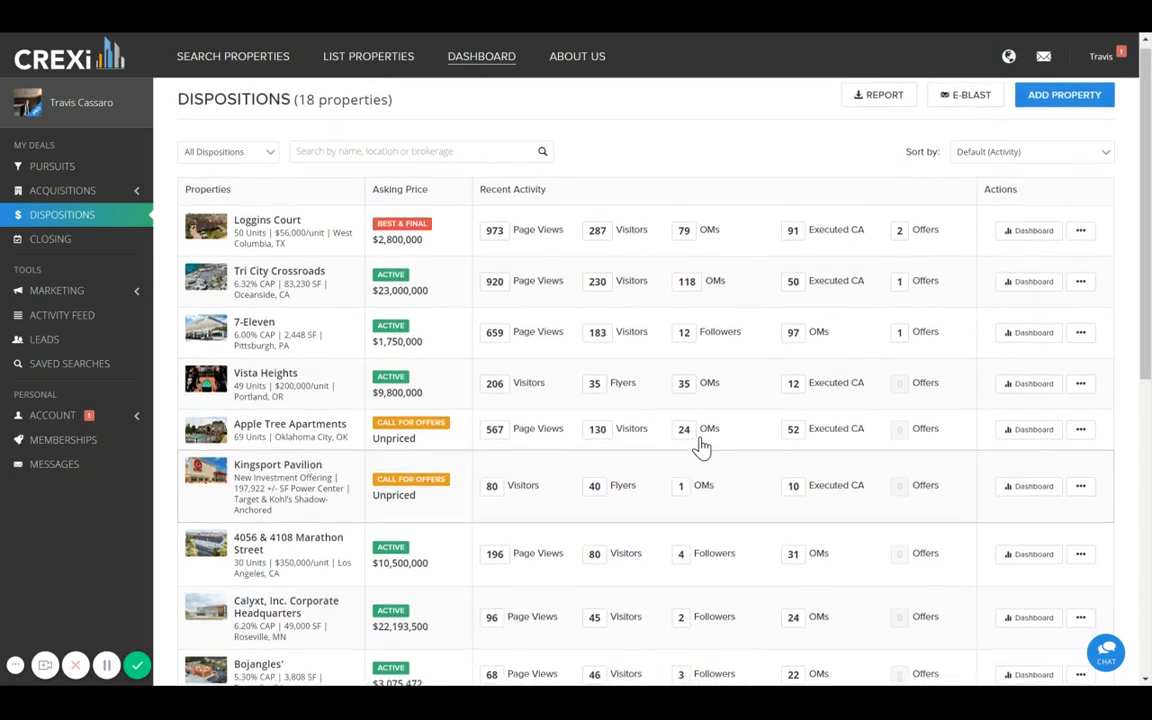
pyautogui.scroll(-3)
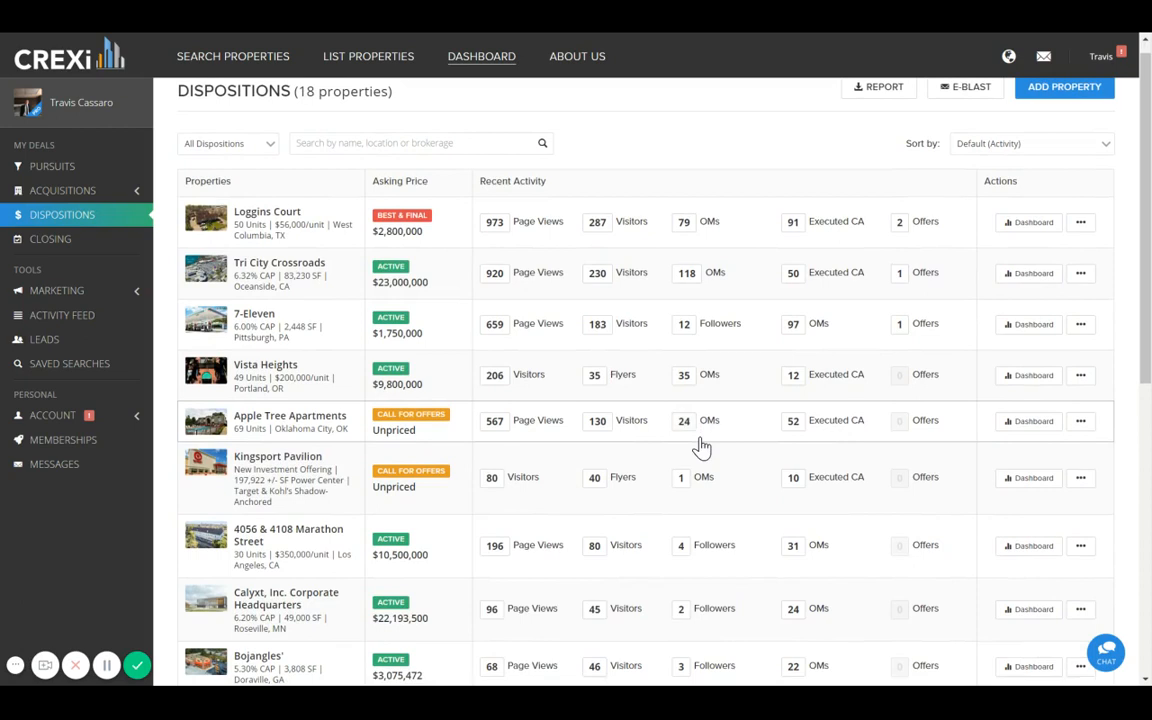
pyautogui.moveTo(893, 130)
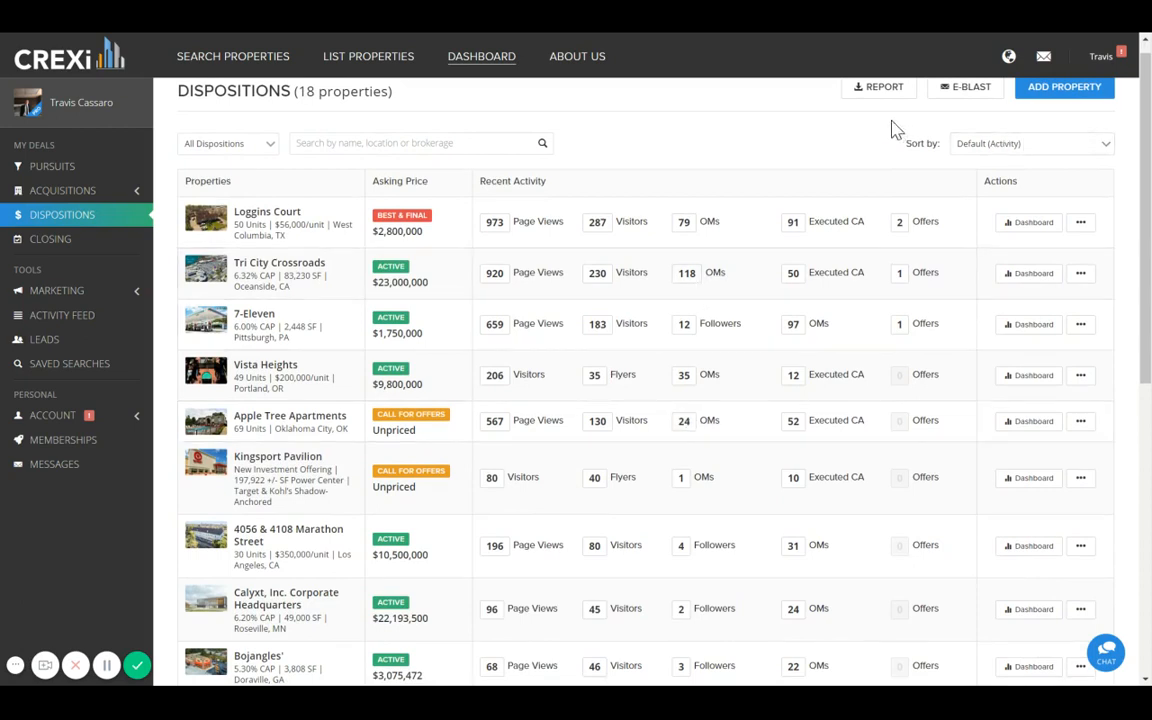
pyautogui.moveTo(878, 90)
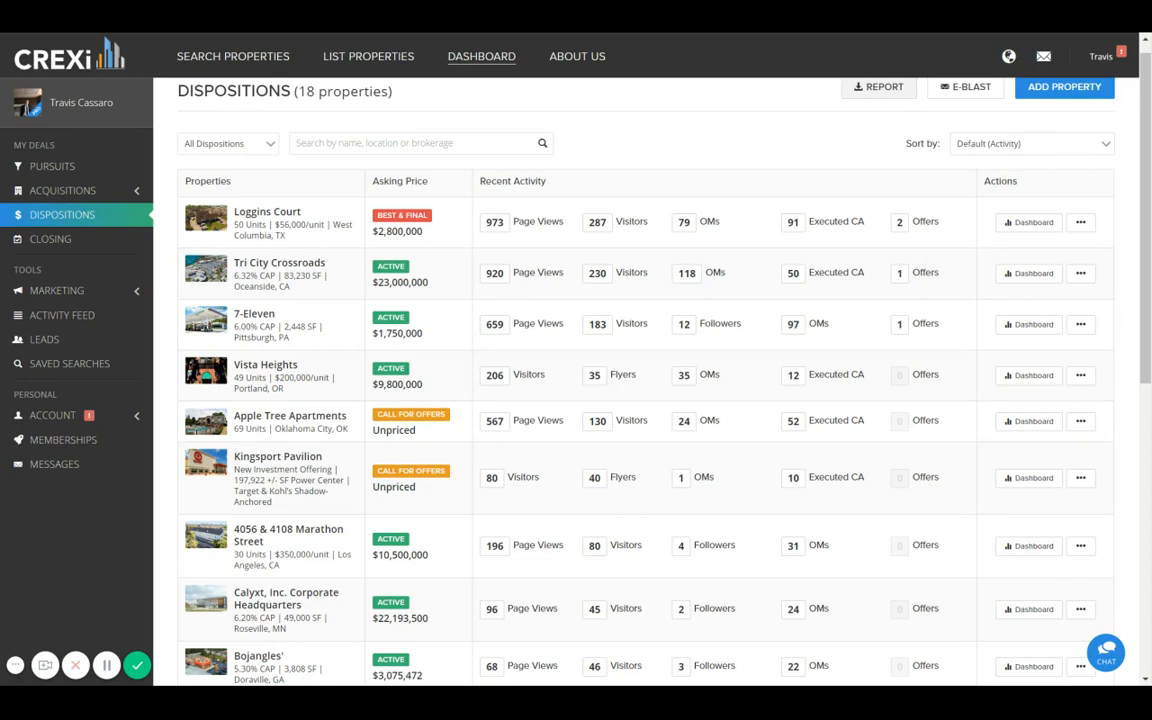
pyautogui.moveTo(920, 255)
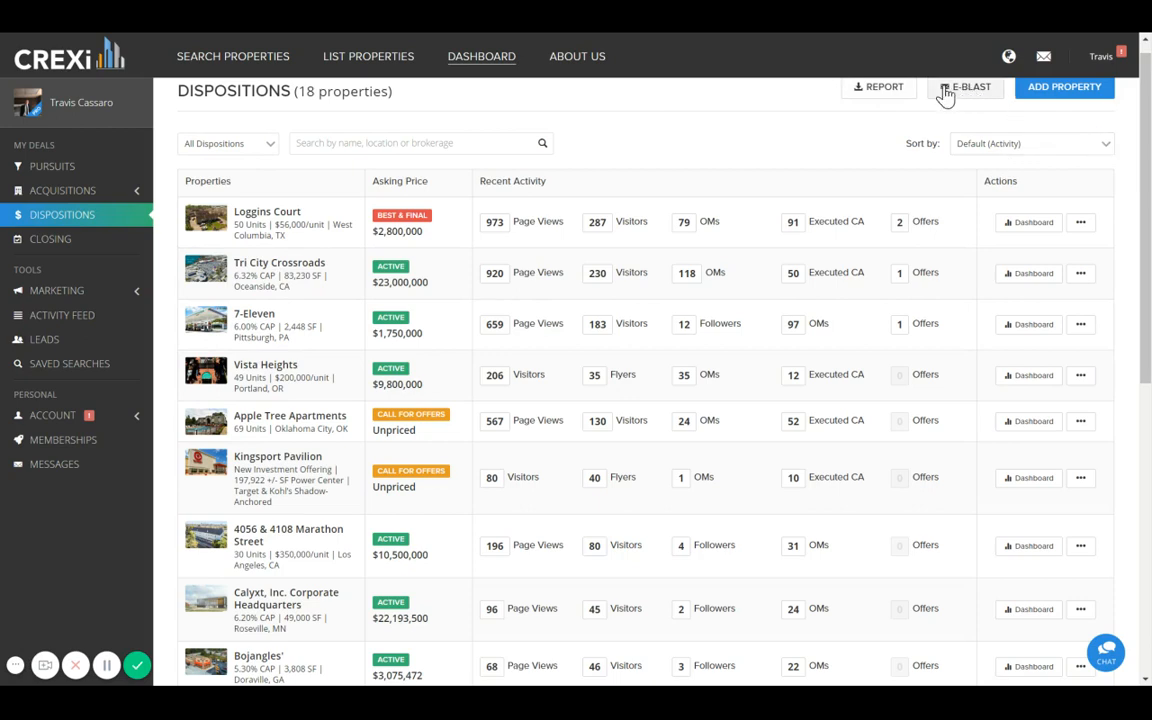
pyautogui.moveTo(274, 250)
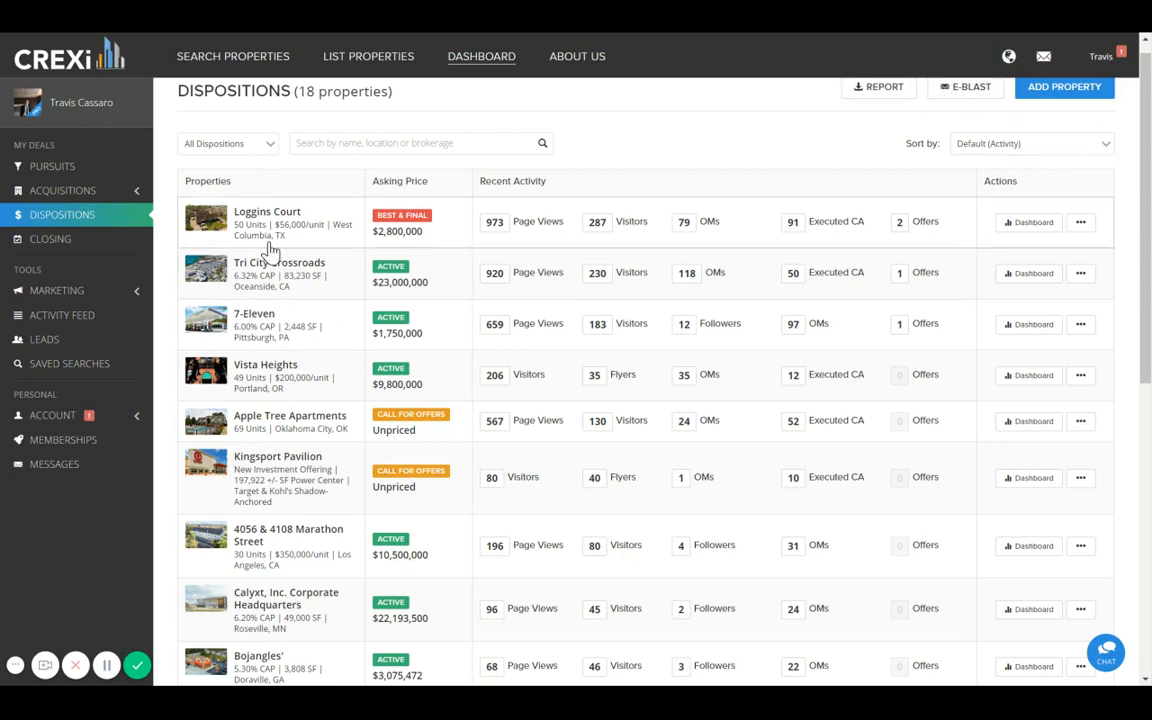
pyautogui.moveTo(265, 285)
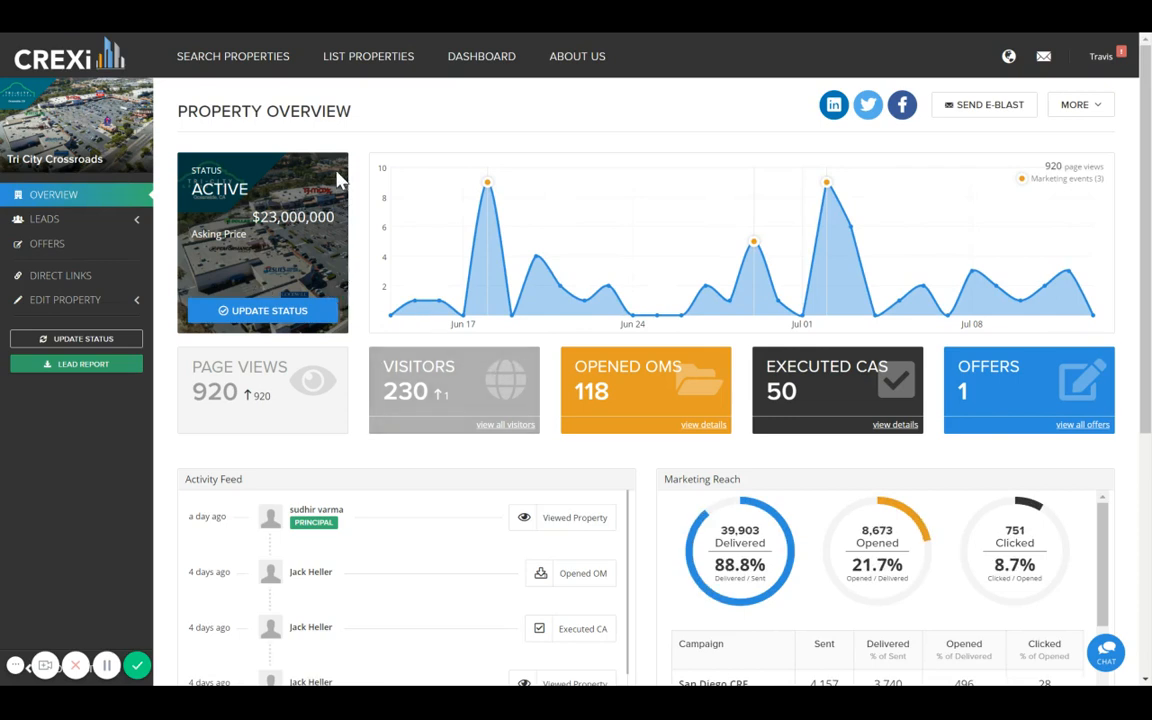
pyautogui.moveTo(363, 180)
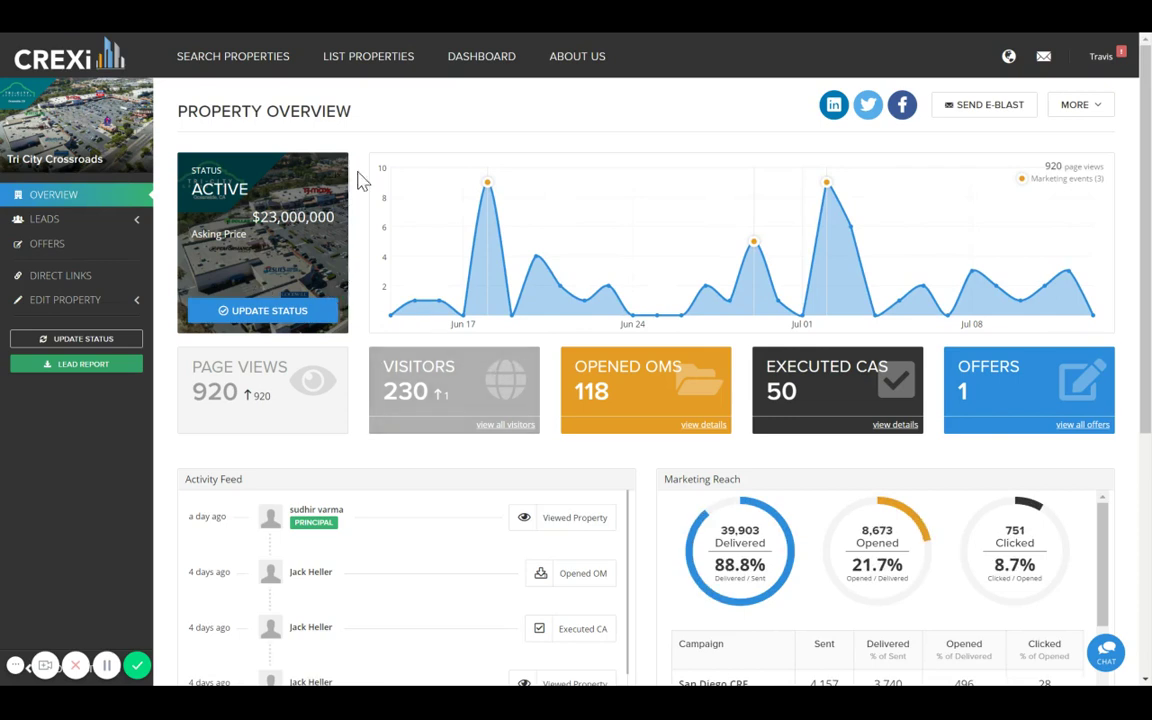
pyautogui.moveTo(367, 171)
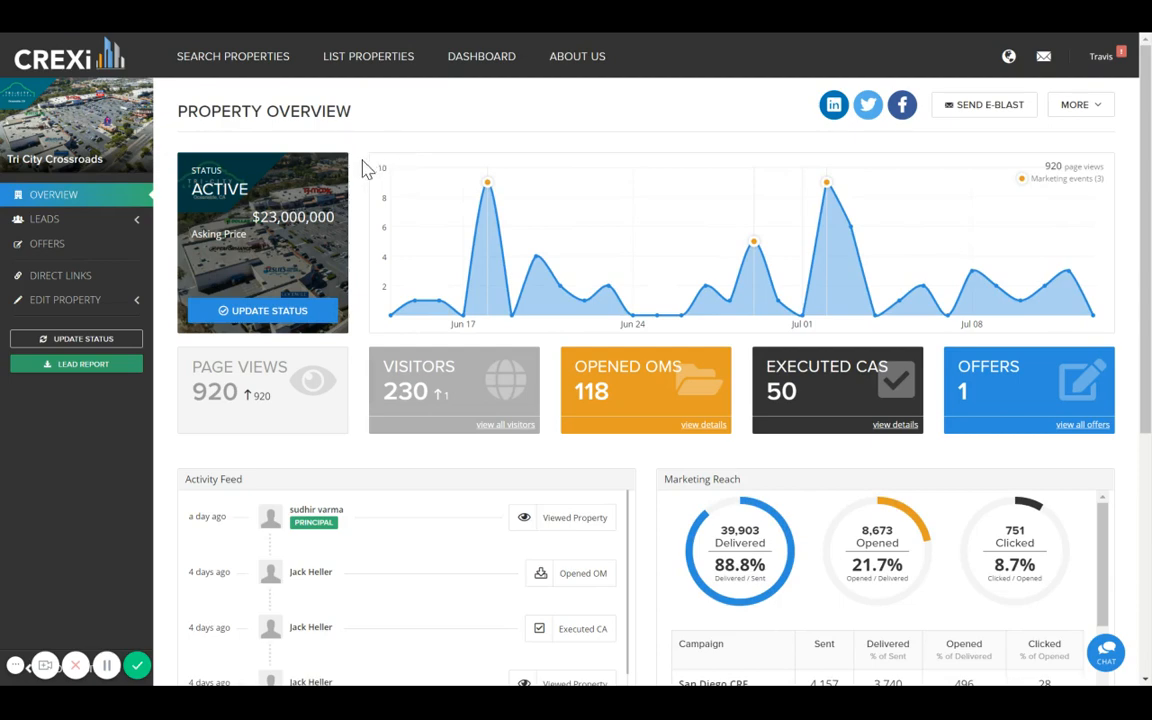
pyautogui.moveTo(388, 340)
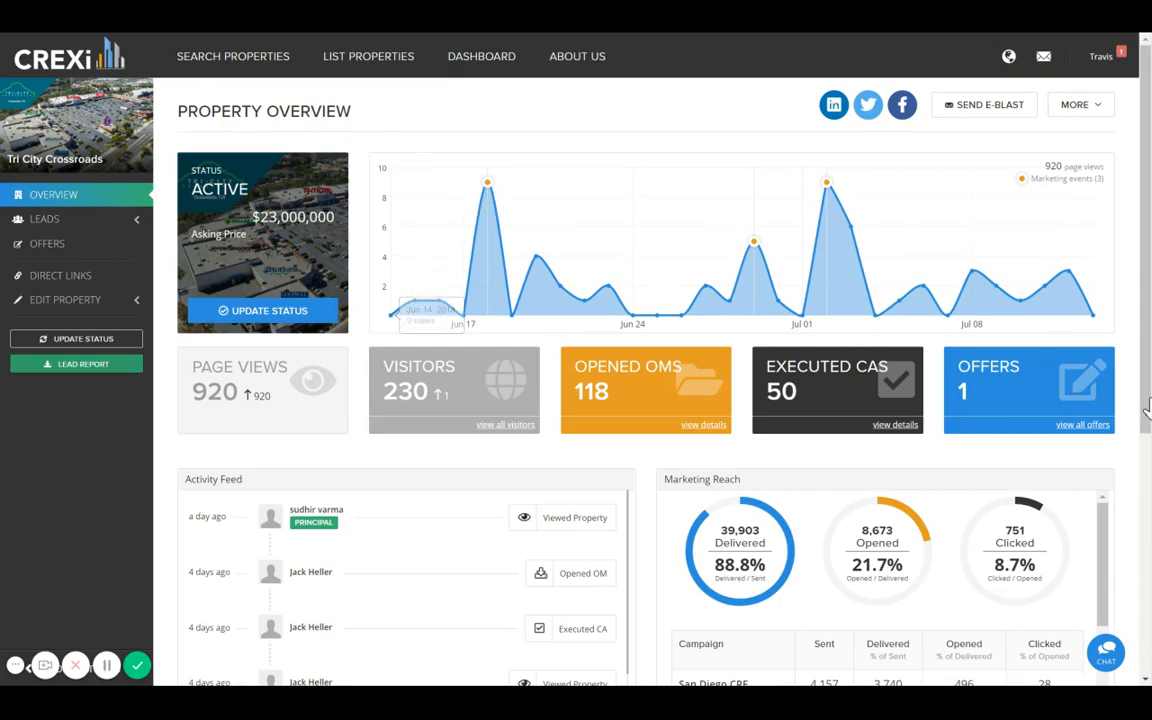
pyautogui.moveTo(390, 327)
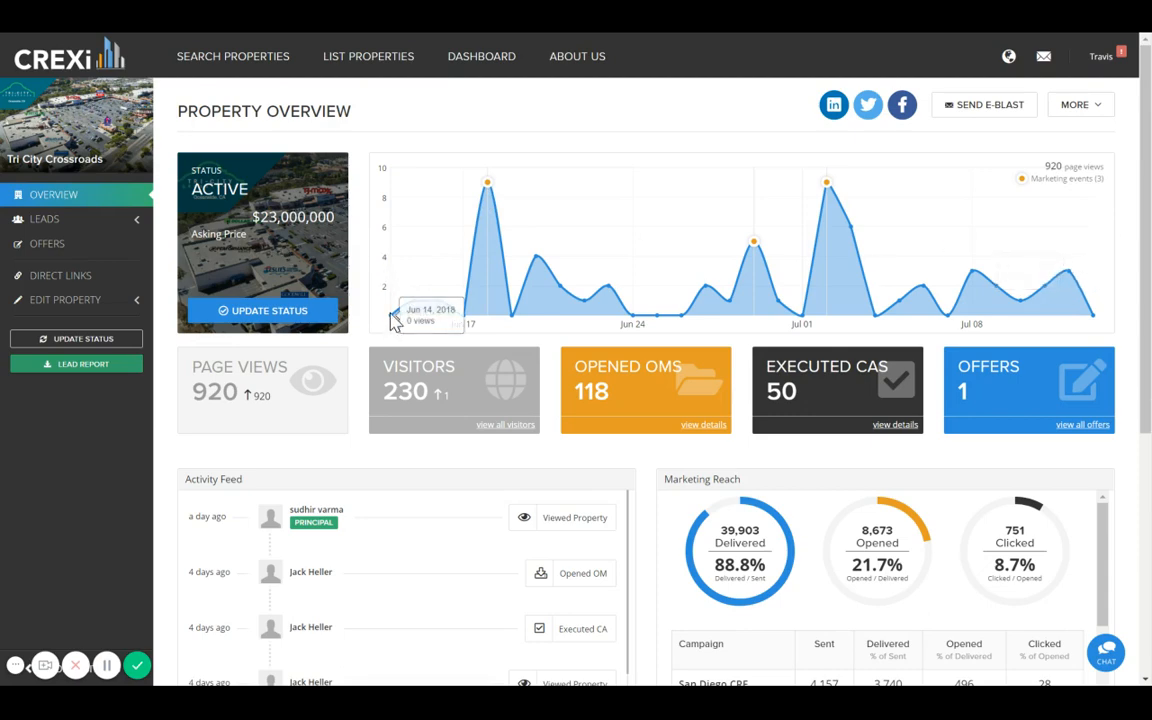
pyautogui.moveTo(1115, 360)
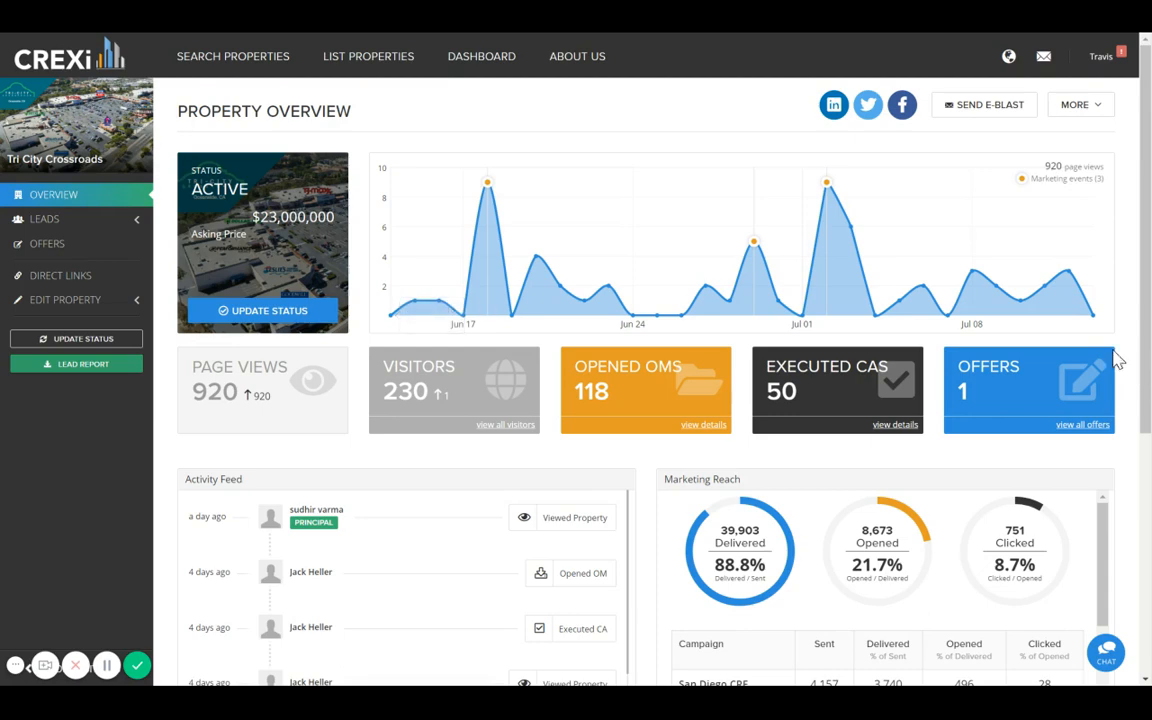
pyautogui.moveTo(1098, 325)
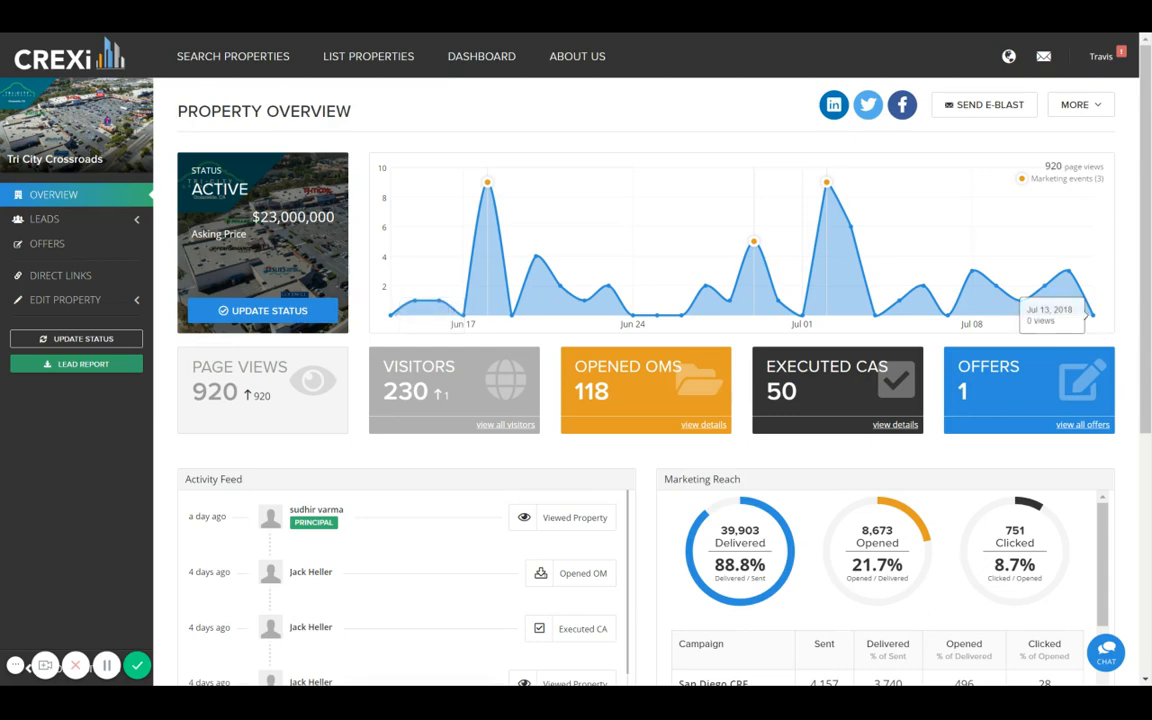
pyautogui.moveTo(484, 186)
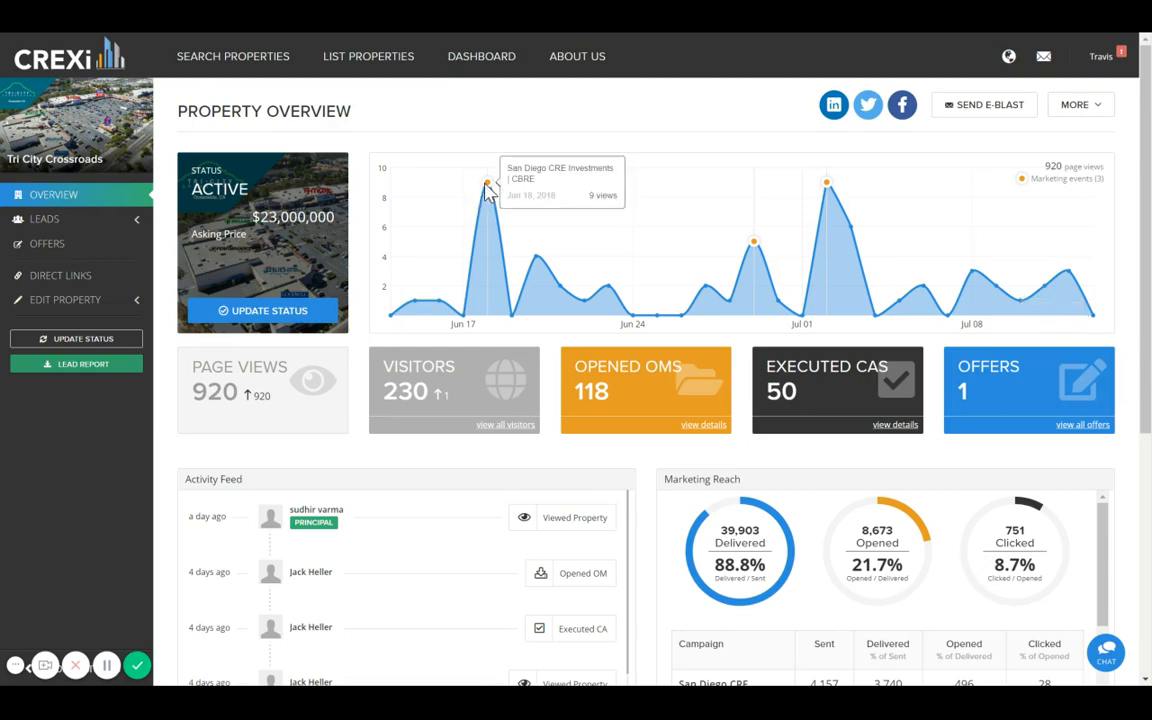
pyautogui.moveTo(745, 247)
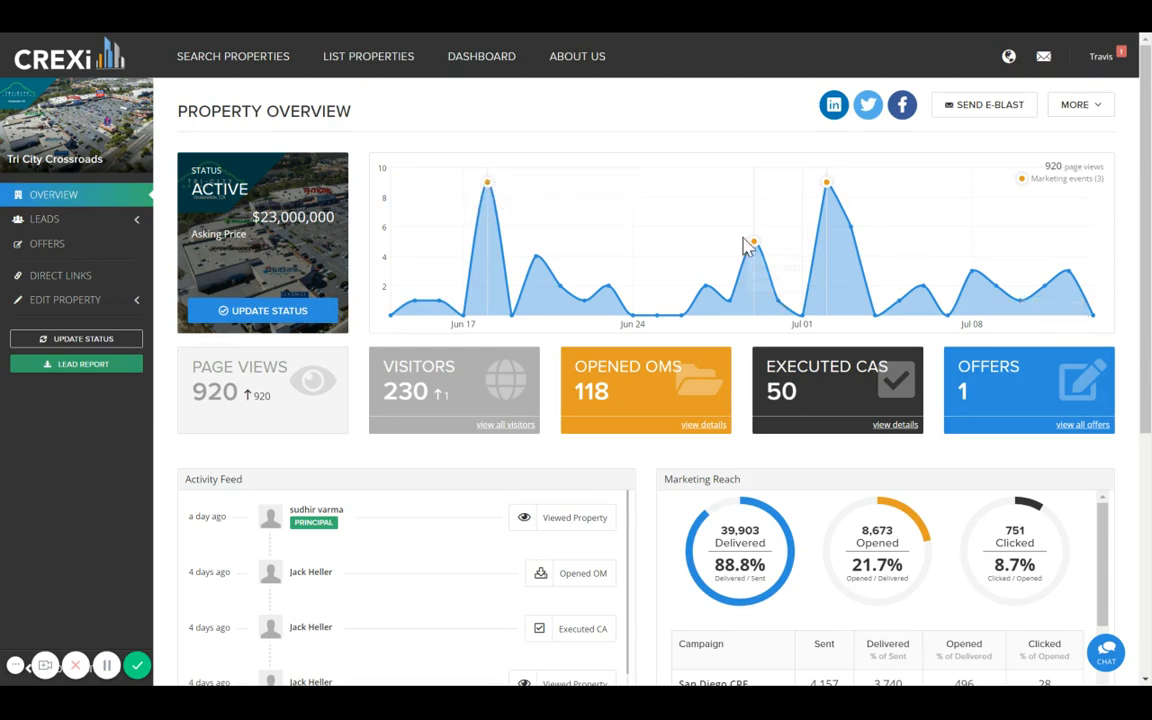
pyautogui.moveTo(827, 183)
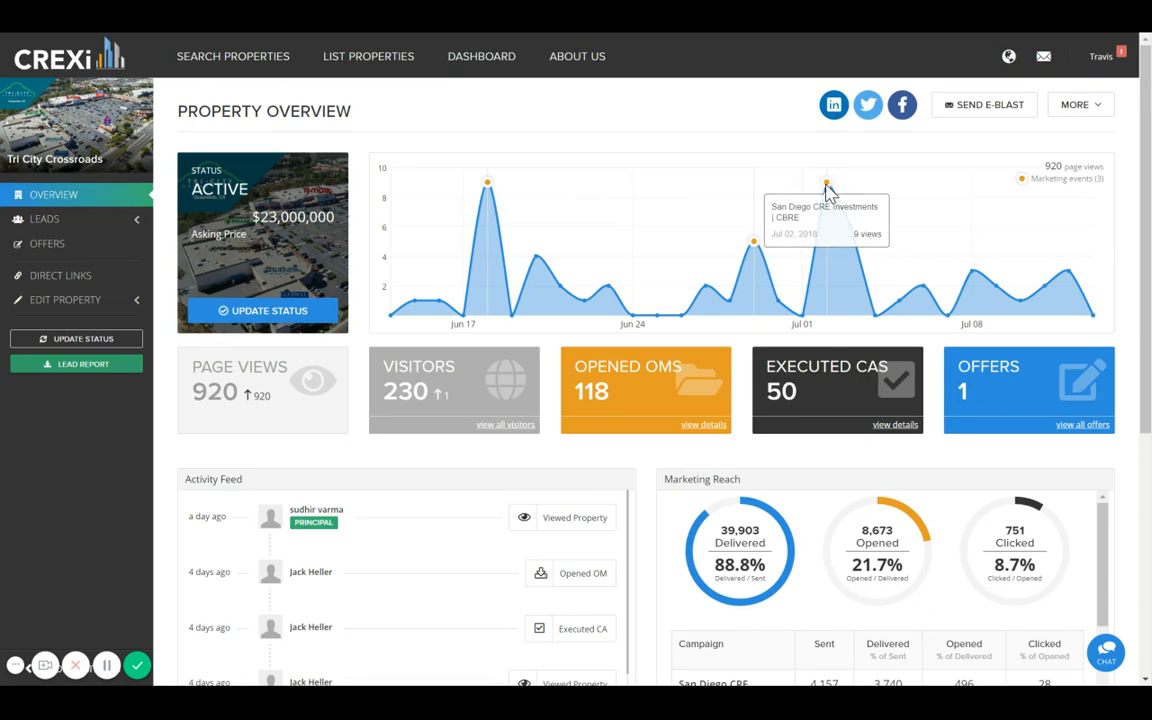
pyautogui.moveTo(620, 223)
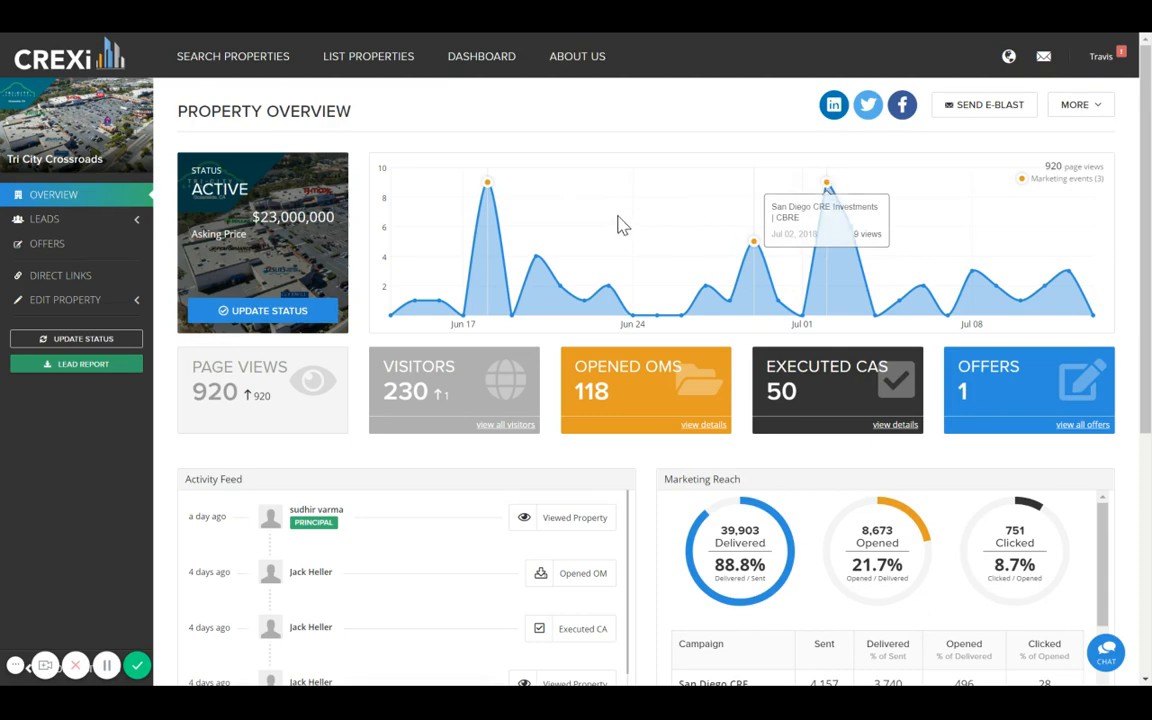
pyautogui.moveTo(632, 217)
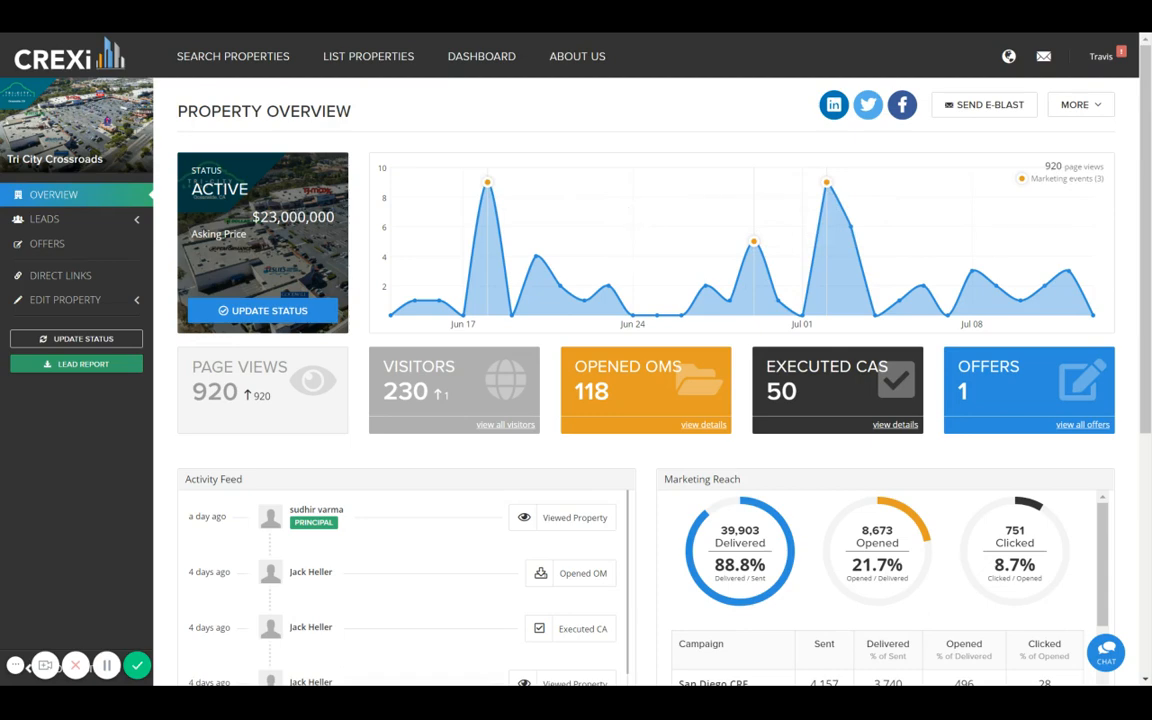
pyautogui.moveTo(351, 427)
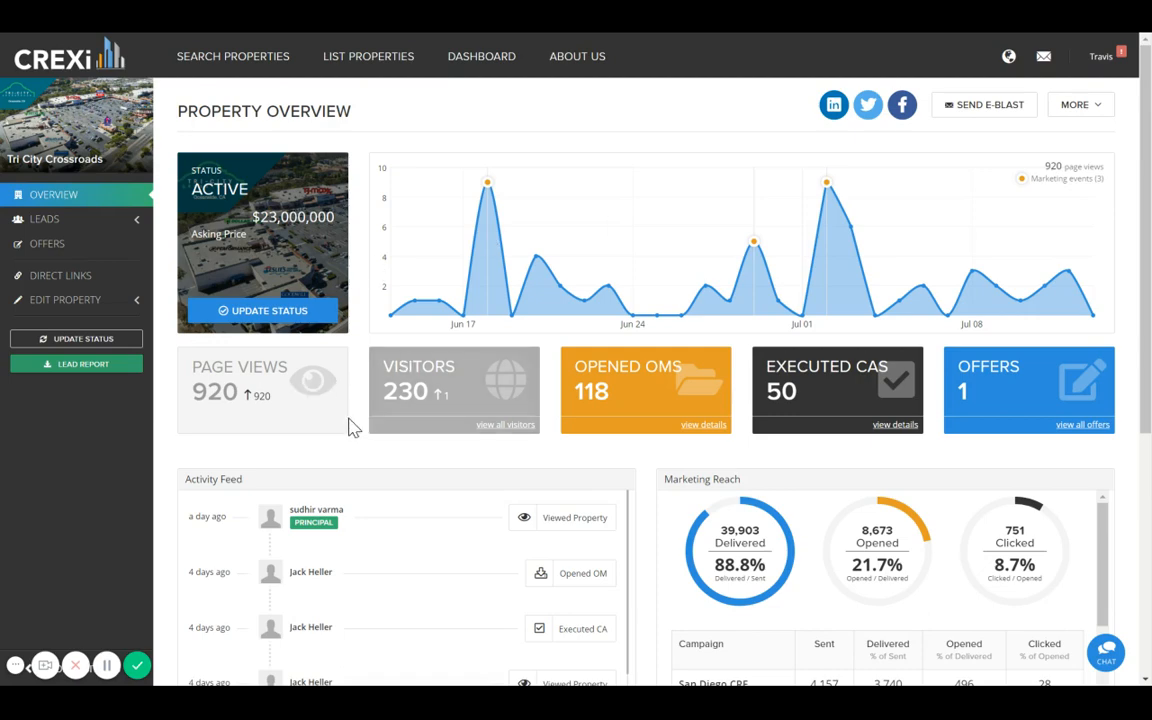
# Scroll the Tri City Crossroads overview down to the Marketing Reach table and back up
pyautogui.scroll(-3)
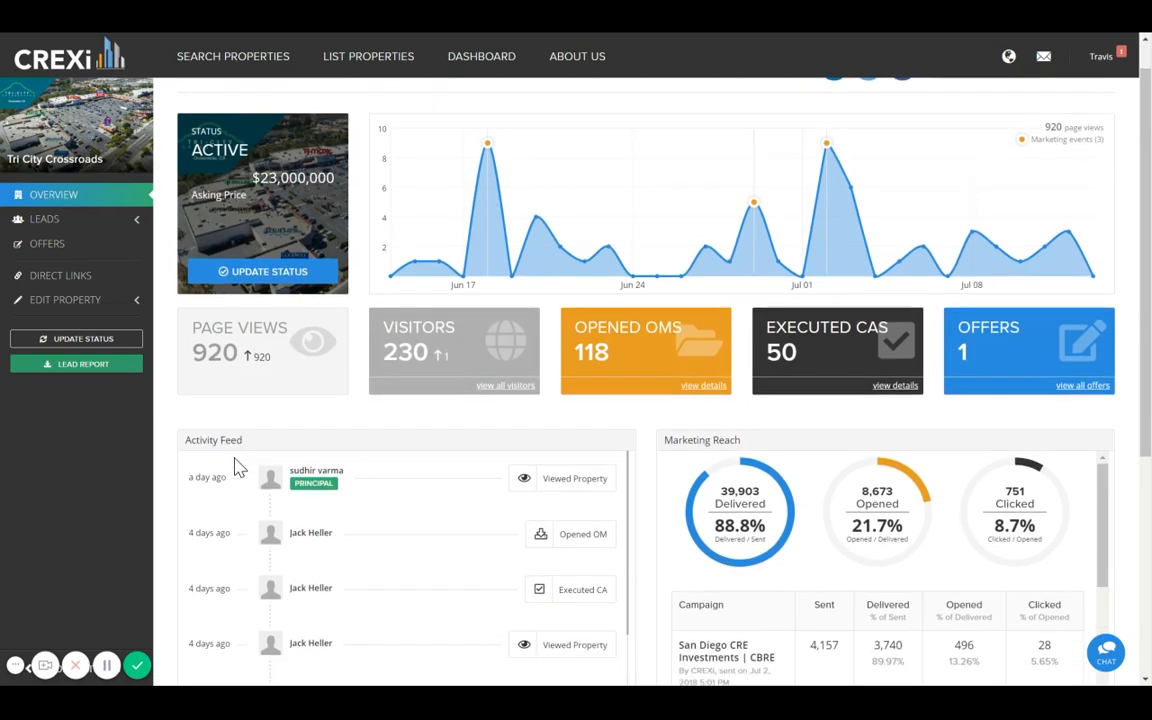
pyautogui.scroll(-3)
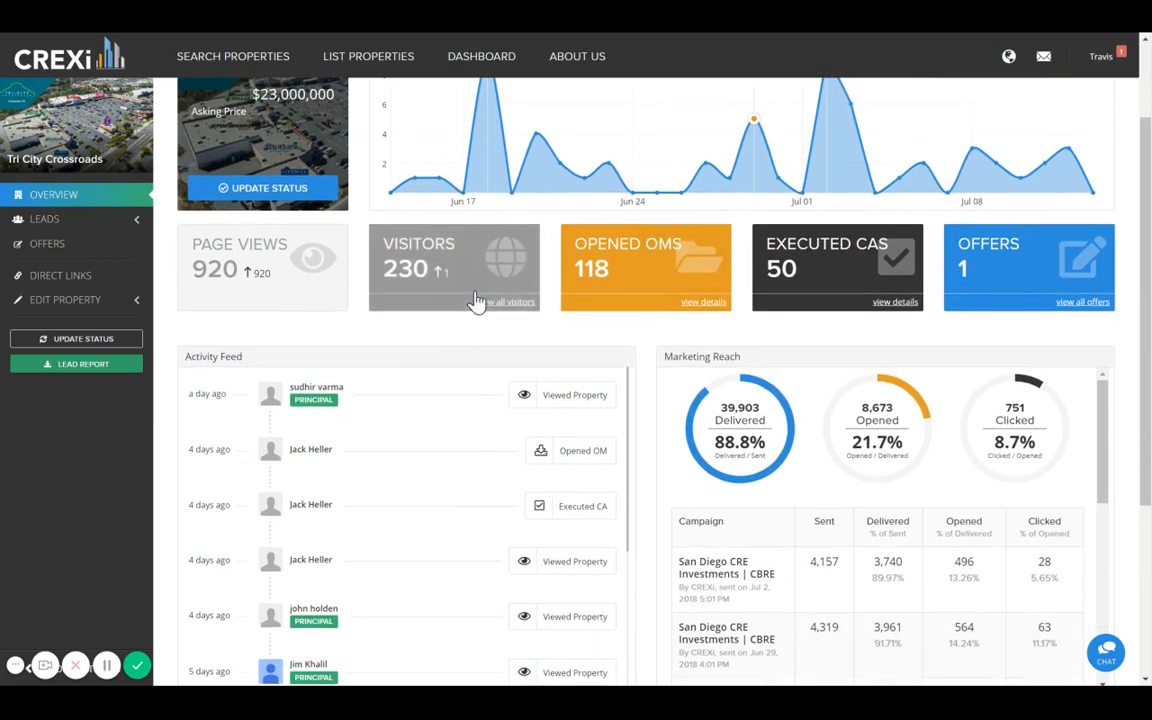
pyautogui.moveTo(529, 340)
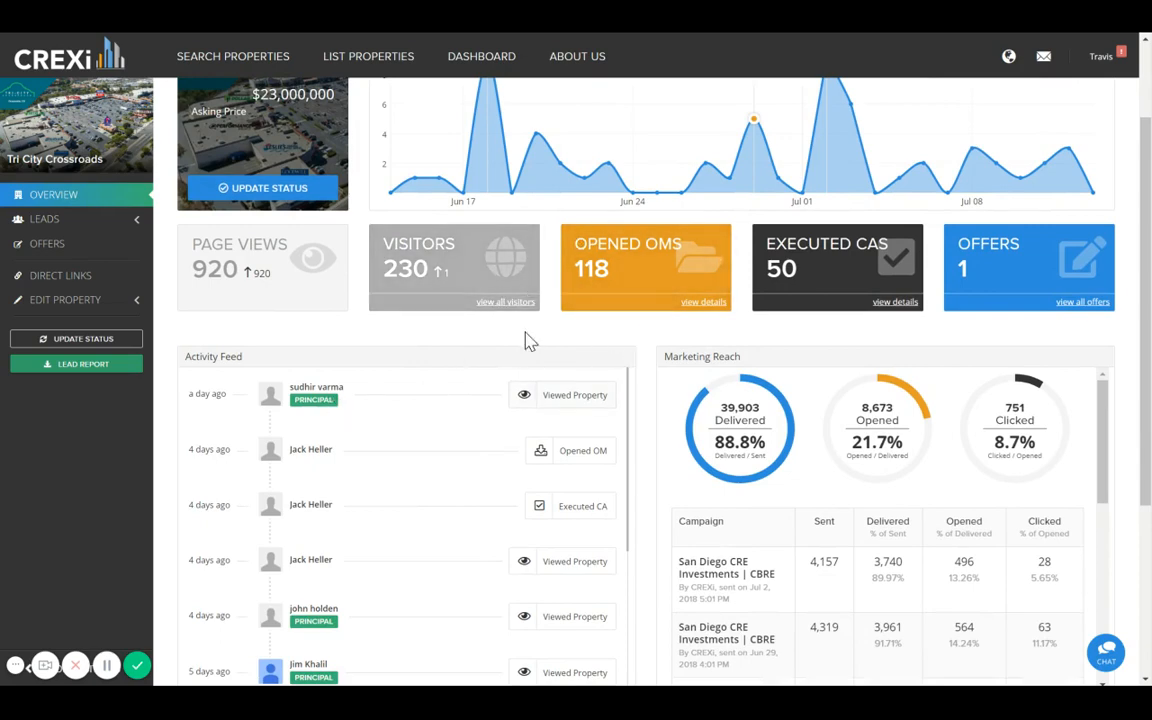
pyautogui.scroll(-3)
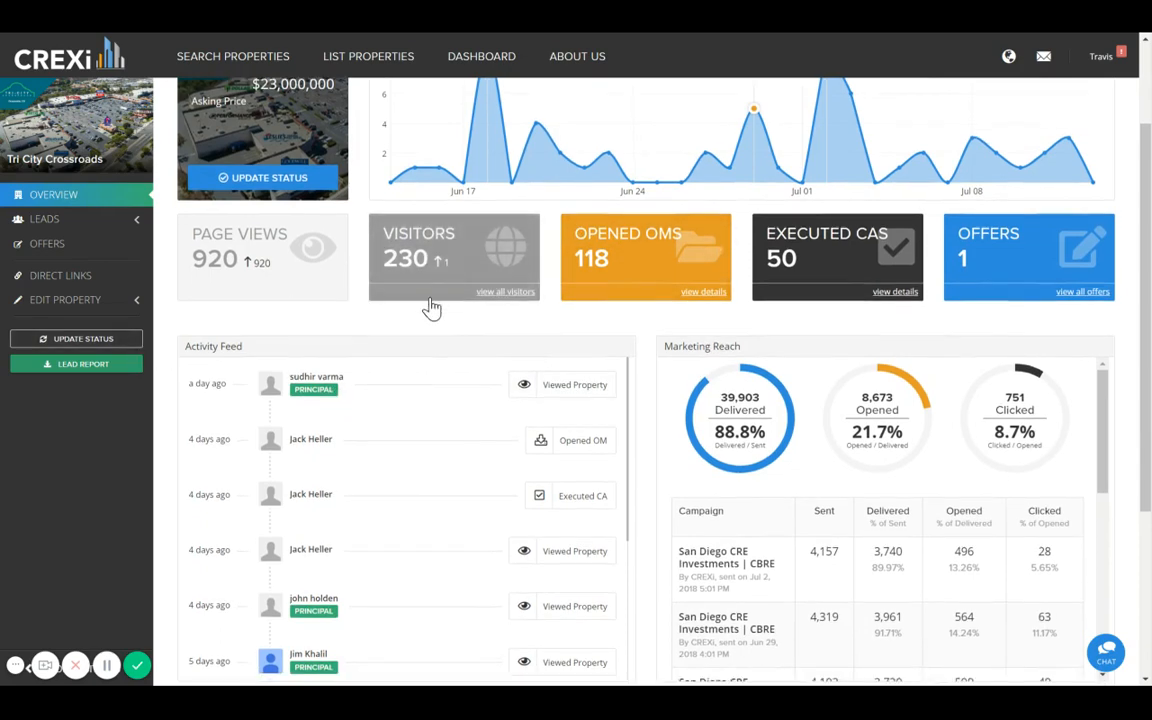
pyautogui.scroll(-3)
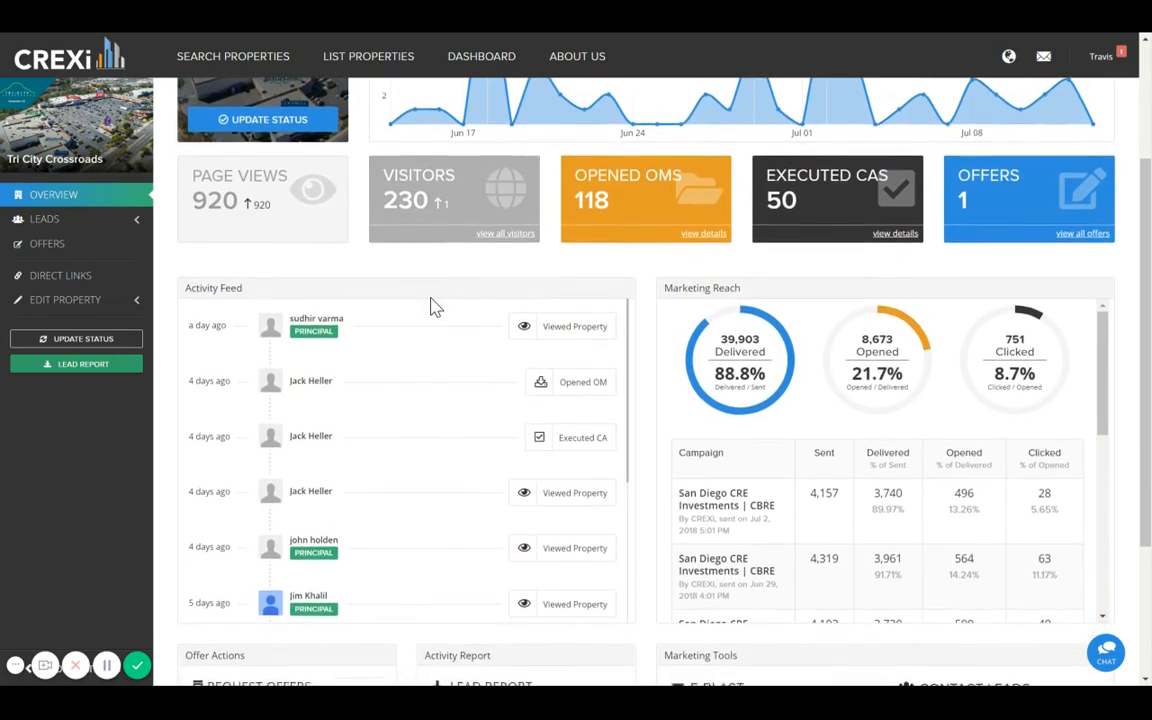
pyautogui.scroll(-3)
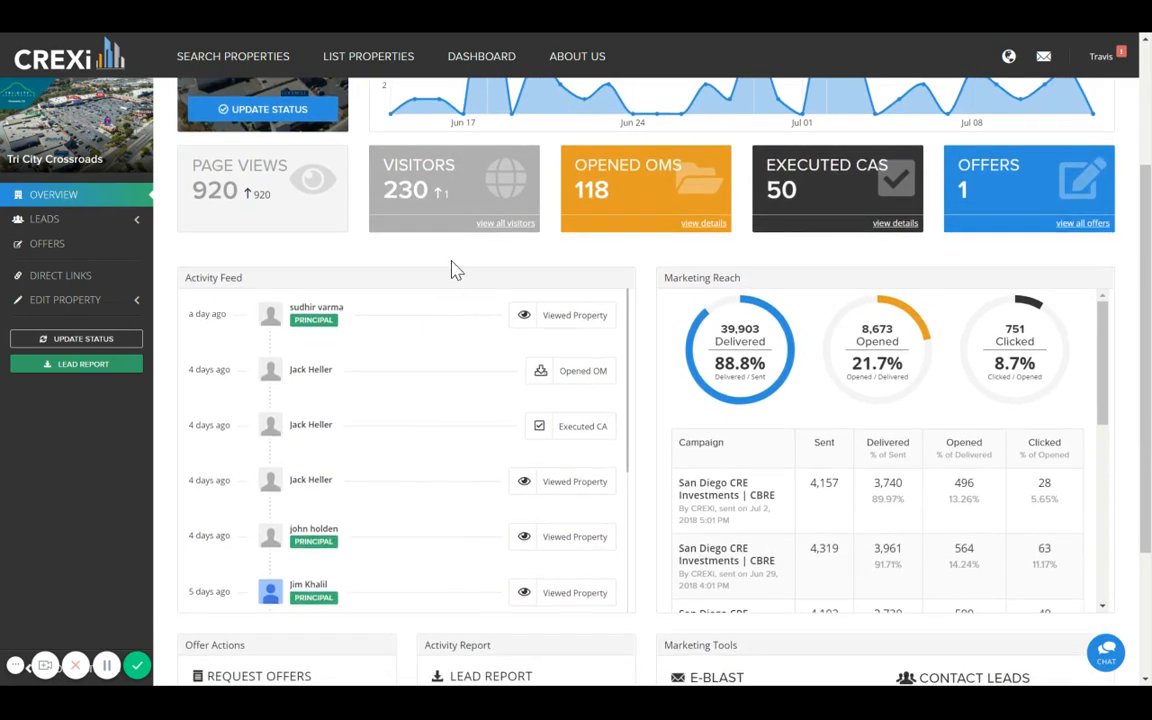
pyautogui.moveTo(742, 137)
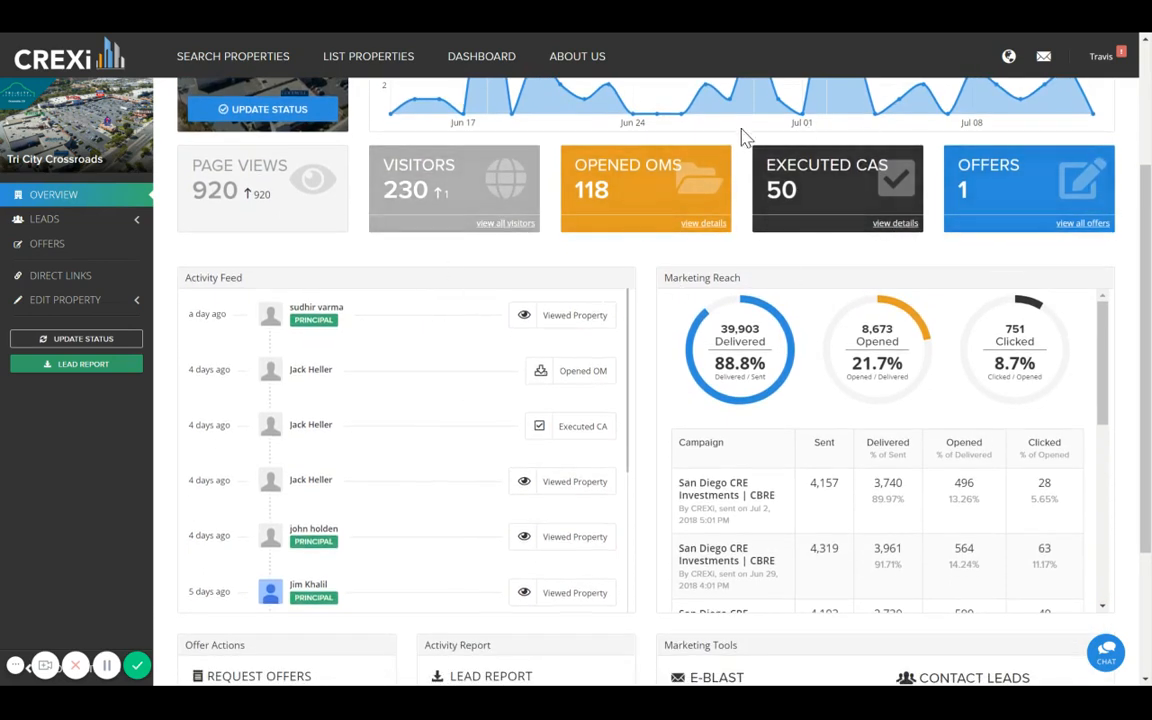
pyautogui.moveTo(491, 445)
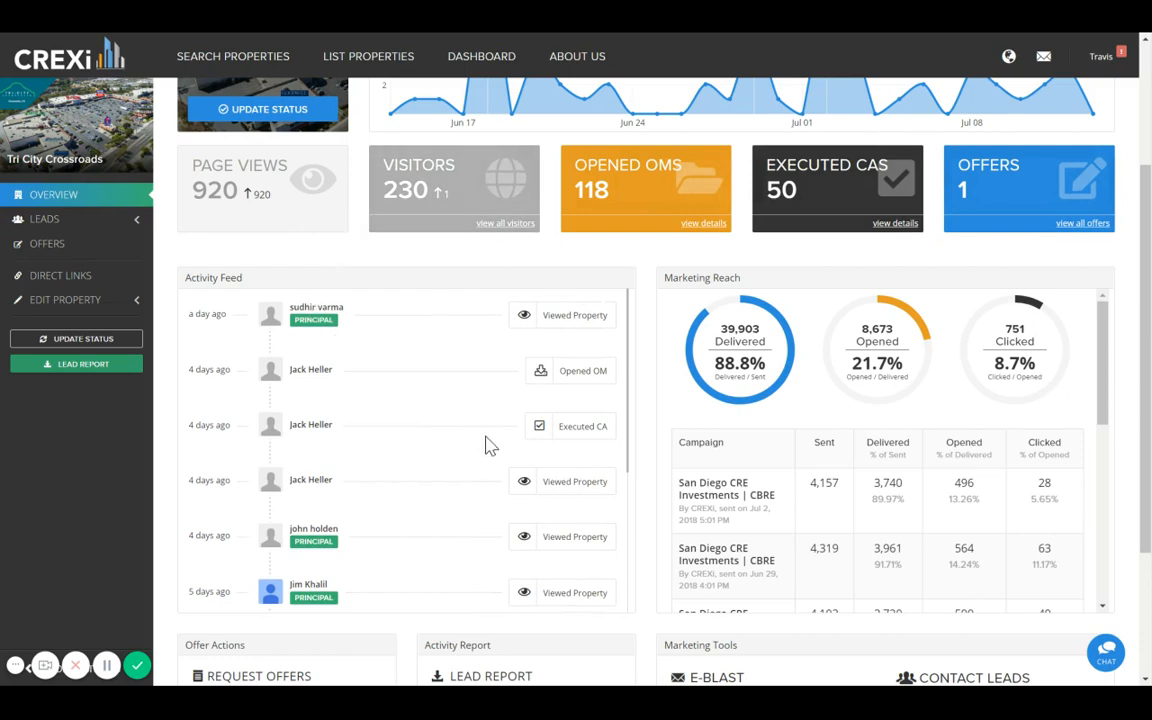
pyautogui.scroll(-3)
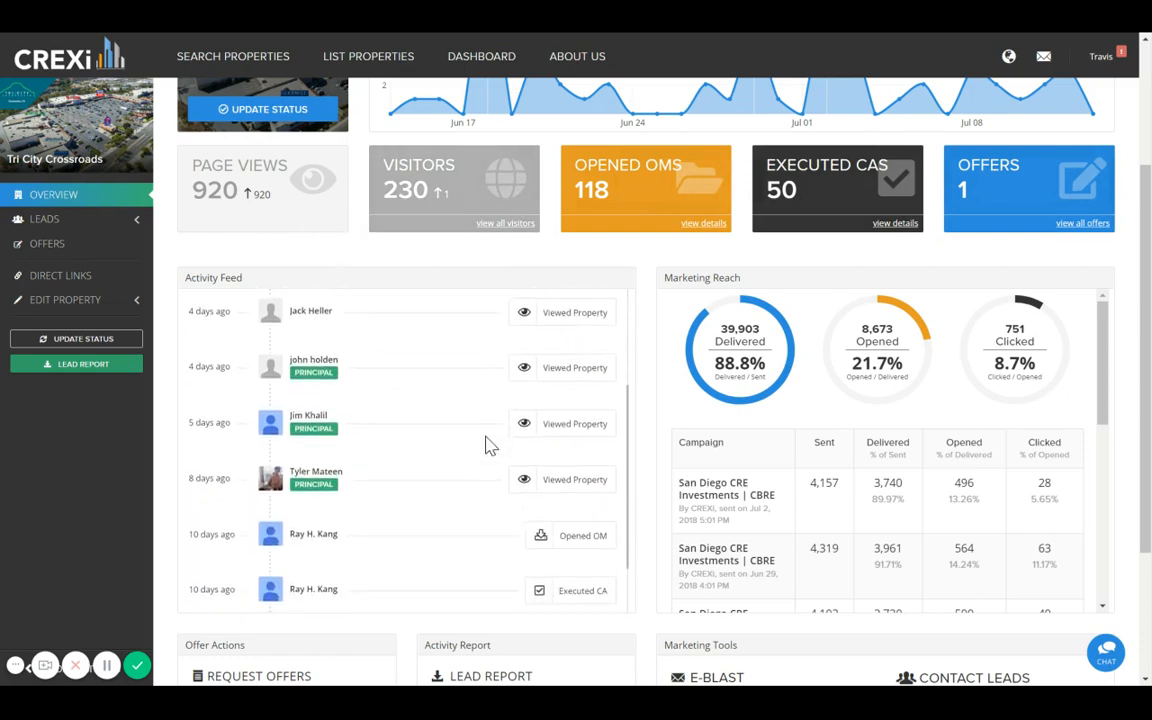
pyautogui.scroll(-3)
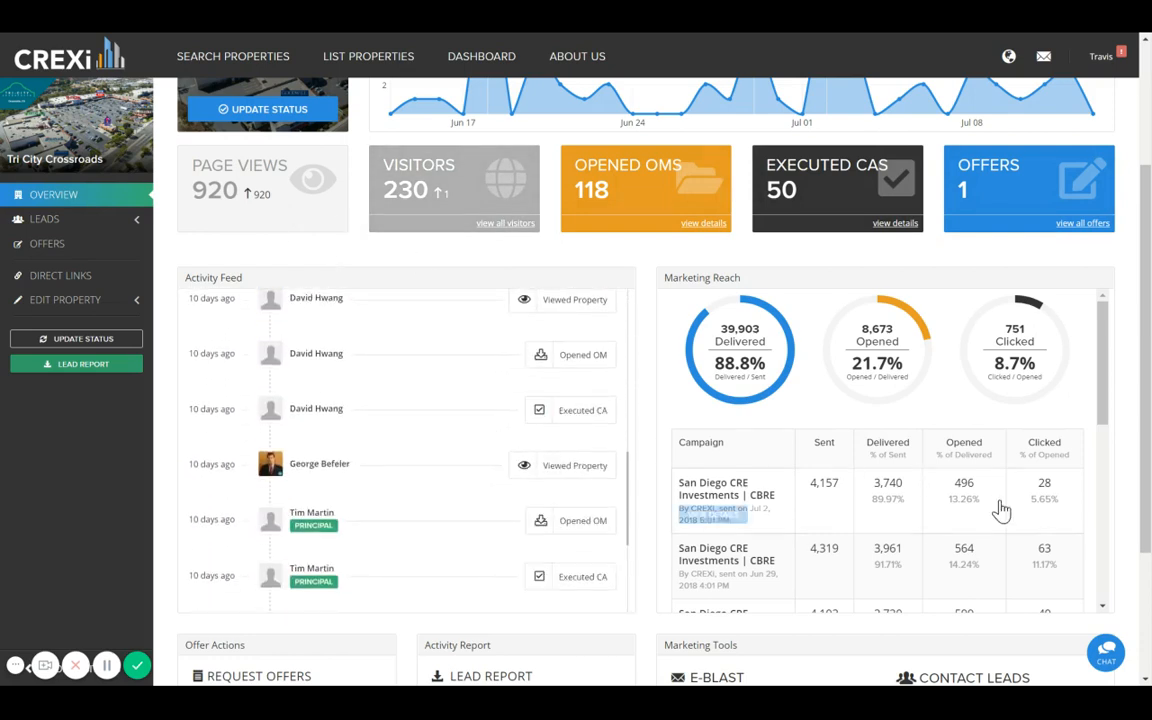
pyautogui.scroll(-3)
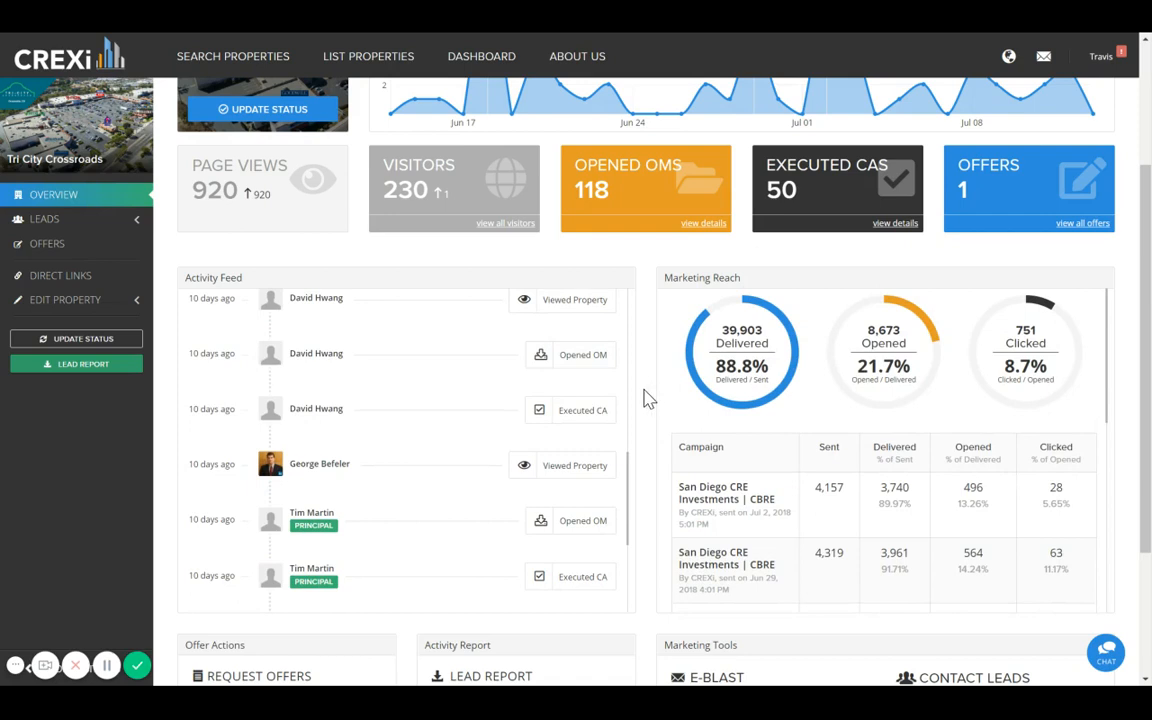
pyautogui.scroll(3)
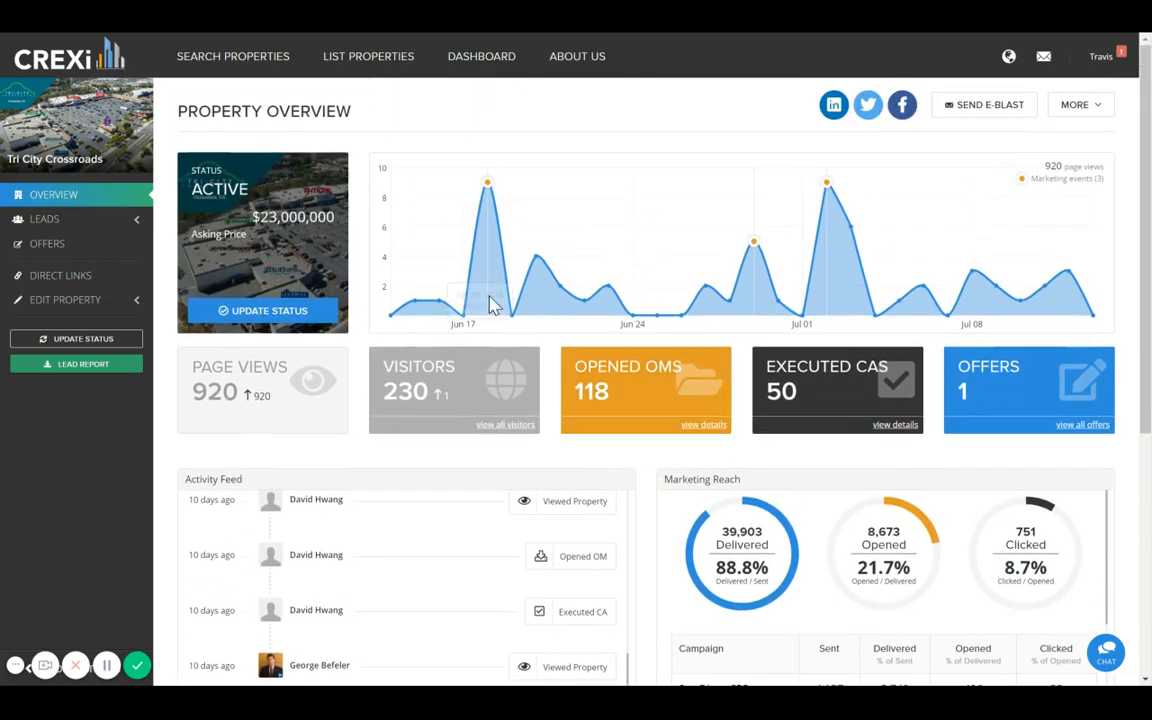
pyautogui.moveTo(664, 390)
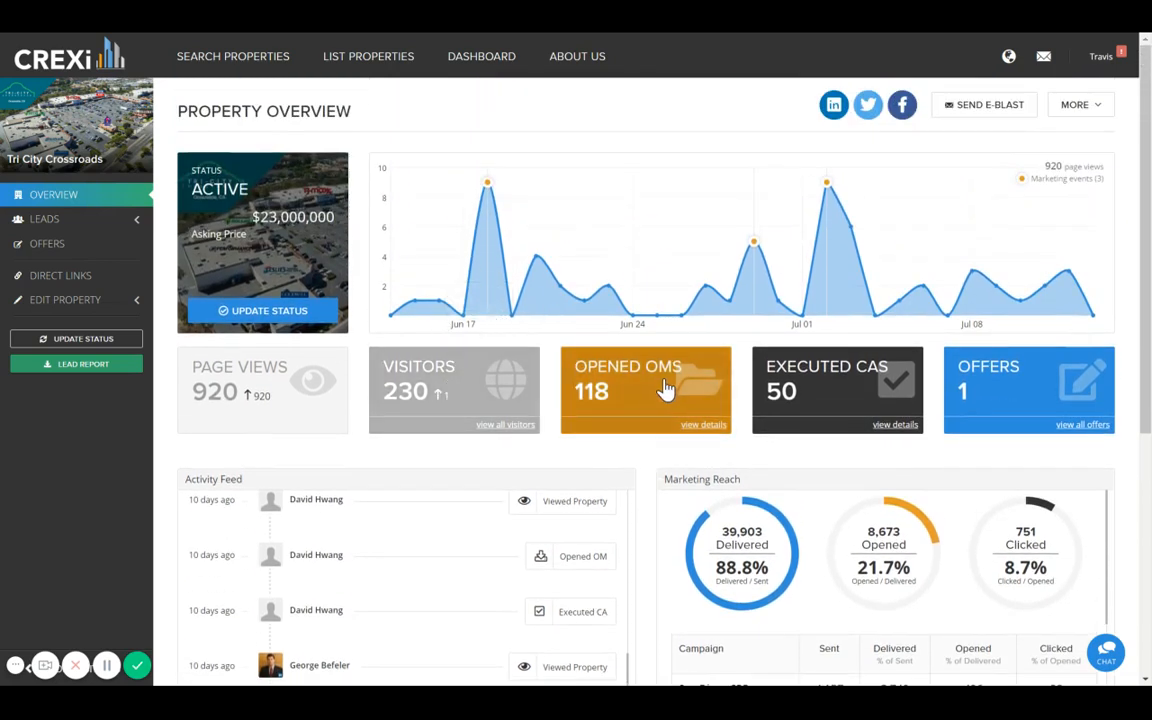
pyautogui.click(645, 390)
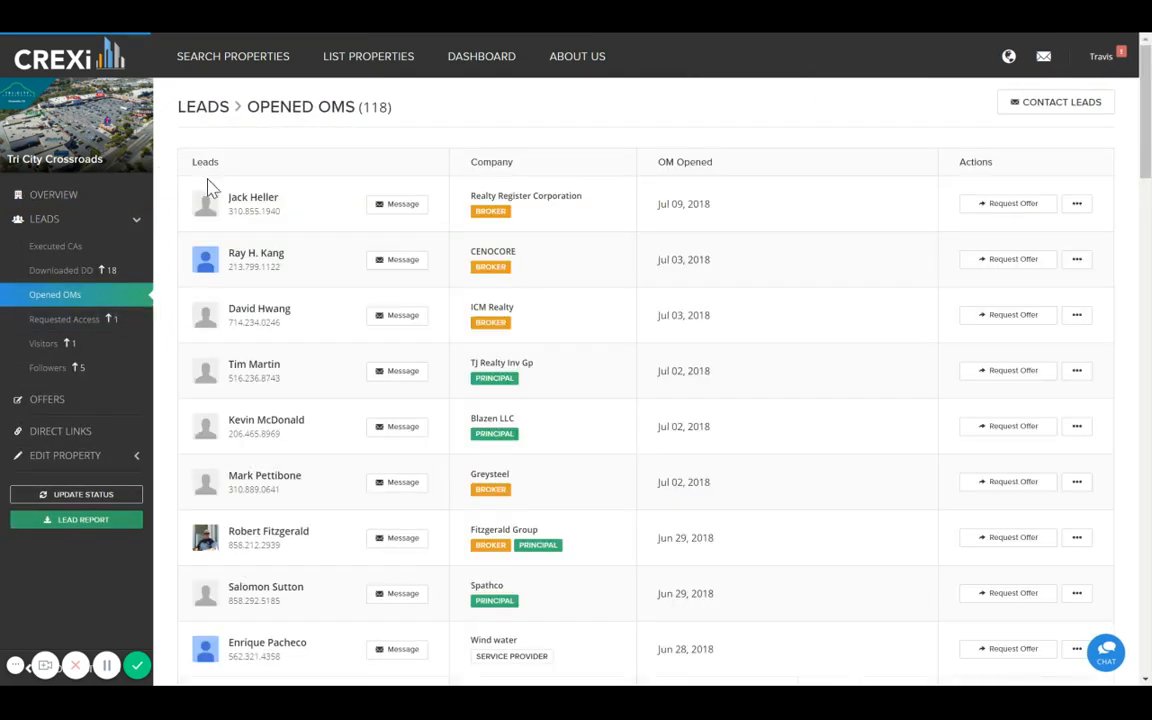
pyautogui.moveTo(244, 265)
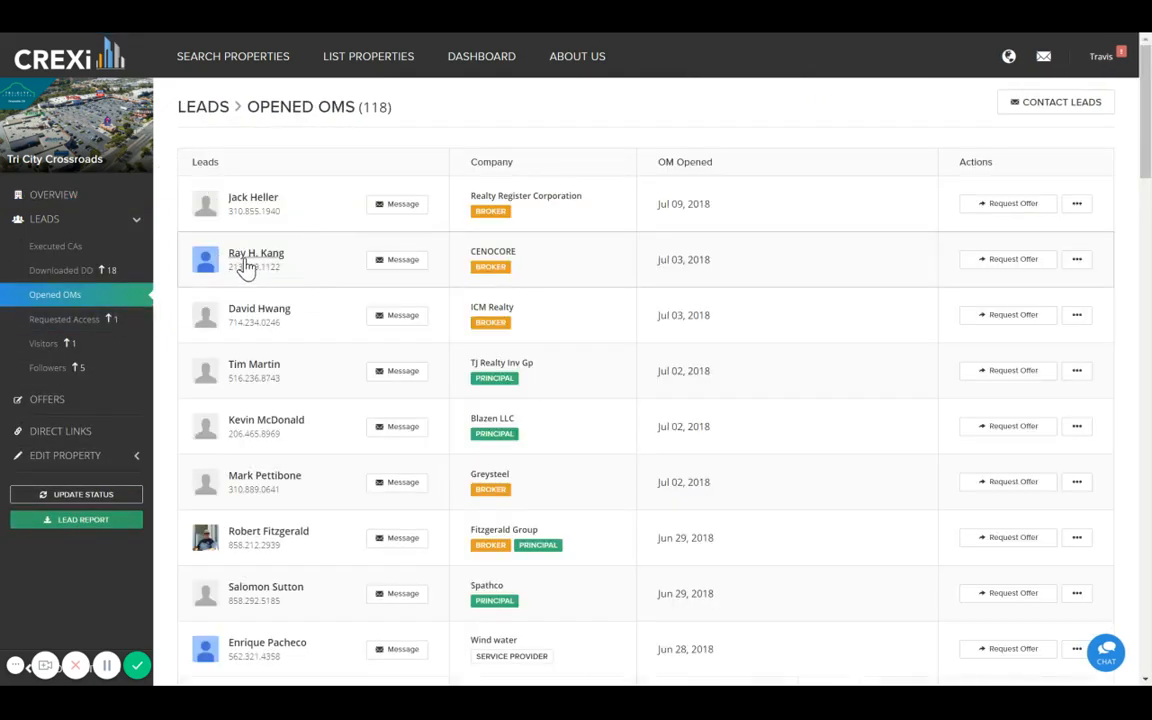
pyautogui.scroll(-3)
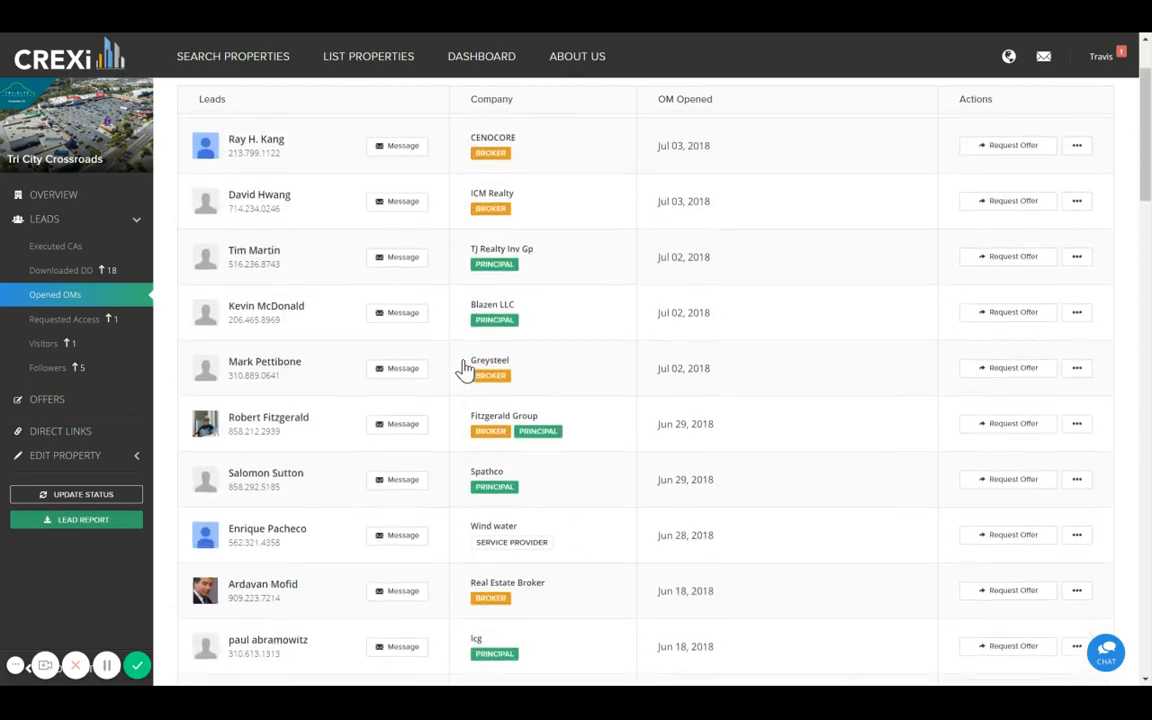
pyautogui.click(256, 145)
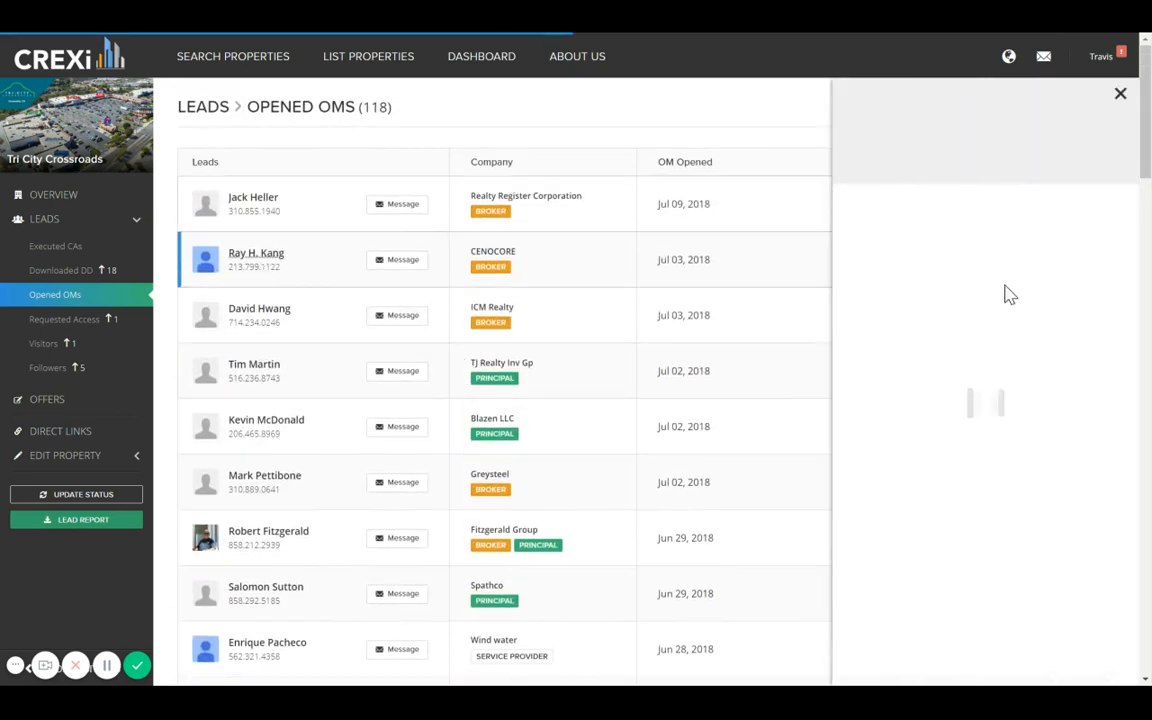
pyautogui.click(257, 259)
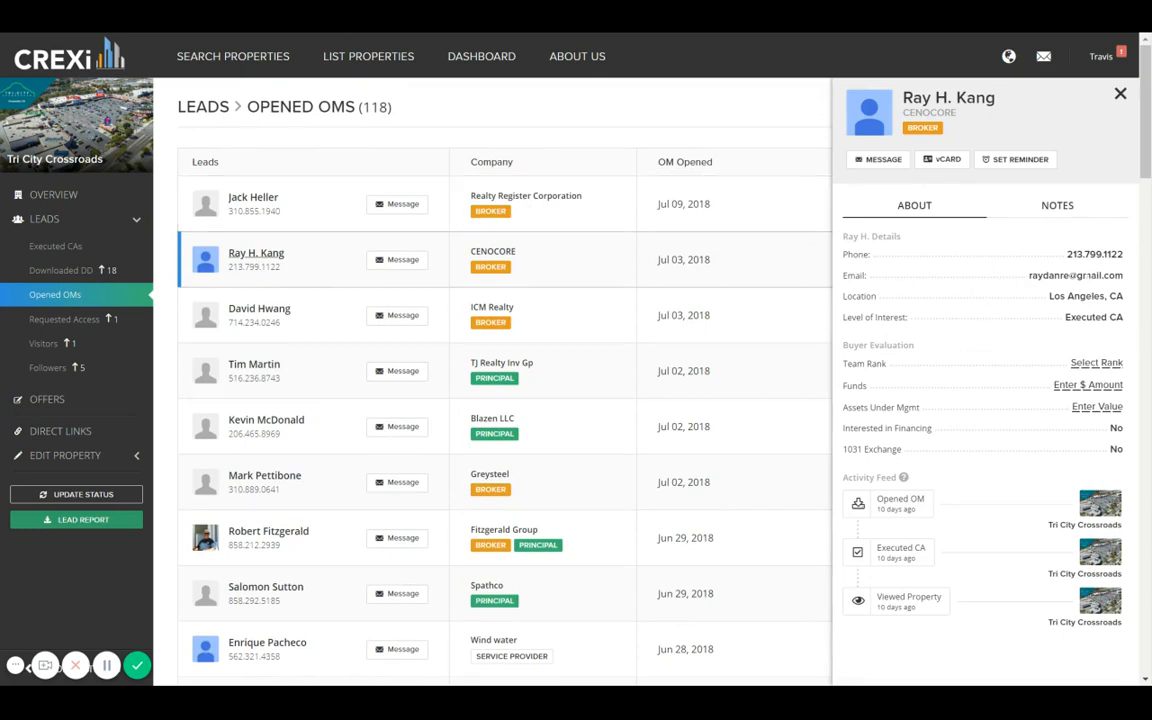
pyautogui.moveTo(1145, 305)
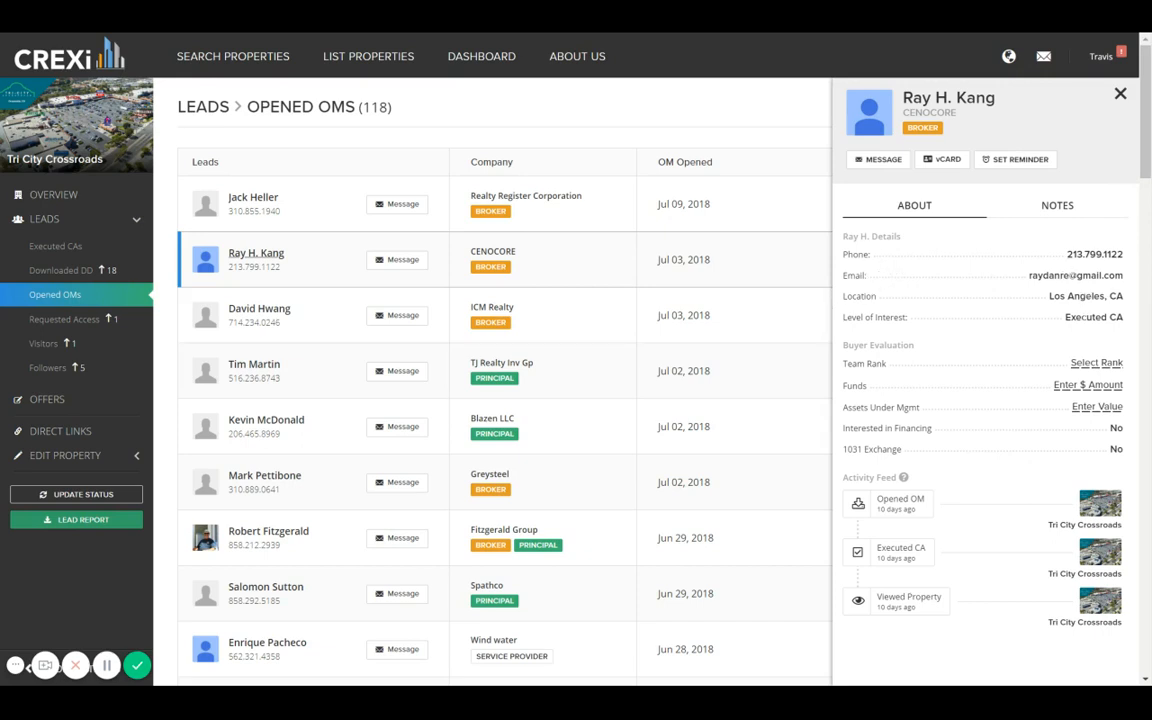
pyautogui.moveTo(948, 350)
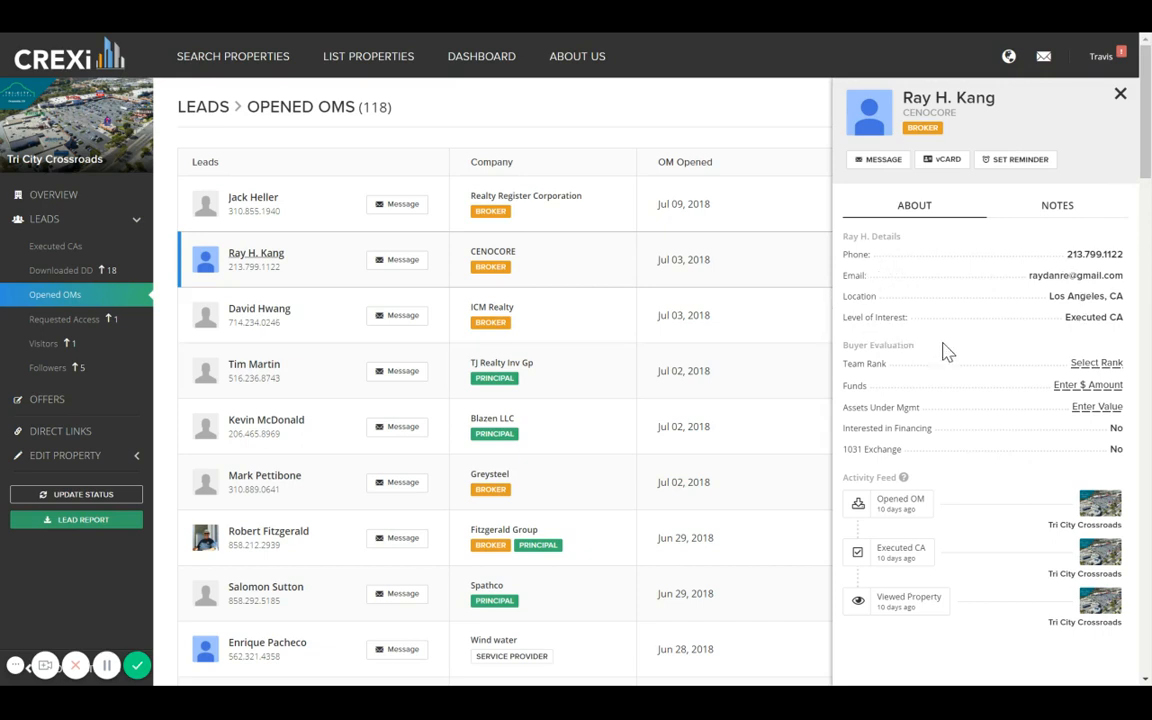
pyautogui.moveTo(983, 416)
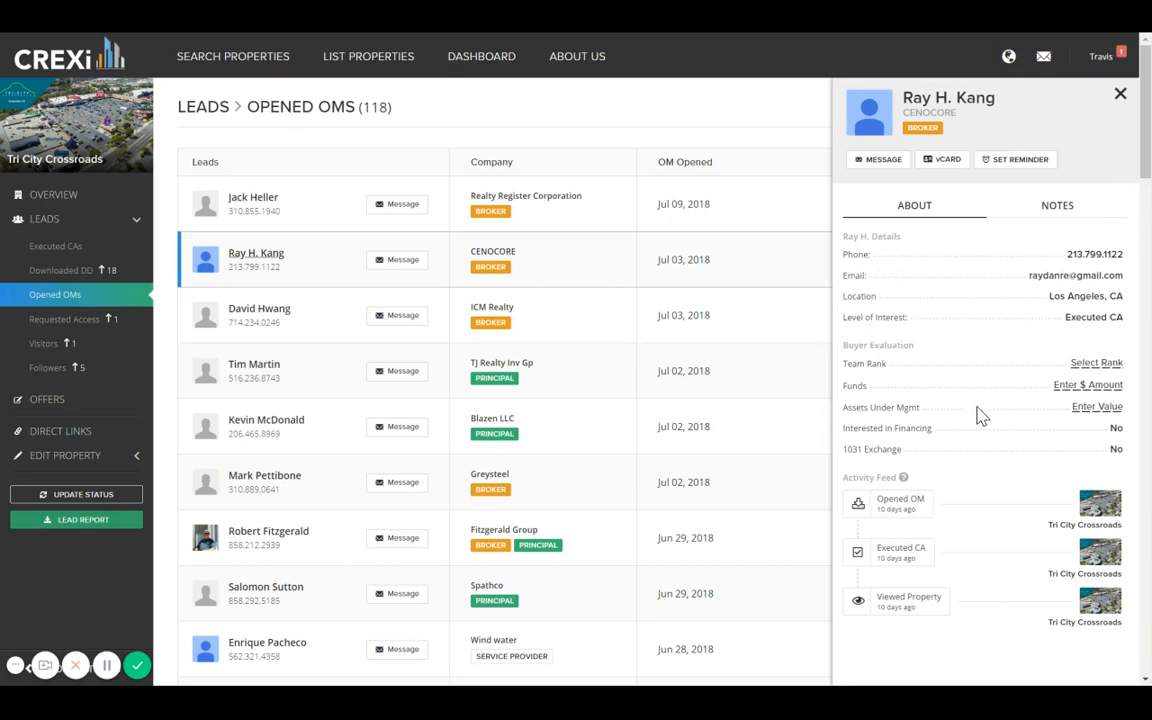
pyautogui.moveTo(968, 480)
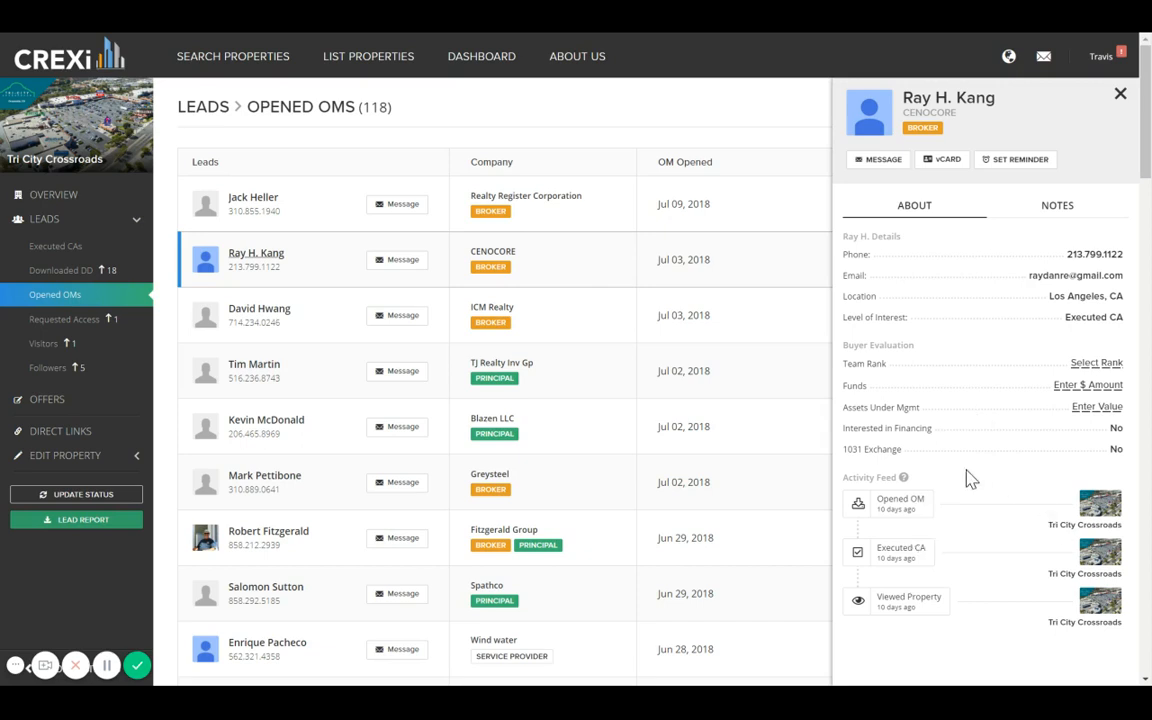
pyautogui.moveTo(918, 535)
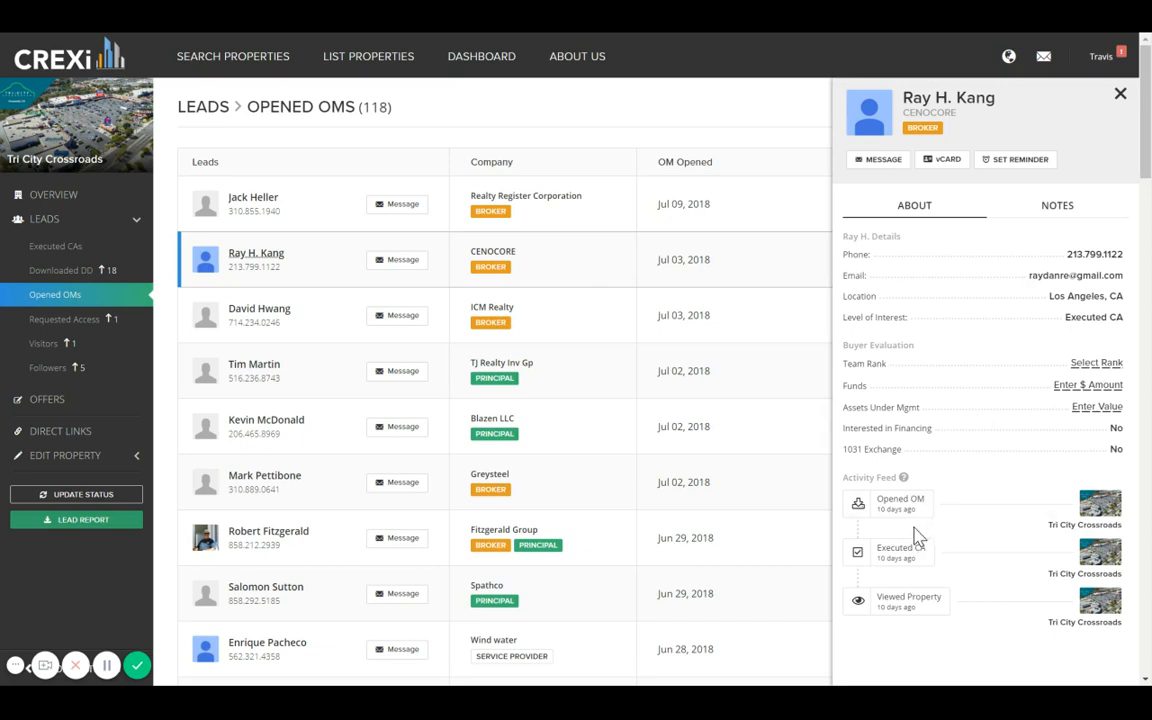
pyautogui.moveTo(1021, 416)
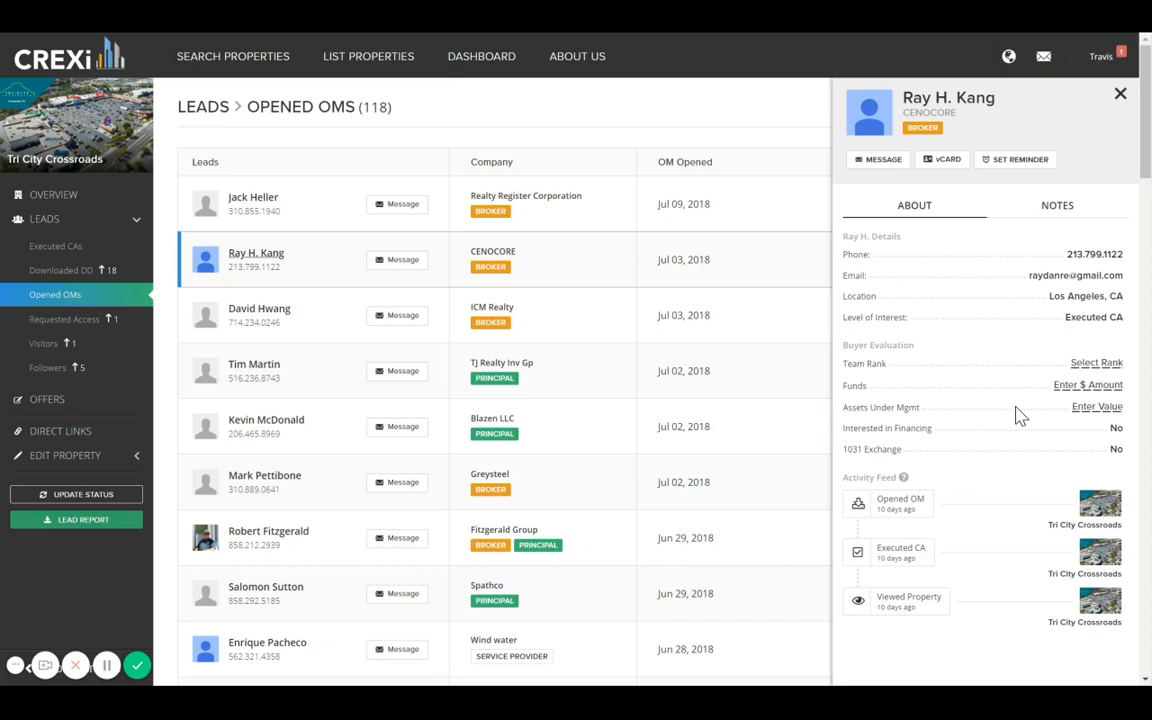
pyautogui.moveTo(853, 631)
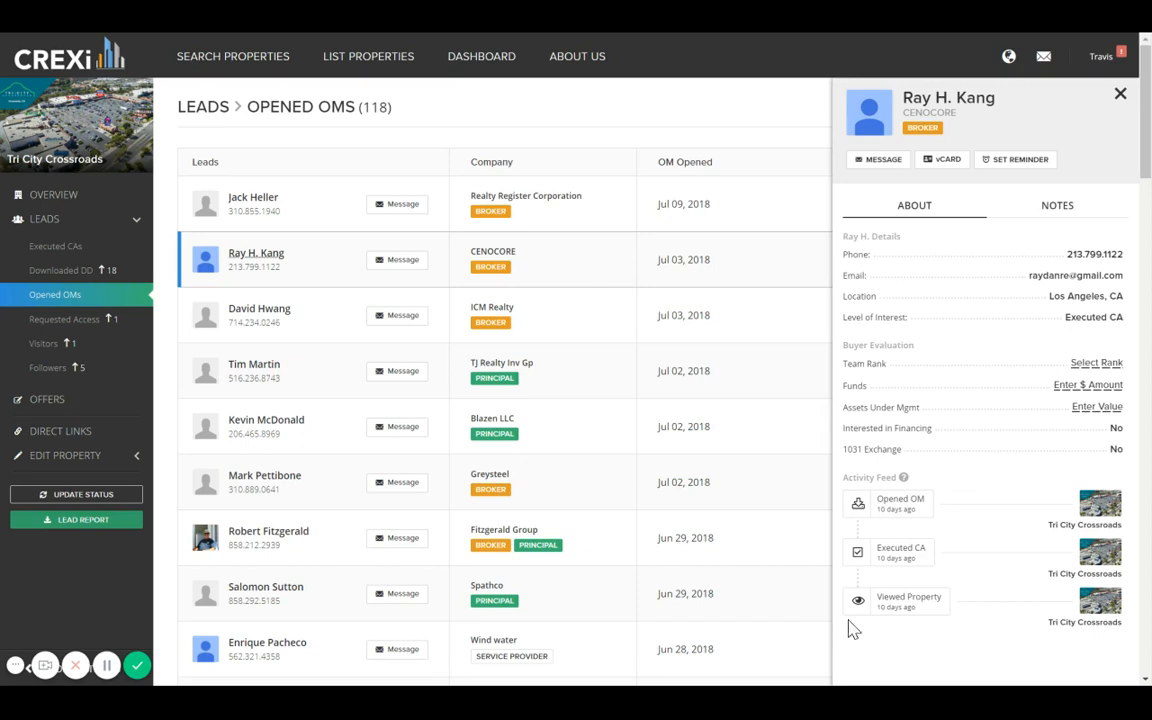
pyautogui.moveTo(1003, 491)
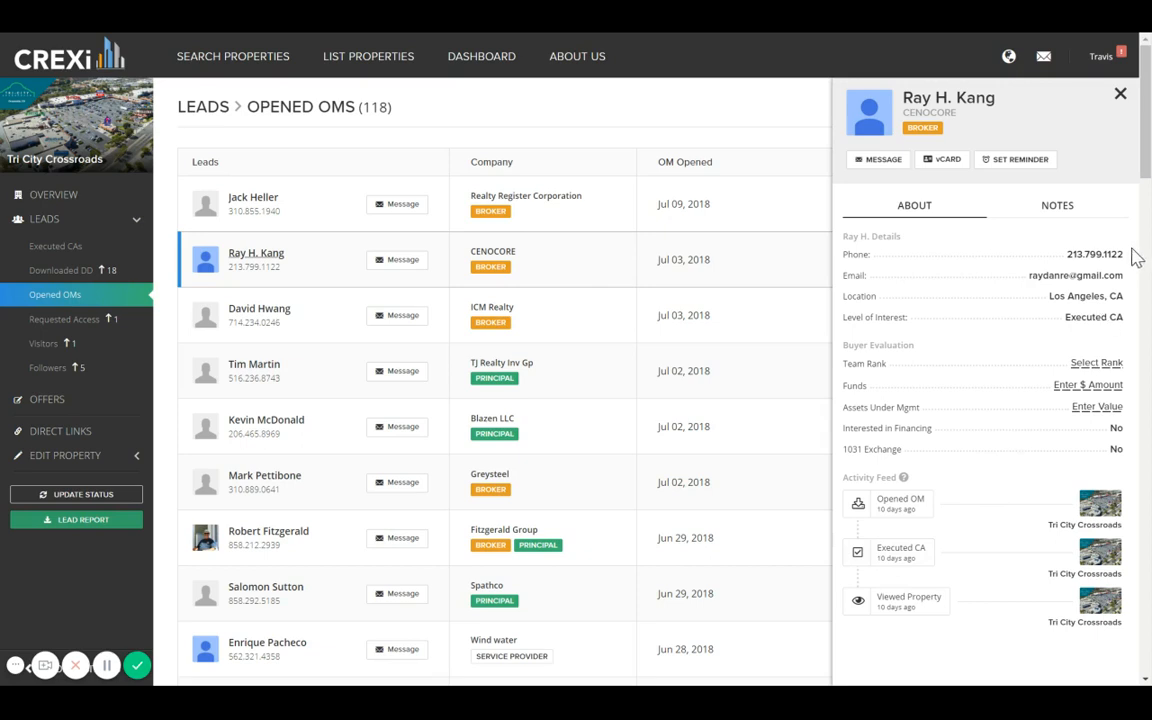
pyautogui.click(1057, 205)
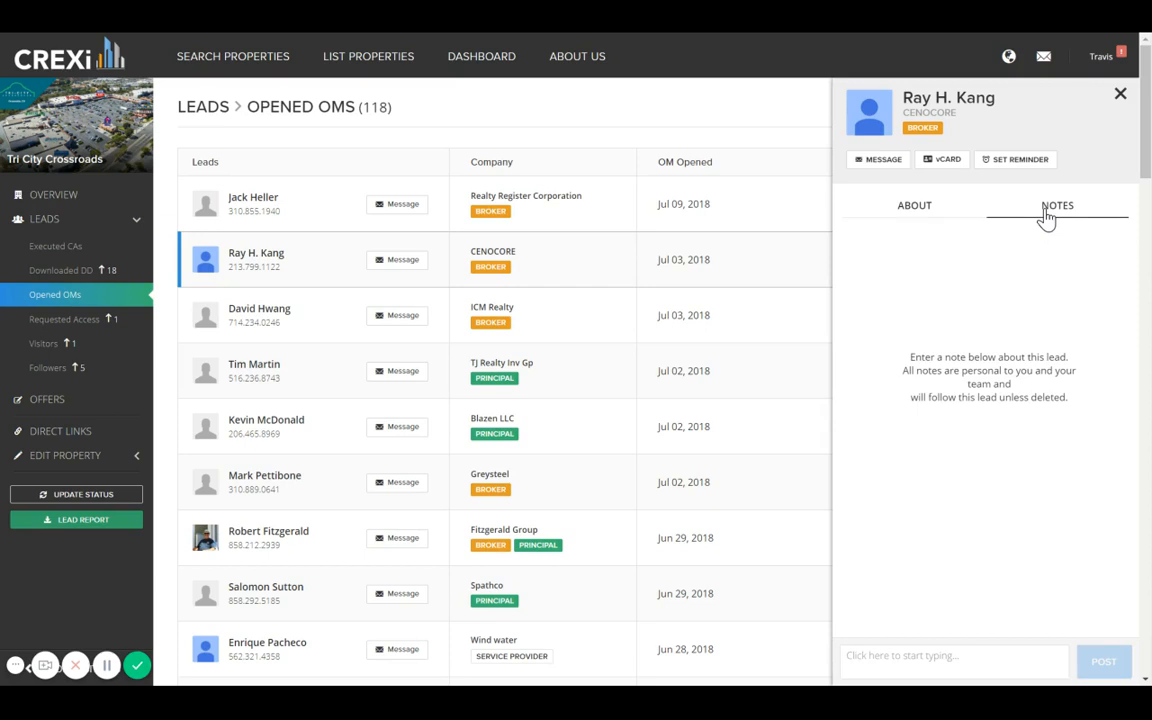
pyautogui.click(1057, 205)
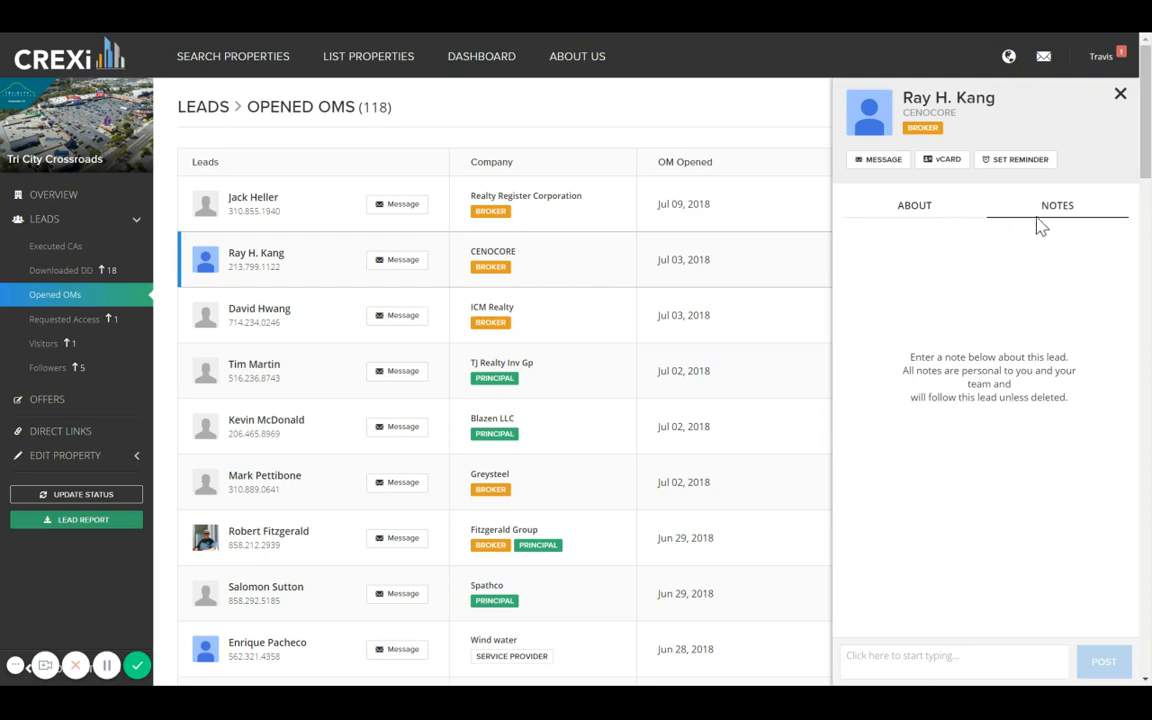
pyautogui.moveTo(910, 166)
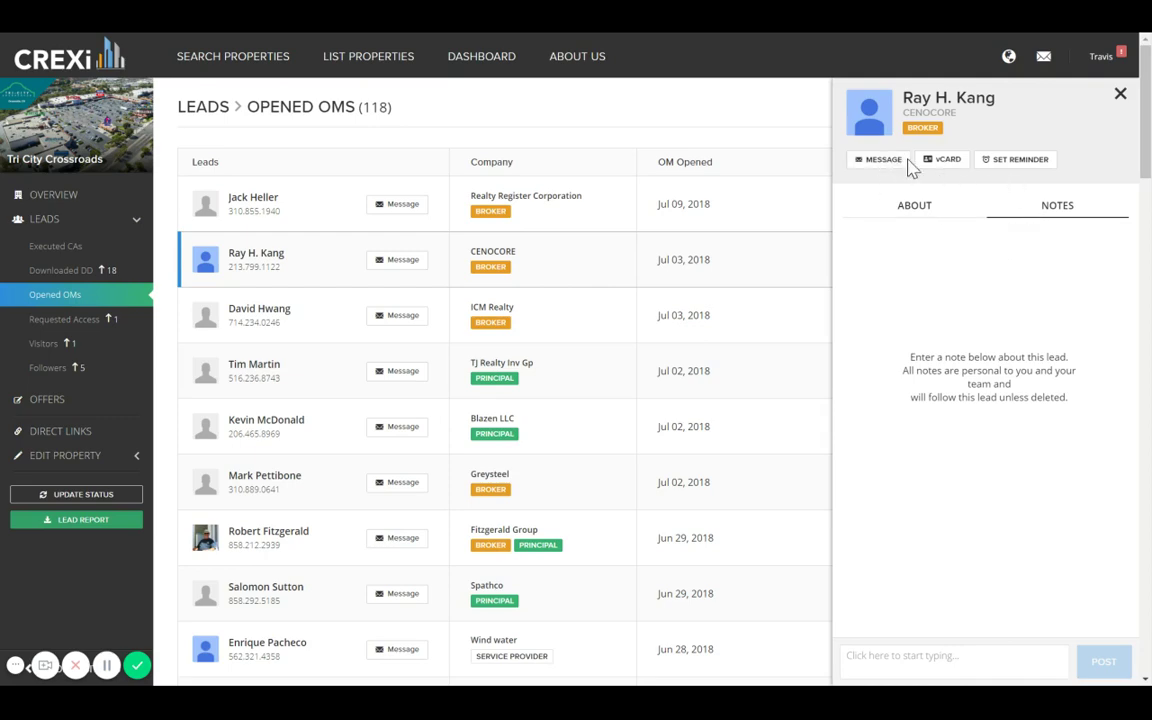
pyautogui.click(877, 159)
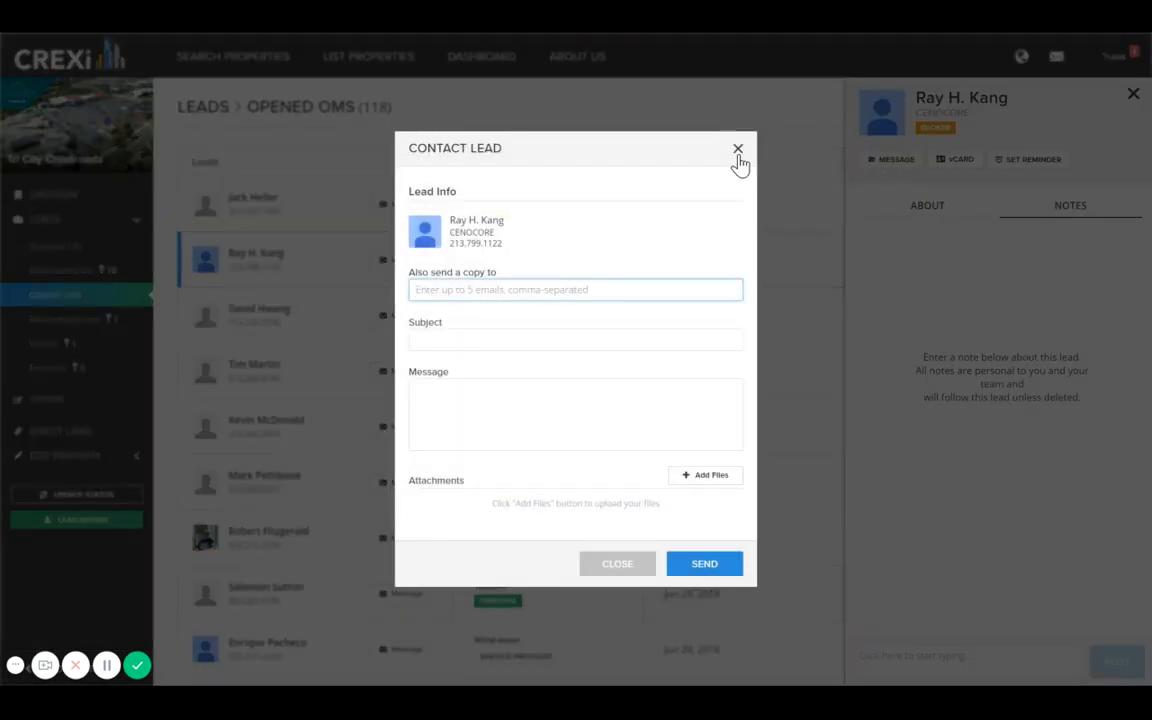
pyautogui.click(737, 148)
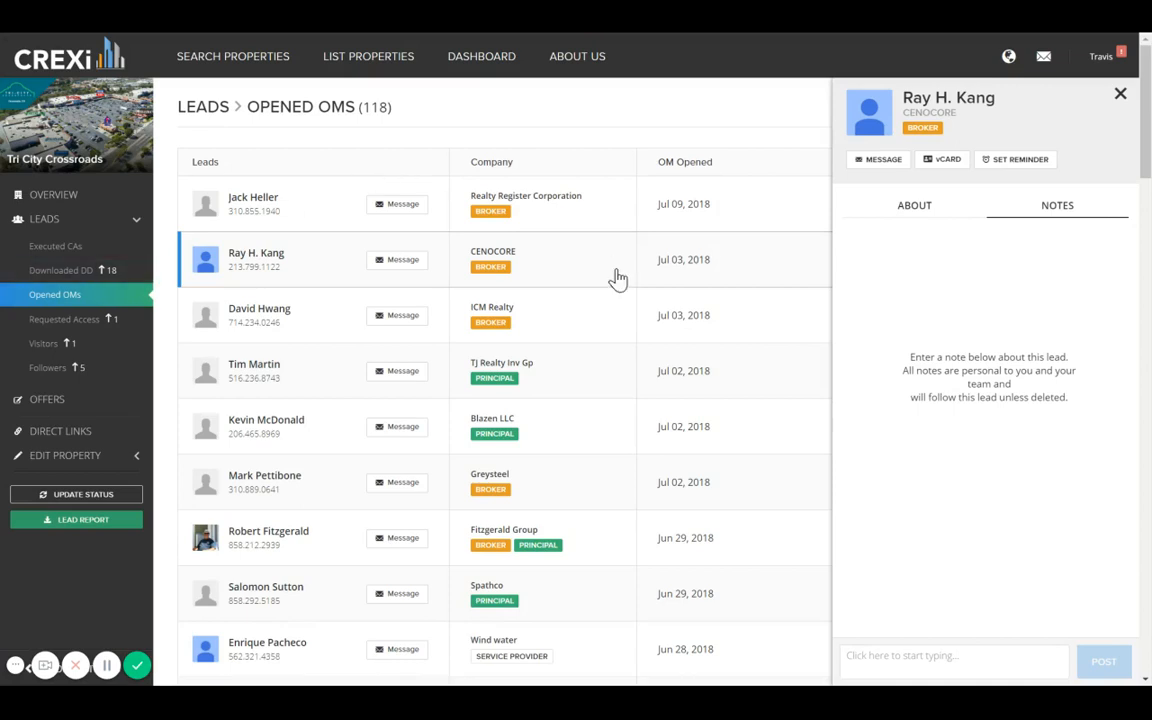
pyautogui.moveTo(62, 219)
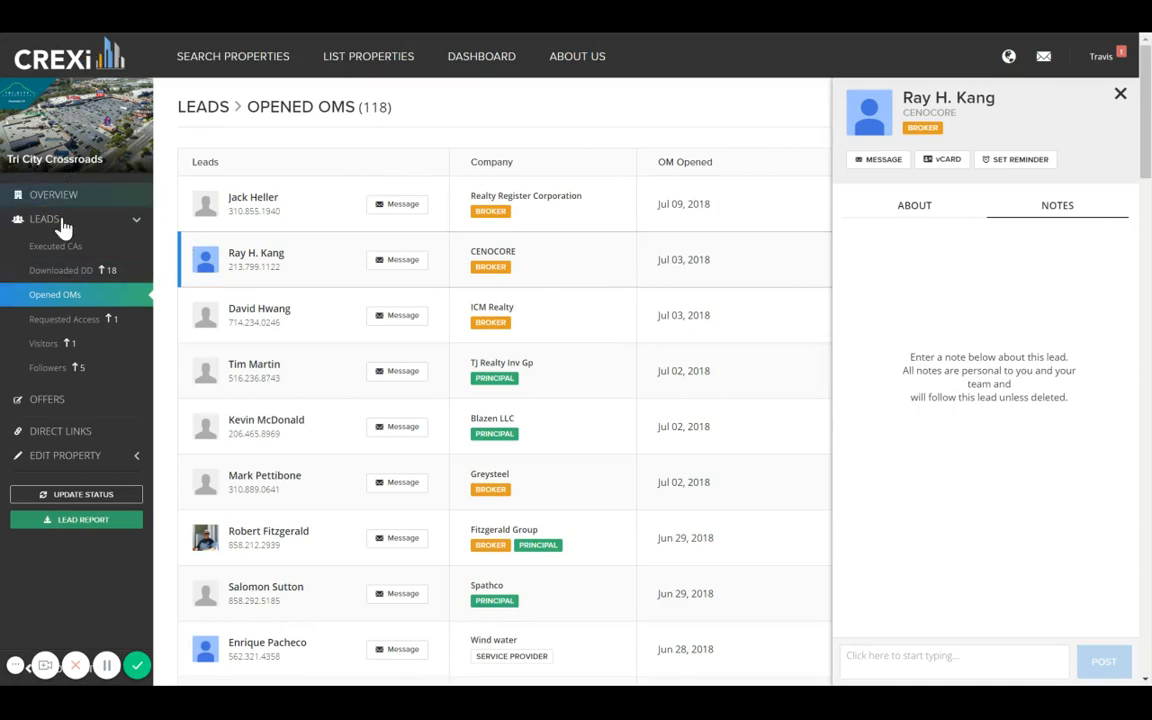
pyautogui.moveTo(56, 434)
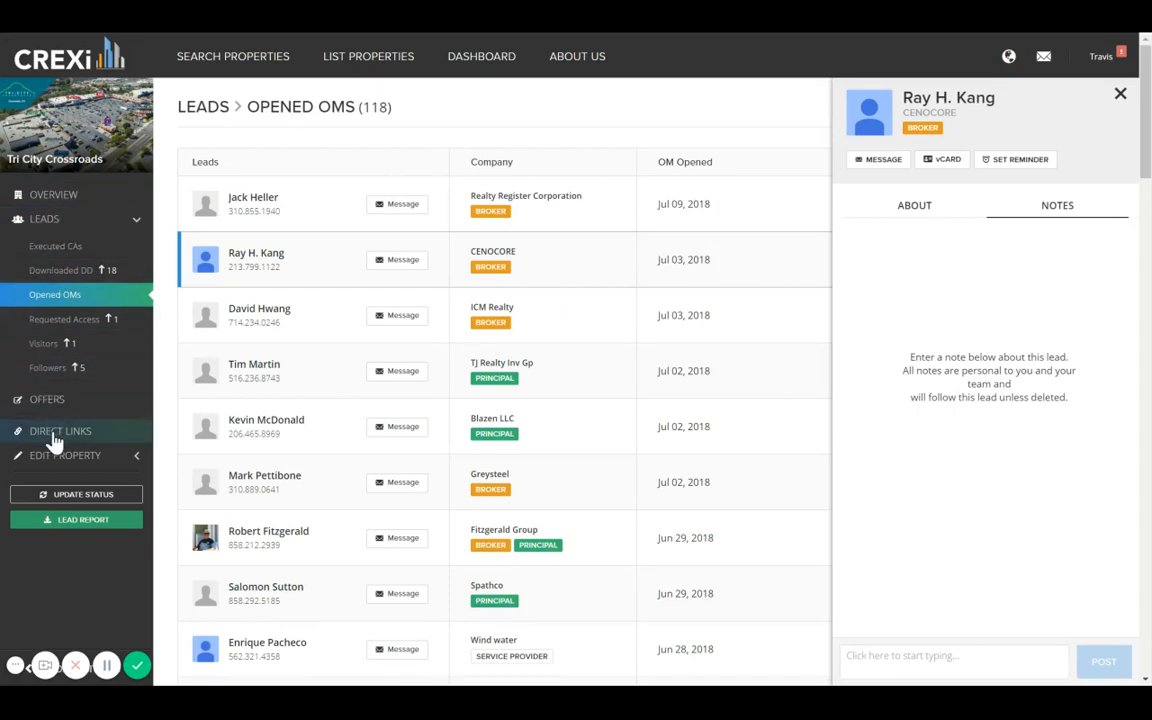
# Show Tri City Crossroads' shareable direct links and expand the Edit Property sections
pyautogui.click(55, 431)
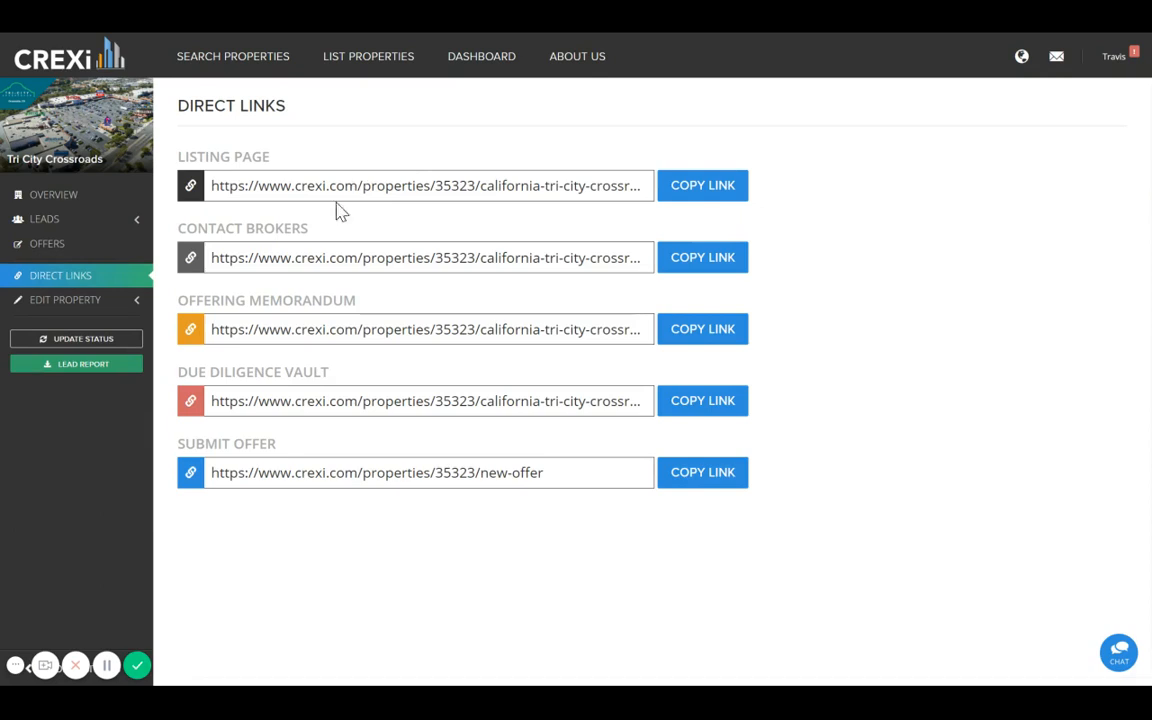
pyautogui.moveTo(65, 305)
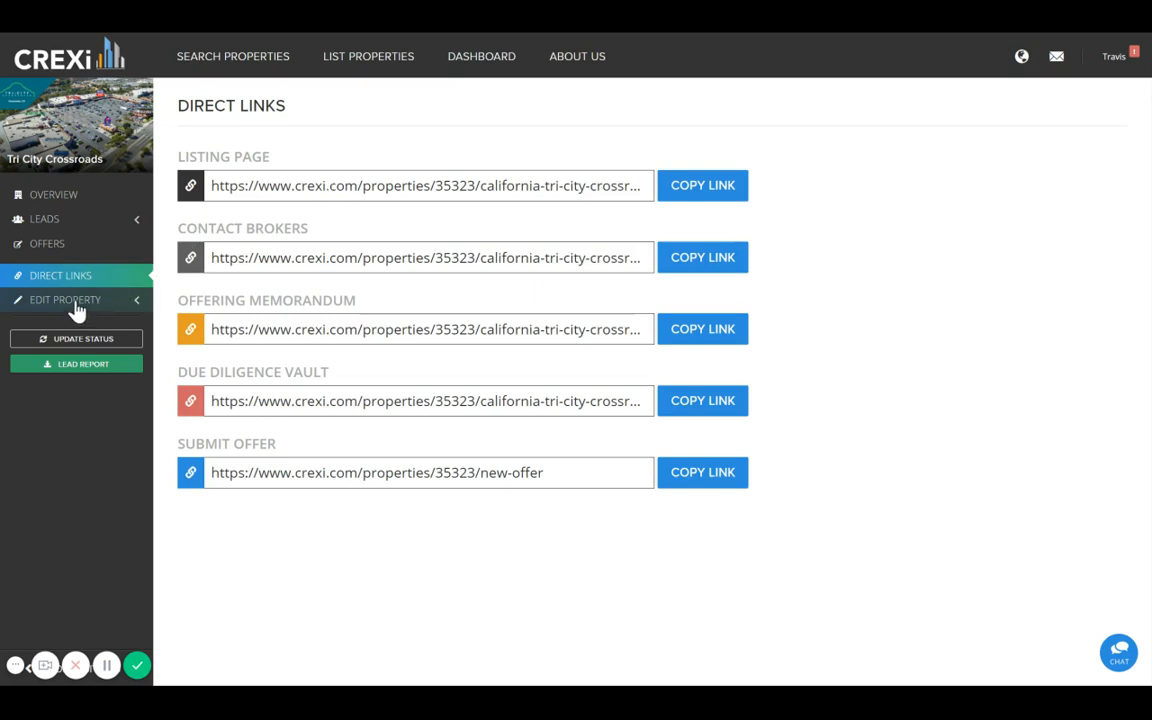
pyautogui.click(65, 299)
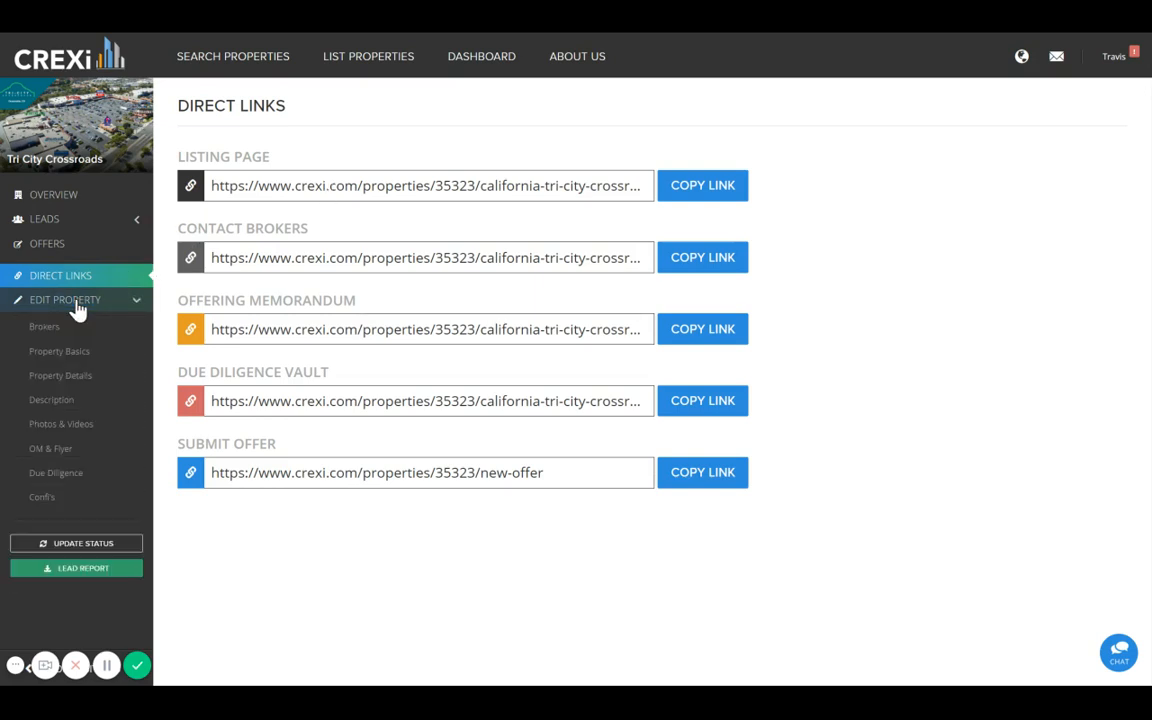
pyautogui.moveTo(43, 327)
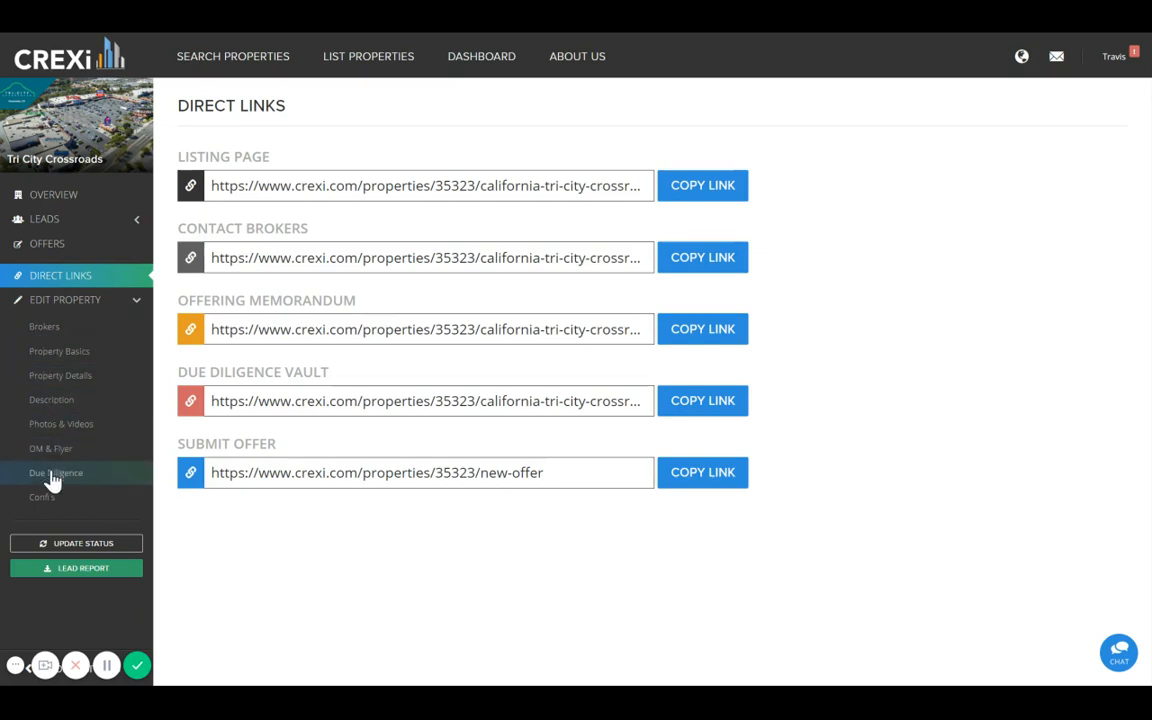
# View the Due Diligence vault with Tier 1 and Tier 2 folders, then return to Overview
pyautogui.click(56, 472)
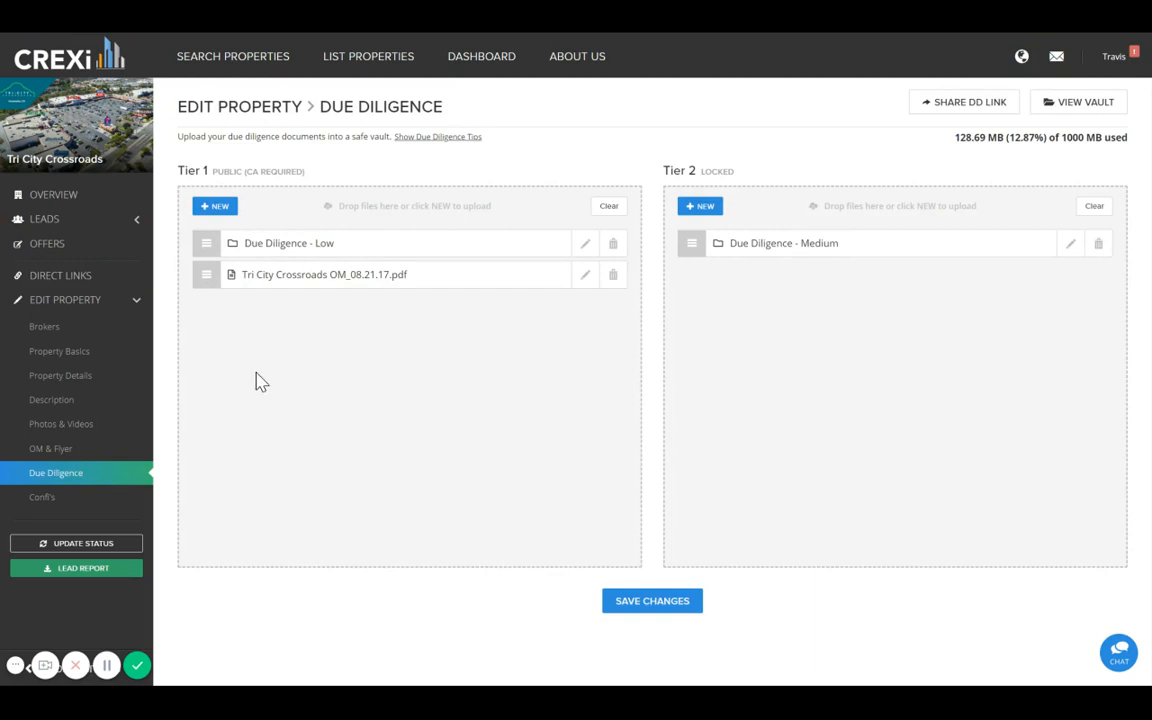
pyautogui.moveTo(270, 370)
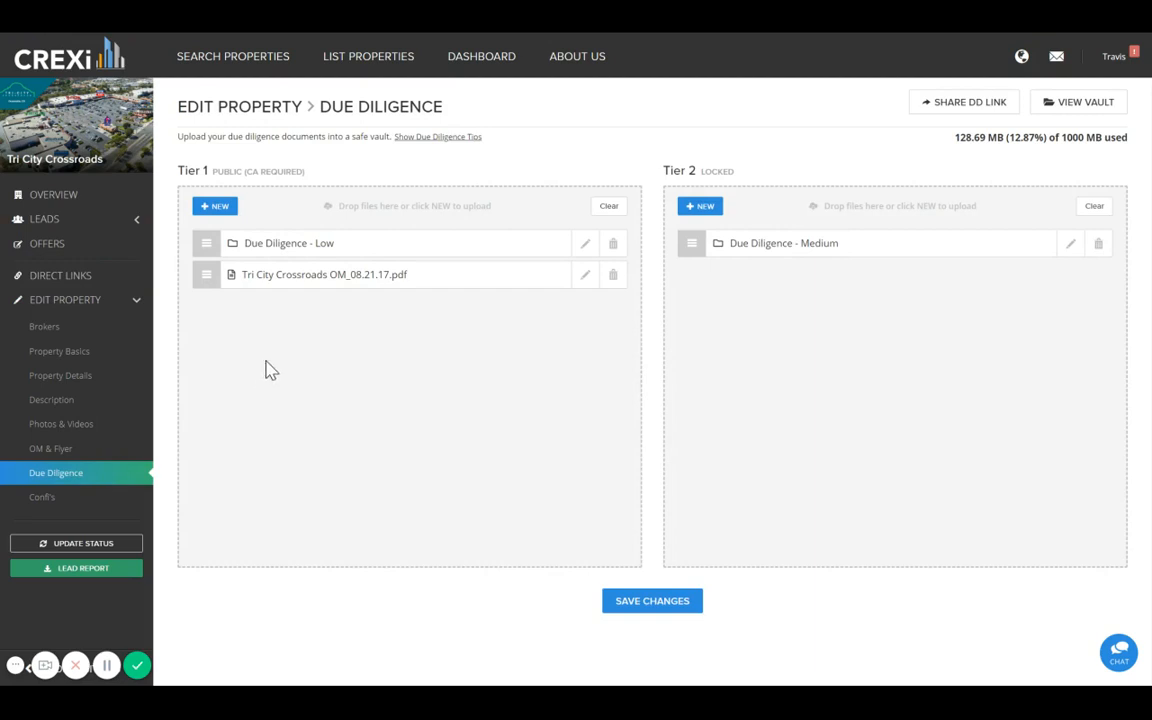
pyautogui.moveTo(362, 250)
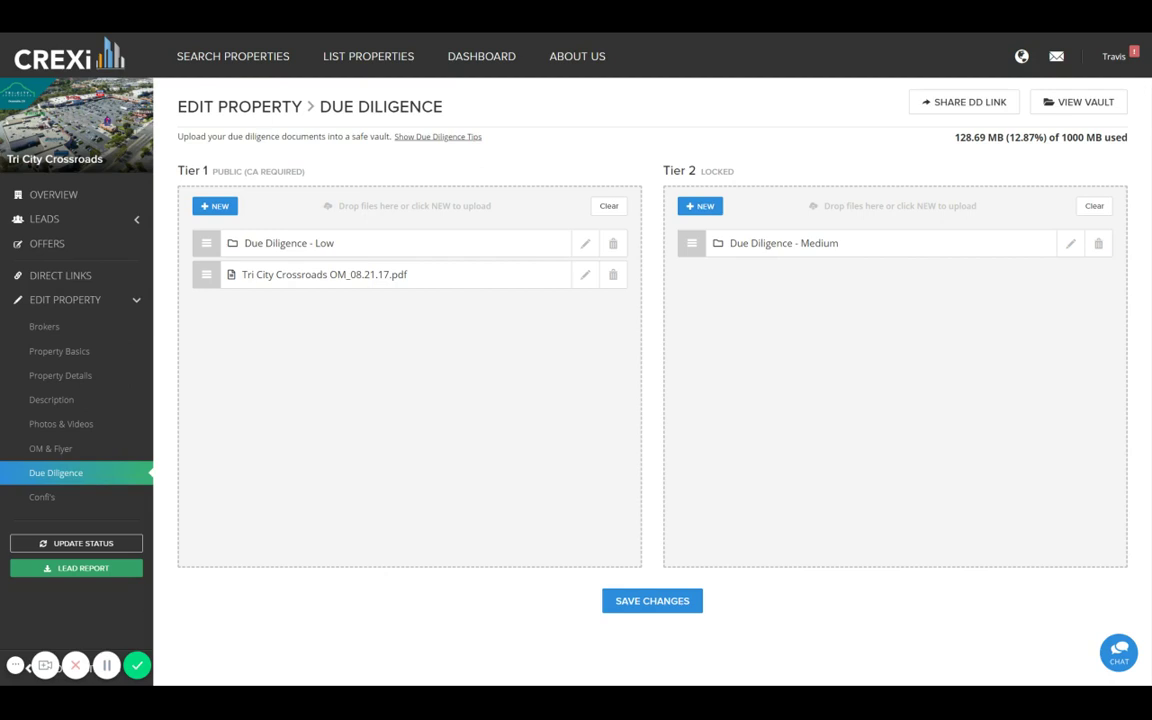
pyautogui.moveTo(440, 285)
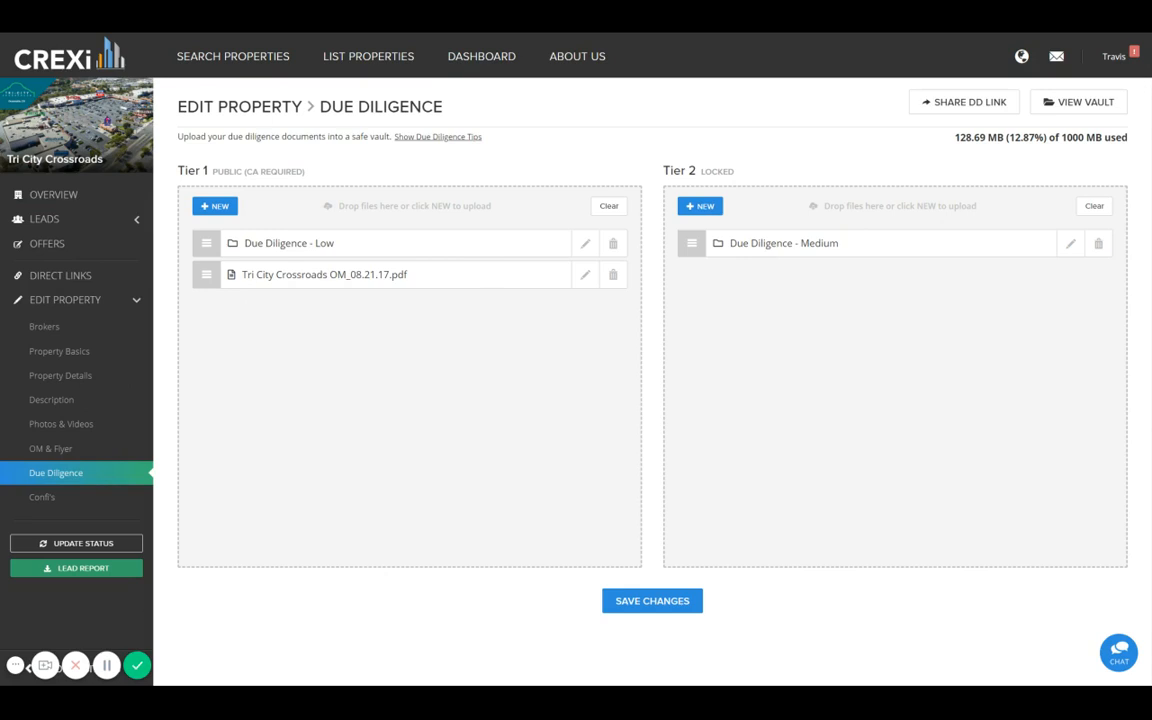
pyautogui.moveTo(847, 278)
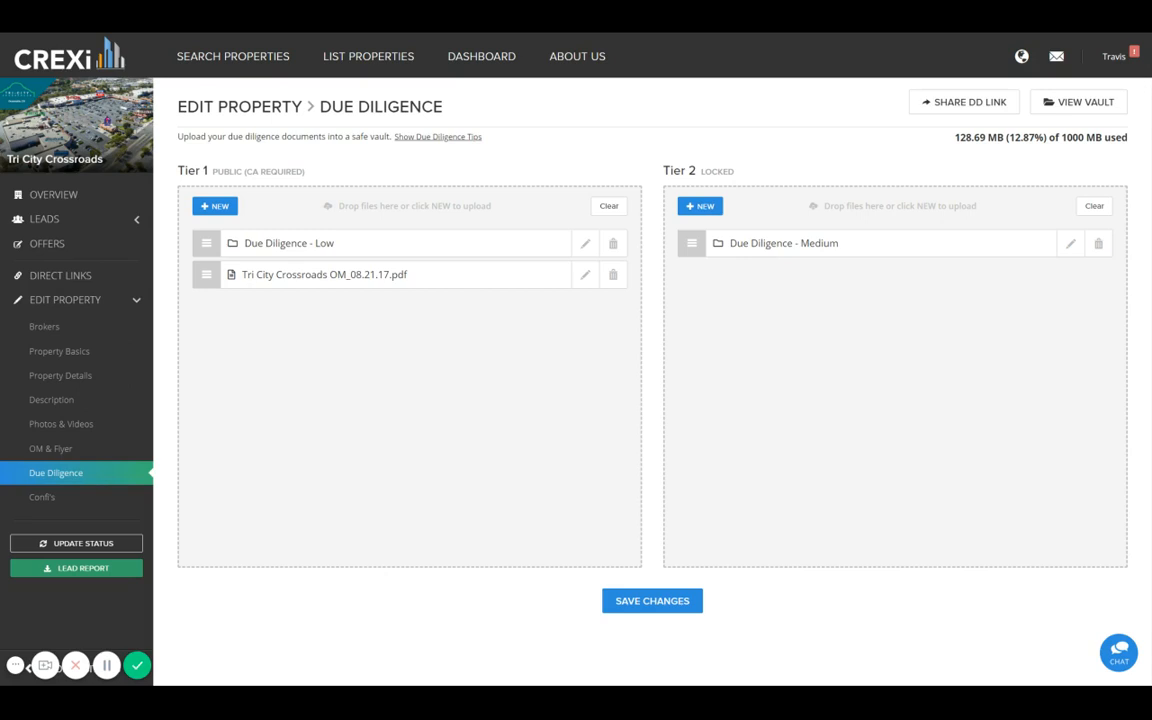
pyautogui.moveTo(893, 210)
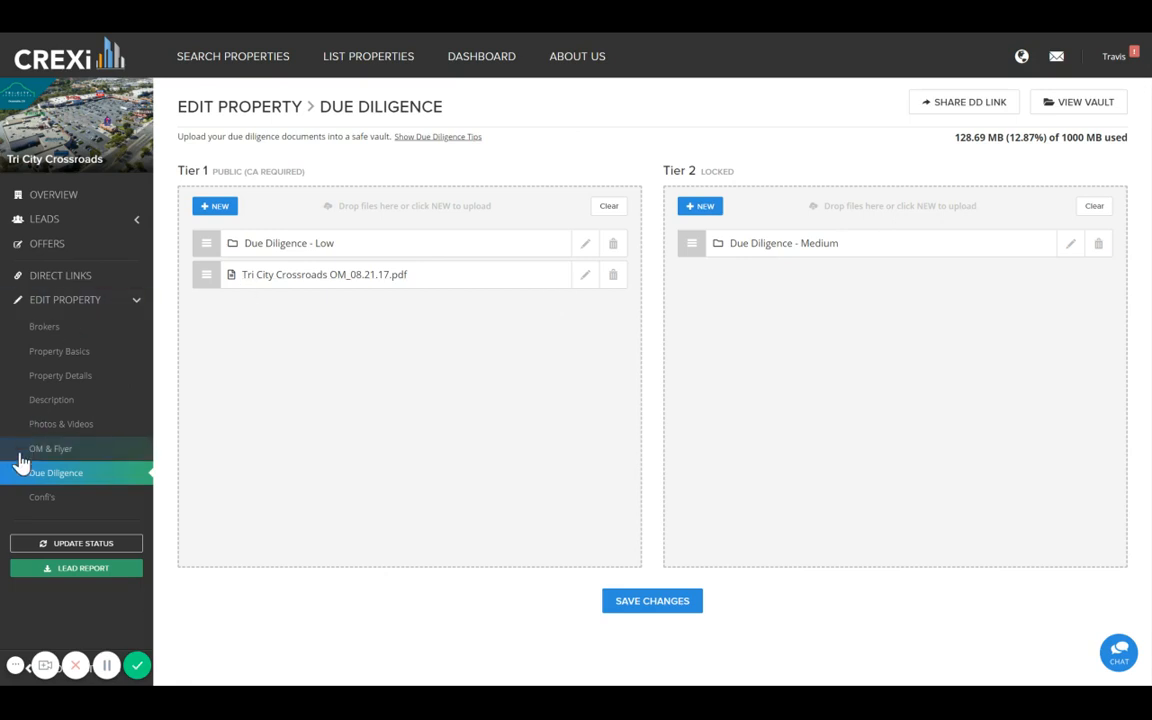
pyautogui.moveTo(53, 194)
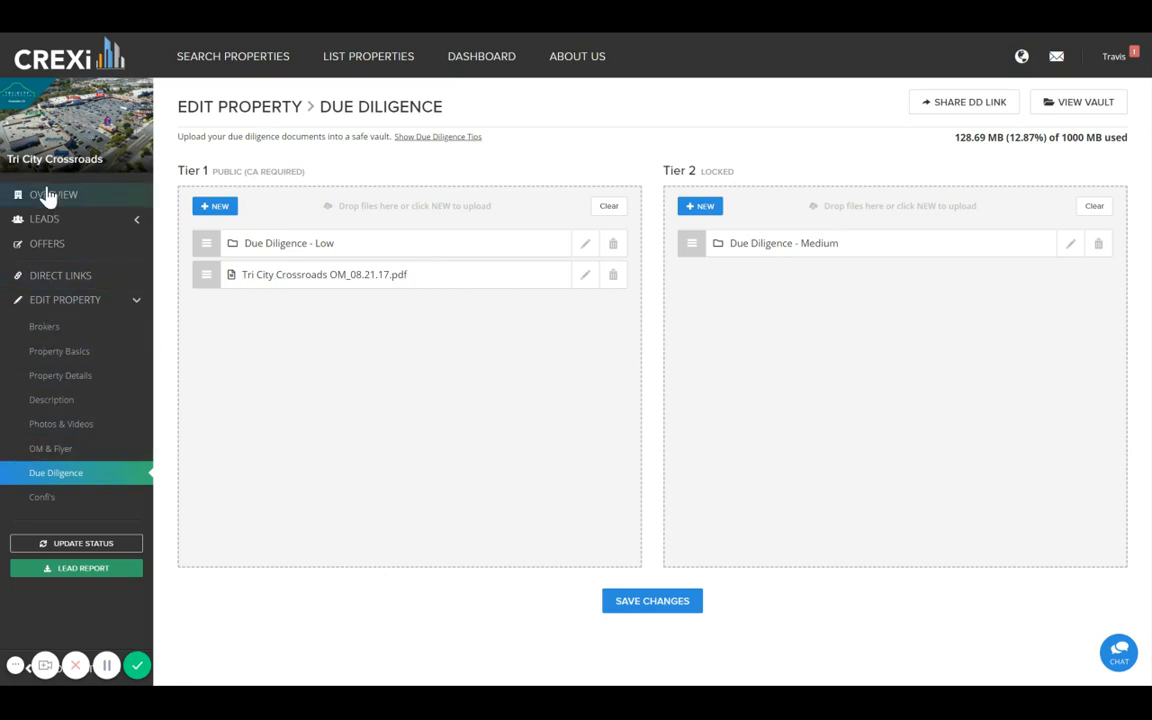
pyautogui.click(53, 194)
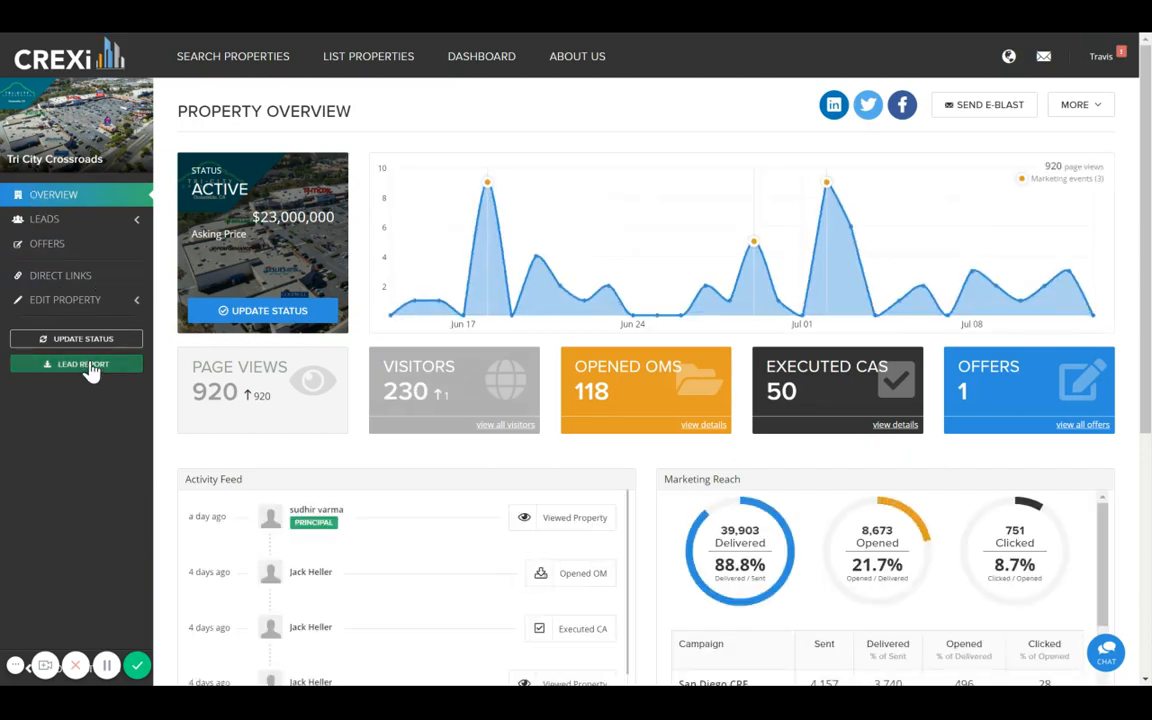
pyautogui.moveTo(62, 377)
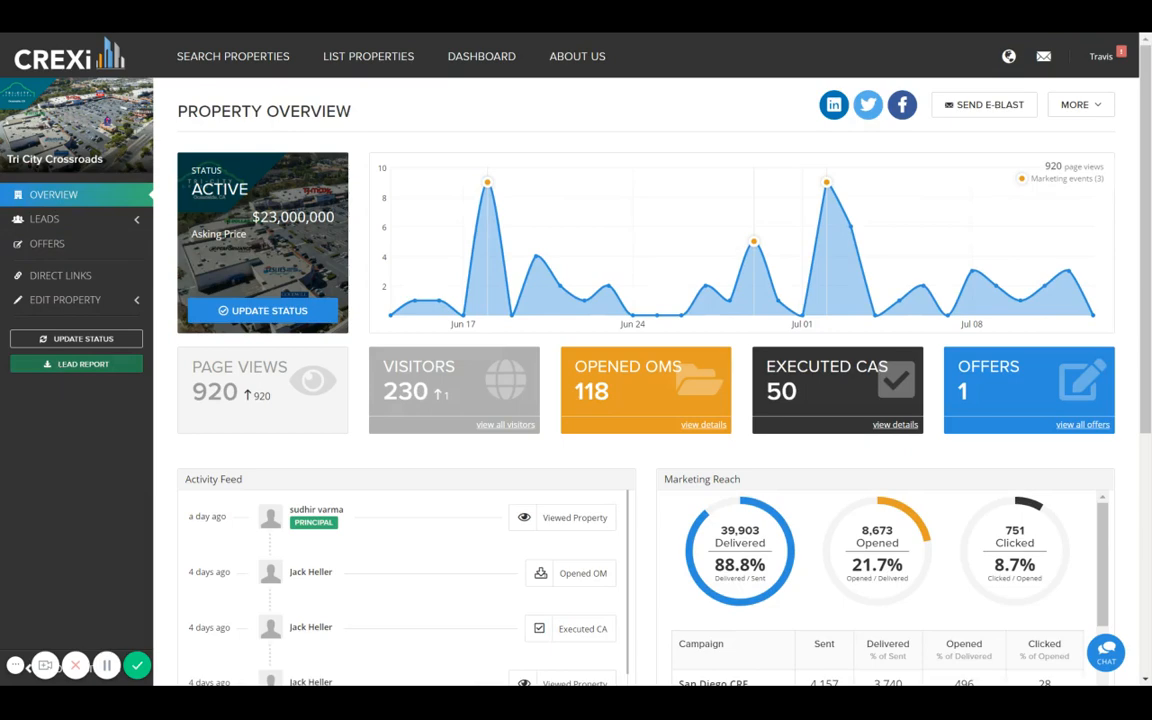
# Download the full lead report for Tri City Crossroads and scroll through its overview
pyautogui.click(77, 363)
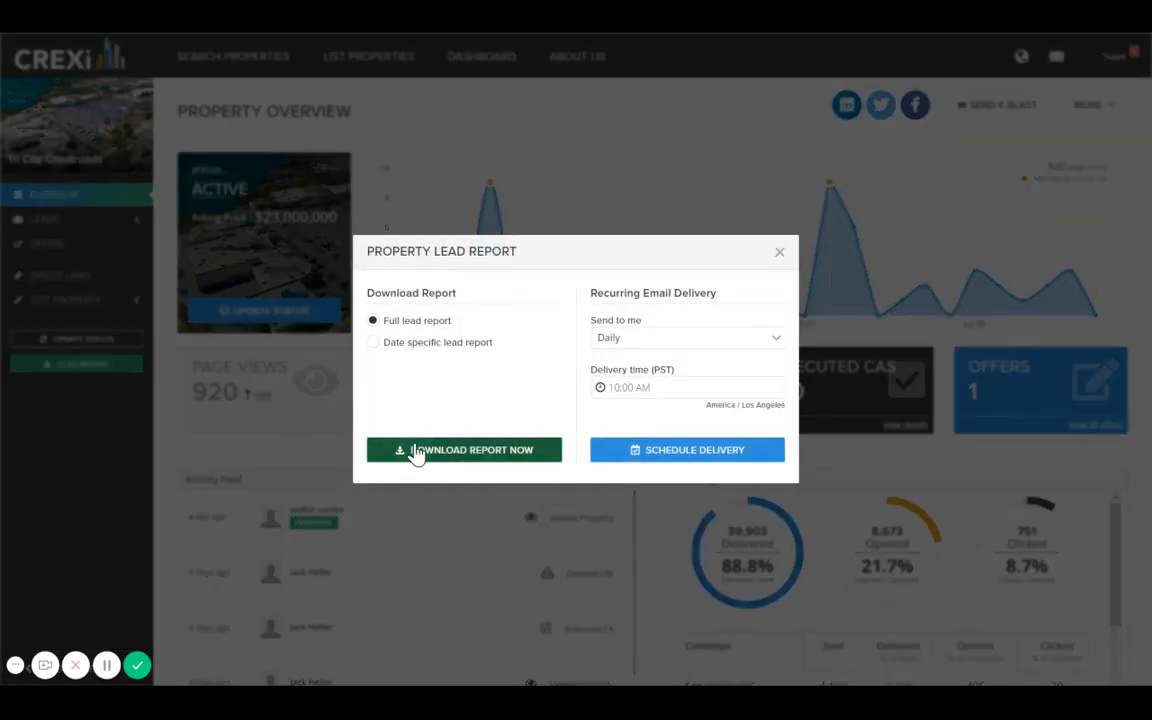
pyautogui.click(464, 449)
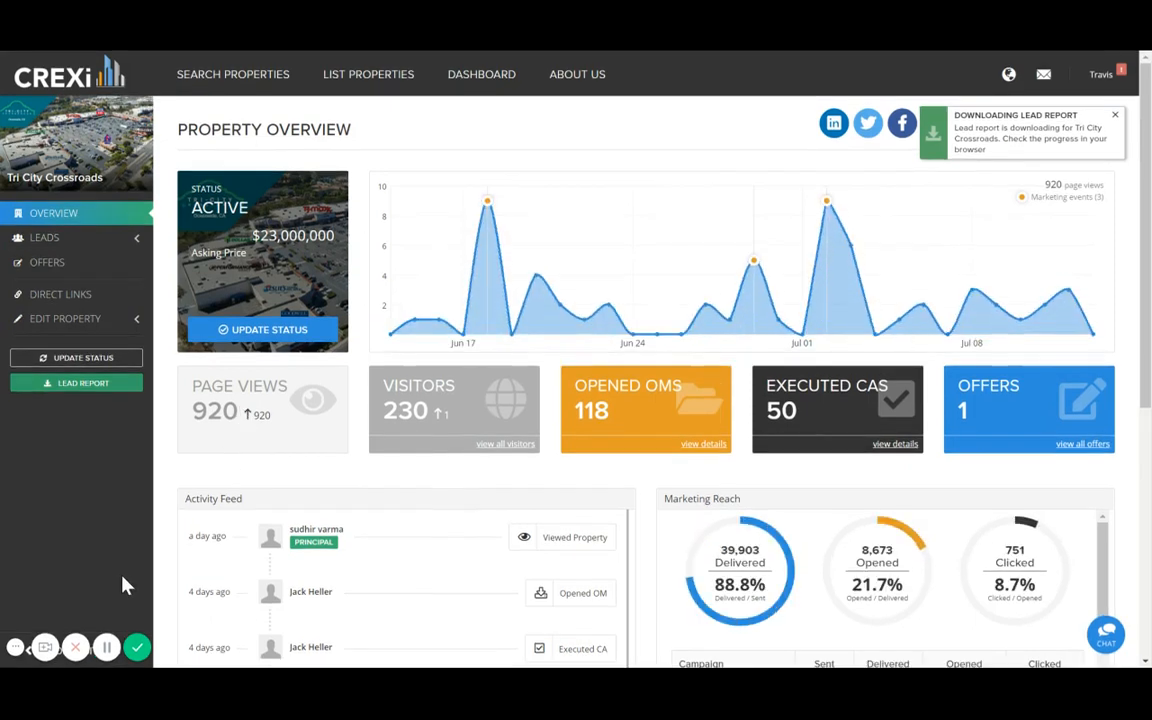
pyautogui.click(1112, 114)
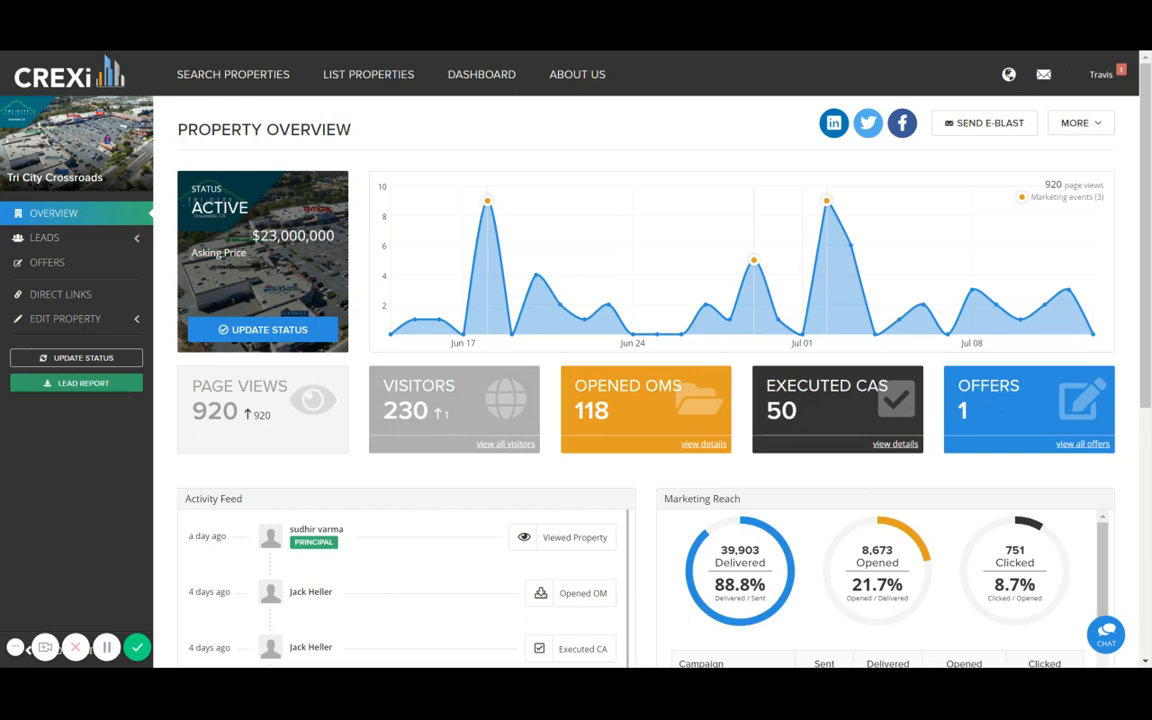
pyautogui.scroll(-3)
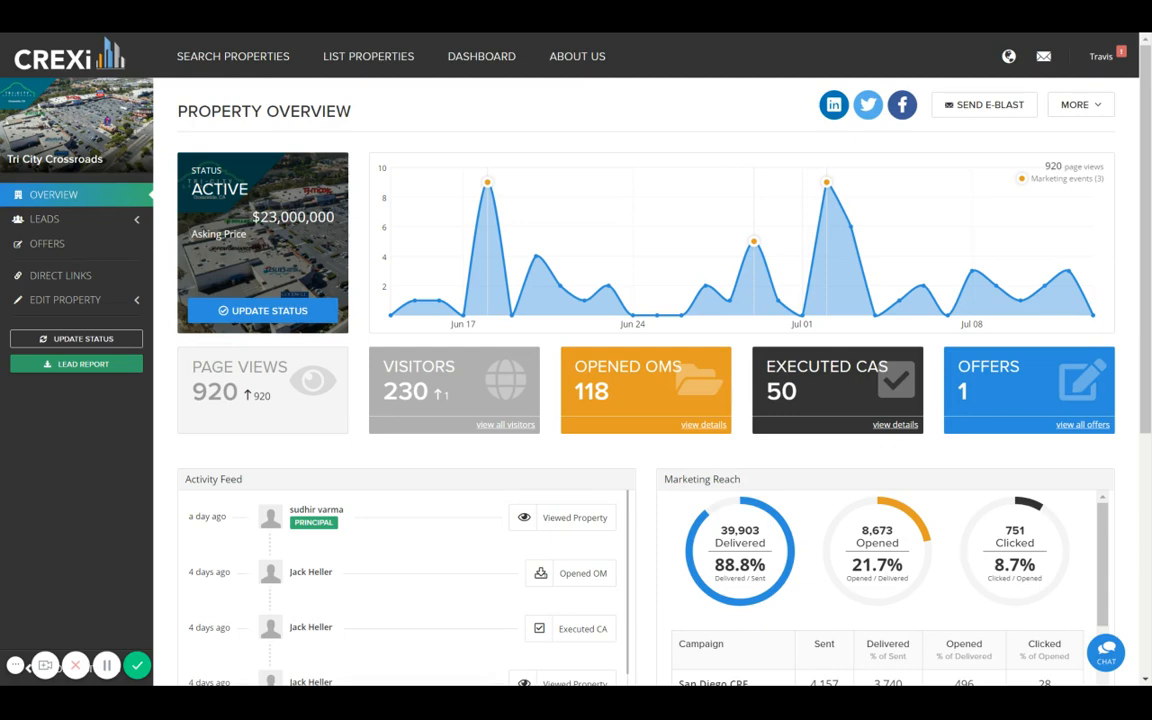
pyautogui.scroll(-3)
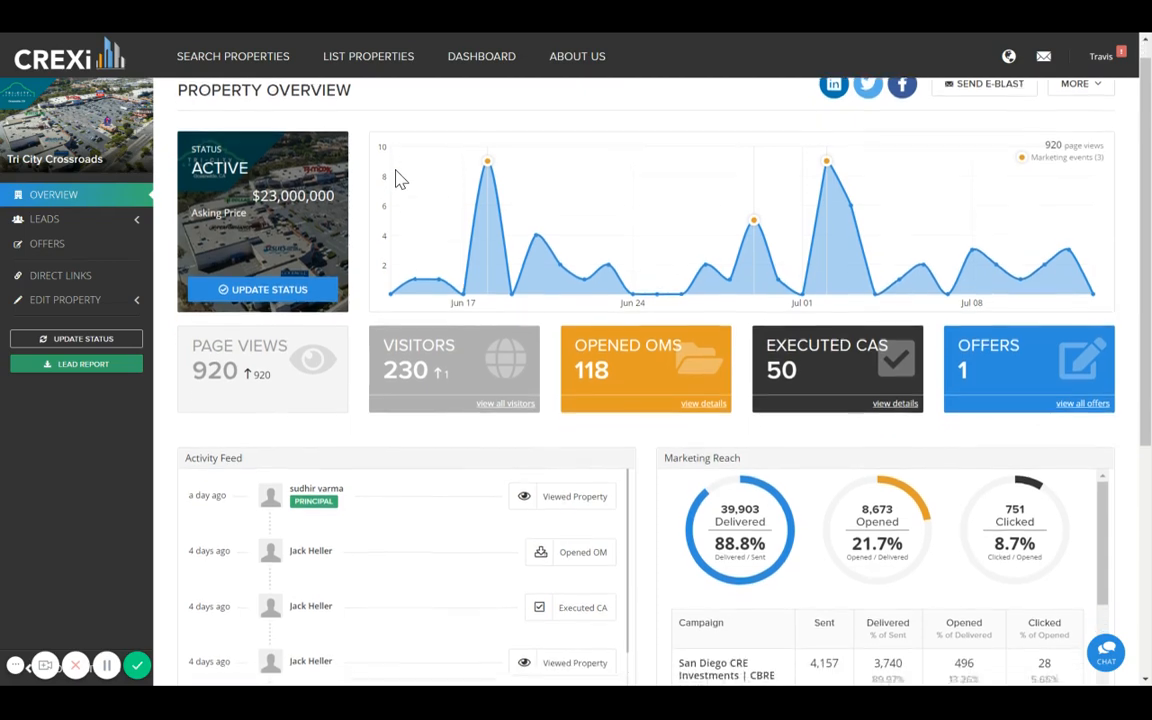
pyautogui.scroll(-3)
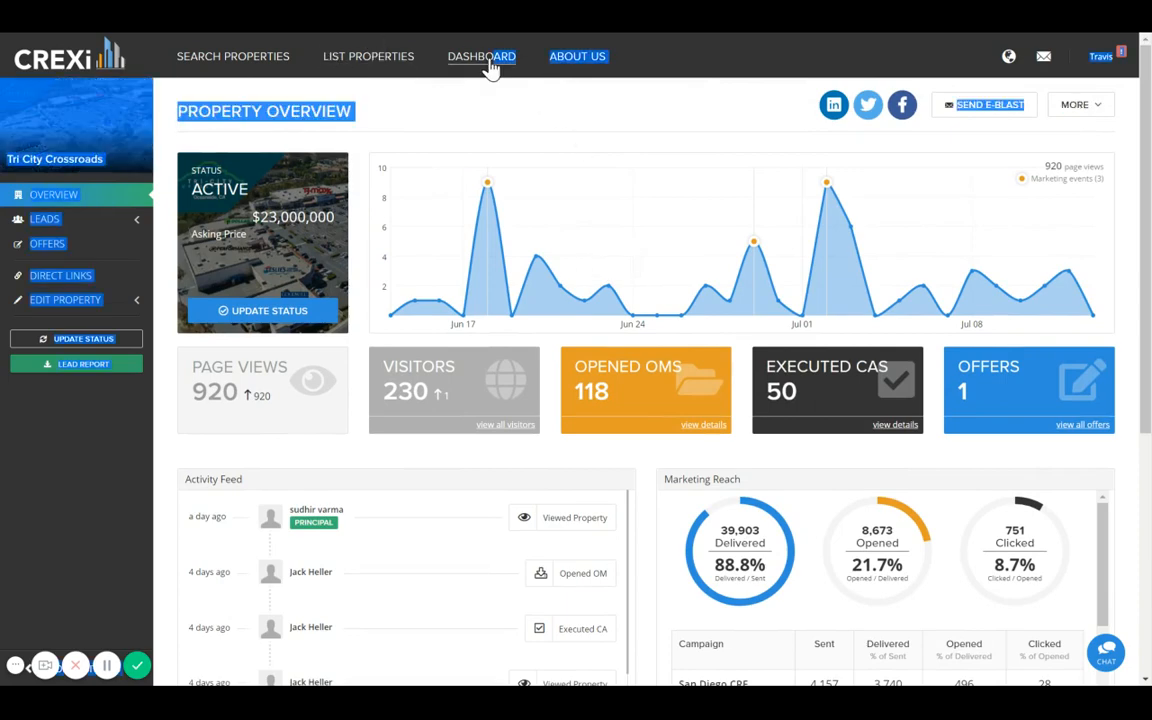
# Return to the 18-property Dispositions dashboard and expand Marketing to show Campaigns and Email Lists
pyautogui.click(481, 56)
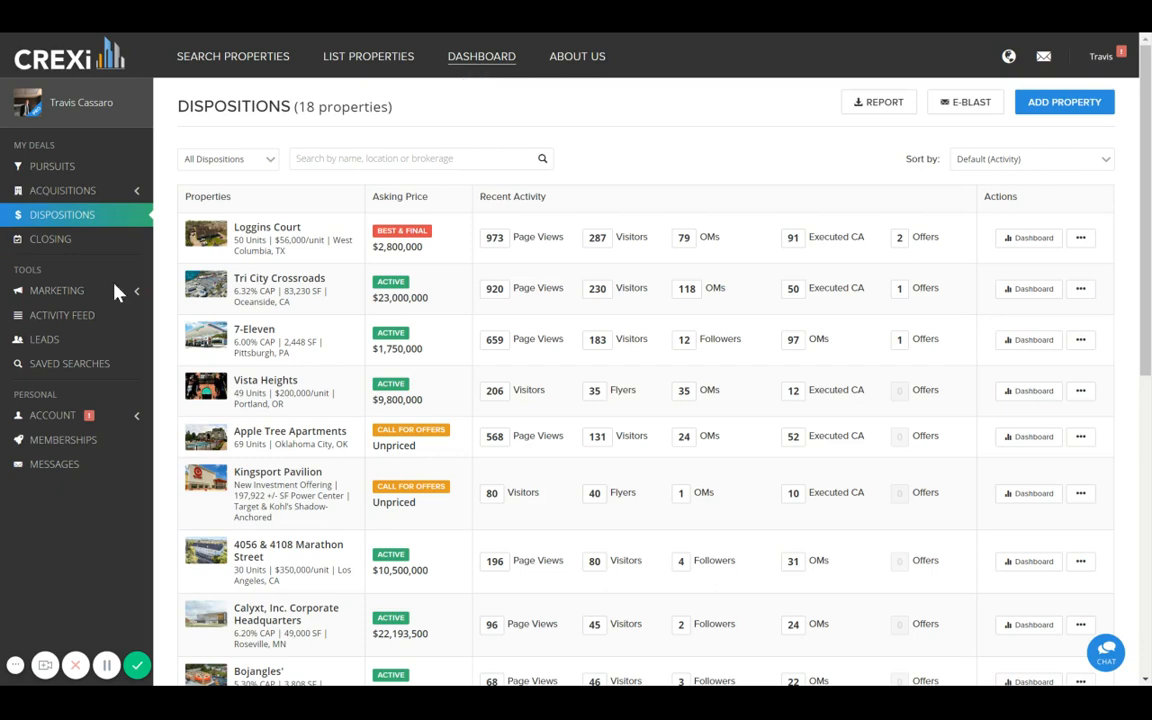
pyautogui.moveTo(60, 291)
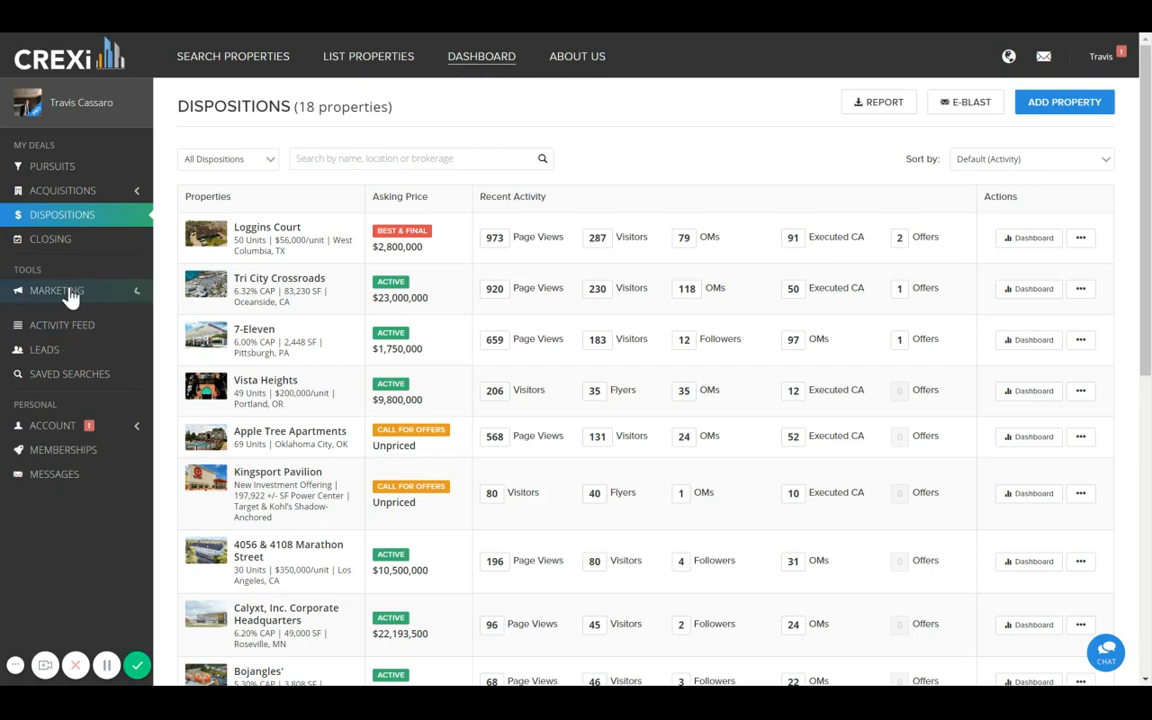
pyautogui.click(55, 290)
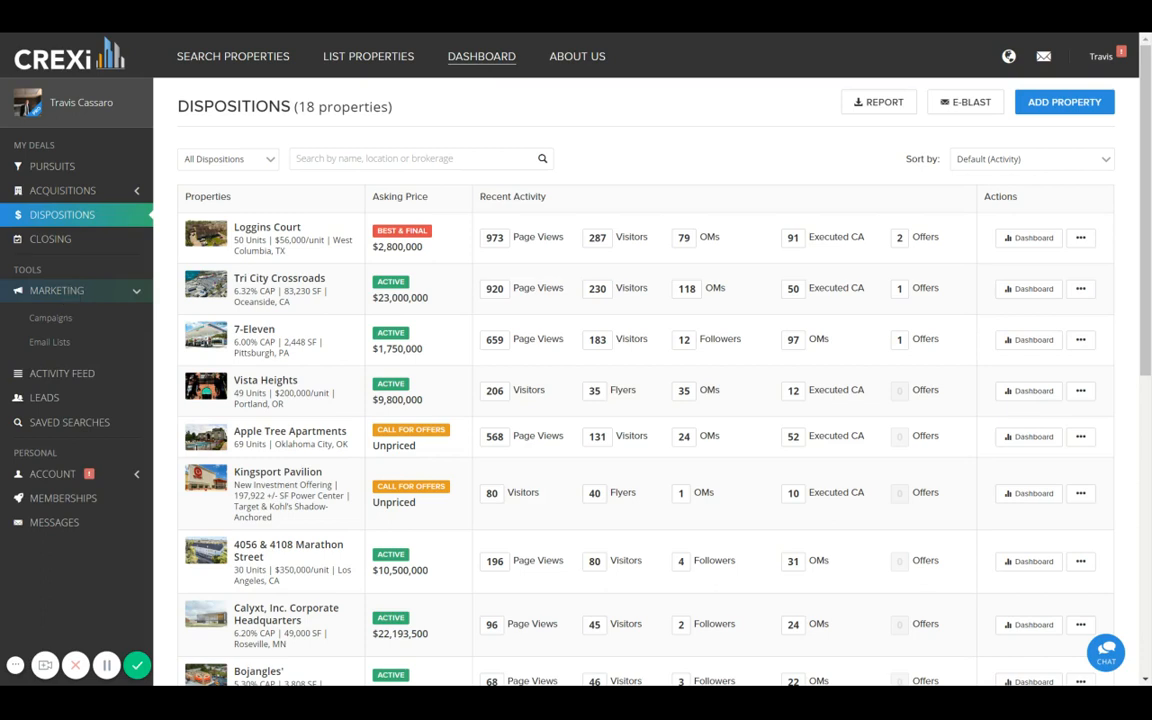
# Open Campaigns to review 3 campaigns, 107,807 emails, and delivery, open and click rates
pyautogui.click(56, 290)
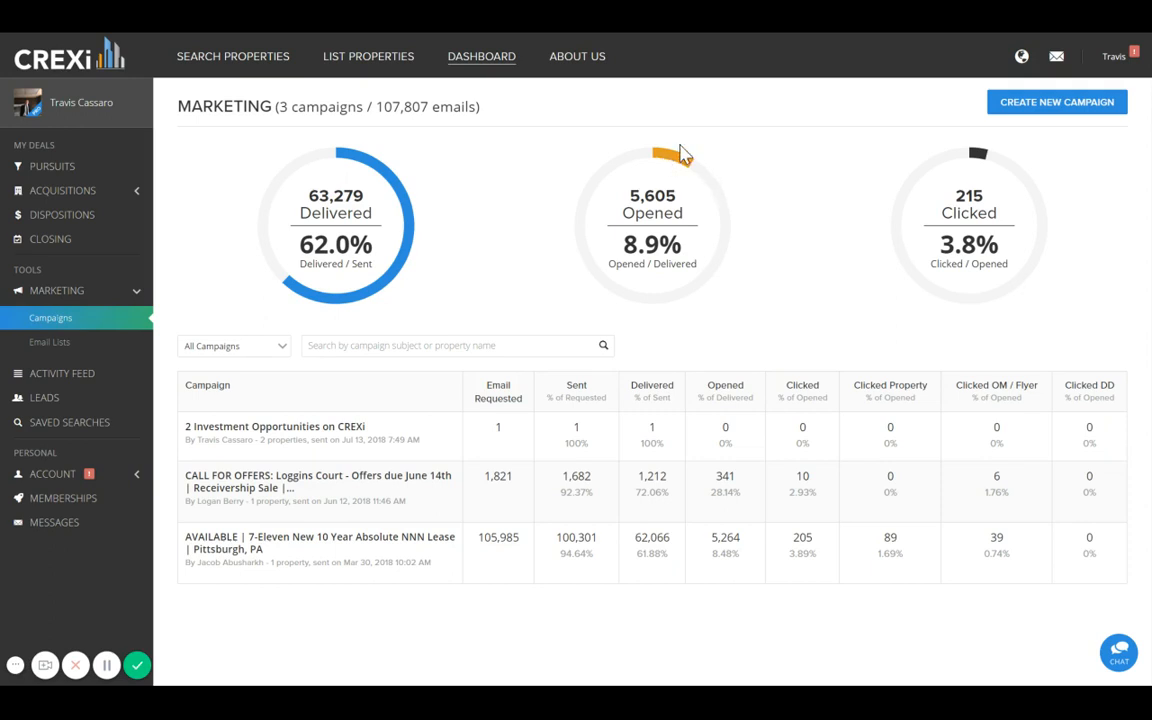
pyautogui.moveTo(942, 282)
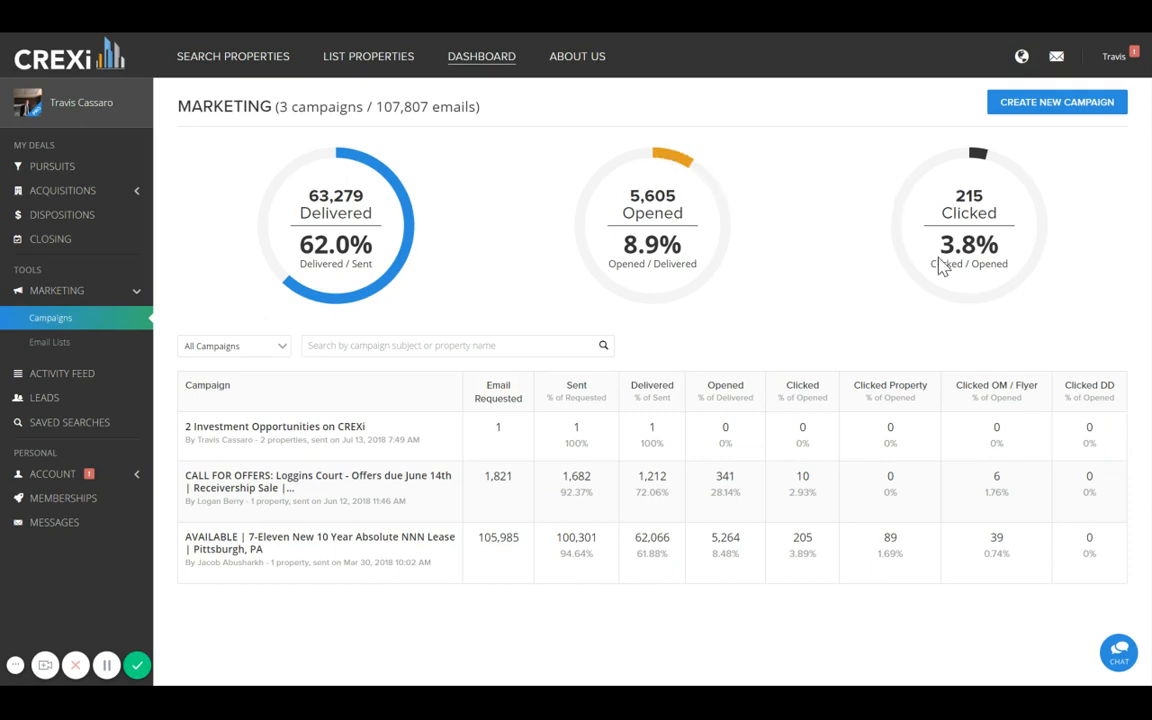
pyautogui.moveTo(997, 167)
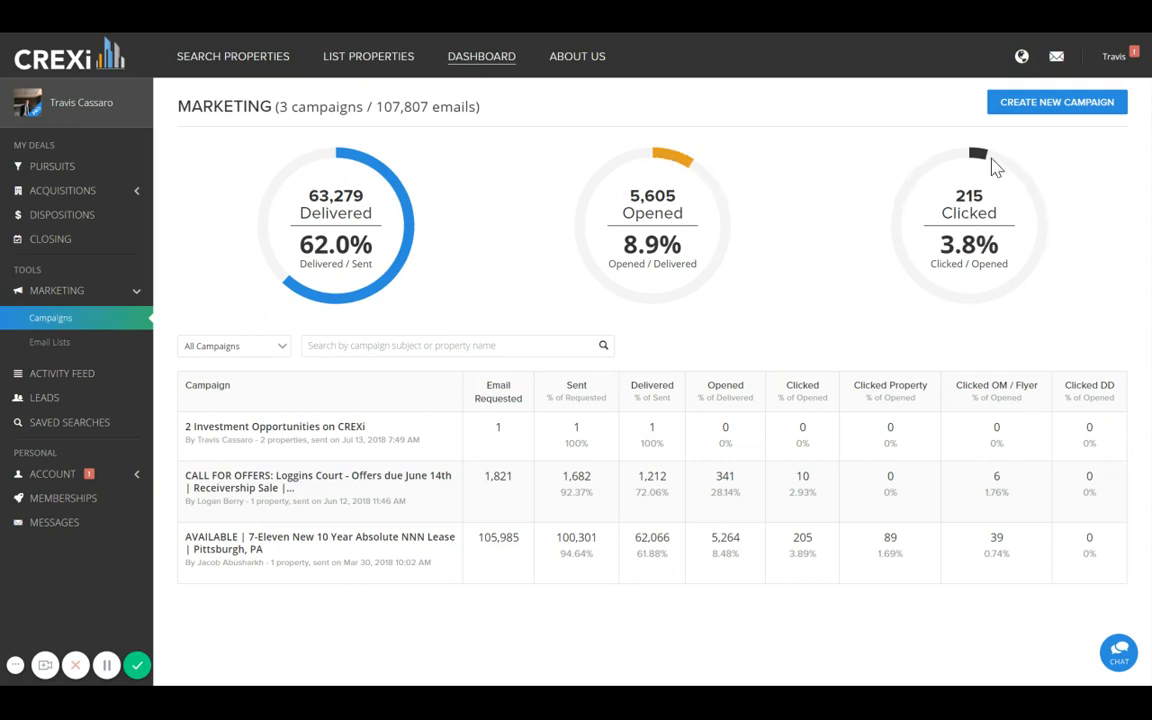
pyautogui.moveTo(857, 253)
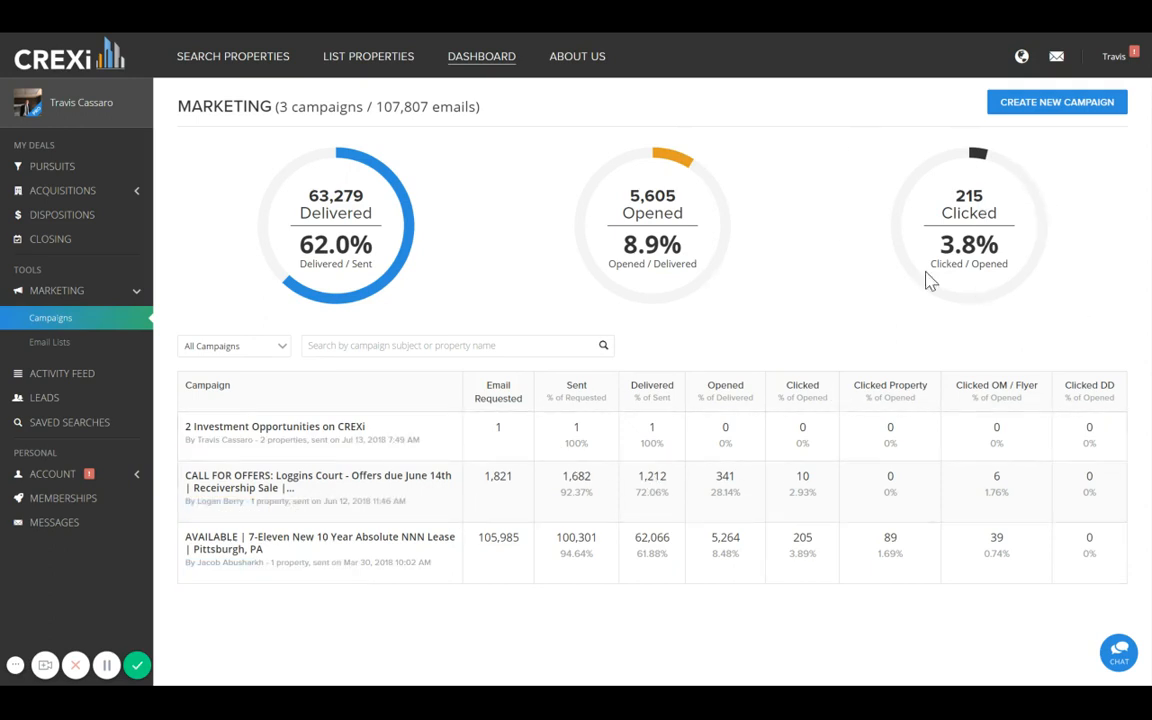
pyautogui.moveTo(996, 177)
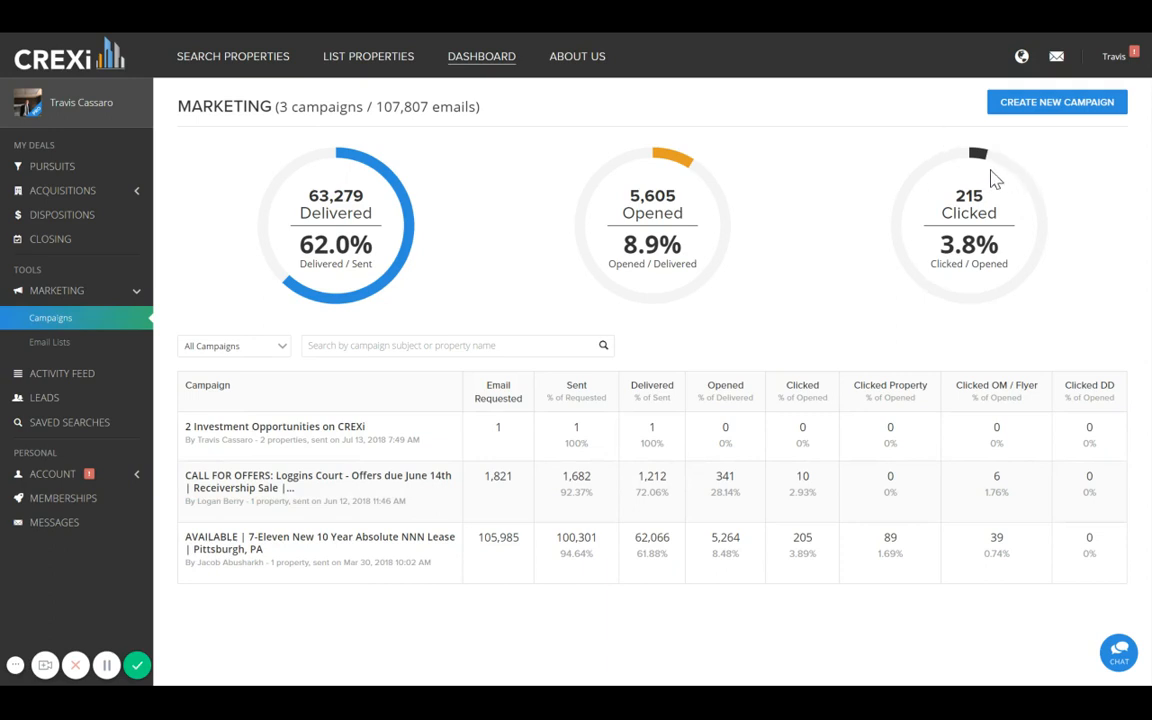
pyautogui.moveTo(620, 210)
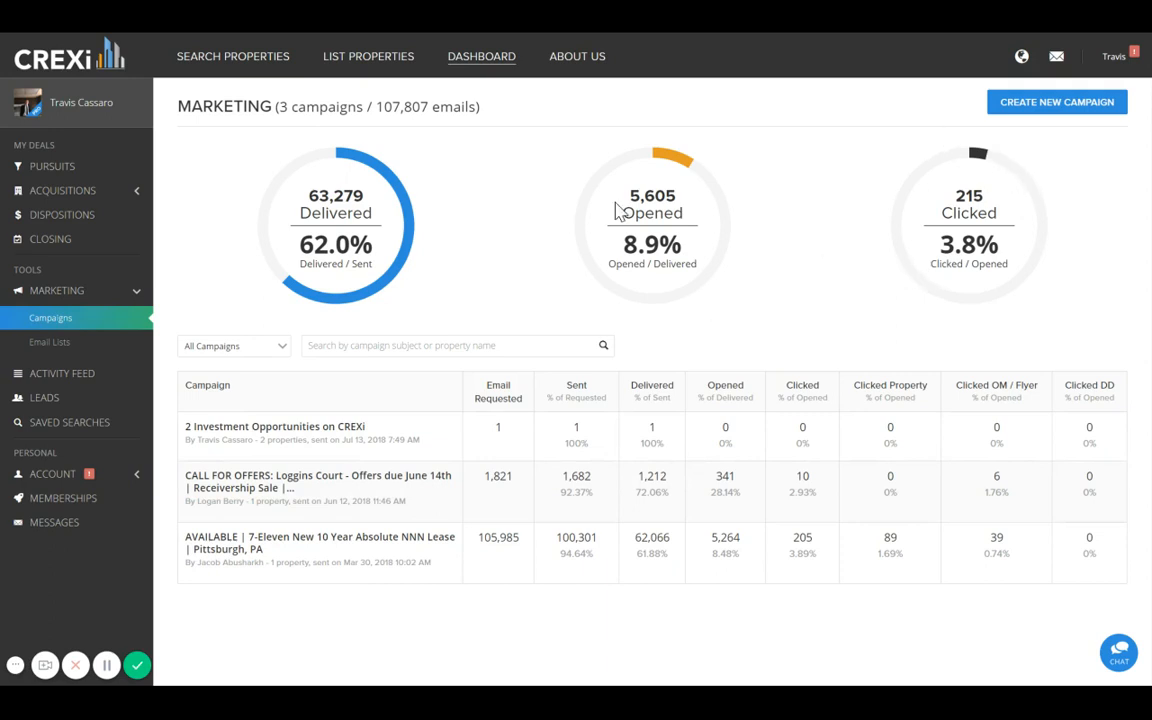
pyautogui.moveTo(955, 212)
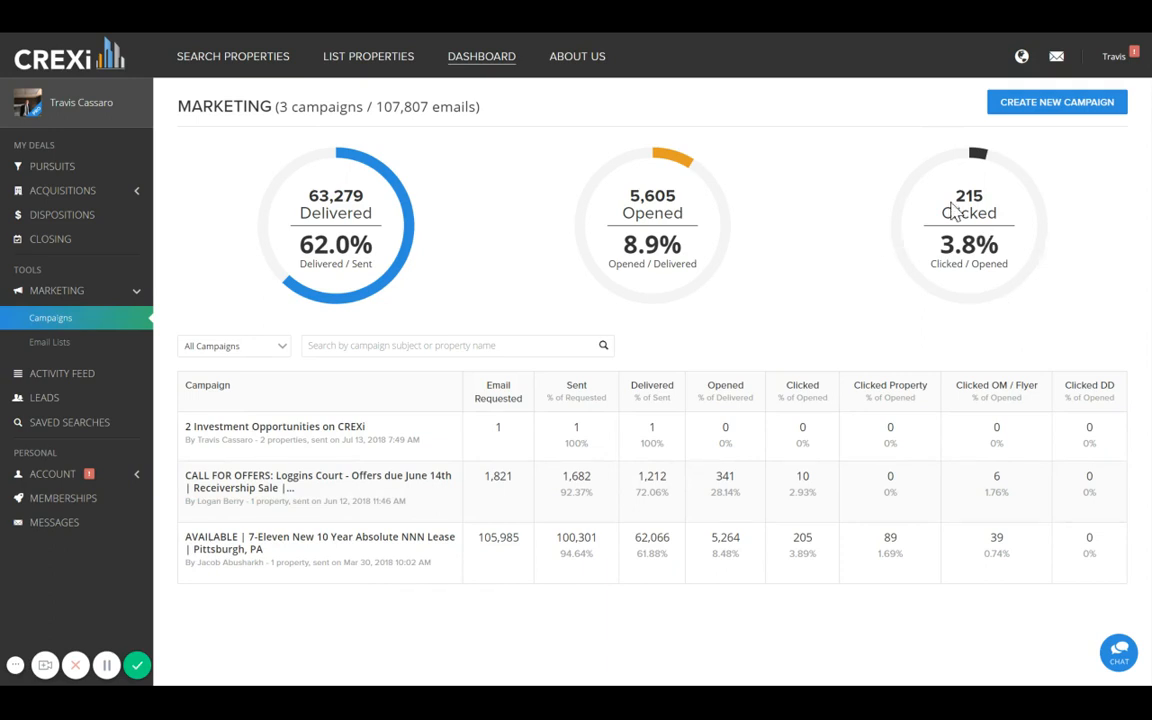
pyautogui.moveTo(949, 206)
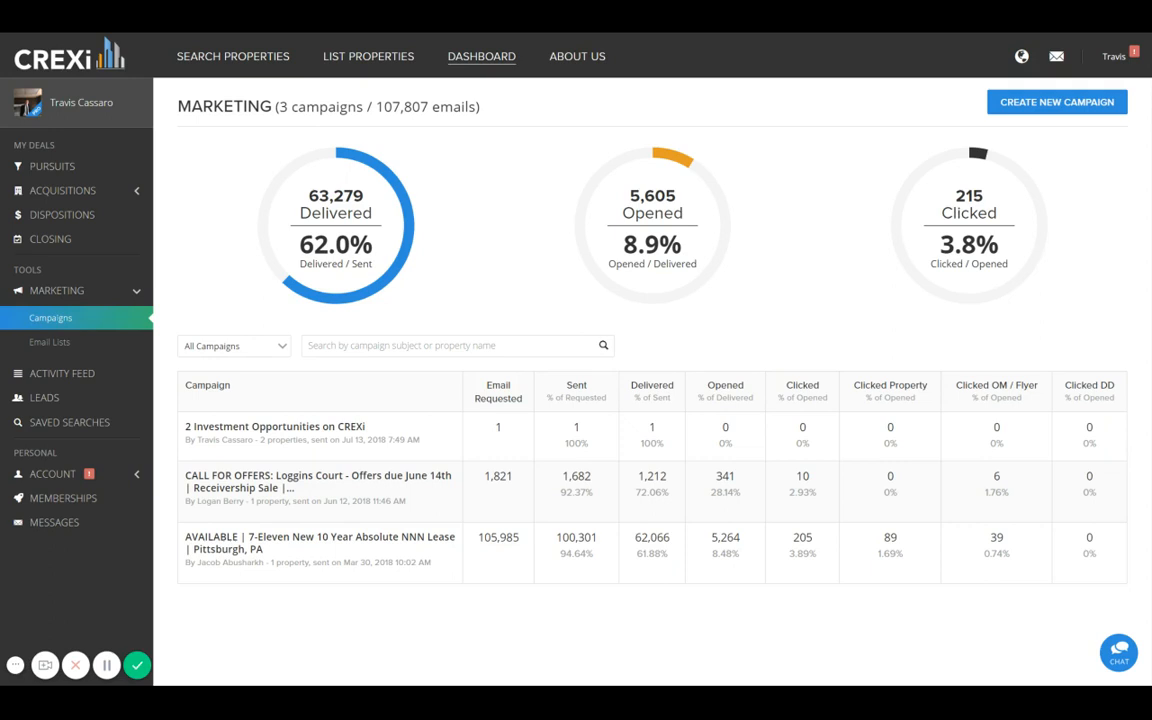
pyautogui.moveTo(888, 243)
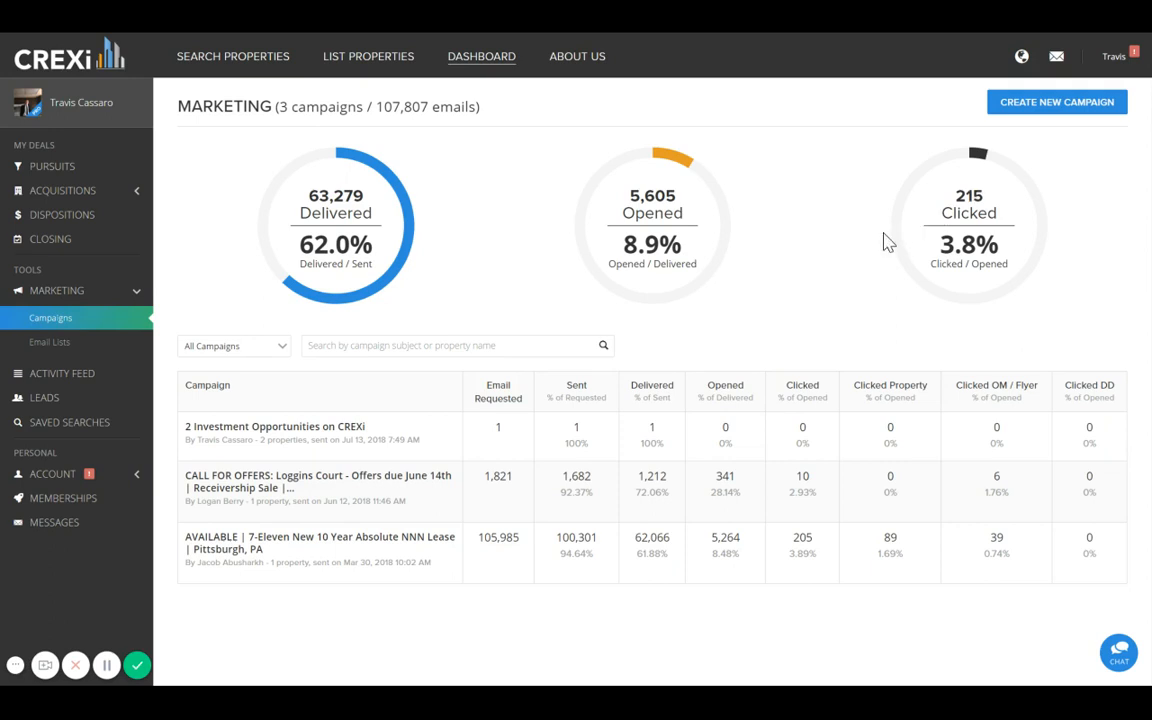
pyautogui.moveTo(828, 353)
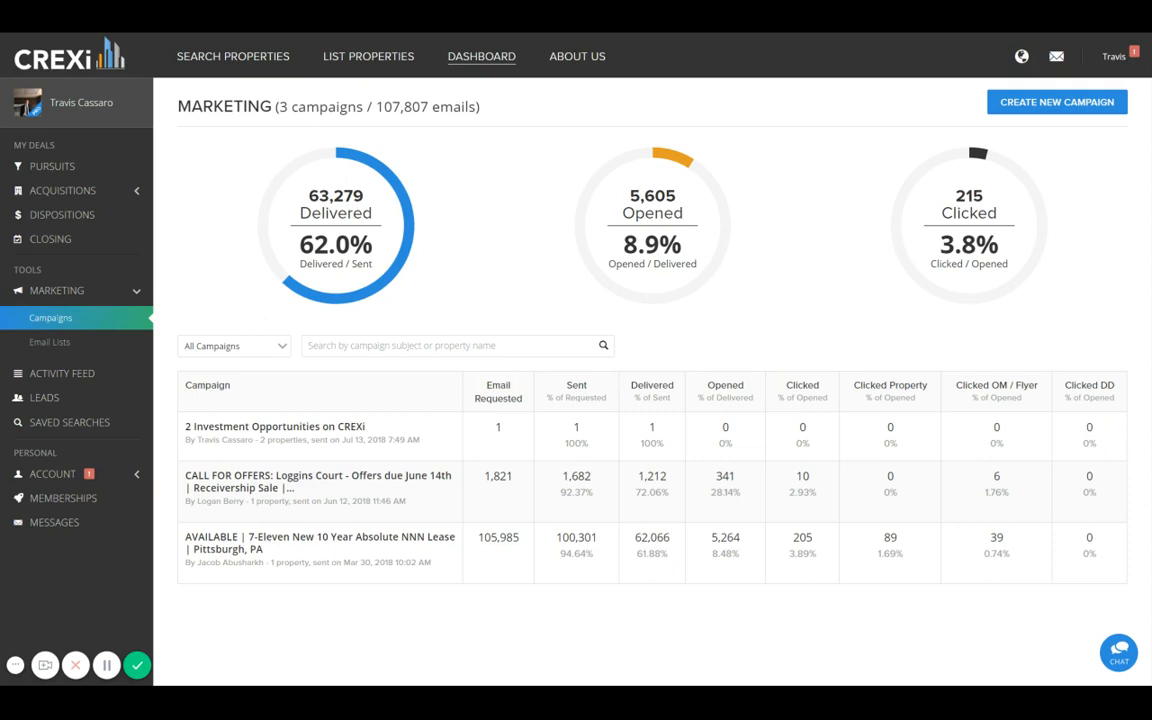
pyautogui.moveTo(799, 234)
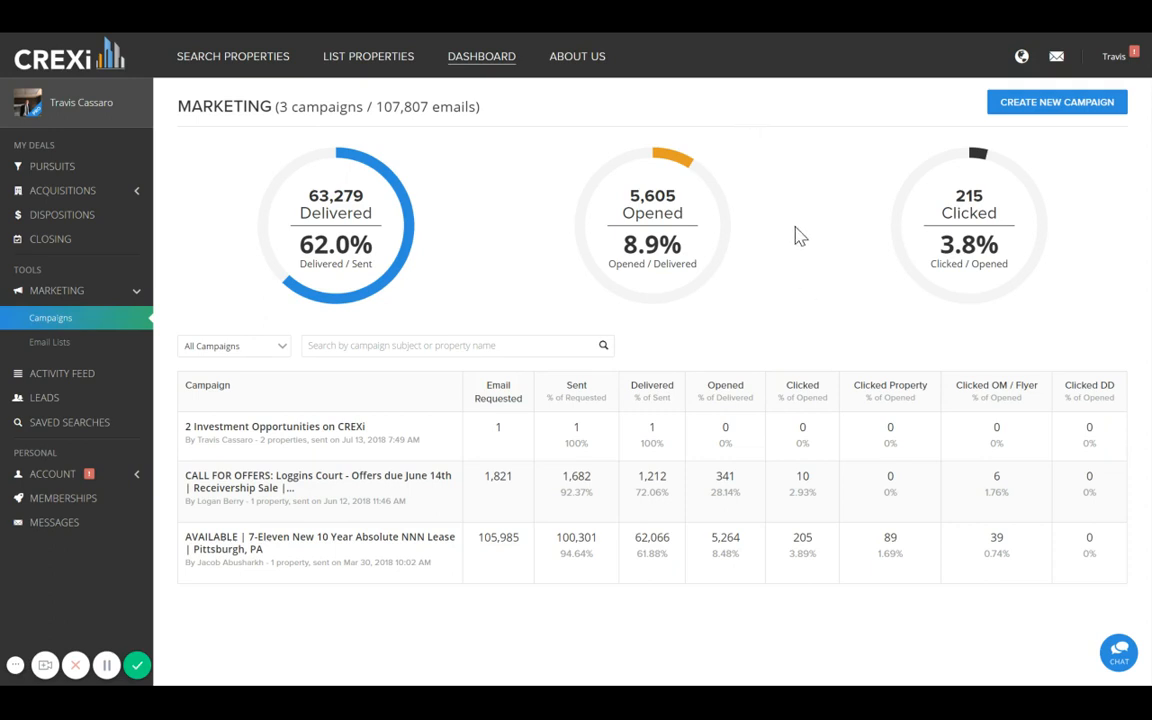
pyautogui.moveTo(727, 291)
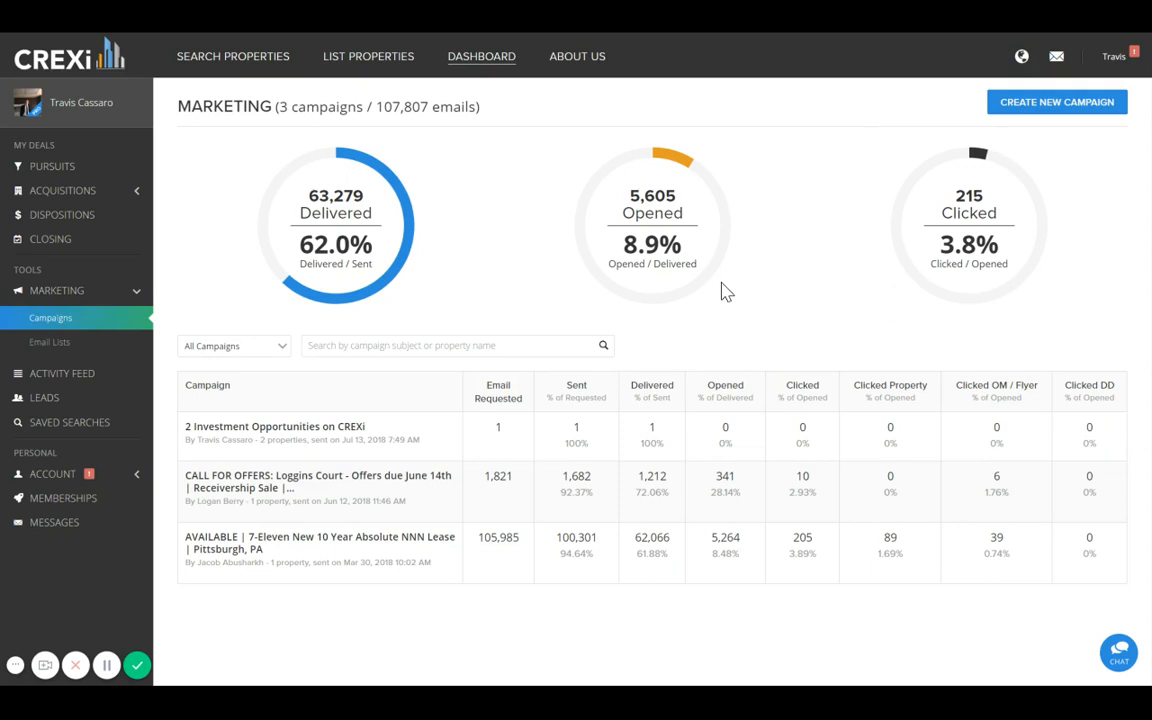
pyautogui.moveTo(1028, 110)
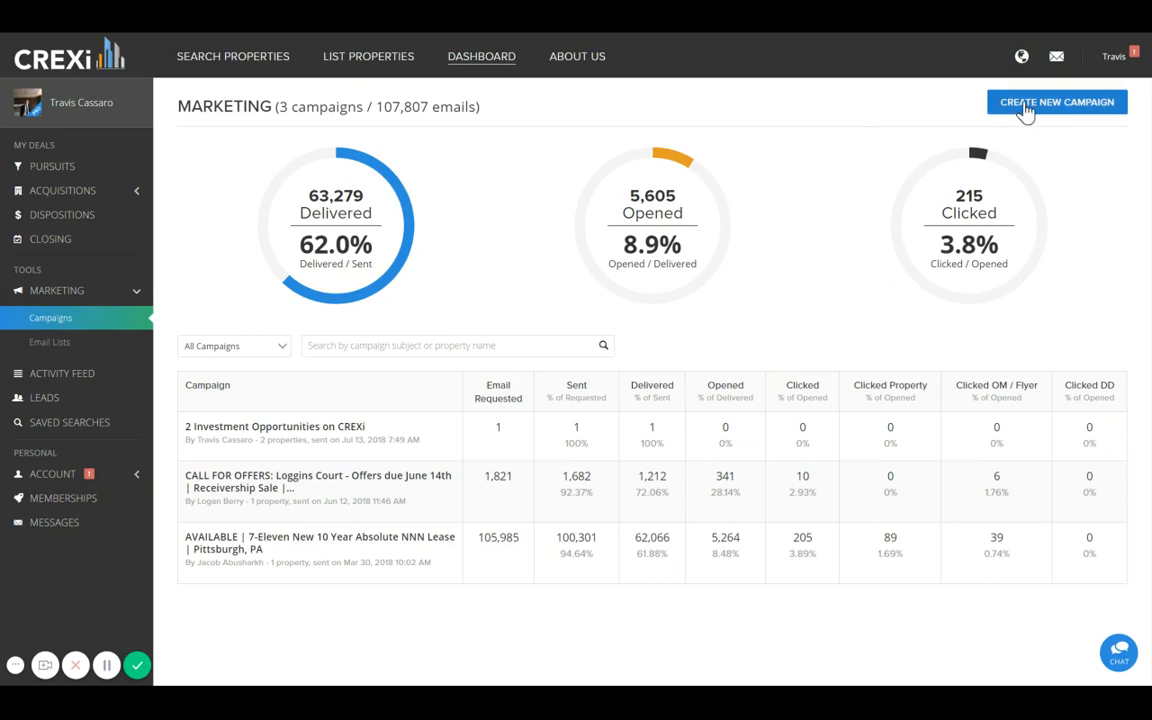
# Start a new marketing campaign featuring the two chosen properties
pyautogui.click(1056, 102)
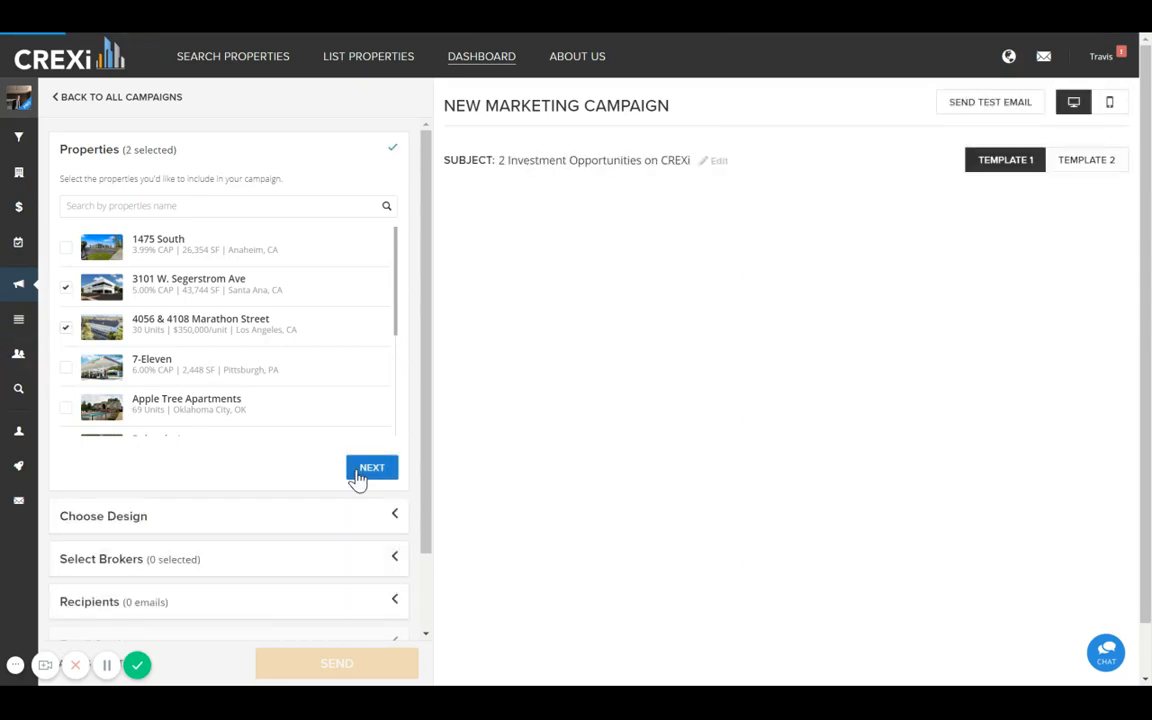
pyautogui.click(371, 467)
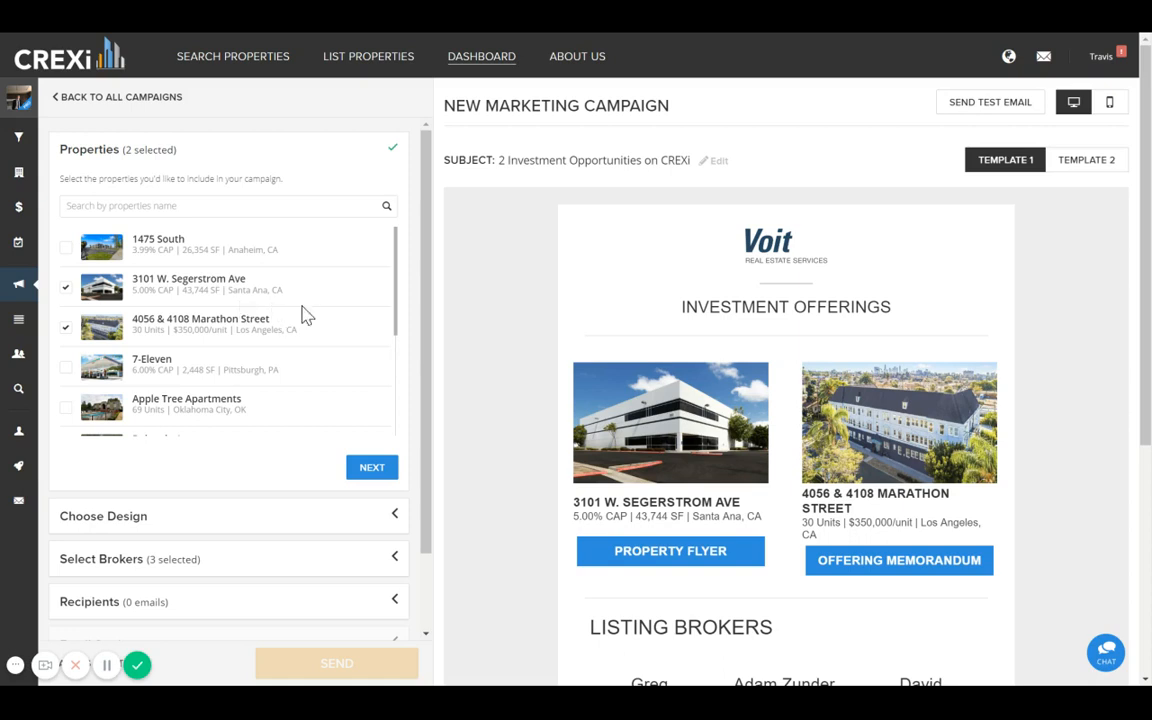
pyautogui.scroll(-3)
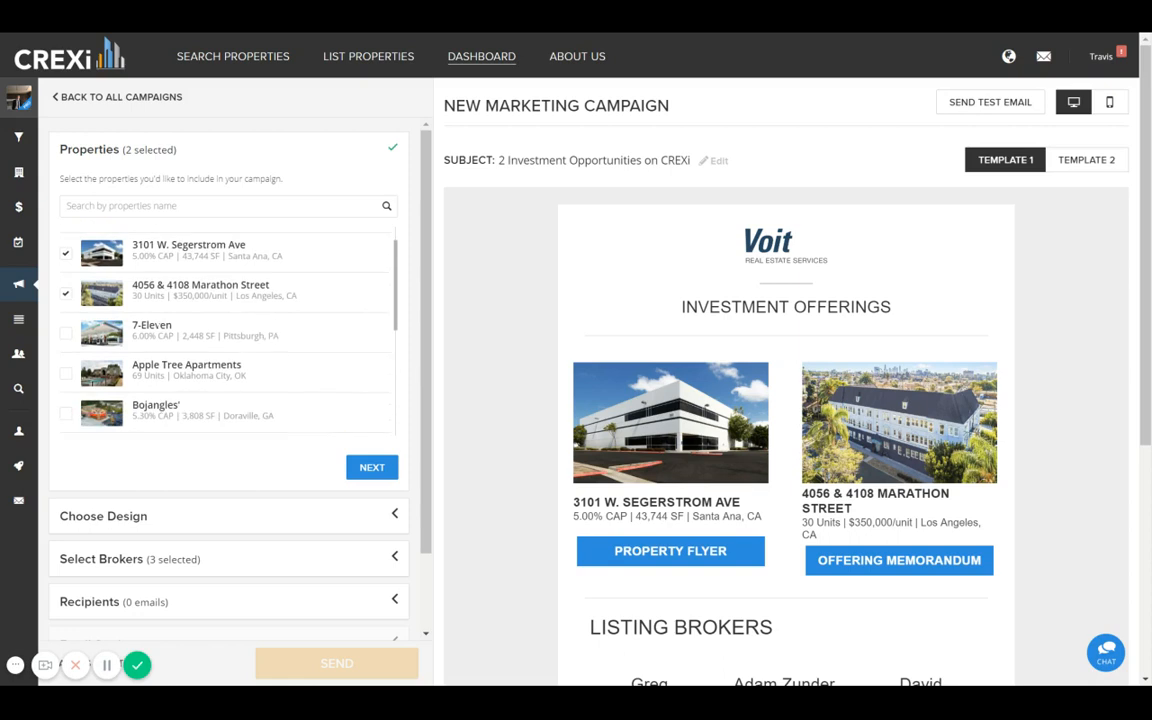
pyautogui.moveTo(401, 454)
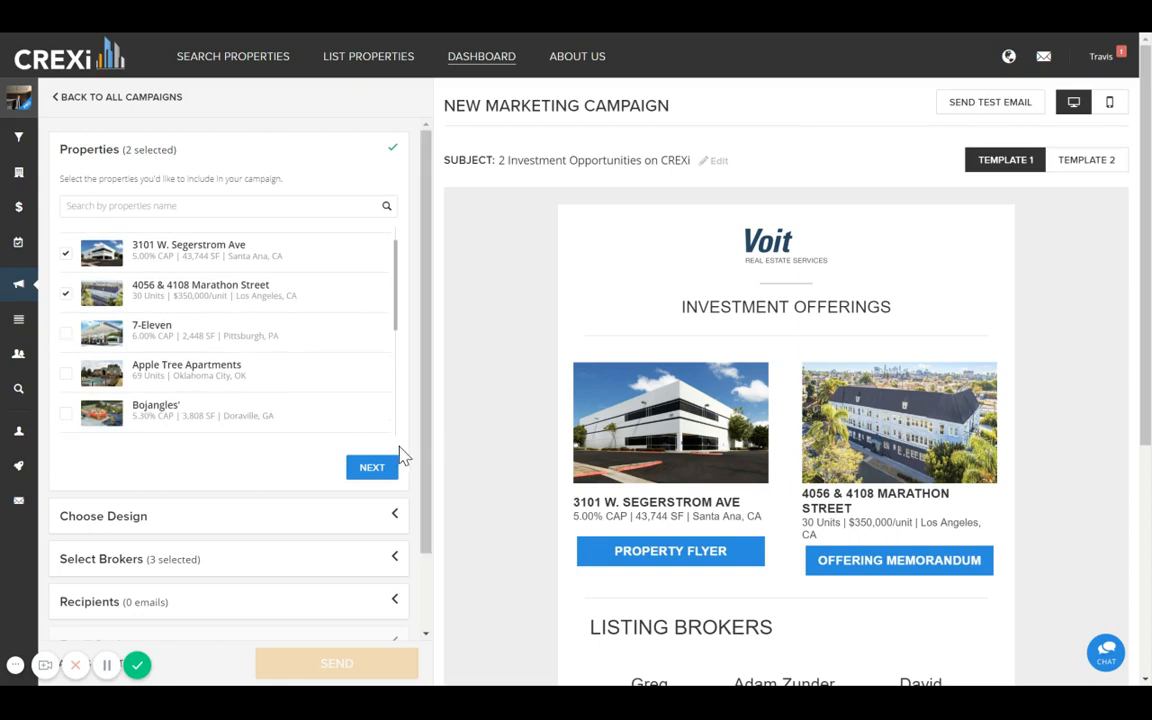
# Preview the campaign email as Template 2 in mobile phone view
pyautogui.click(1086, 159)
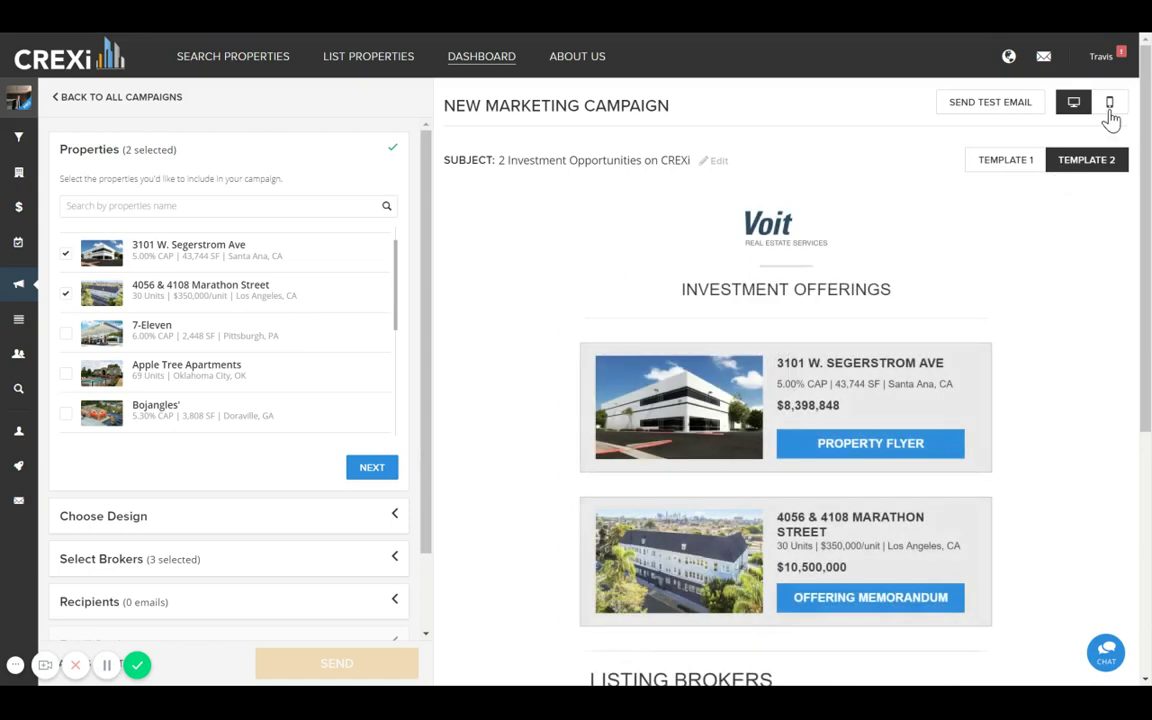
pyautogui.click(1114, 101)
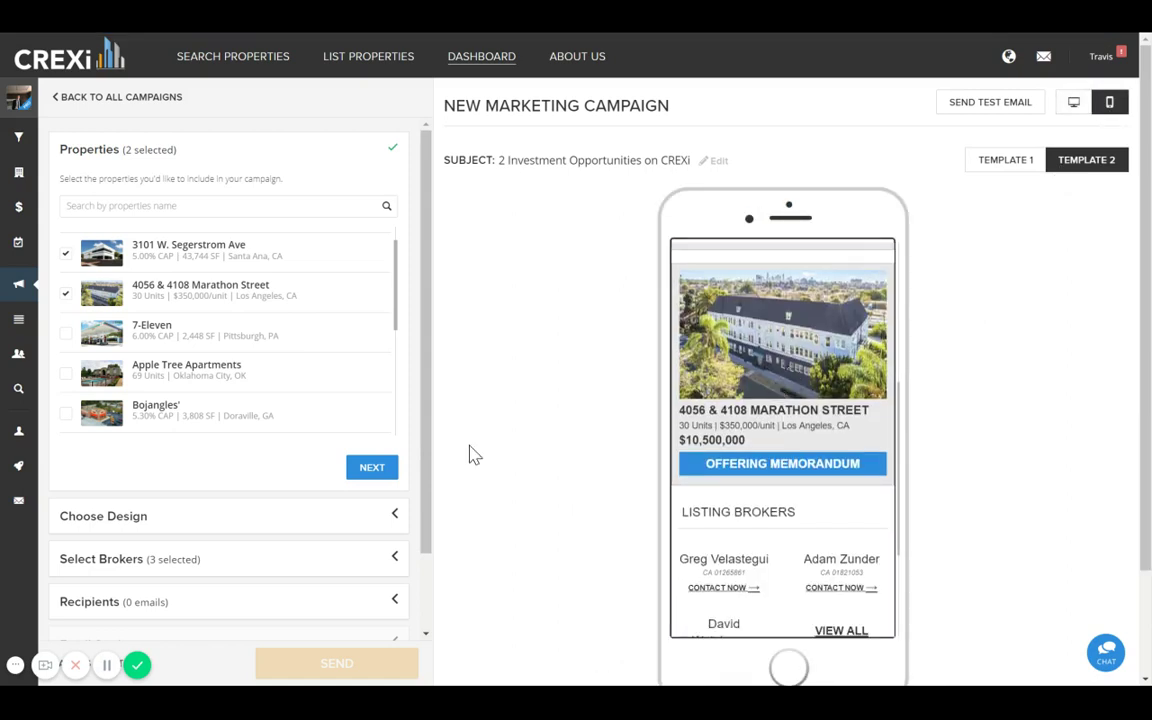
pyautogui.scroll(-3)
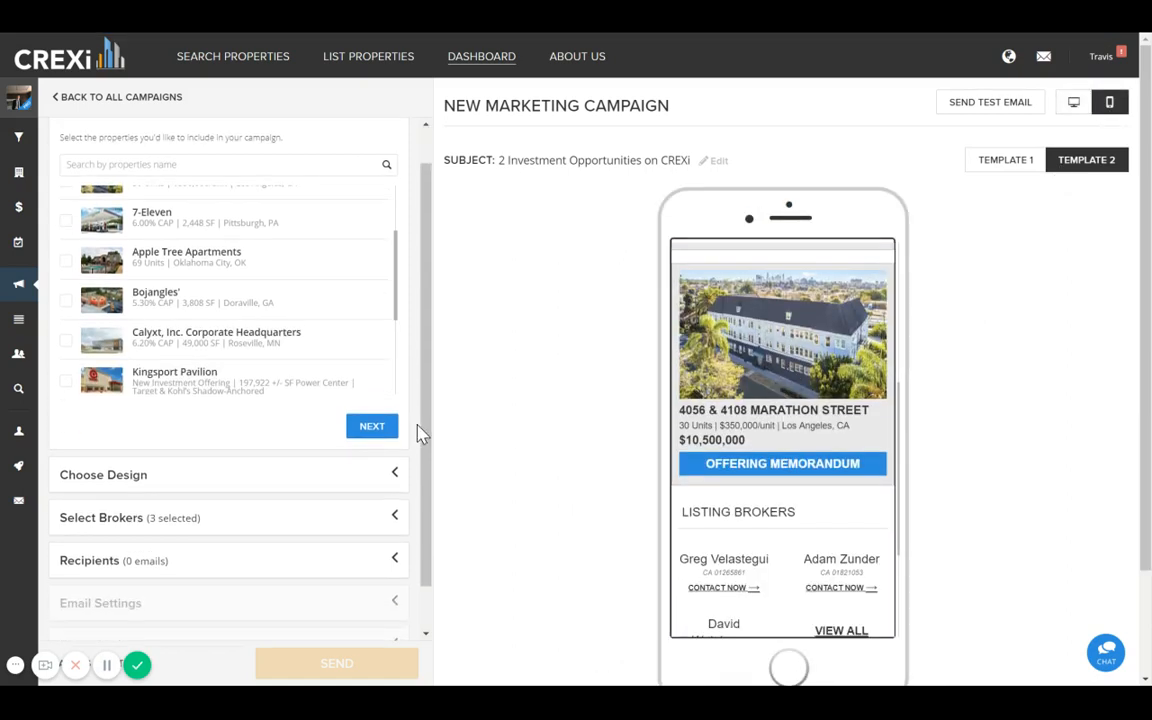
# Set the campaign buttons to pale grey-blue b0c3d2, keeping the CREXi Template design
pyautogui.click(372, 426)
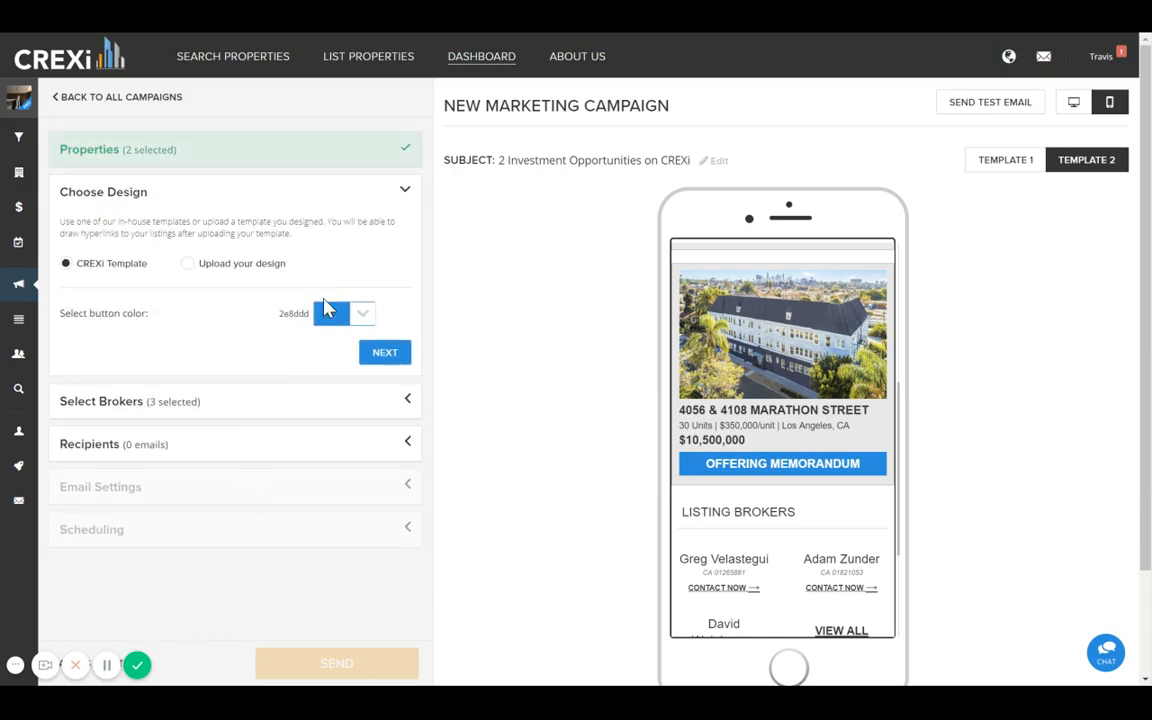
pyautogui.click(331, 313)
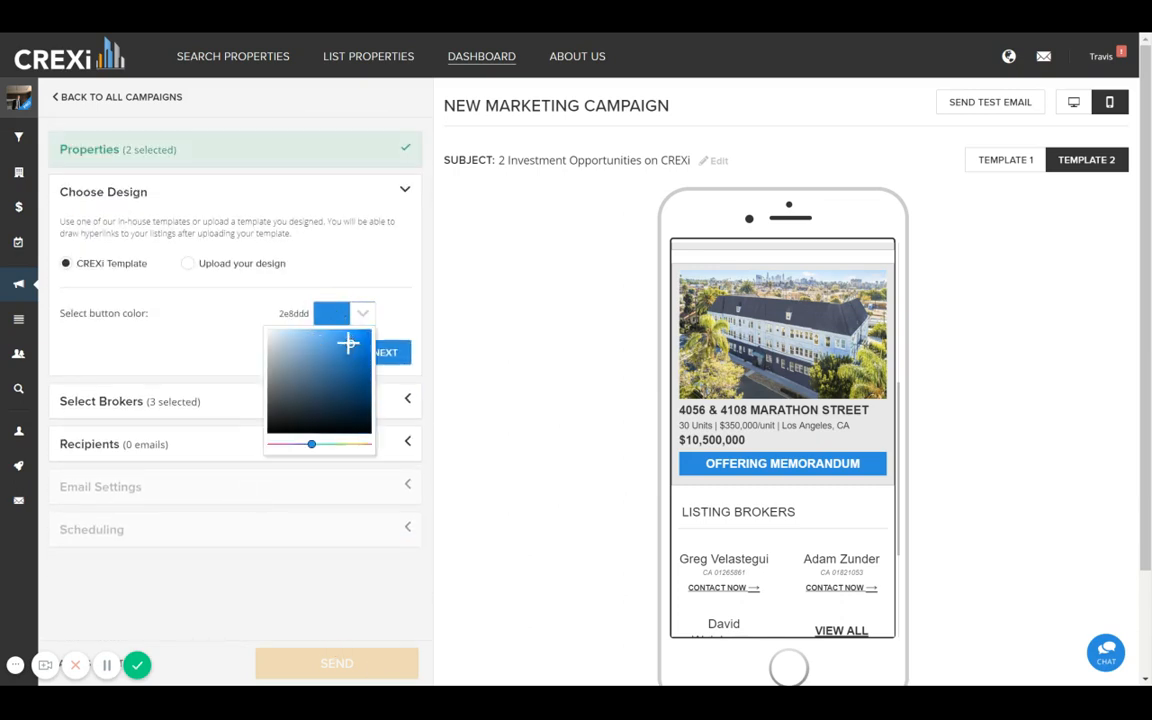
pyautogui.click(285, 348)
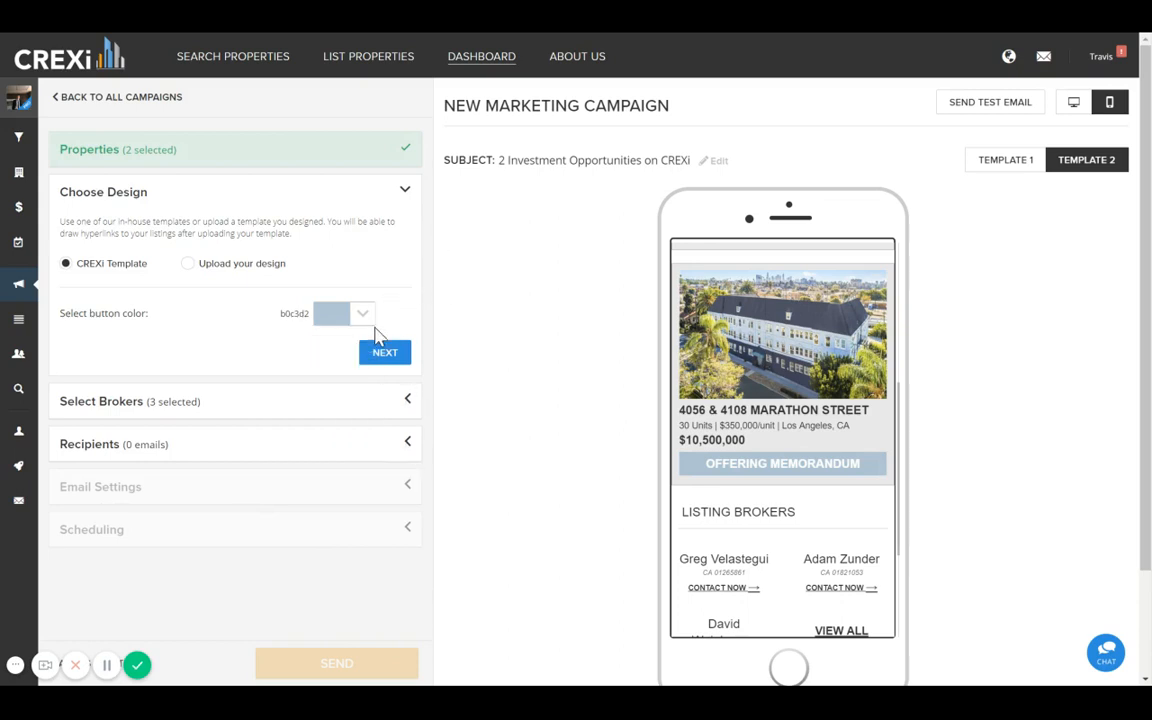
pyautogui.click(188, 263)
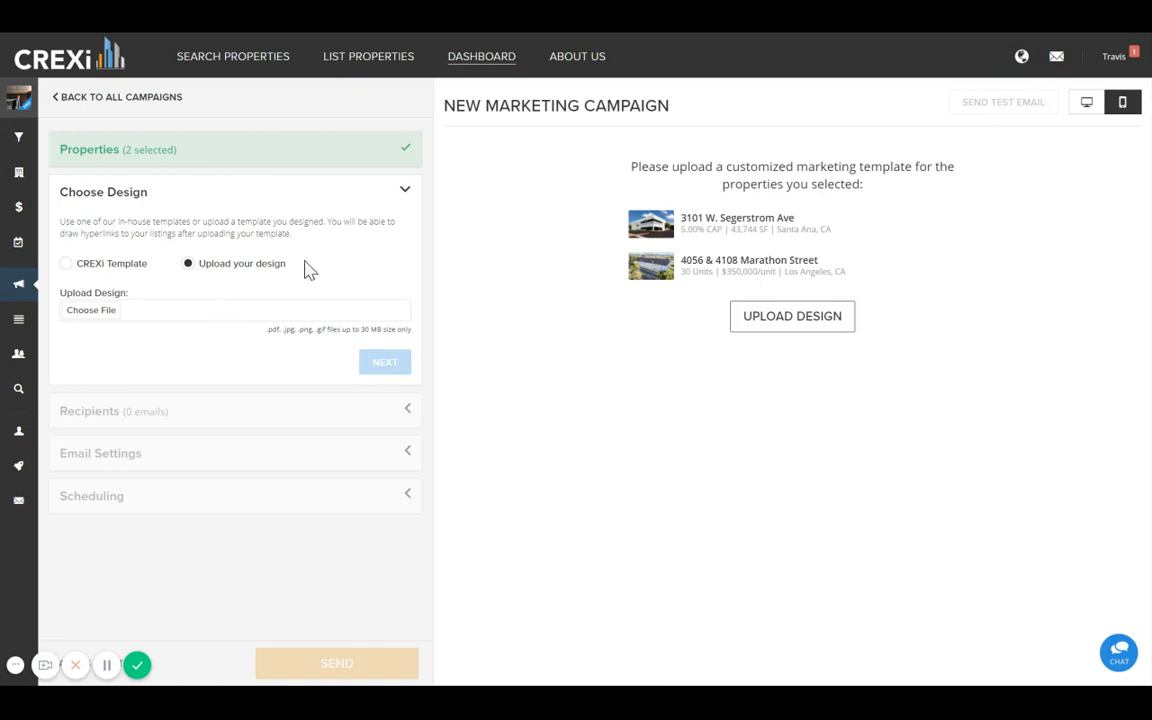
pyautogui.moveTo(623, 624)
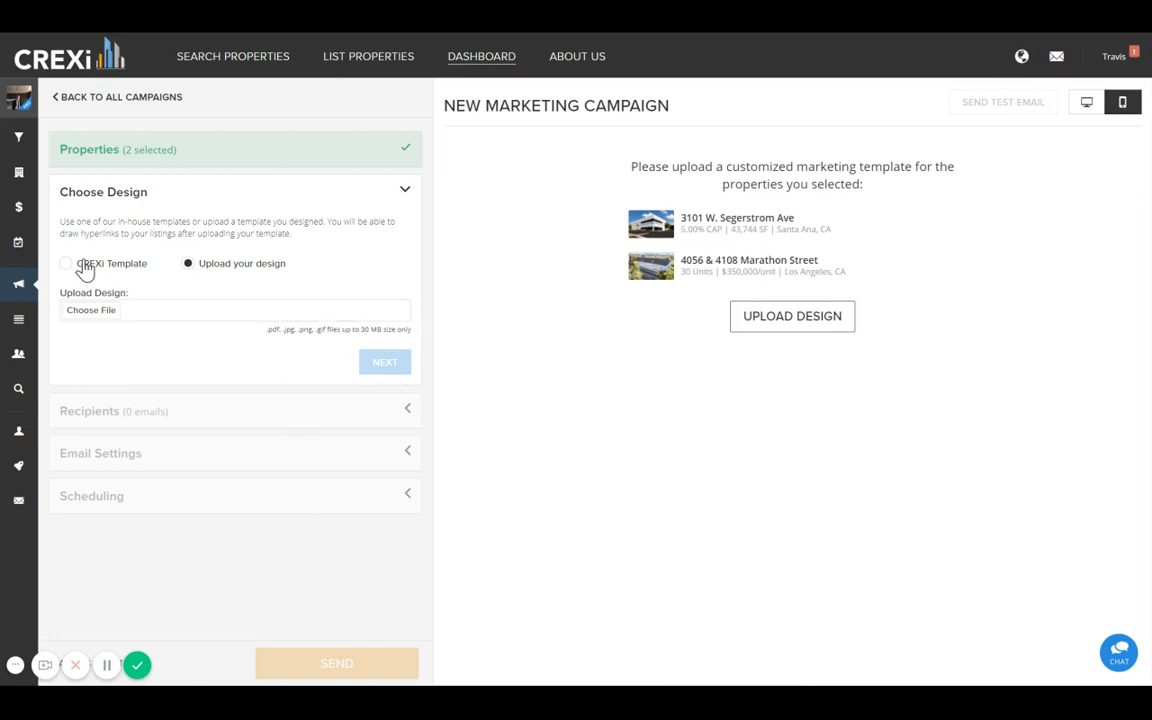
pyautogui.click(72, 264)
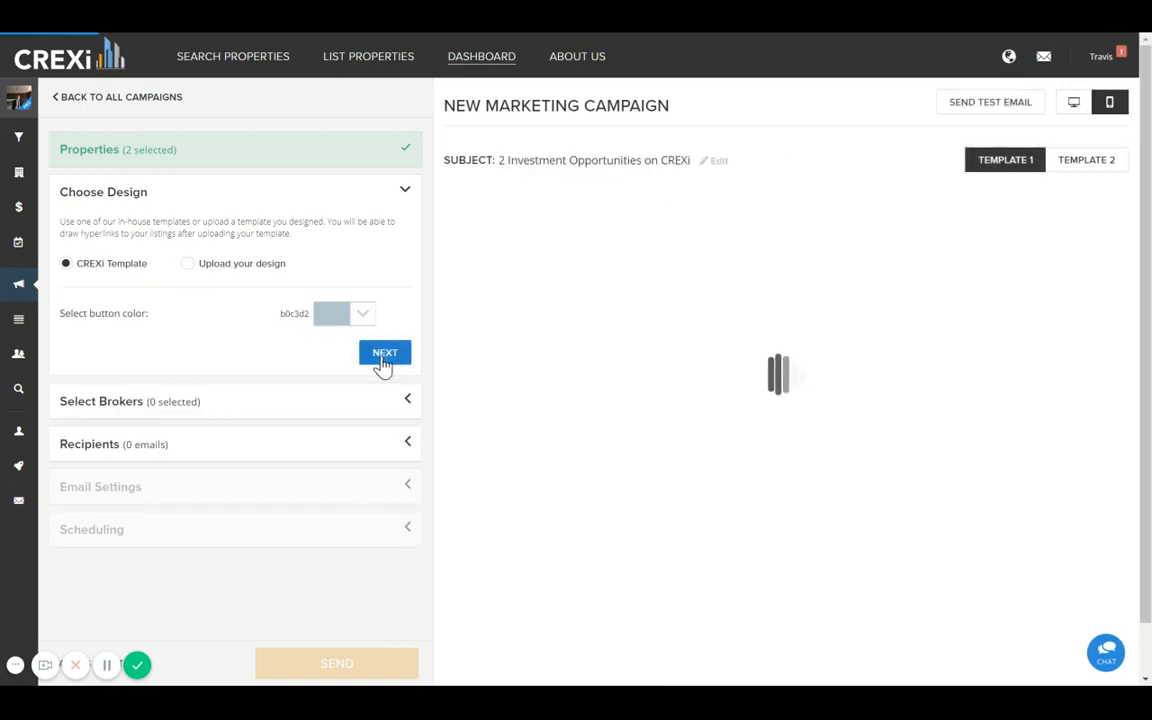
# Send the campaign to the Test 1 email list, confirming email settings and immediate scheduling
pyautogui.click(384, 352)
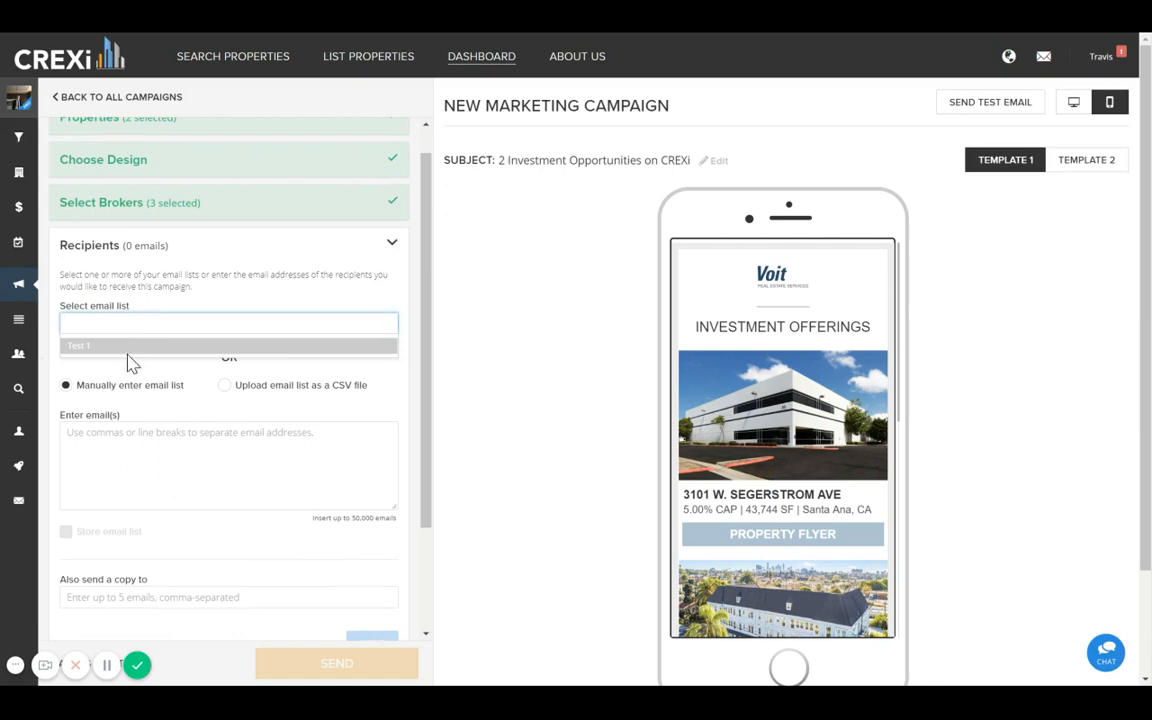
pyautogui.click(72, 345)
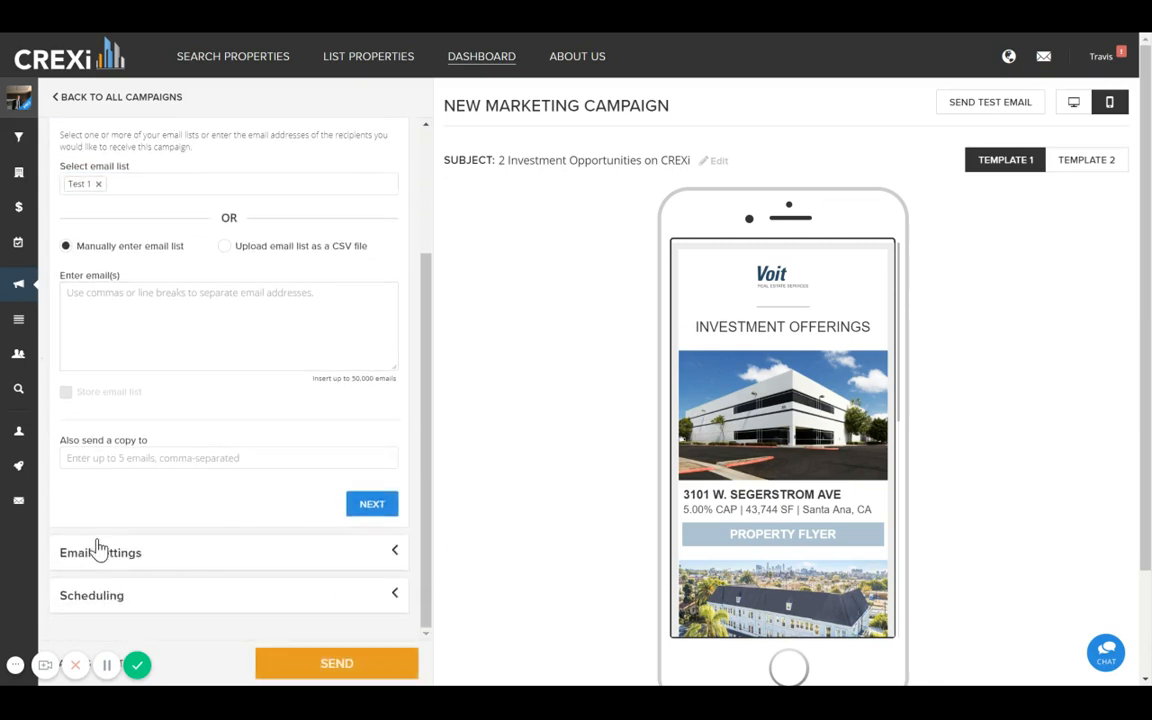
pyautogui.click(100, 552)
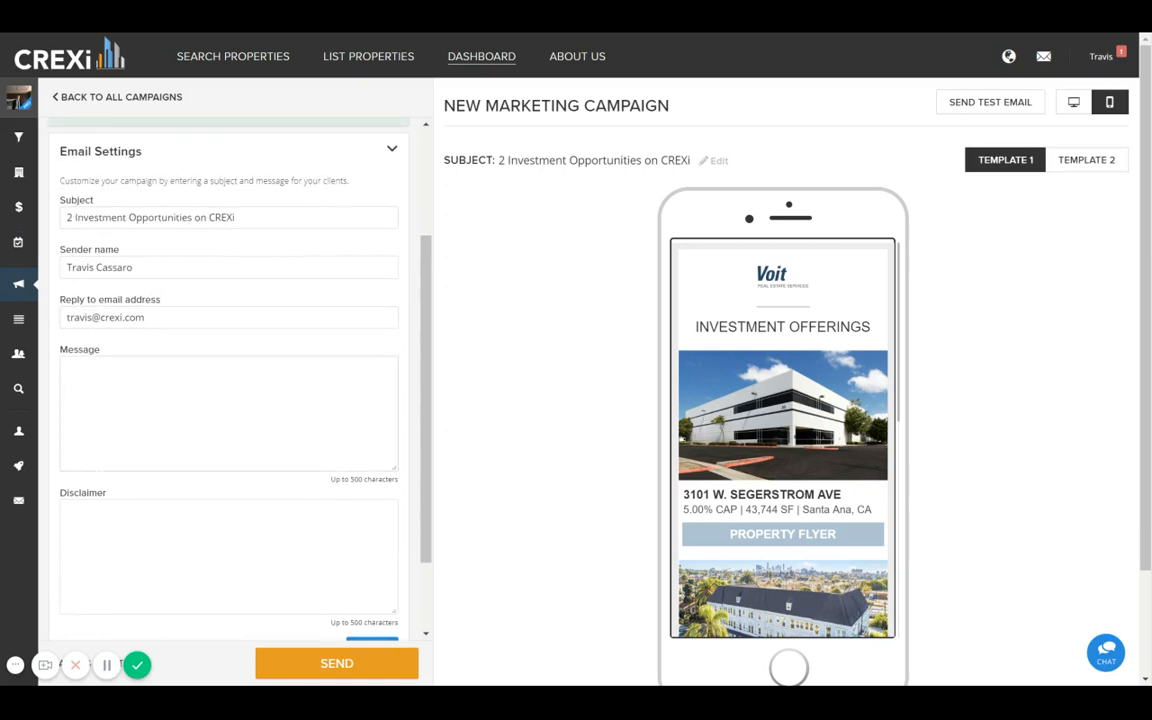
pyautogui.scroll(-3)
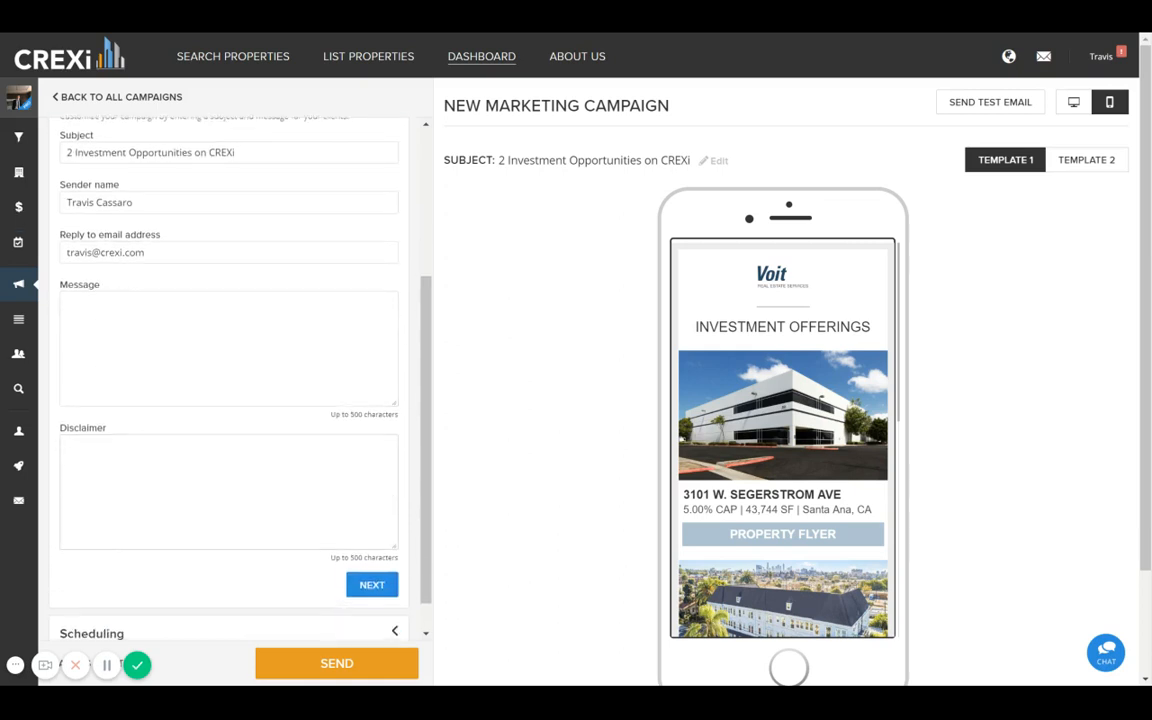
pyautogui.scroll(-3)
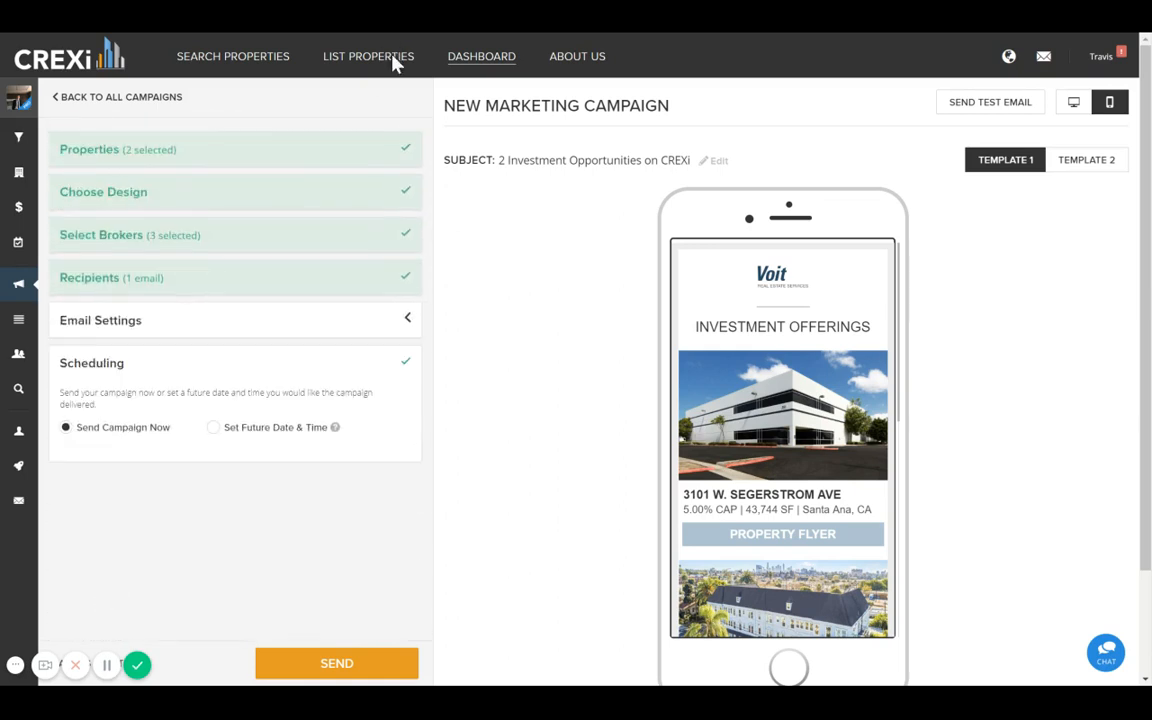
pyautogui.moveTo(466, 485)
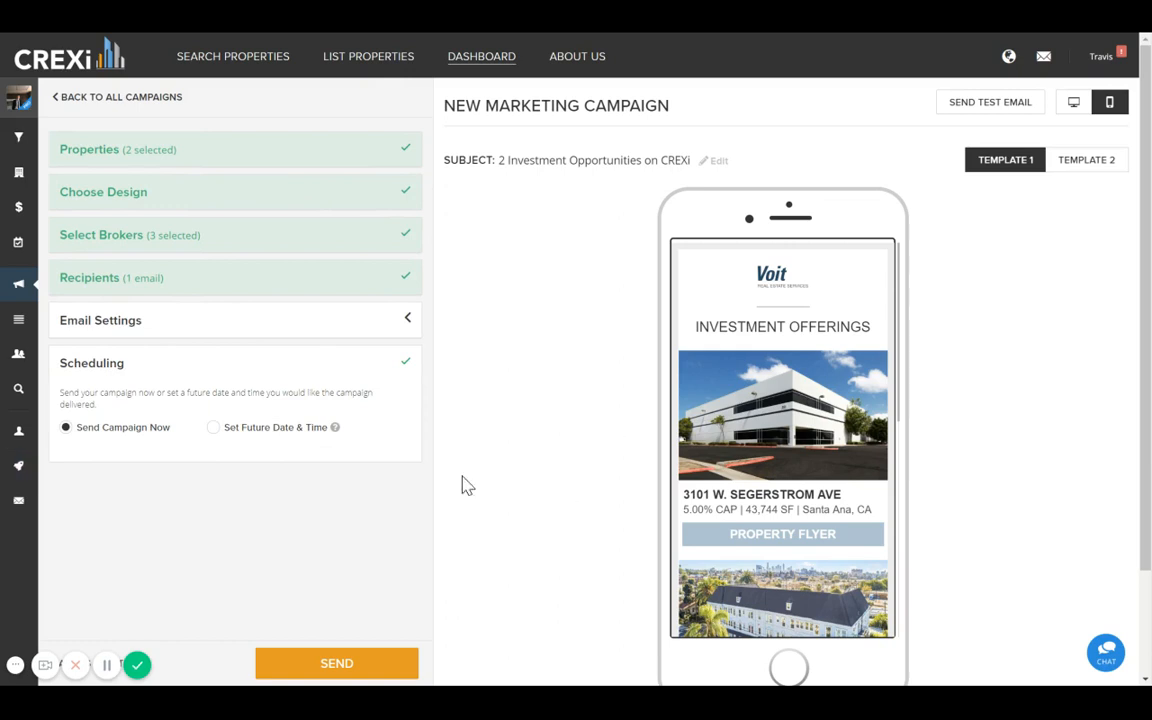
pyautogui.moveTo(401, 468)
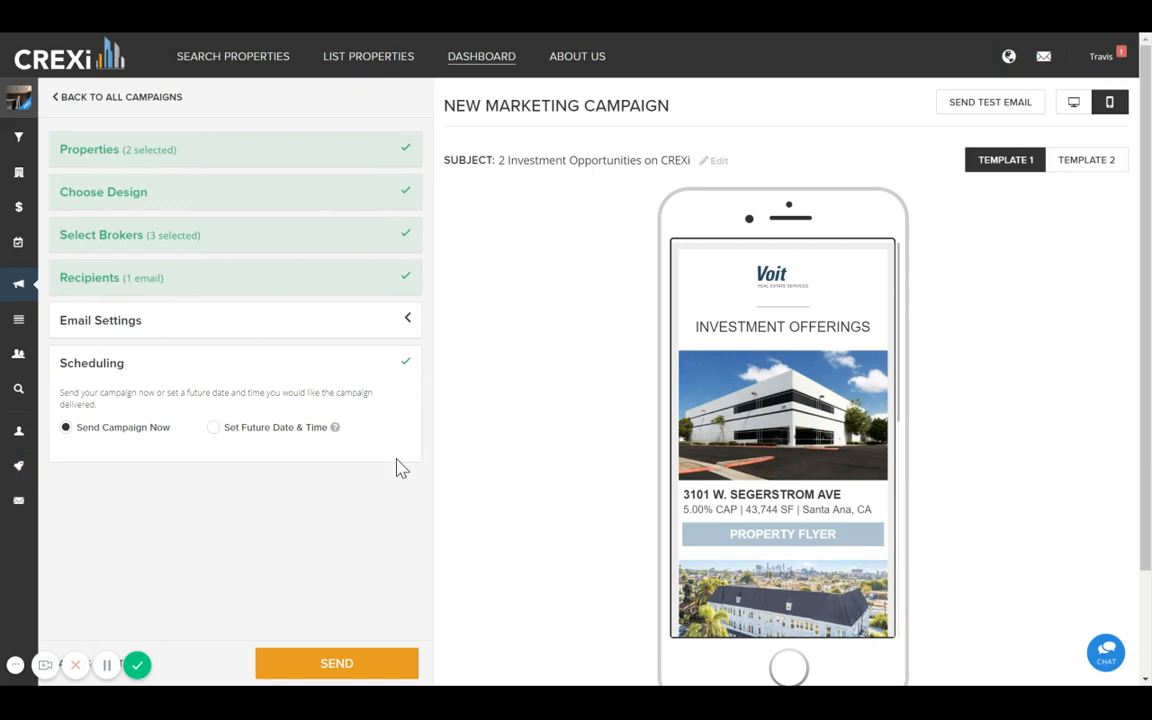
pyautogui.scroll(-3)
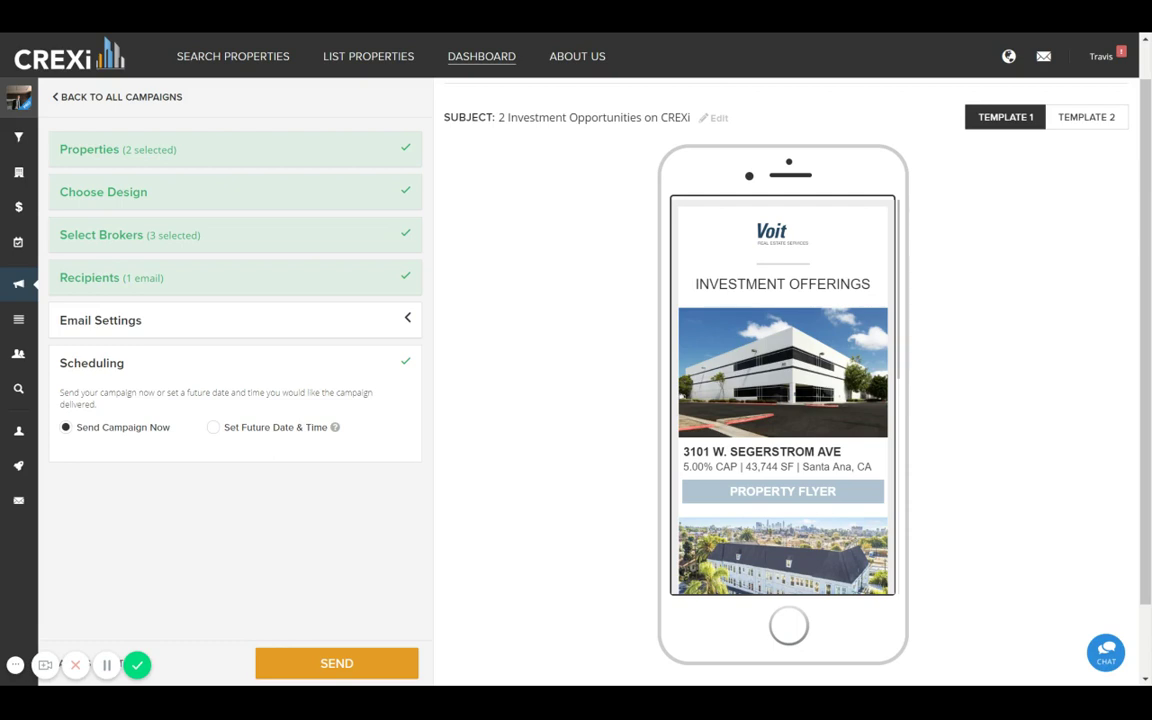
pyautogui.moveTo(318, 478)
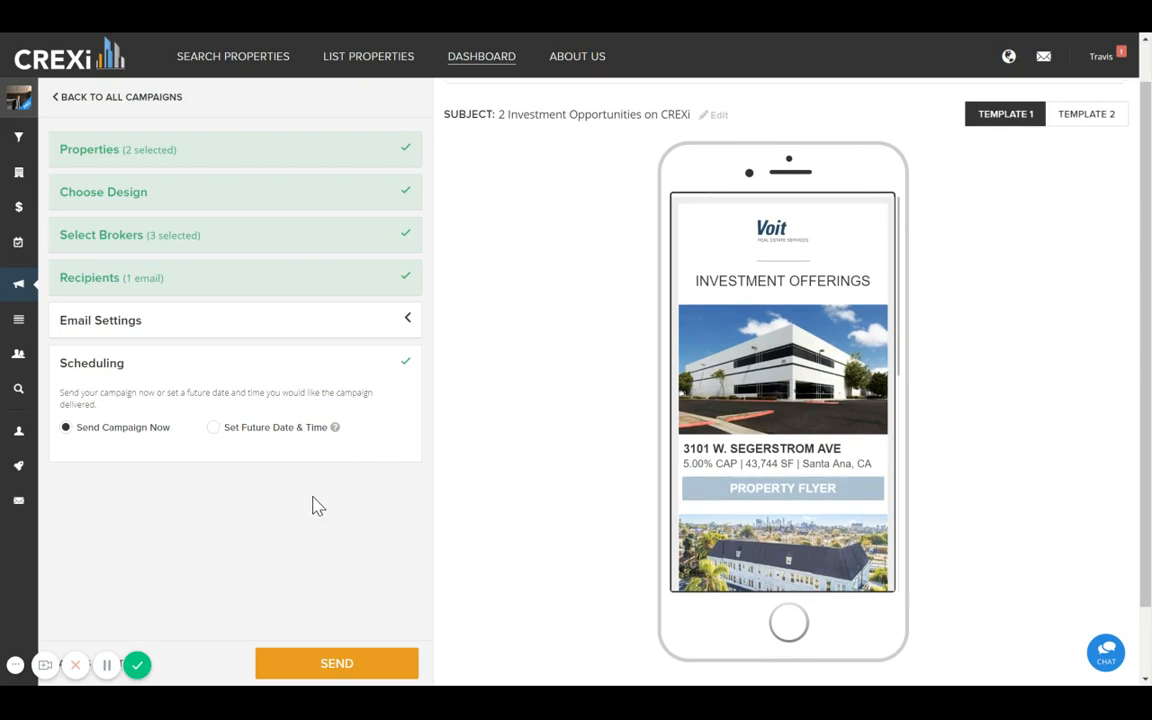
pyautogui.moveTo(239, 486)
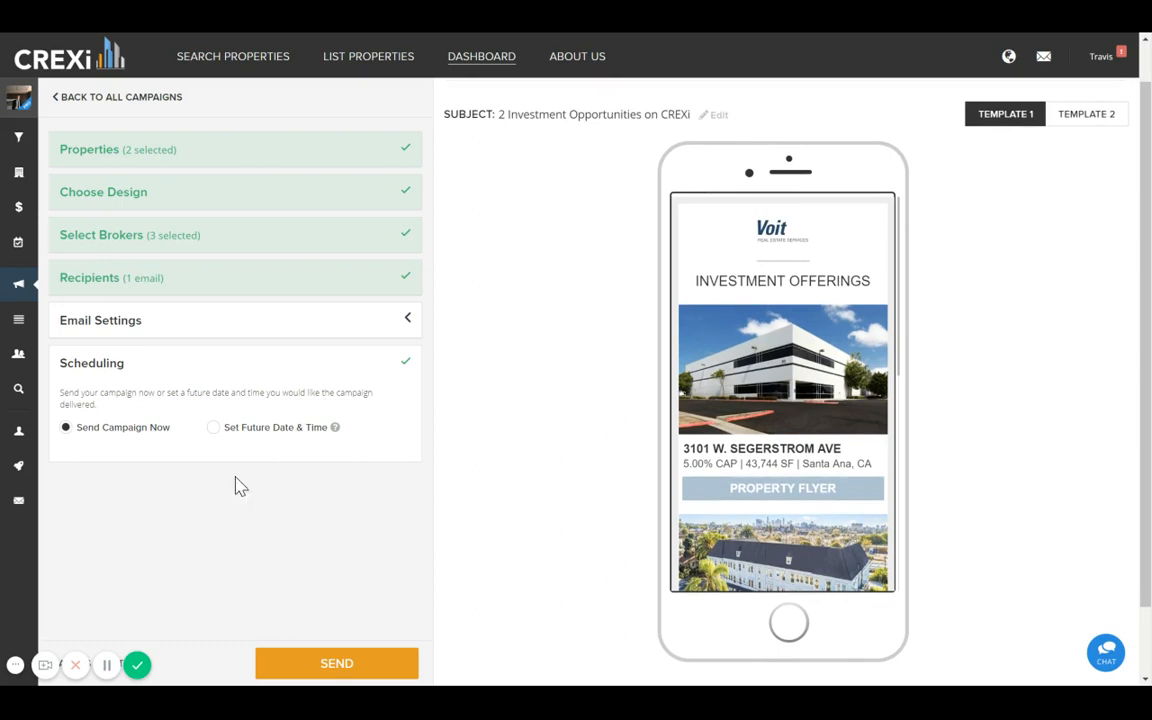
pyautogui.moveTo(222, 445)
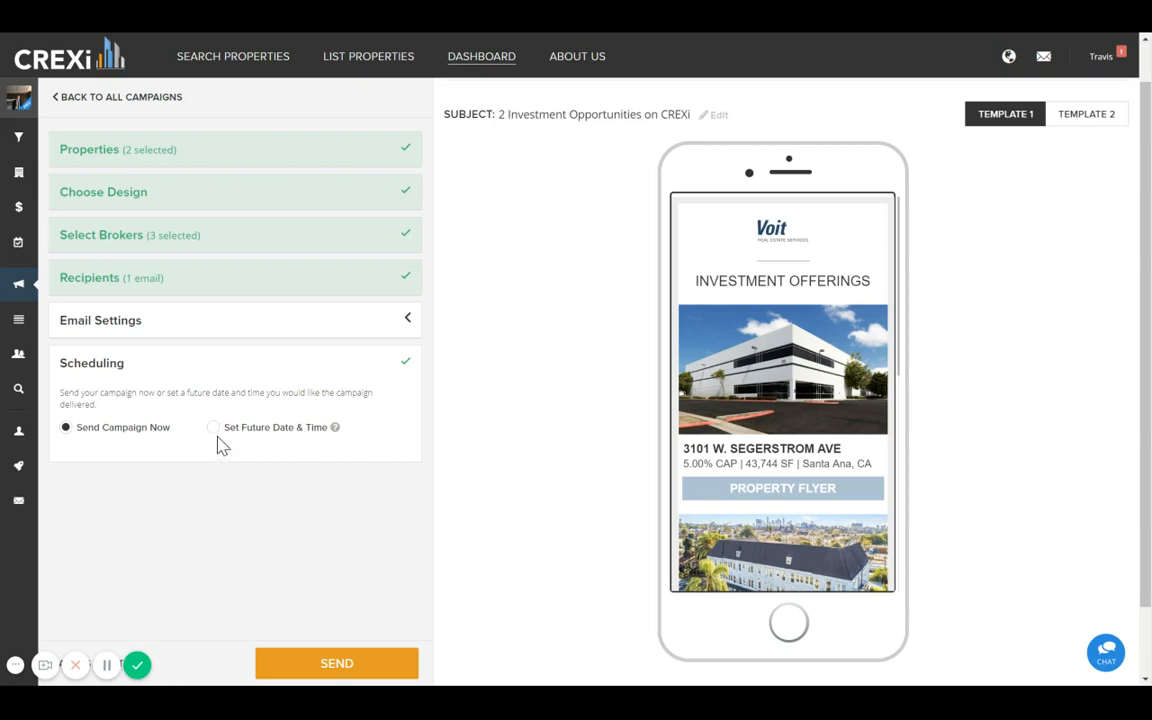
pyautogui.moveTo(216, 432)
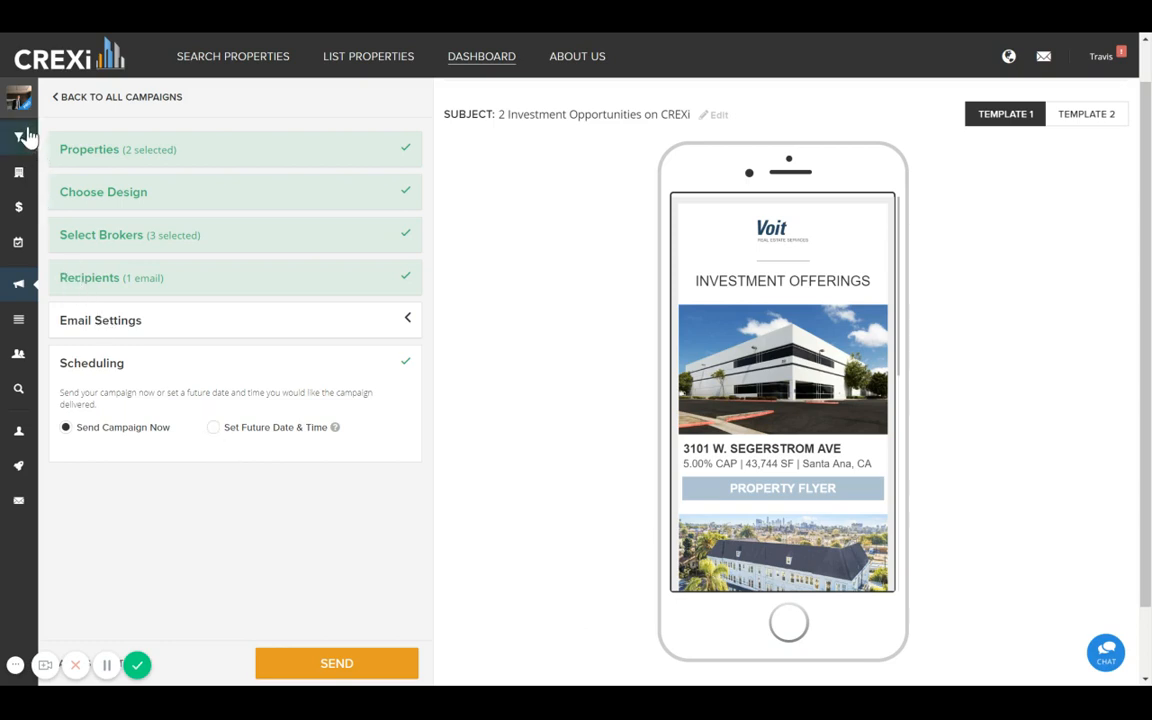
pyautogui.moveTo(243, 623)
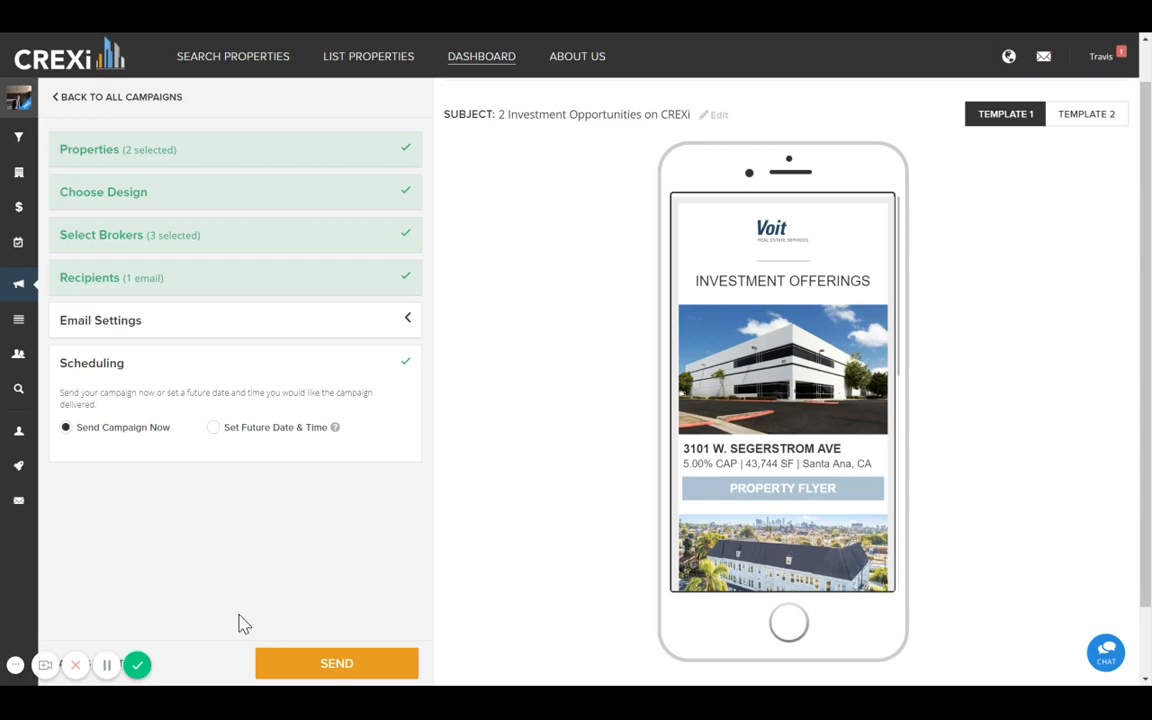
pyautogui.moveTo(677, 426)
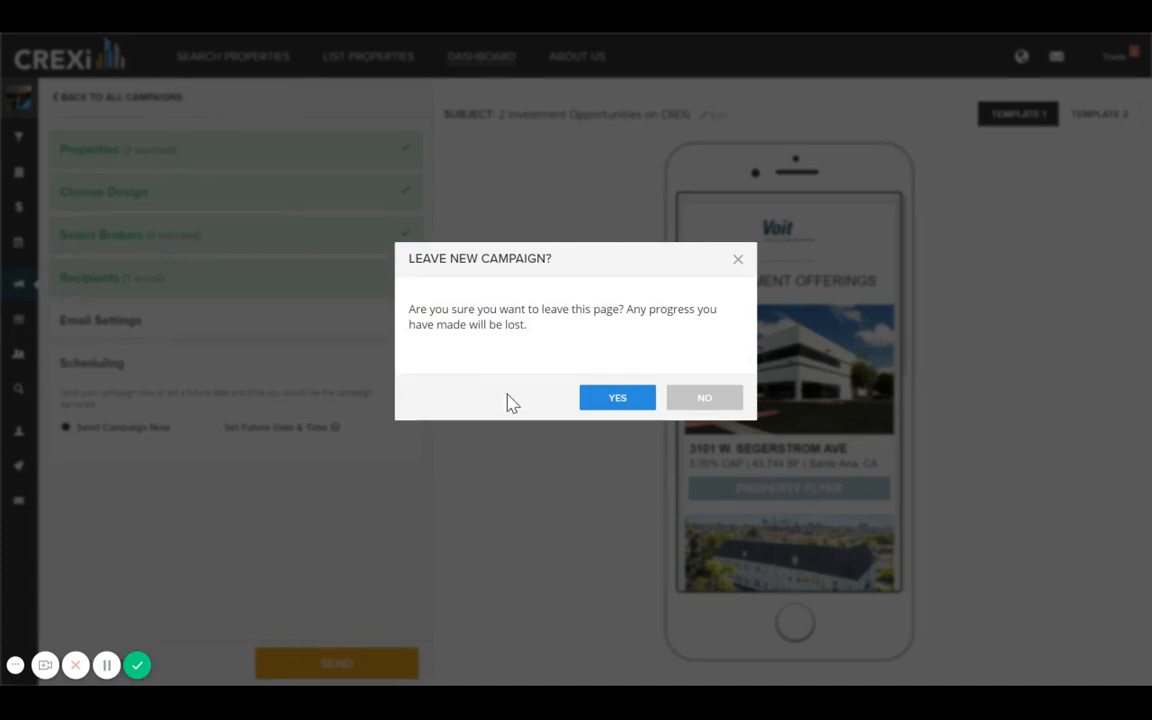
# Confirm Yes on the Leave New Campaign prompt to abandon the unsent campaign
pyautogui.click(616, 397)
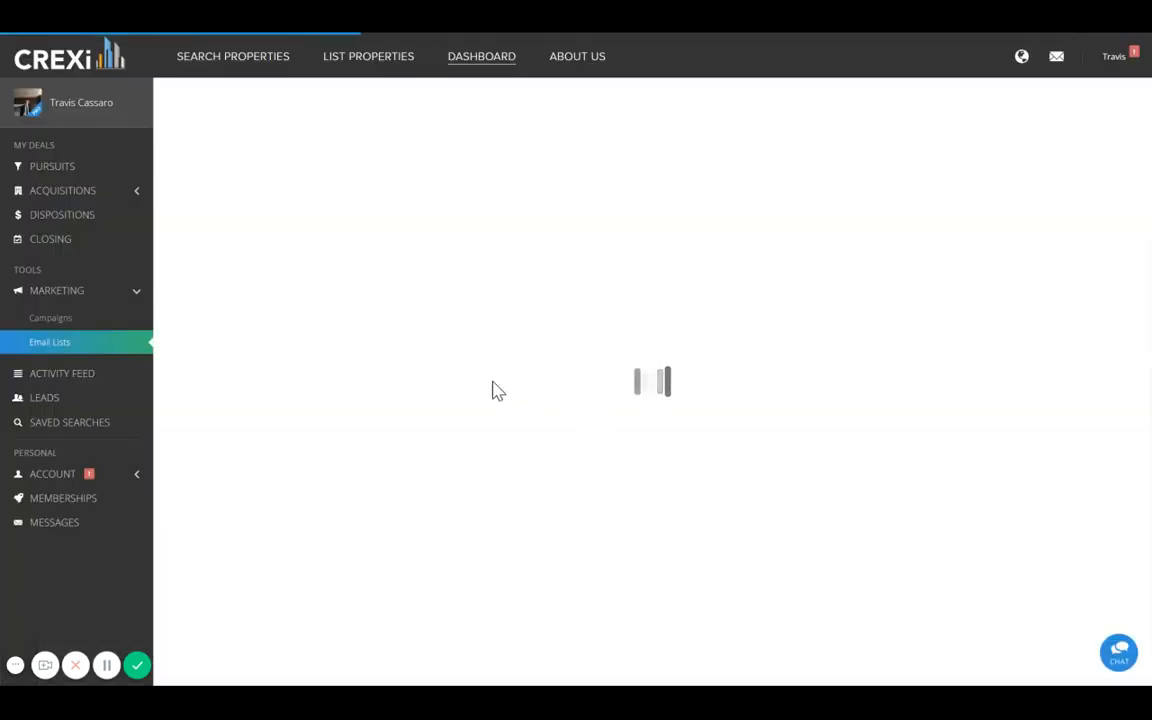
pyautogui.moveTo(337, 251)
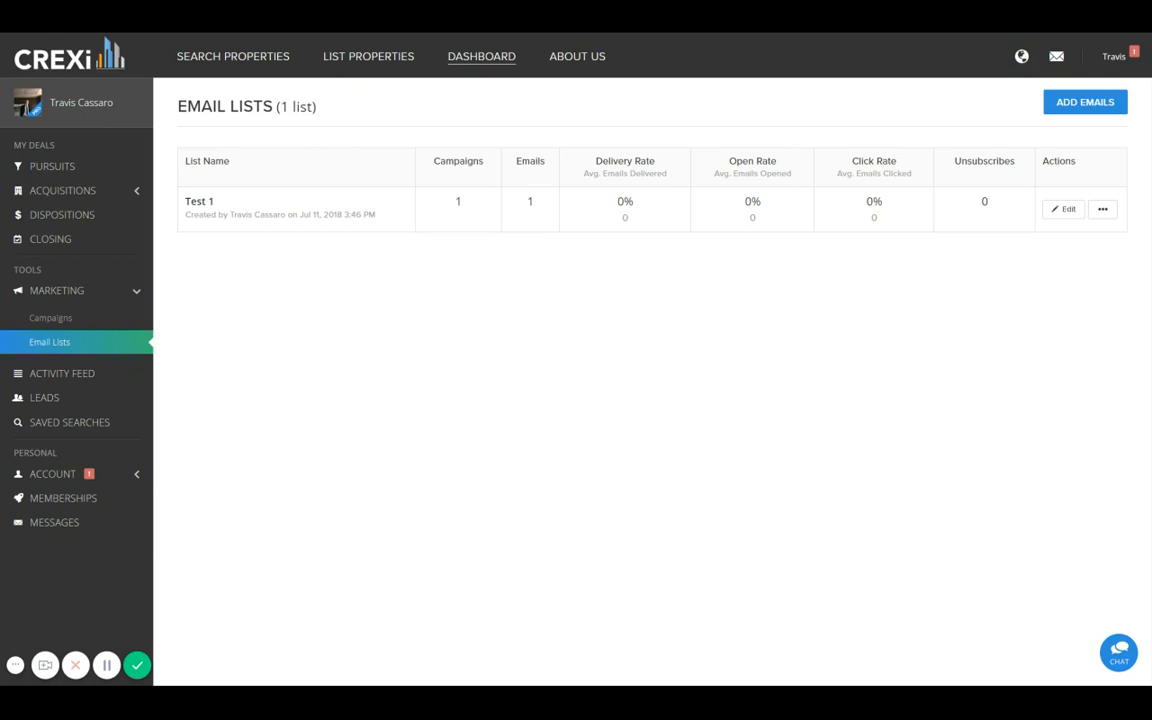
pyautogui.moveTo(179, 266)
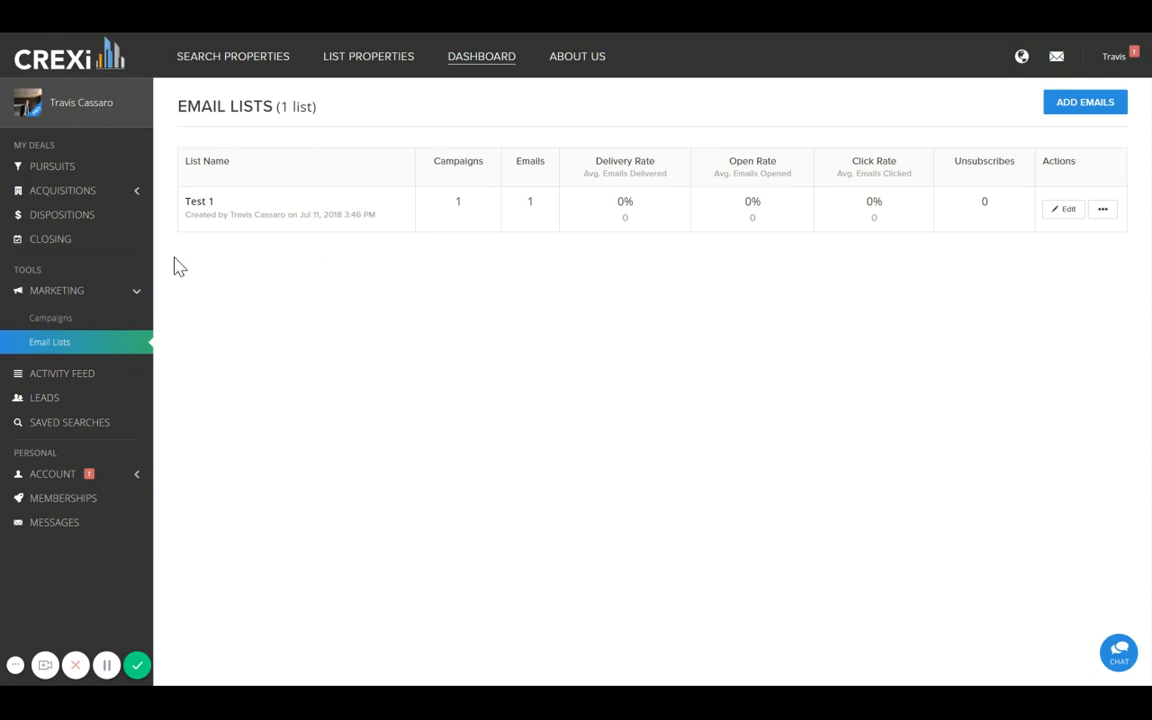
pyautogui.moveTo(90, 355)
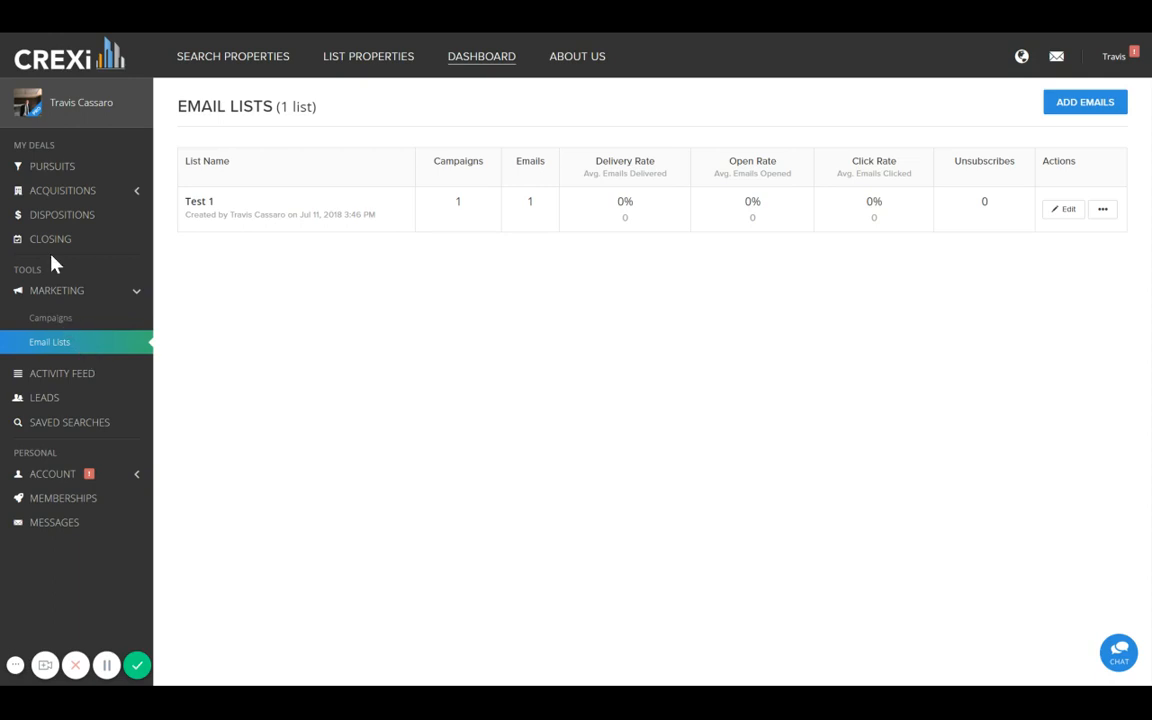
pyautogui.moveTo(68, 162)
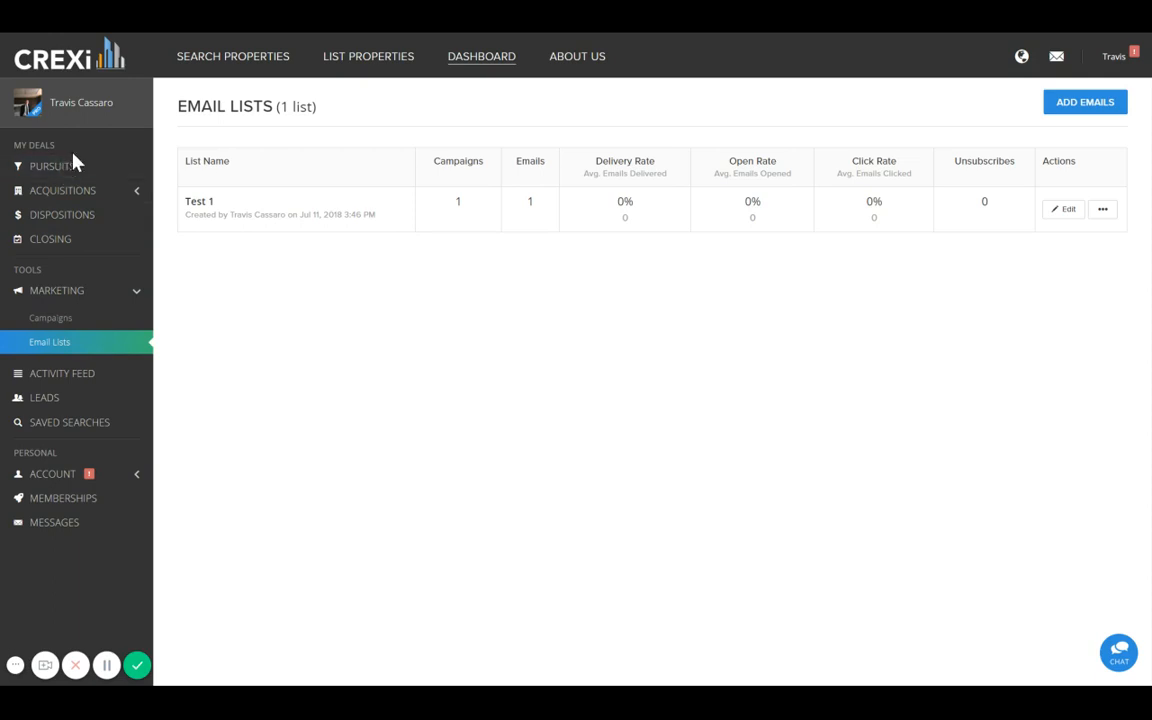
# Open Pursuits to list pipelines 2 Story Office for Jim, July Deals and Pipeline Demo
pyautogui.click(52, 166)
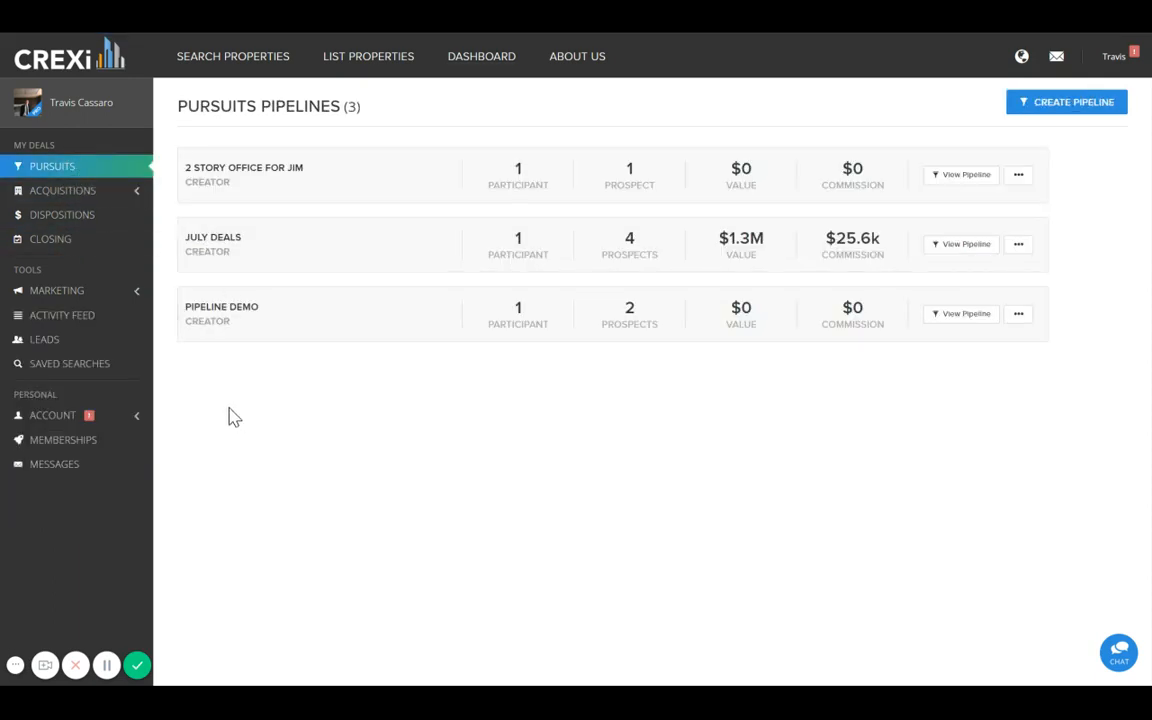
pyautogui.moveTo(48, 297)
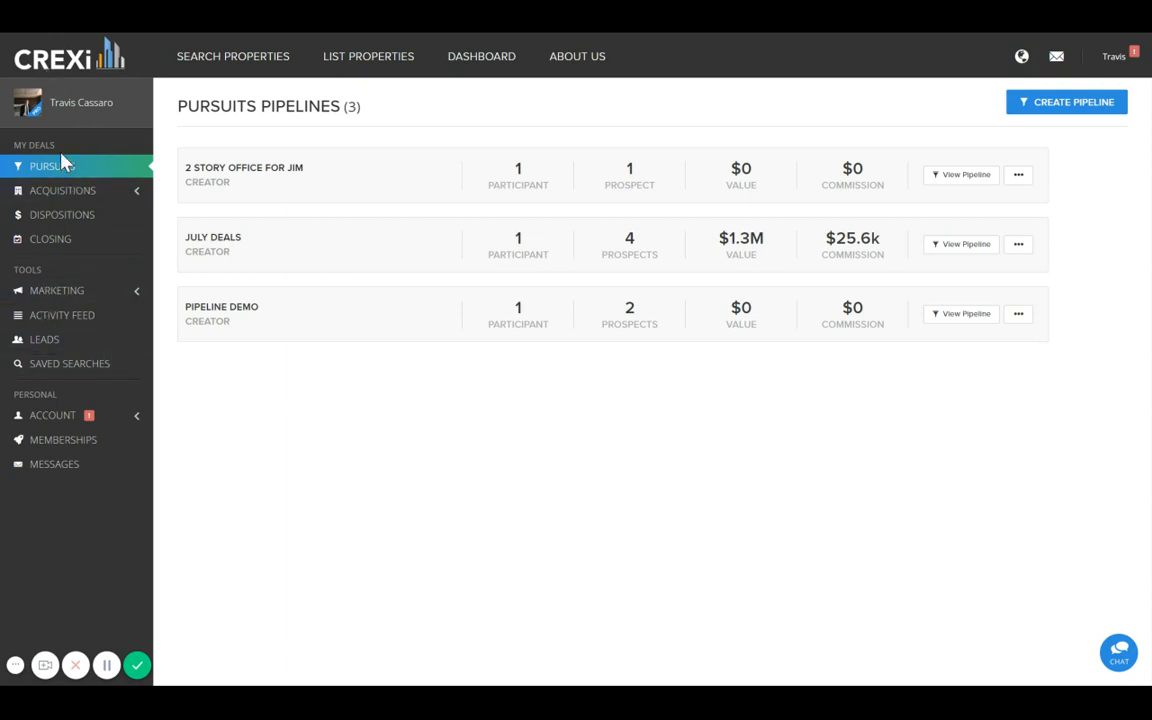
pyautogui.moveTo(369, 193)
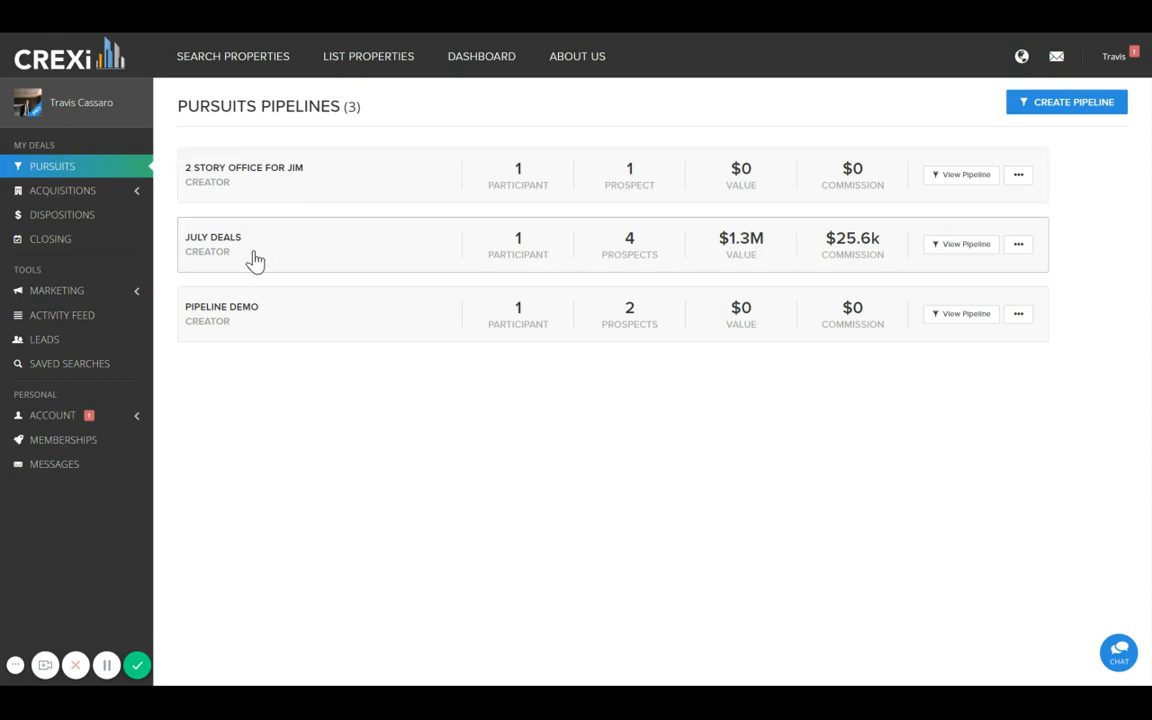
pyautogui.moveTo(294, 184)
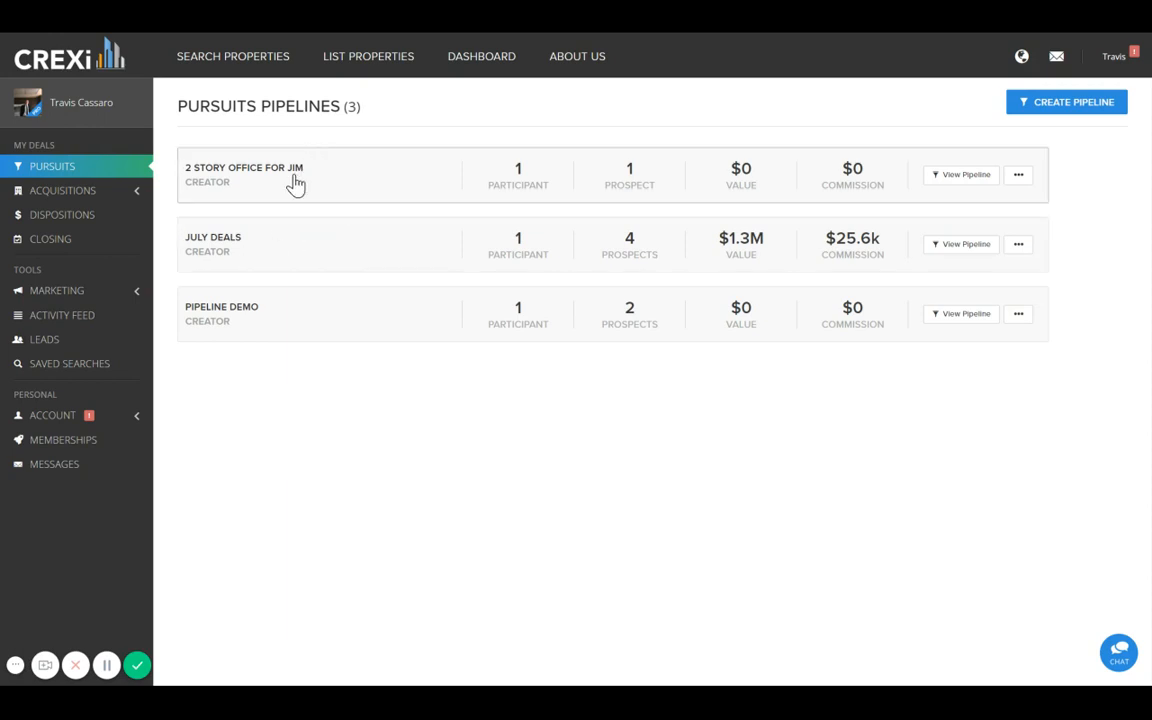
pyautogui.moveTo(275, 259)
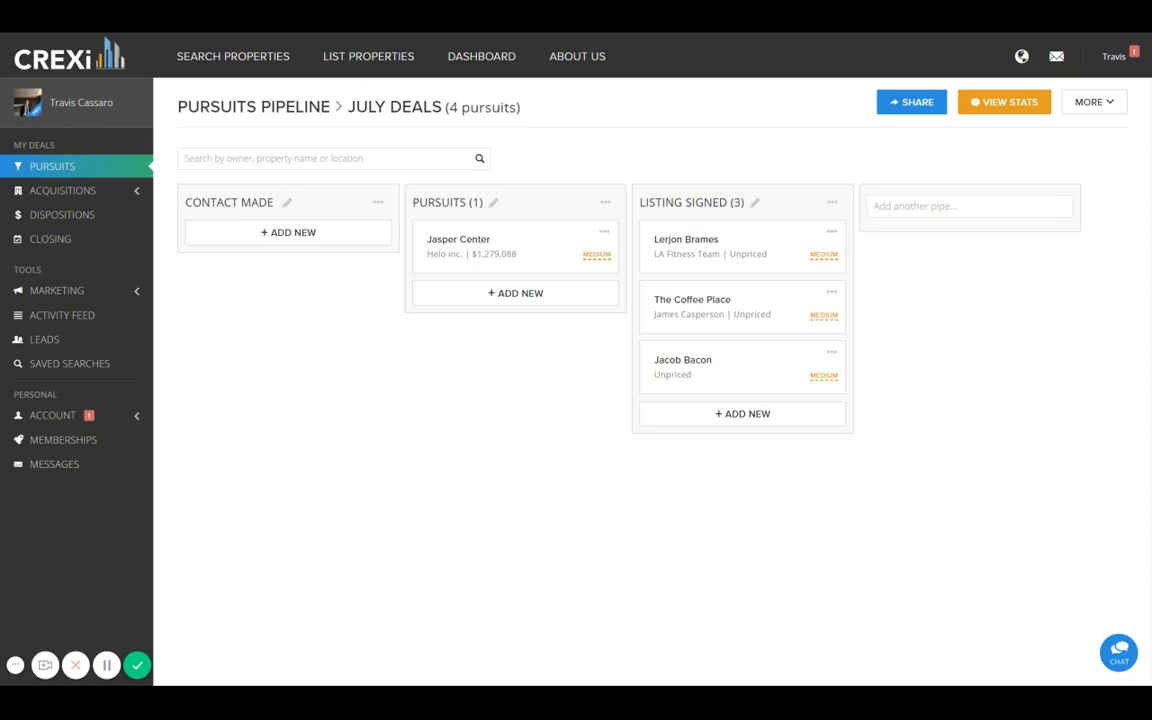
pyautogui.moveTo(709, 332)
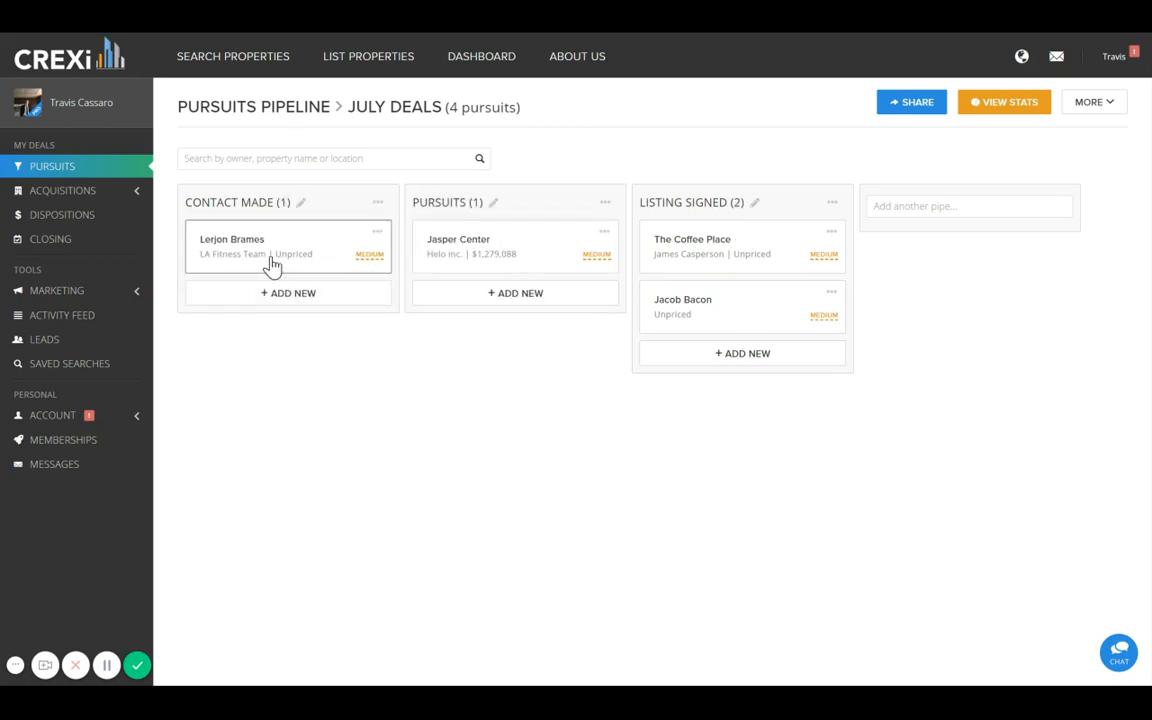
pyautogui.moveTo(283, 253)
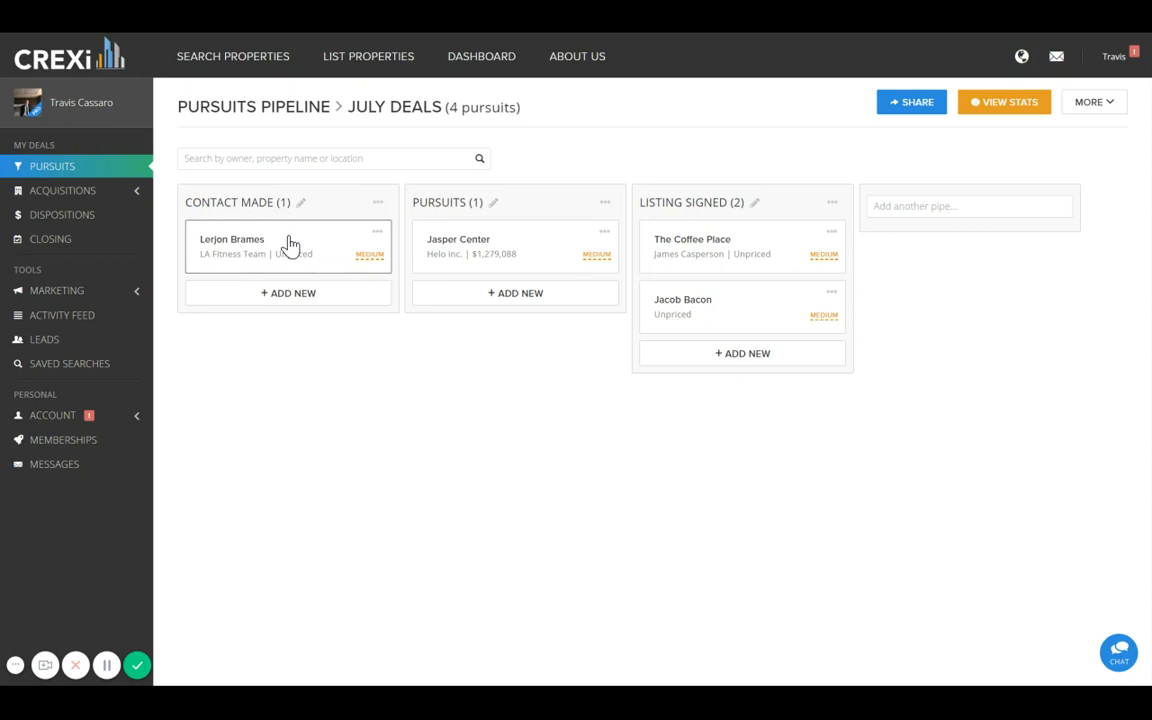
pyautogui.moveTo(288, 245); pyautogui.dragTo(515, 245)
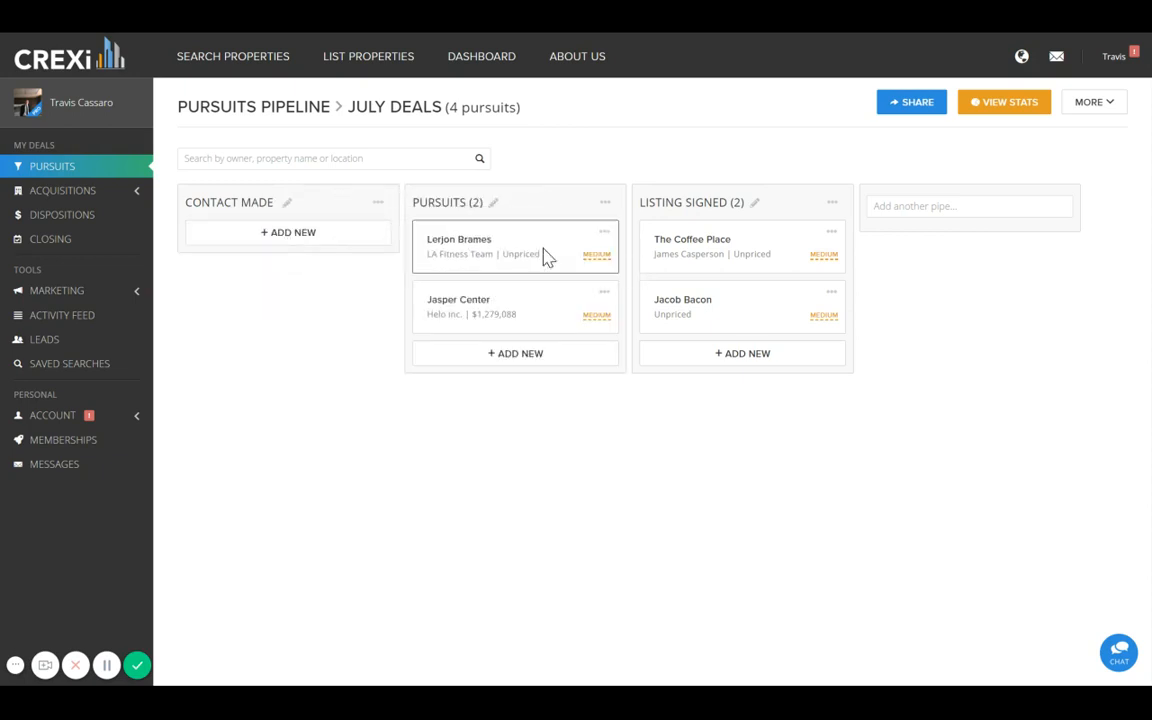
pyautogui.moveTo(547, 259)
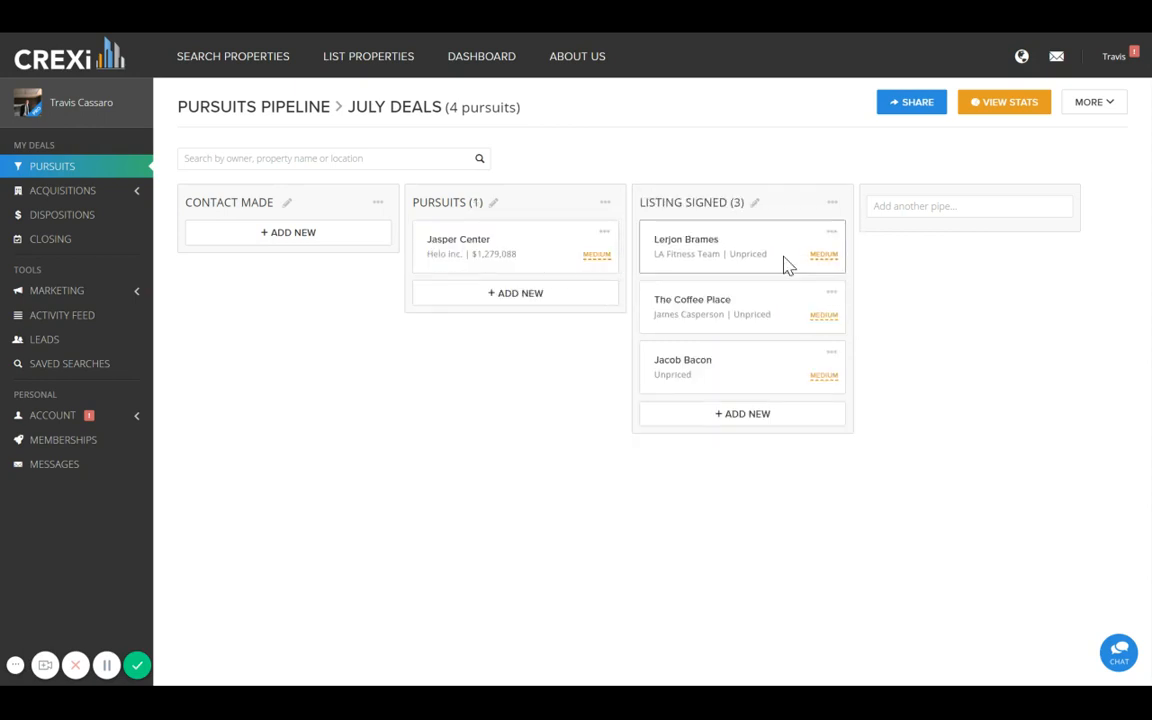
pyautogui.click(968, 206)
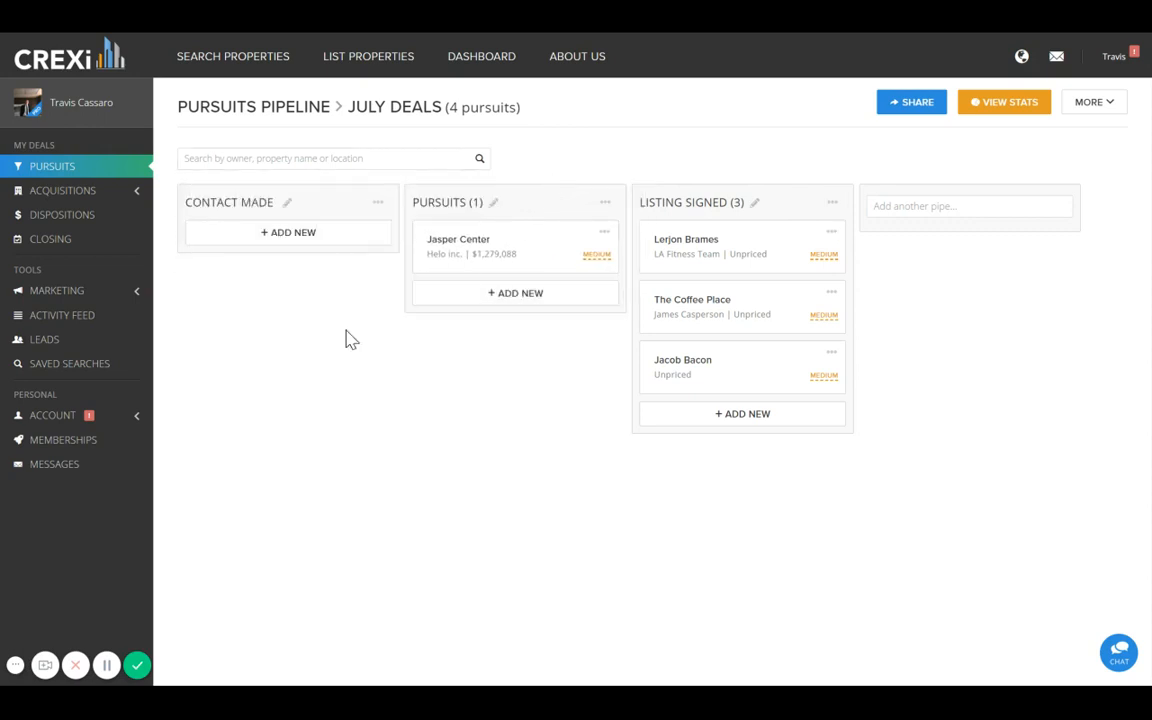
pyautogui.moveTo(50, 238)
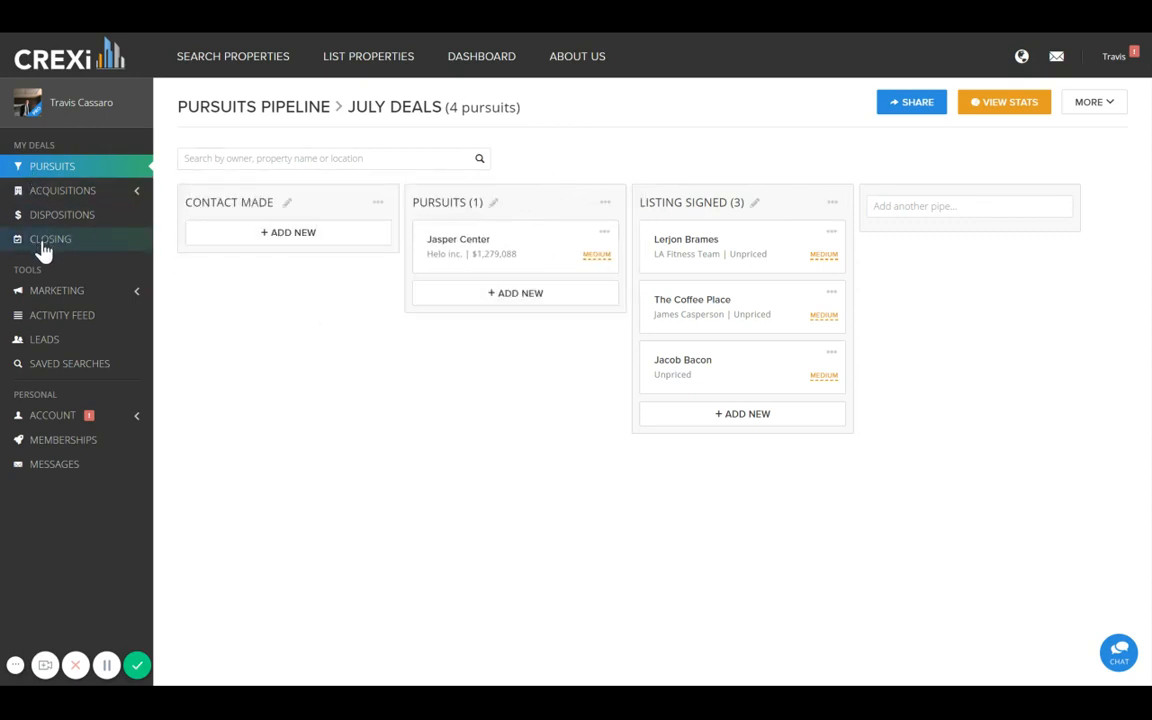
# Open the Southern Park II closing dashboard from the Closing properties list
pyautogui.click(50, 238)
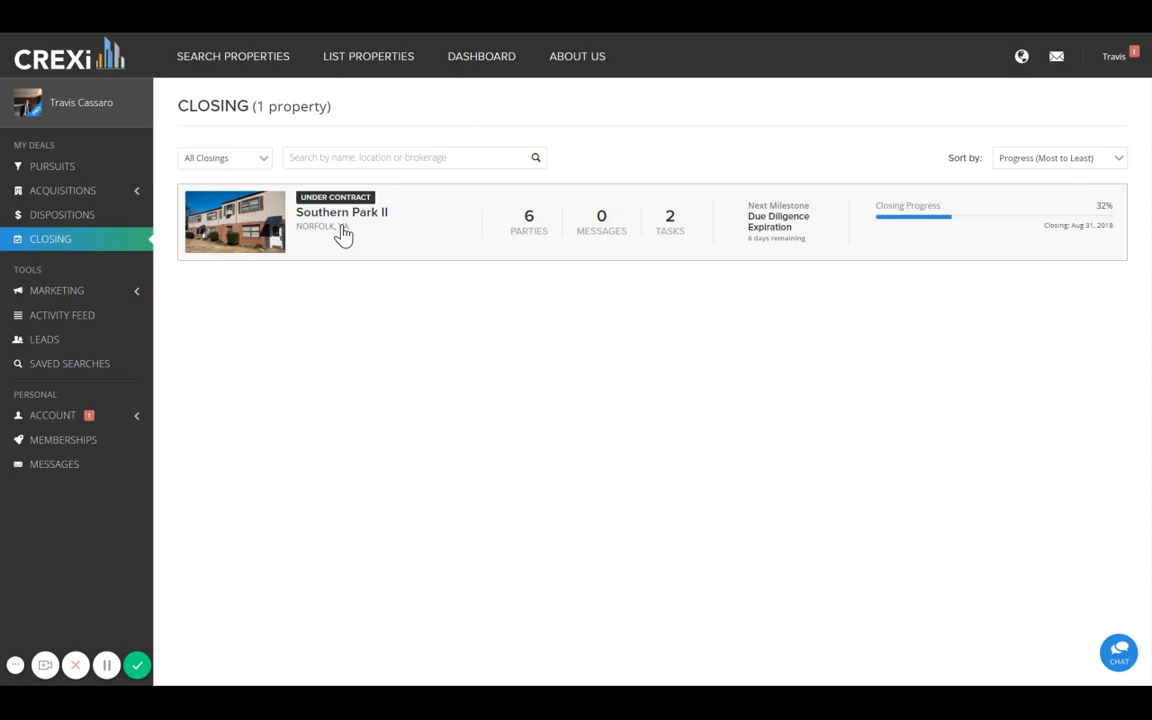
pyautogui.click(341, 221)
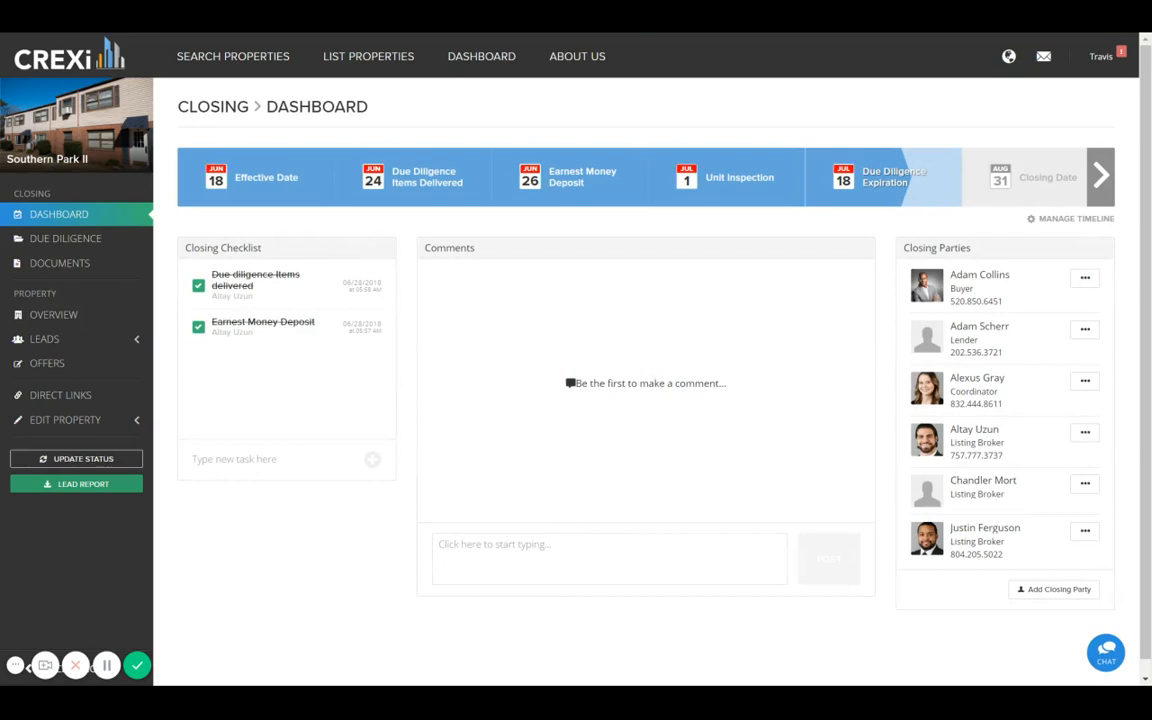
pyautogui.moveTo(369, 203)
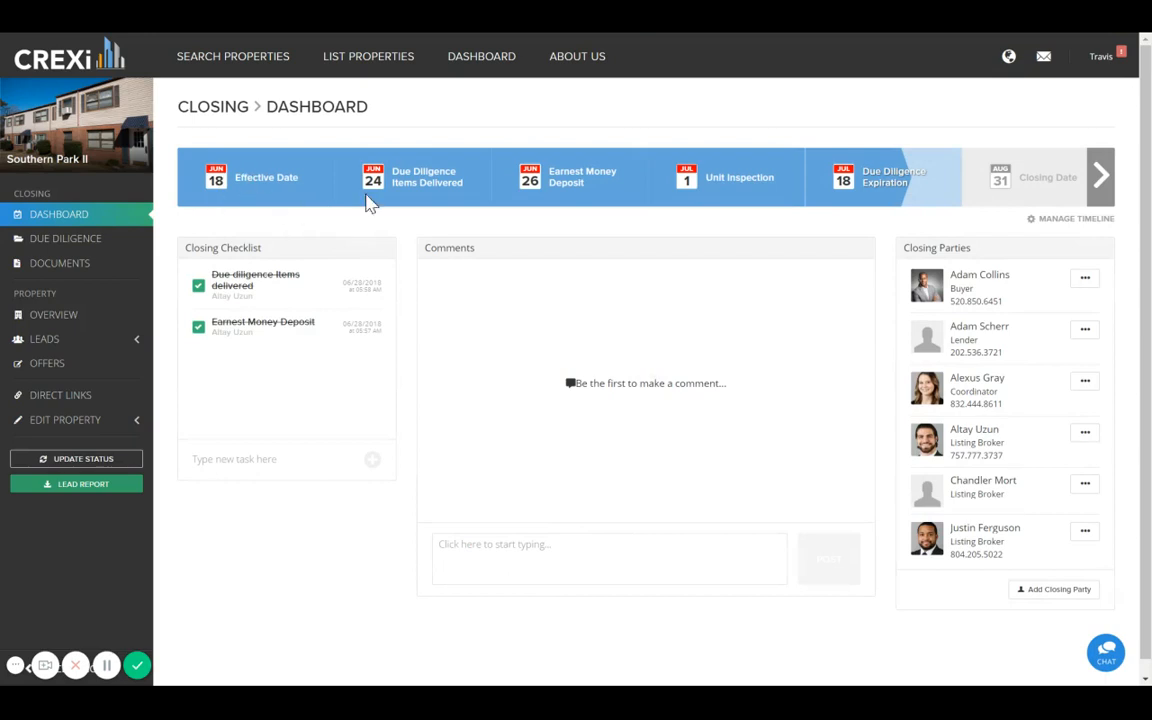
pyautogui.moveTo(659, 211)
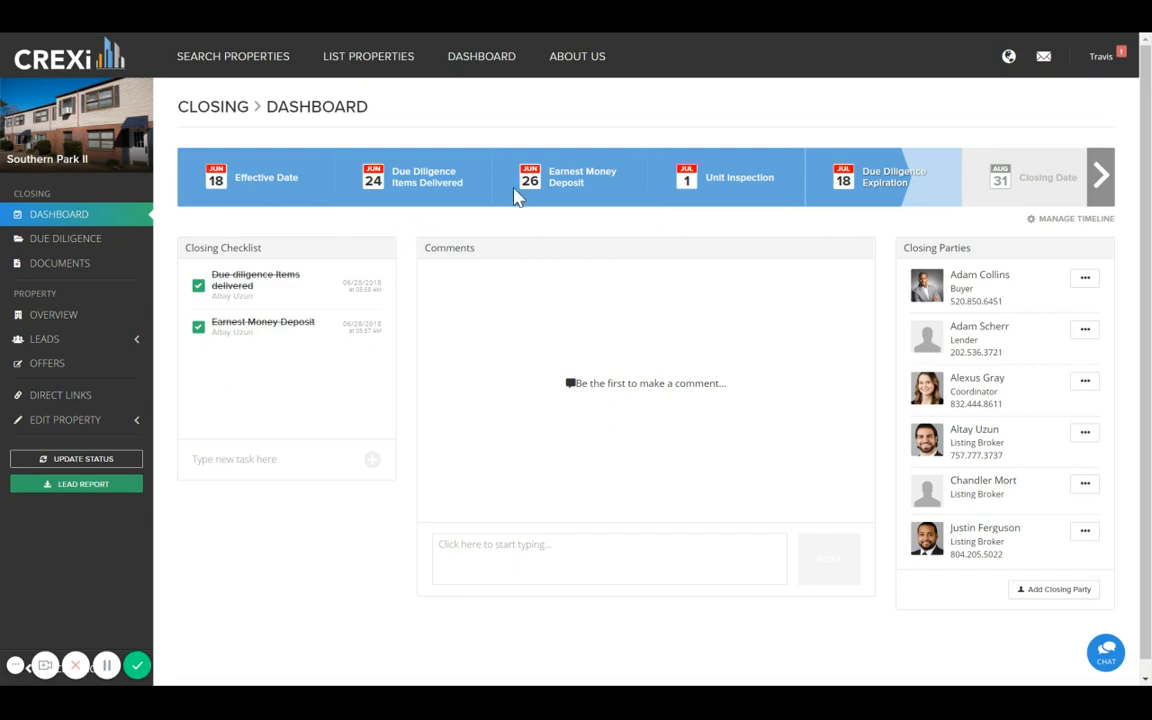
pyautogui.moveTo(285, 278)
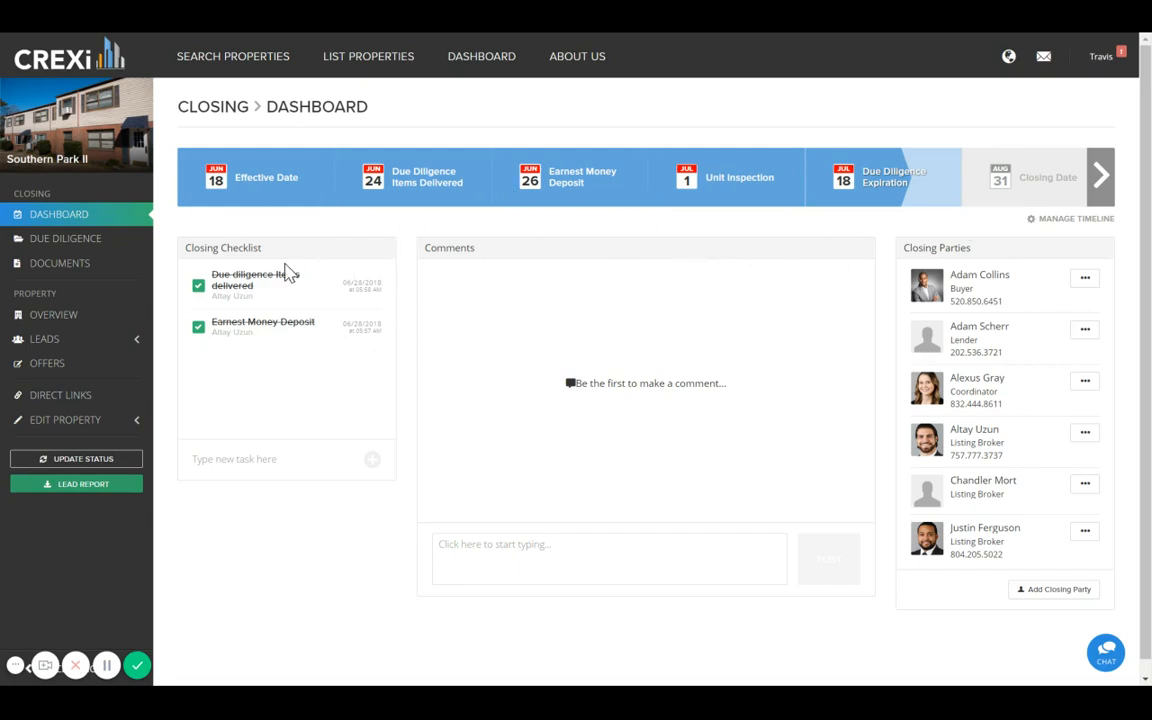
pyautogui.moveTo(285, 277)
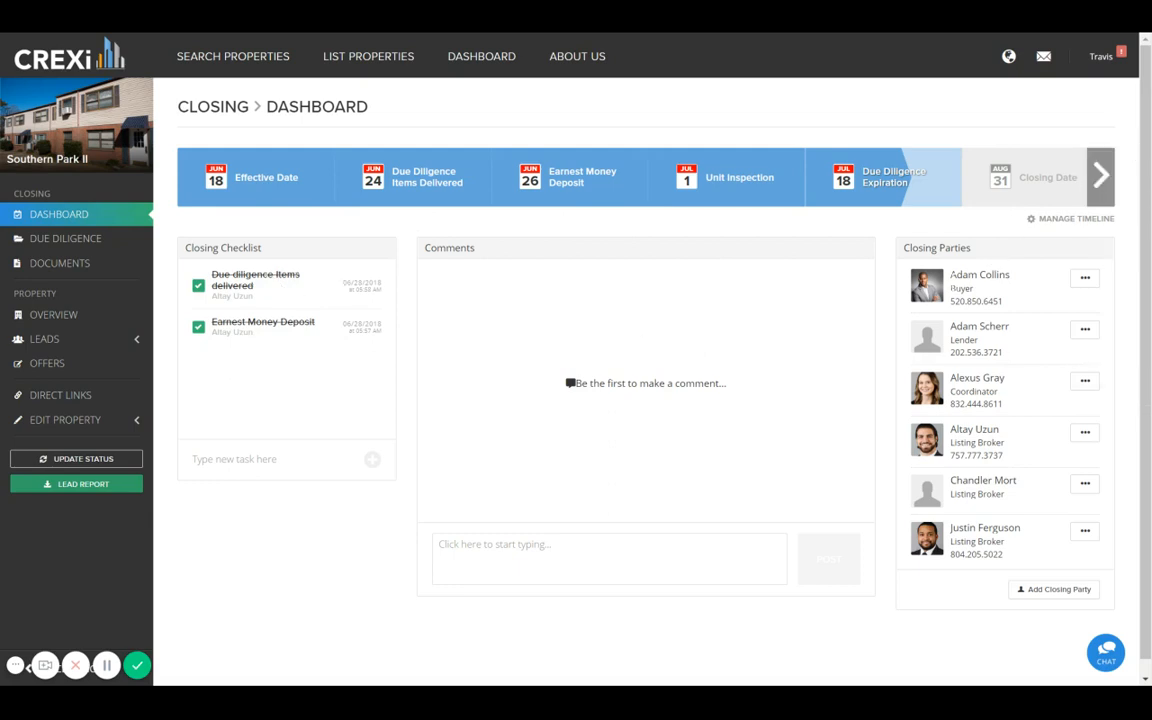
pyautogui.moveTo(489, 270)
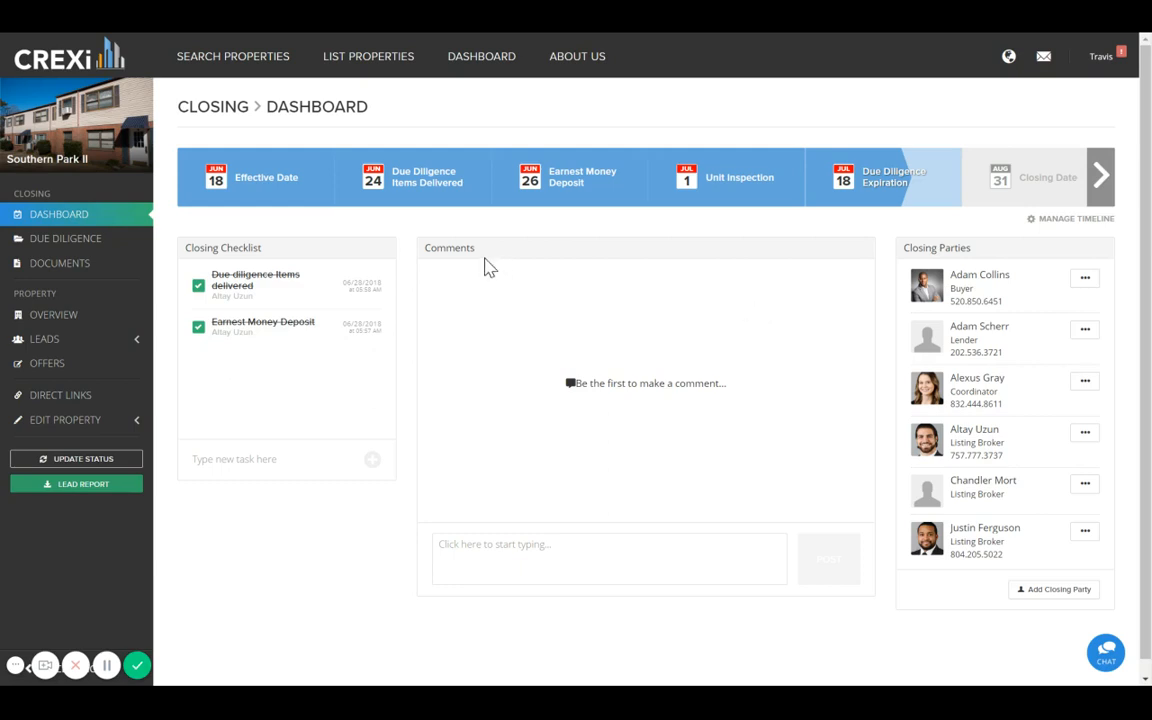
pyautogui.moveTo(88, 248)
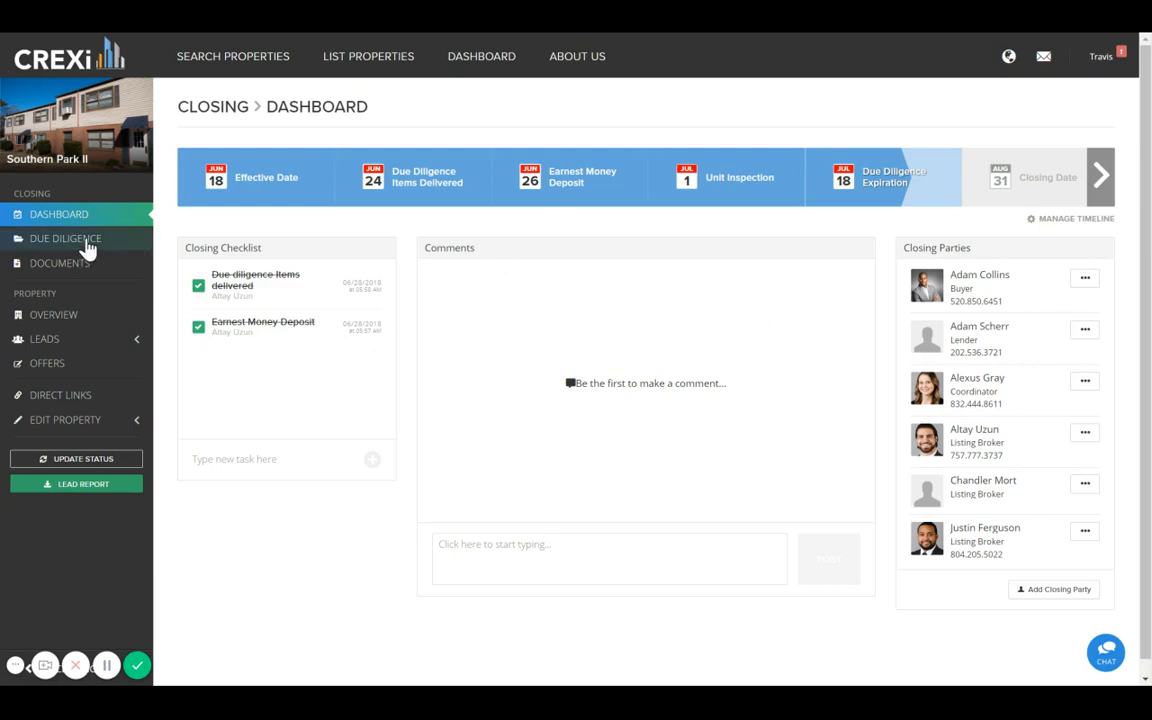
pyautogui.moveTo(135, 185)
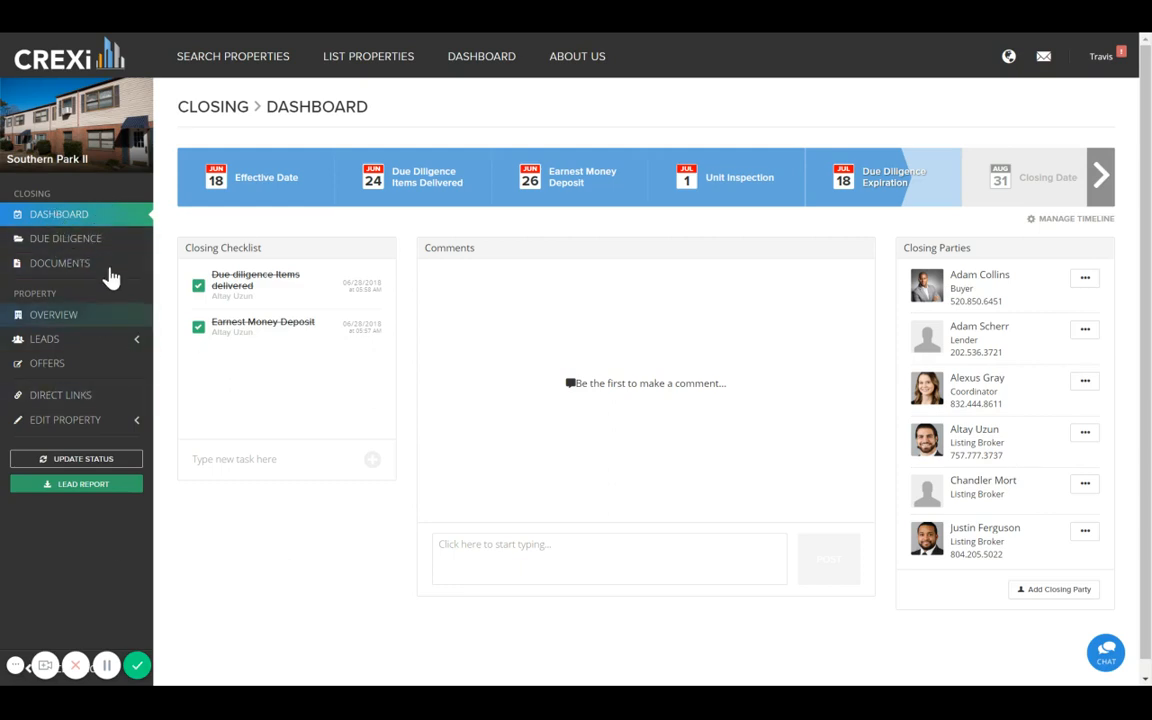
pyautogui.moveTo(632, 97)
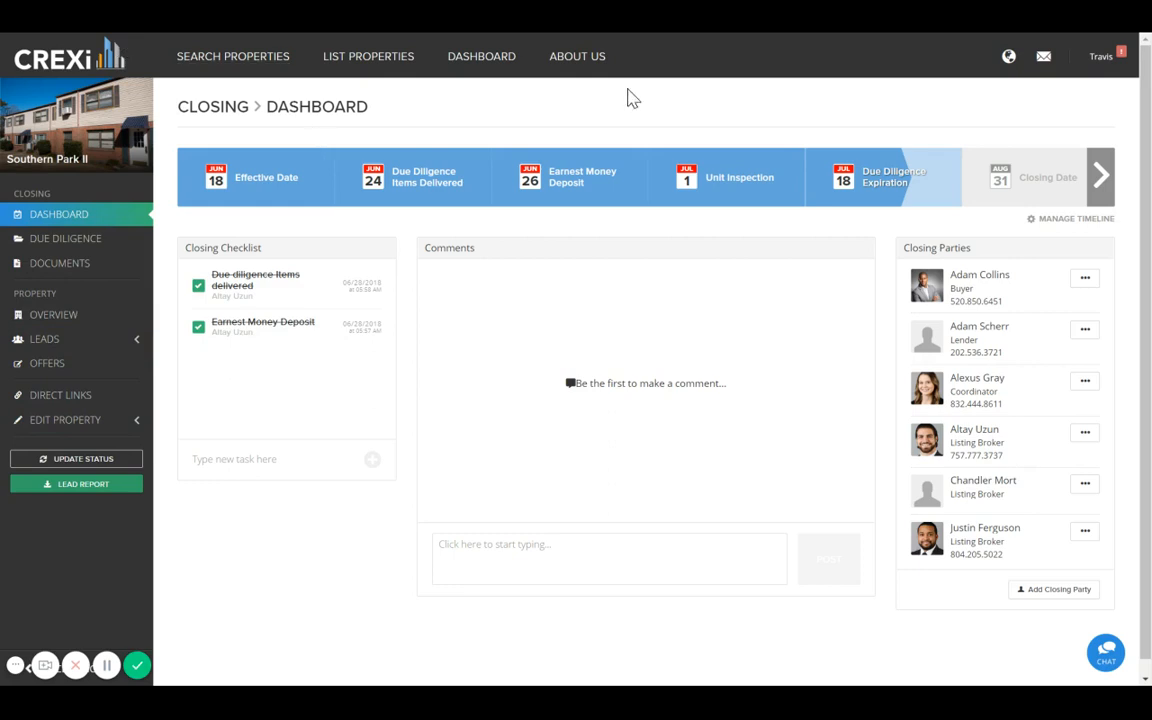
# Open the Notifications settings from the top-right user menu
pyautogui.click(1125, 57)
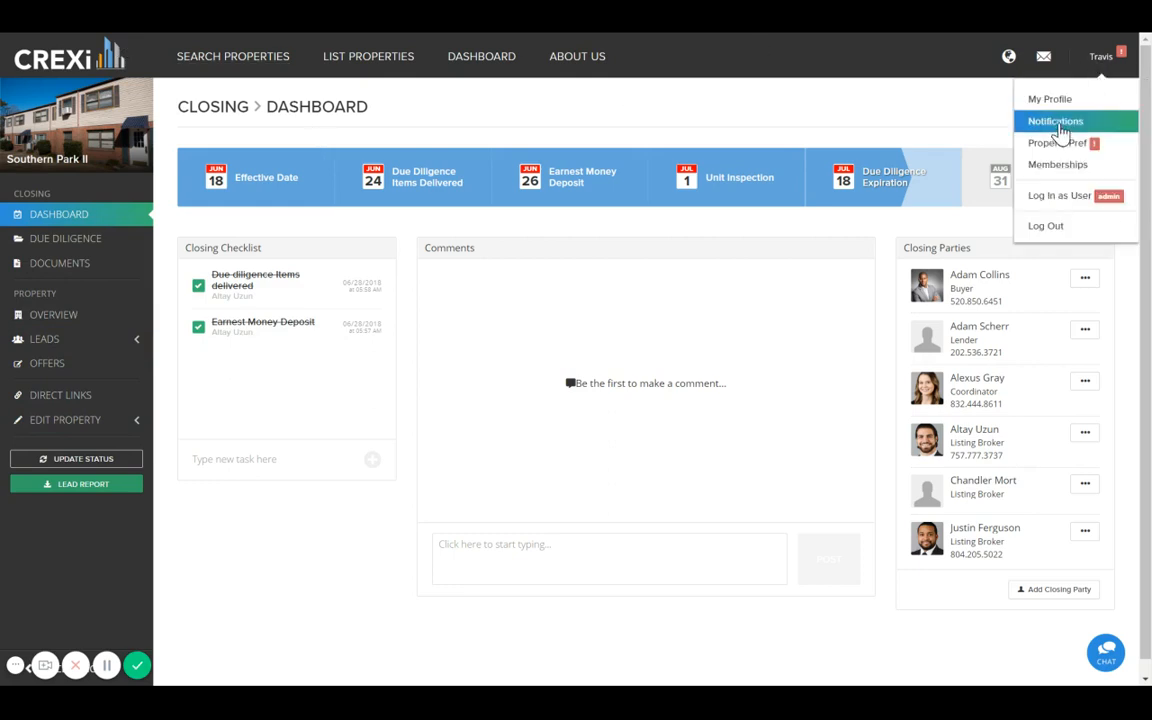
pyautogui.click(1055, 120)
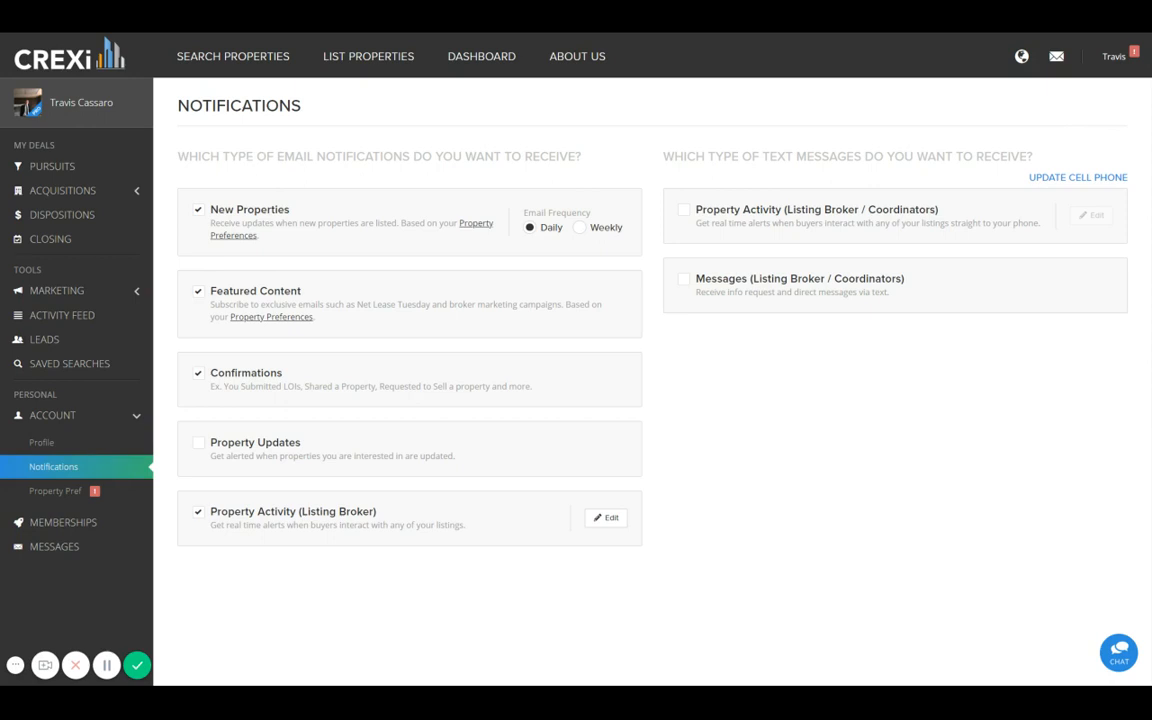
pyautogui.moveTo(347, 237)
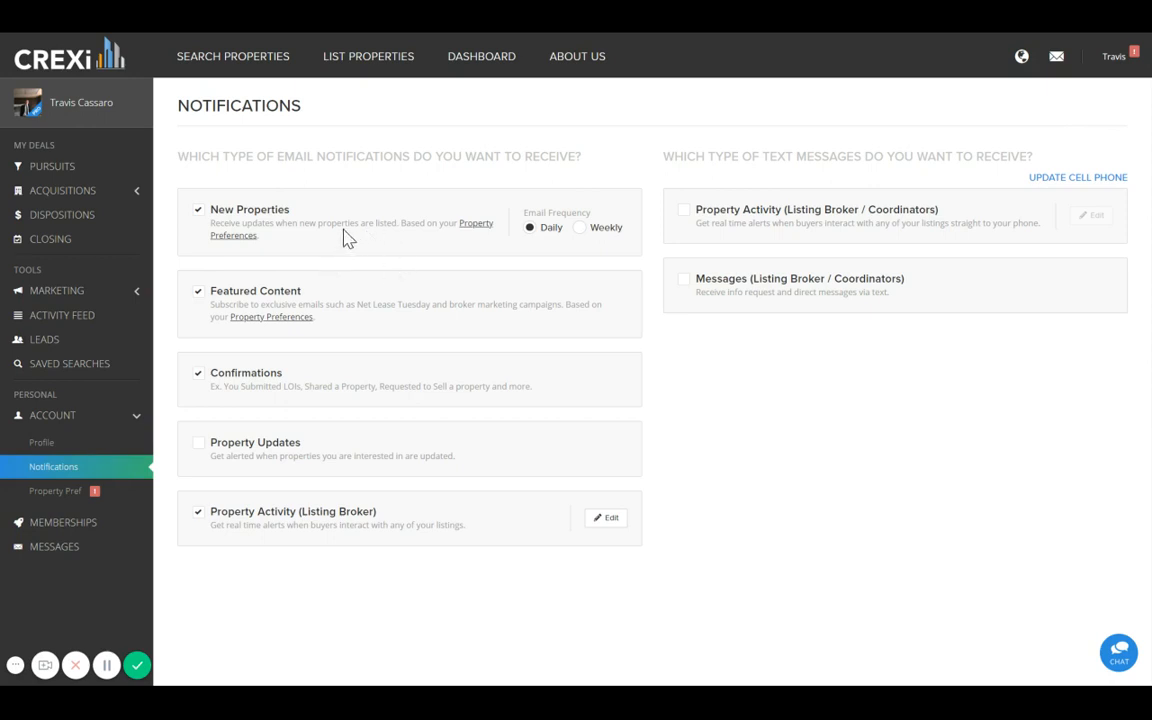
pyautogui.moveTo(348, 237)
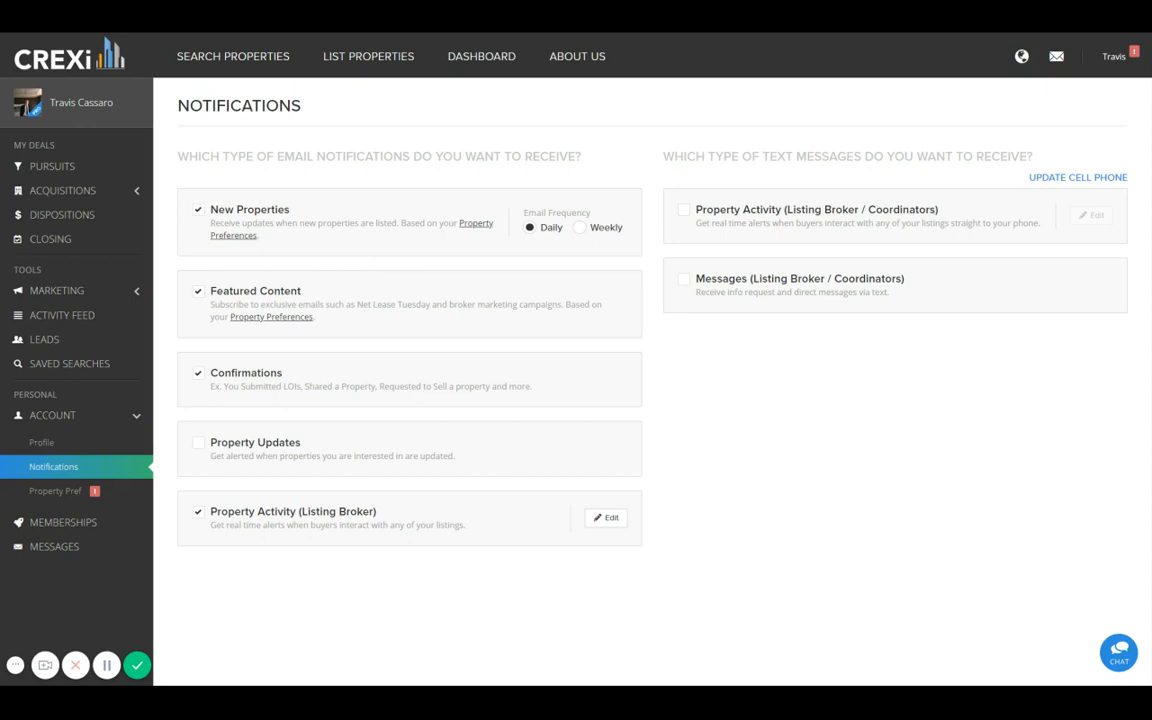
pyautogui.moveTo(744, 387)
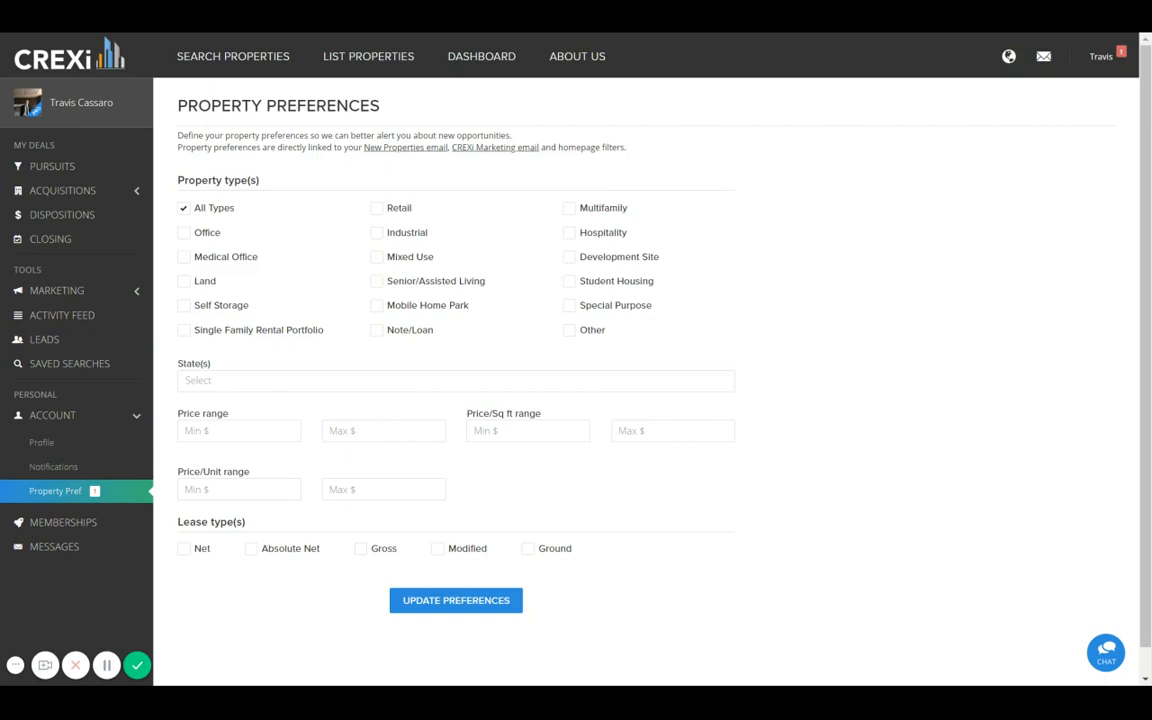
pyautogui.moveTo(590, 289)
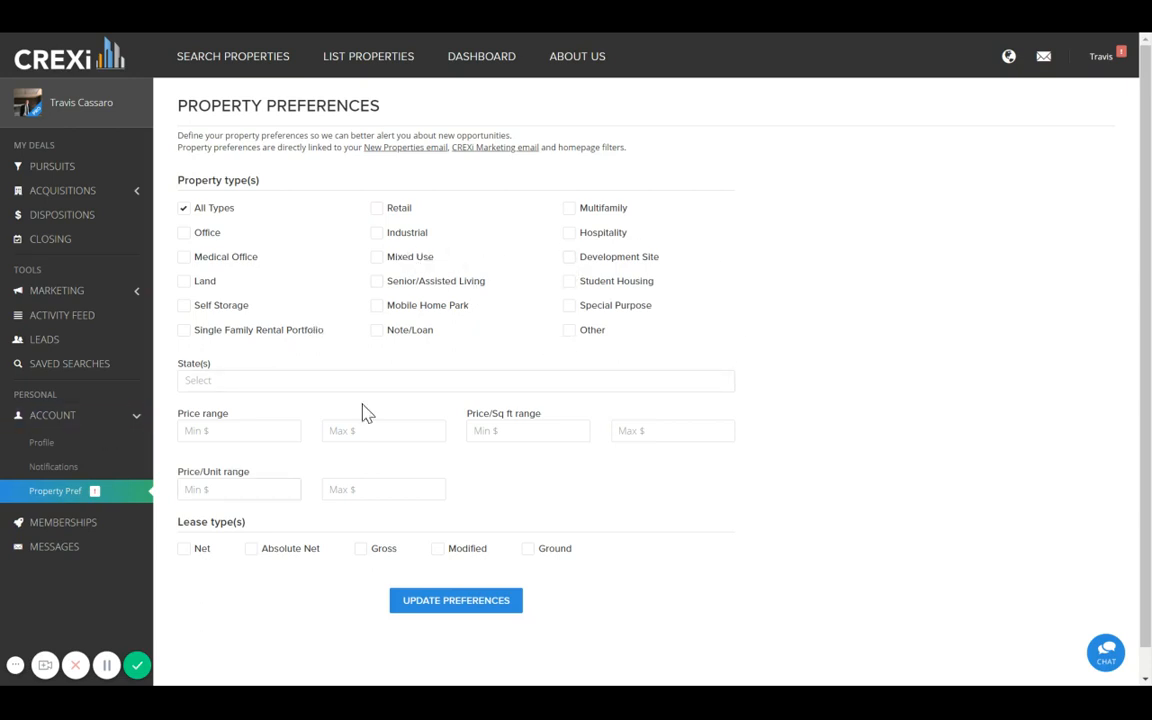
pyautogui.moveTo(328, 395)
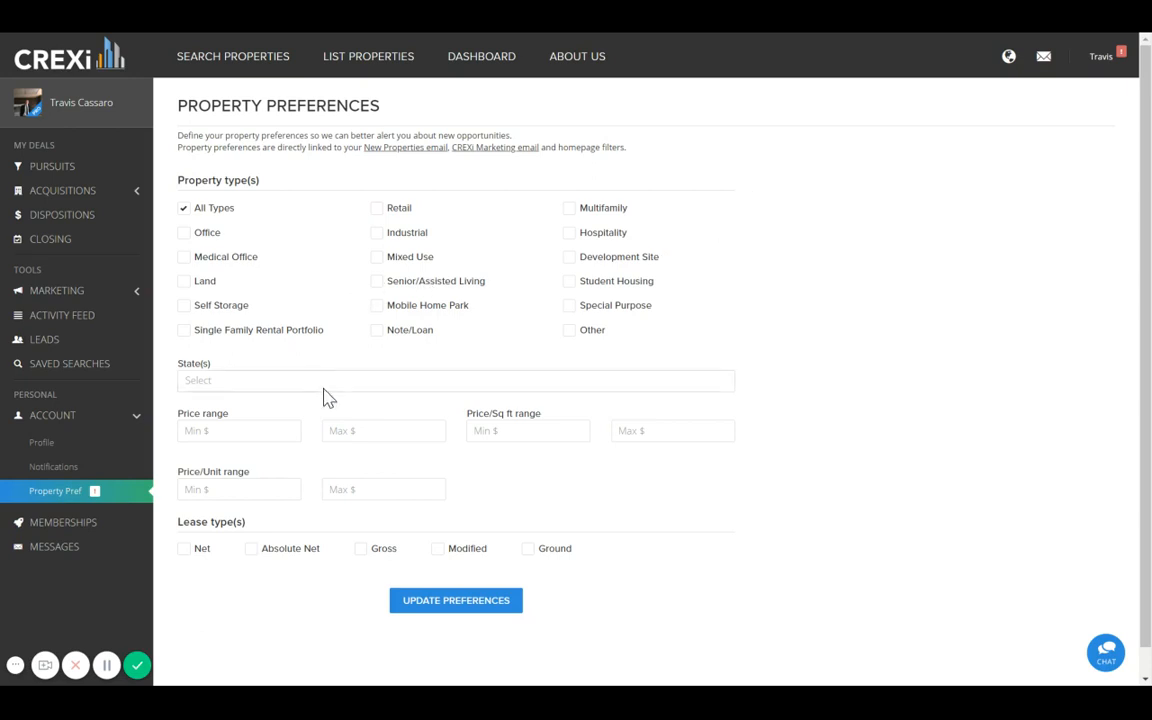
pyautogui.moveTo(552, 270)
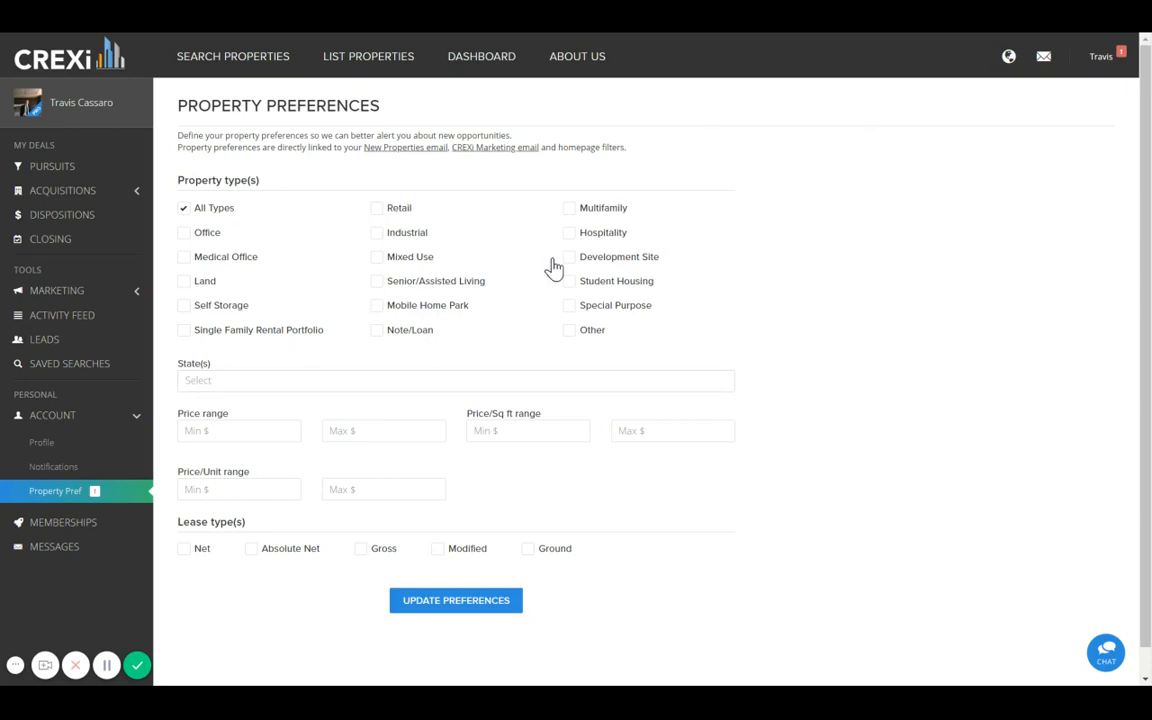